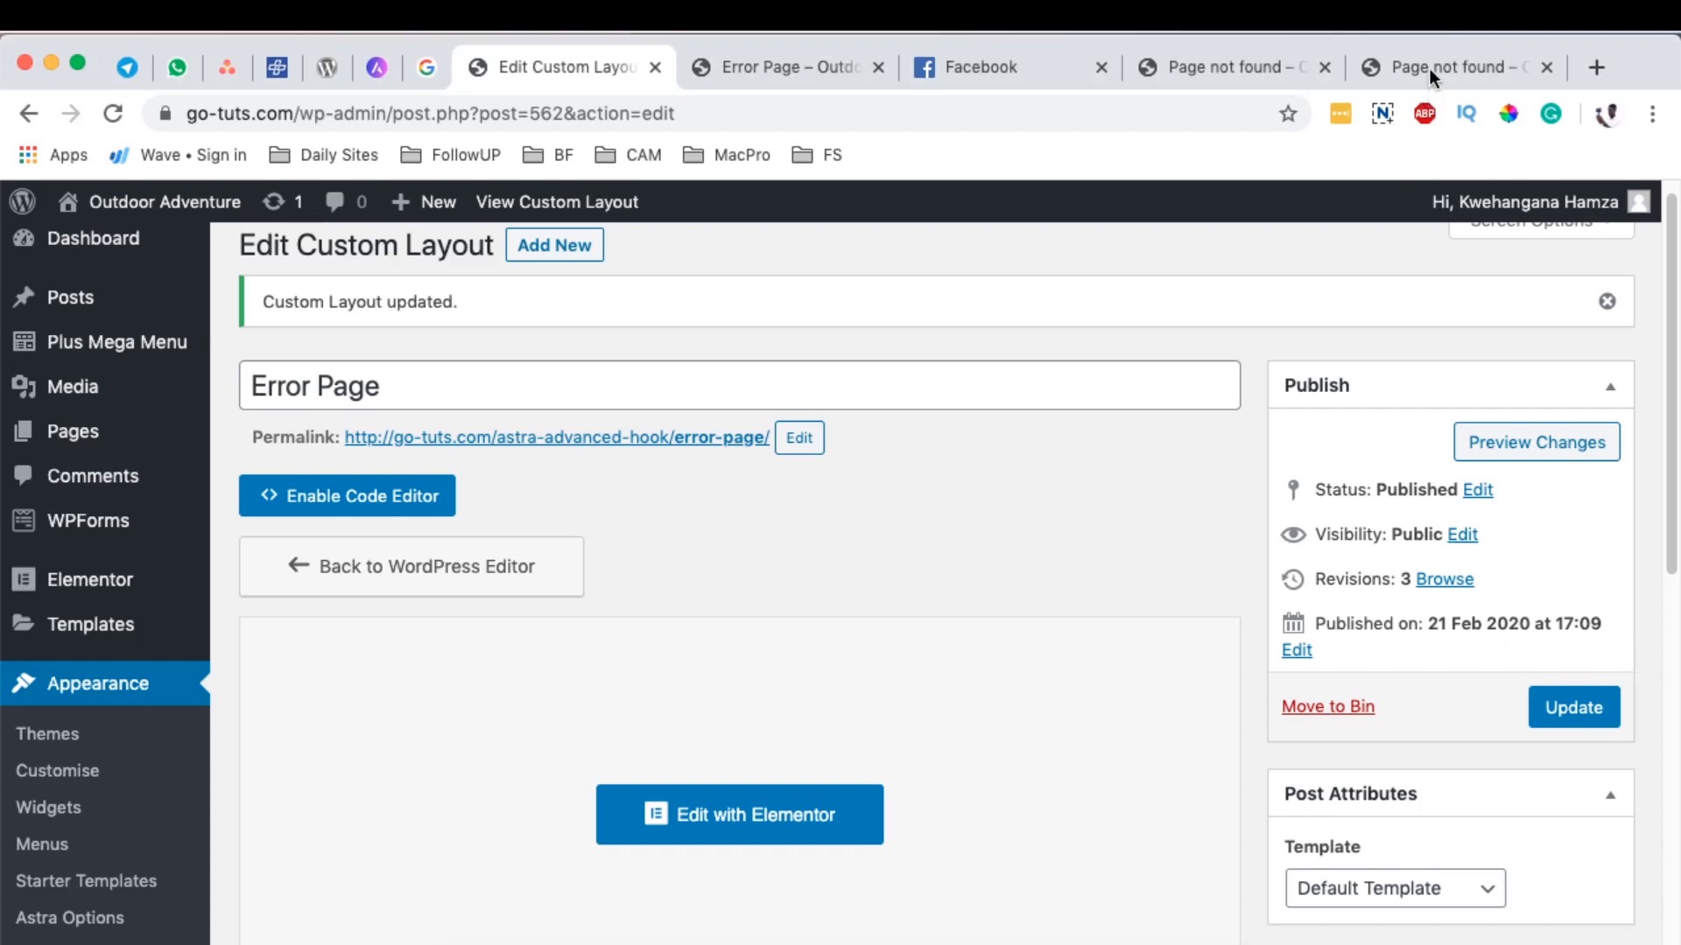
Step: Switch to the last 'Page not found' tab and scroll to the custom dark 404 layout
left_click(1442, 66)
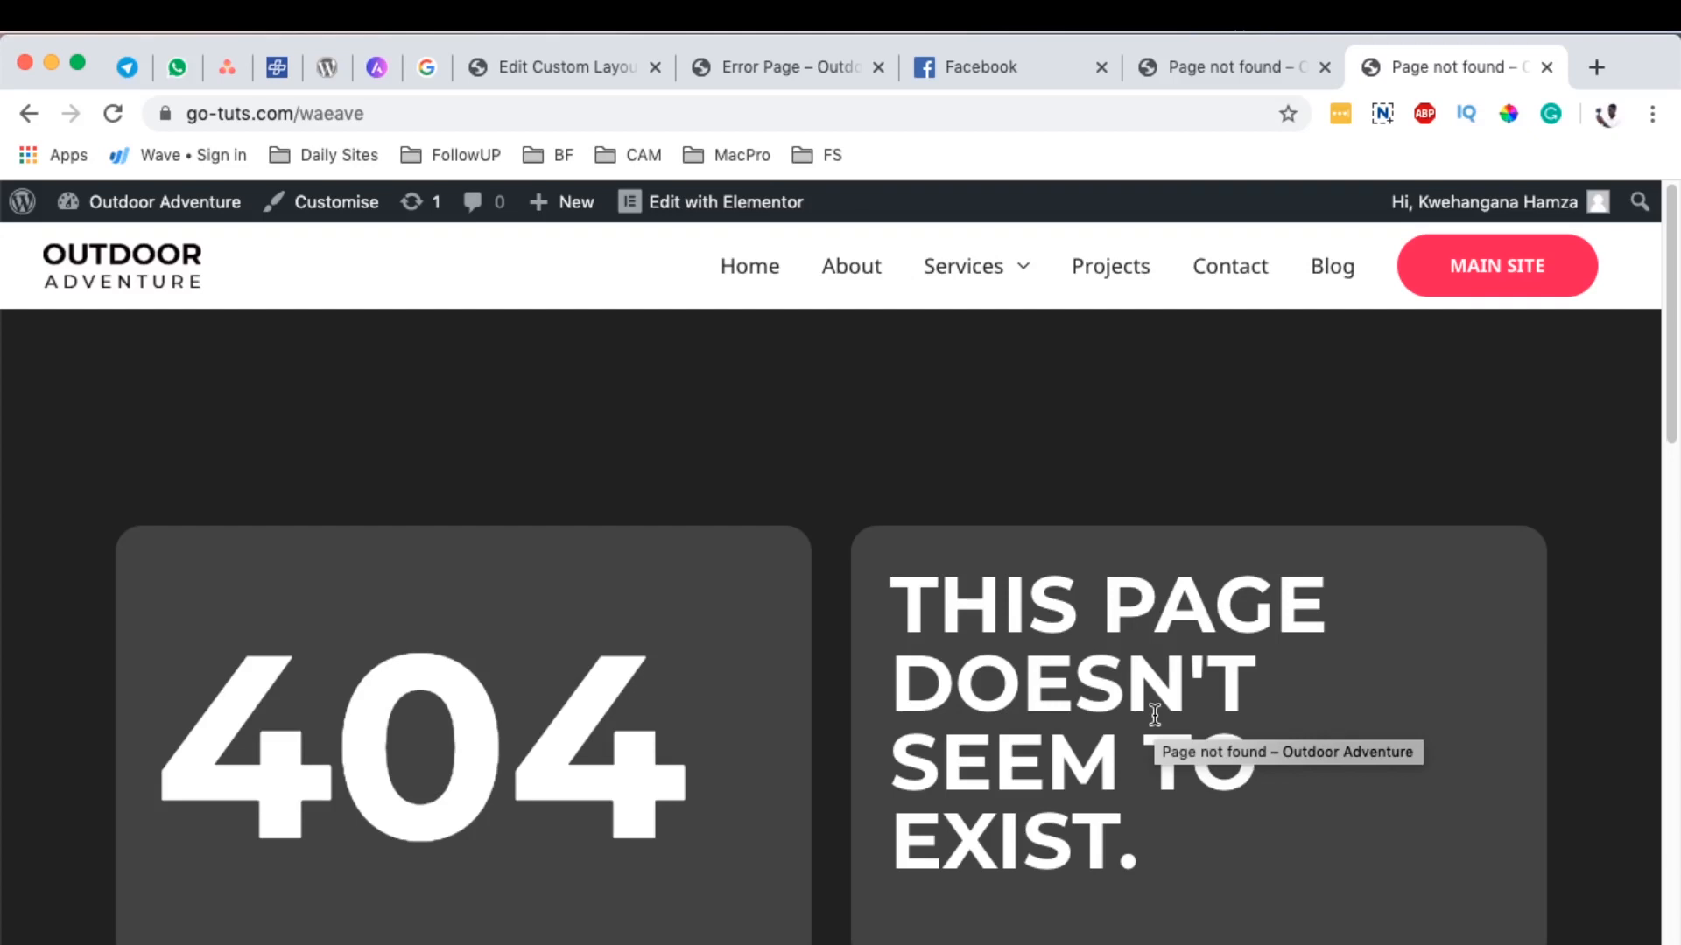
scroll("down", 3)
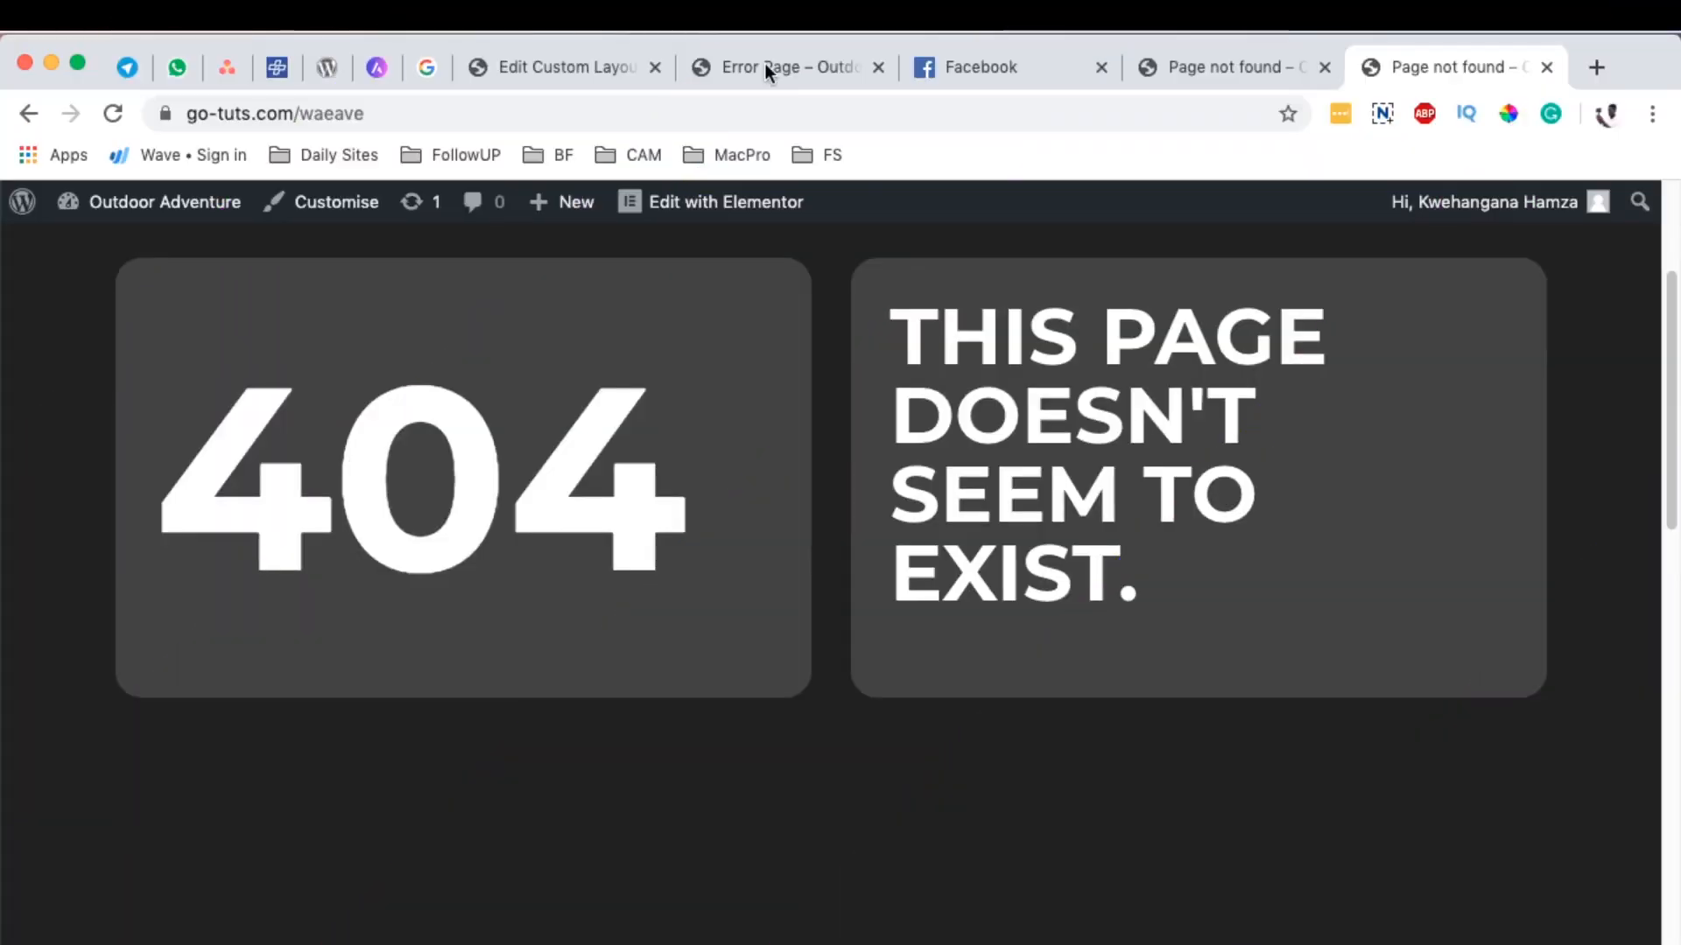
Step: Show the default 404 page with its search field and close the Facebook tab
left_click(1101, 67)
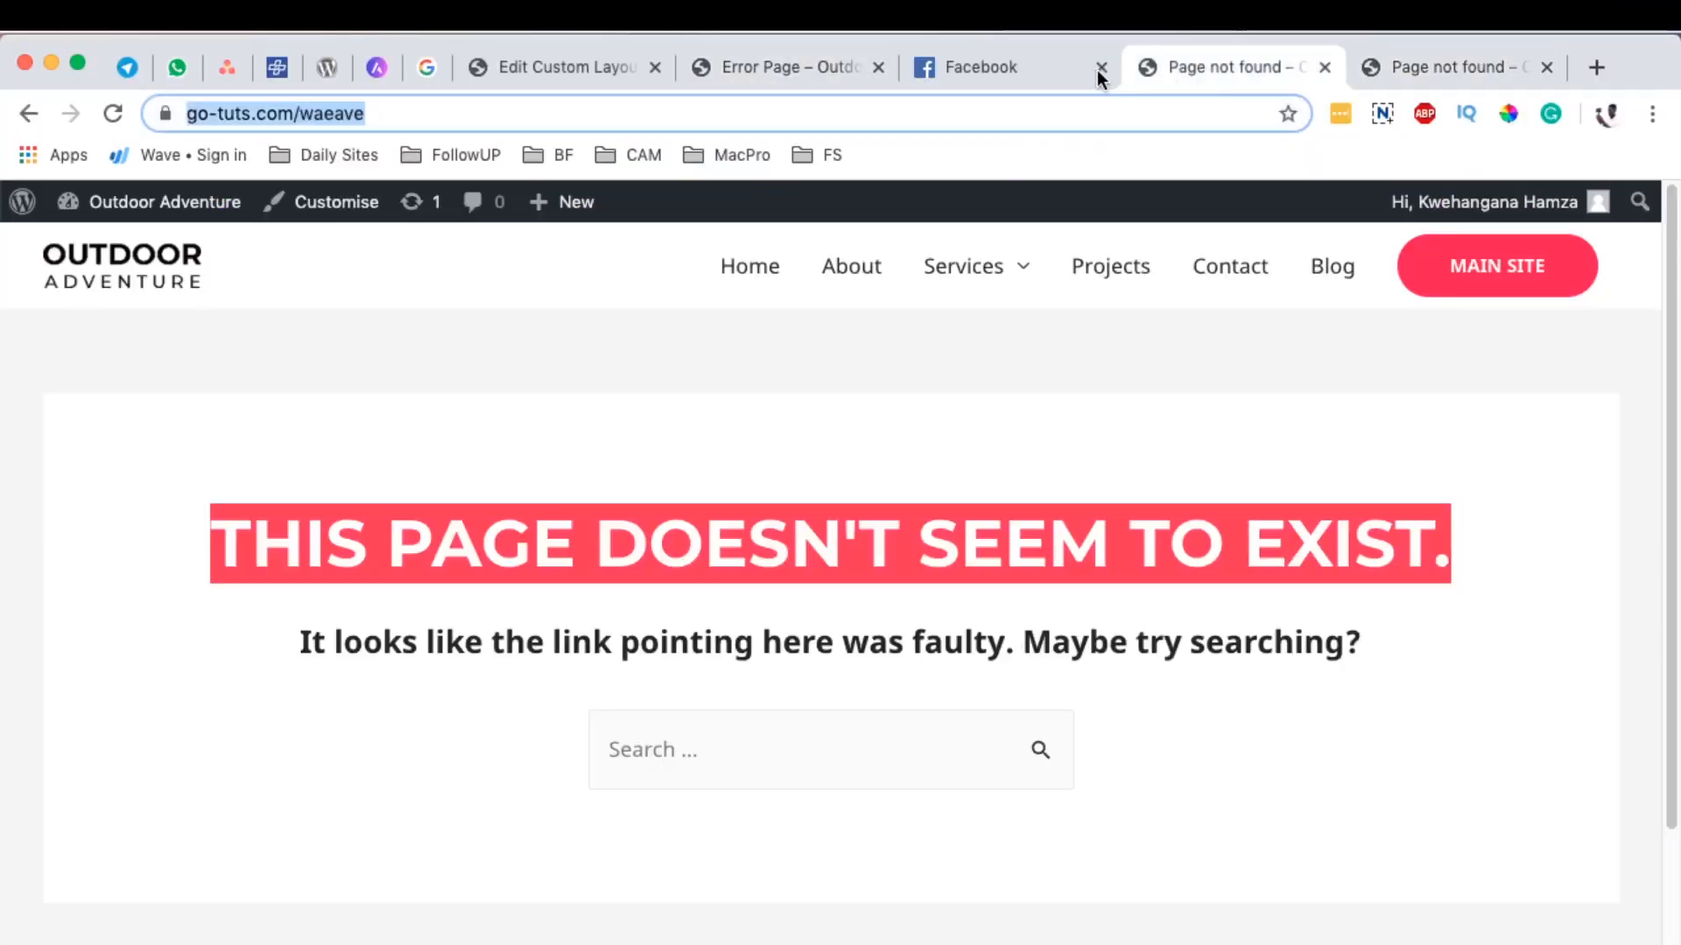
left_click(1099, 66)
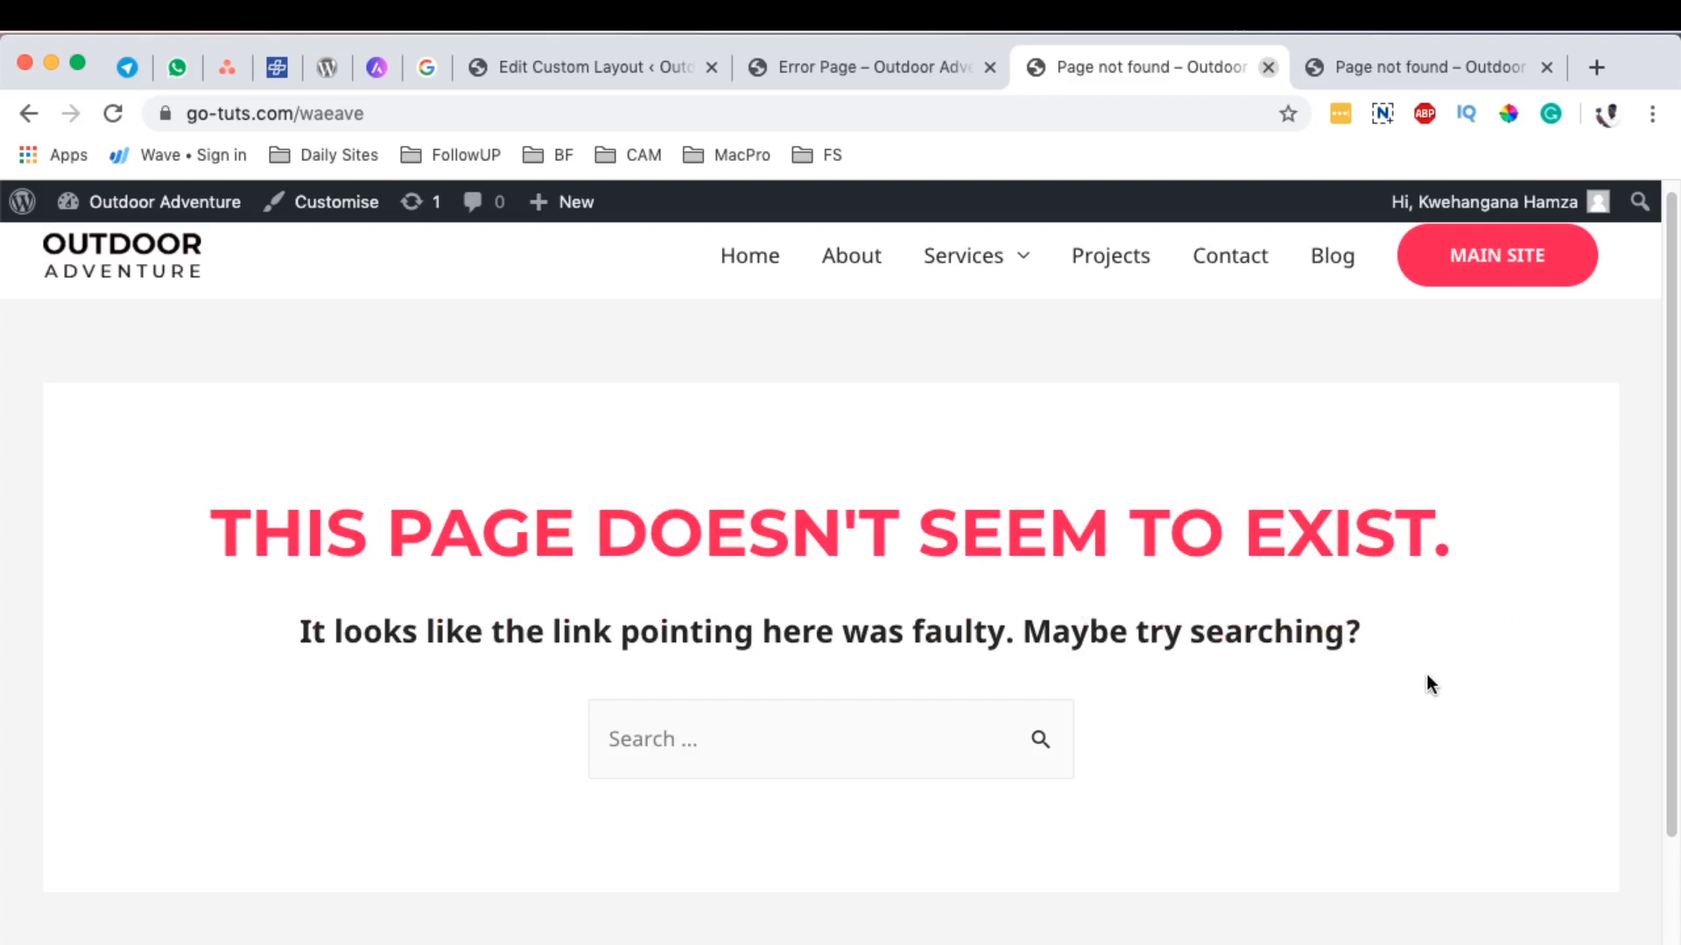
mouse_move(1417, 689)
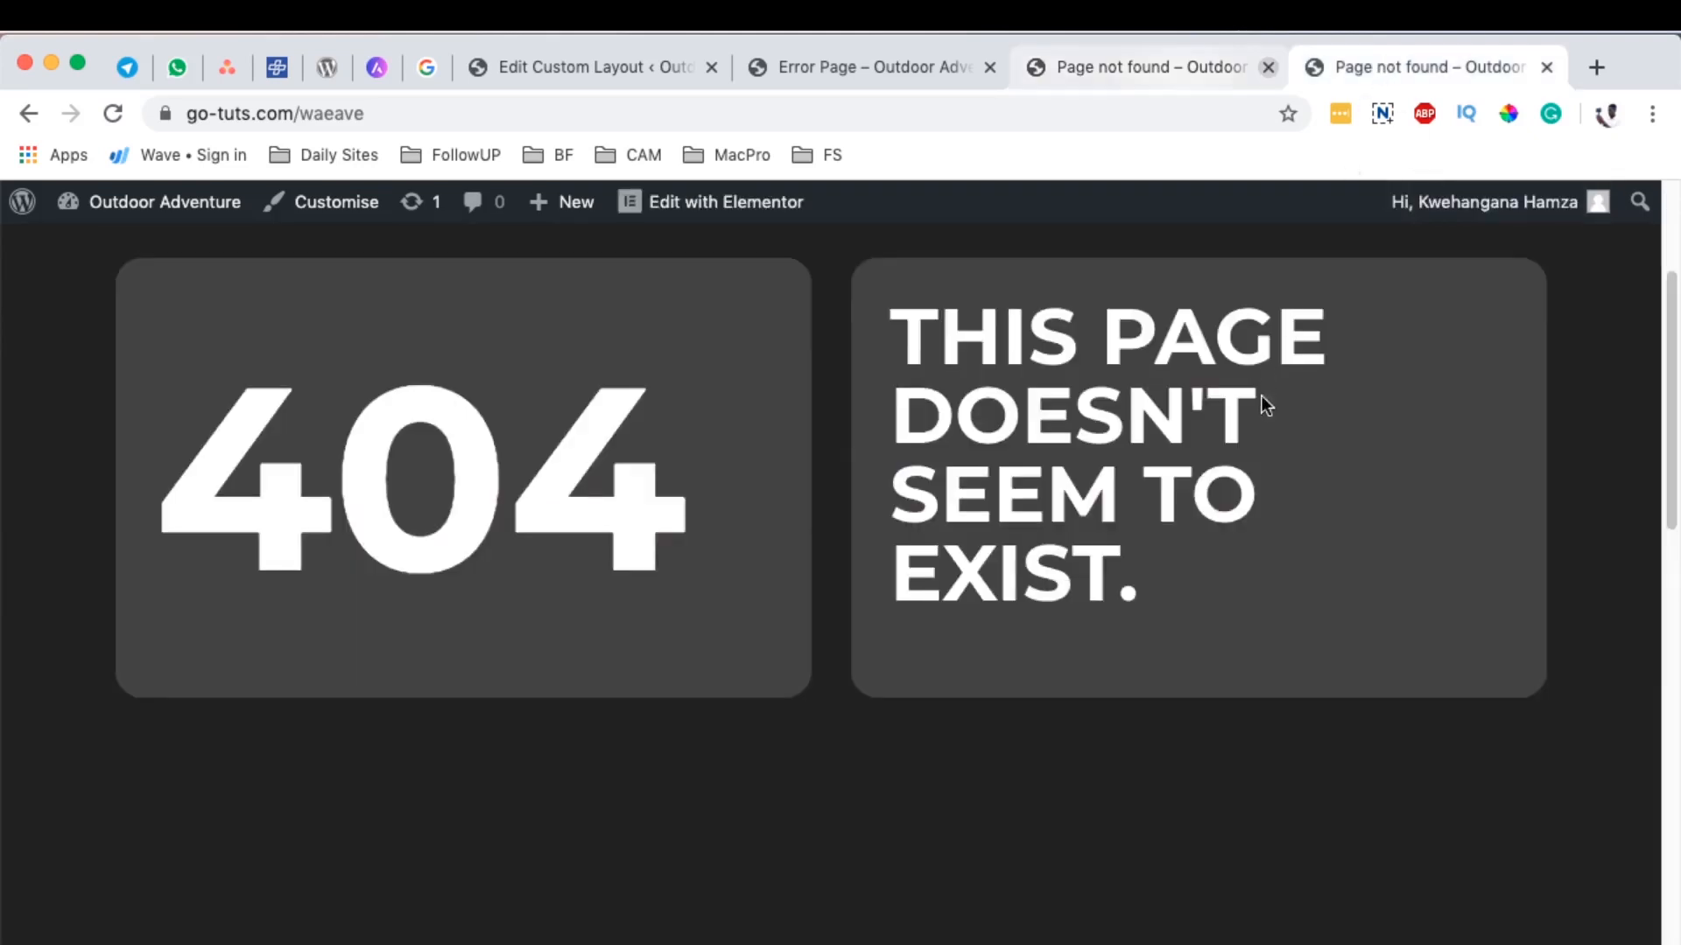
scroll("up", 3)
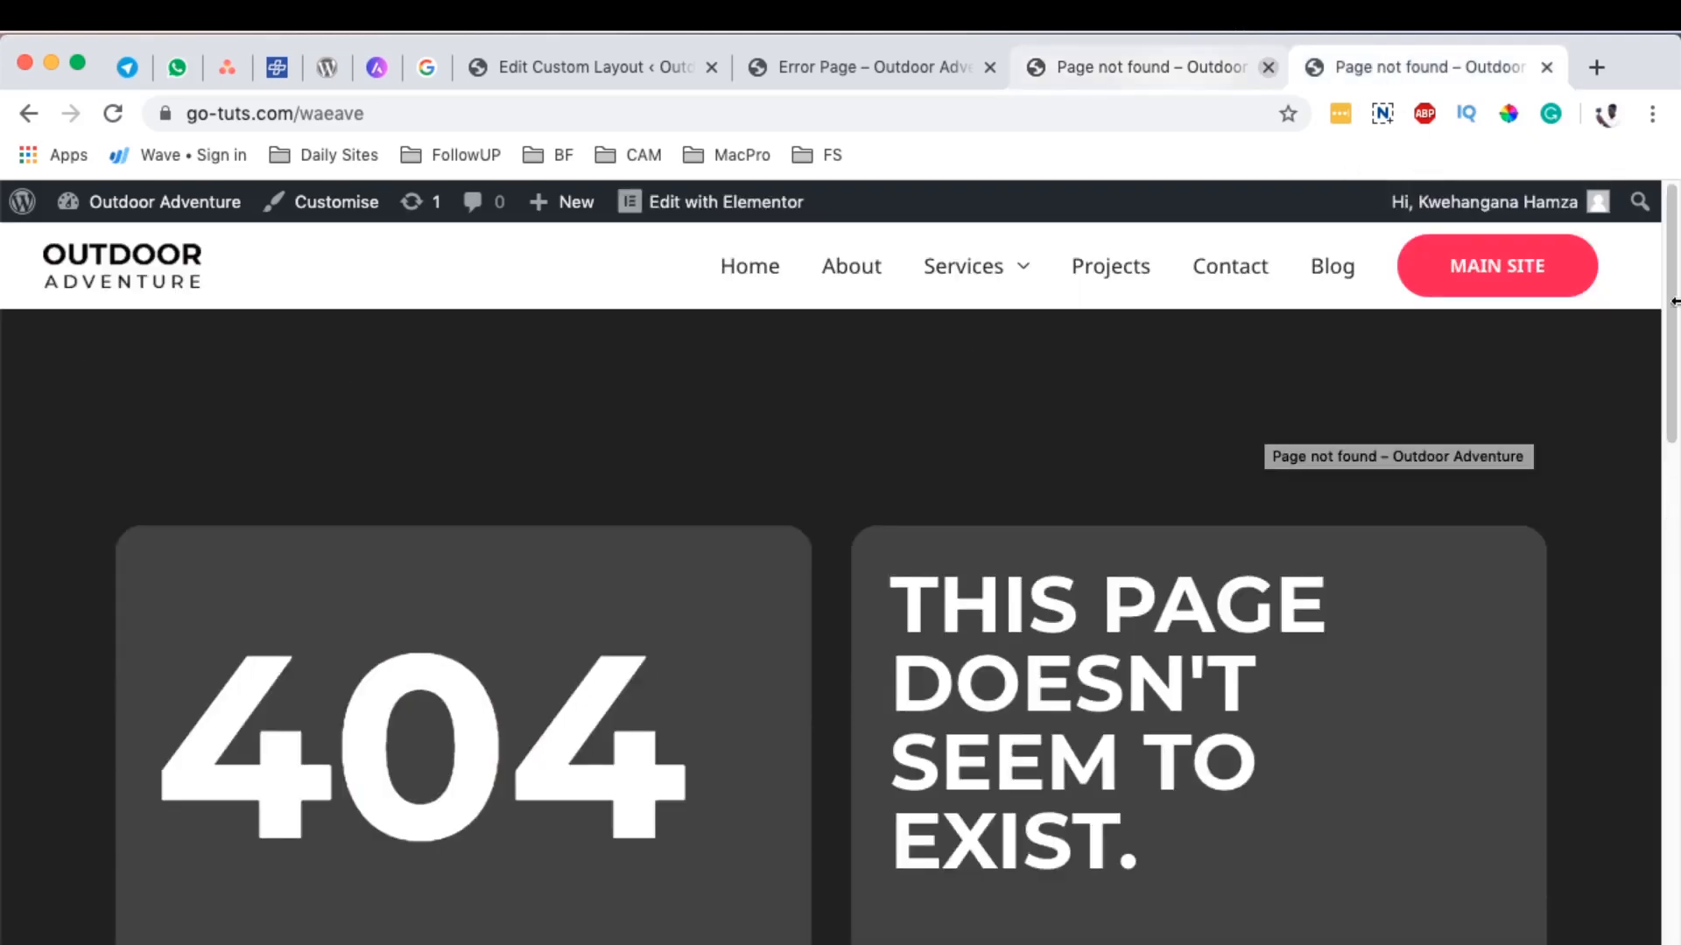
scroll("down", 3)
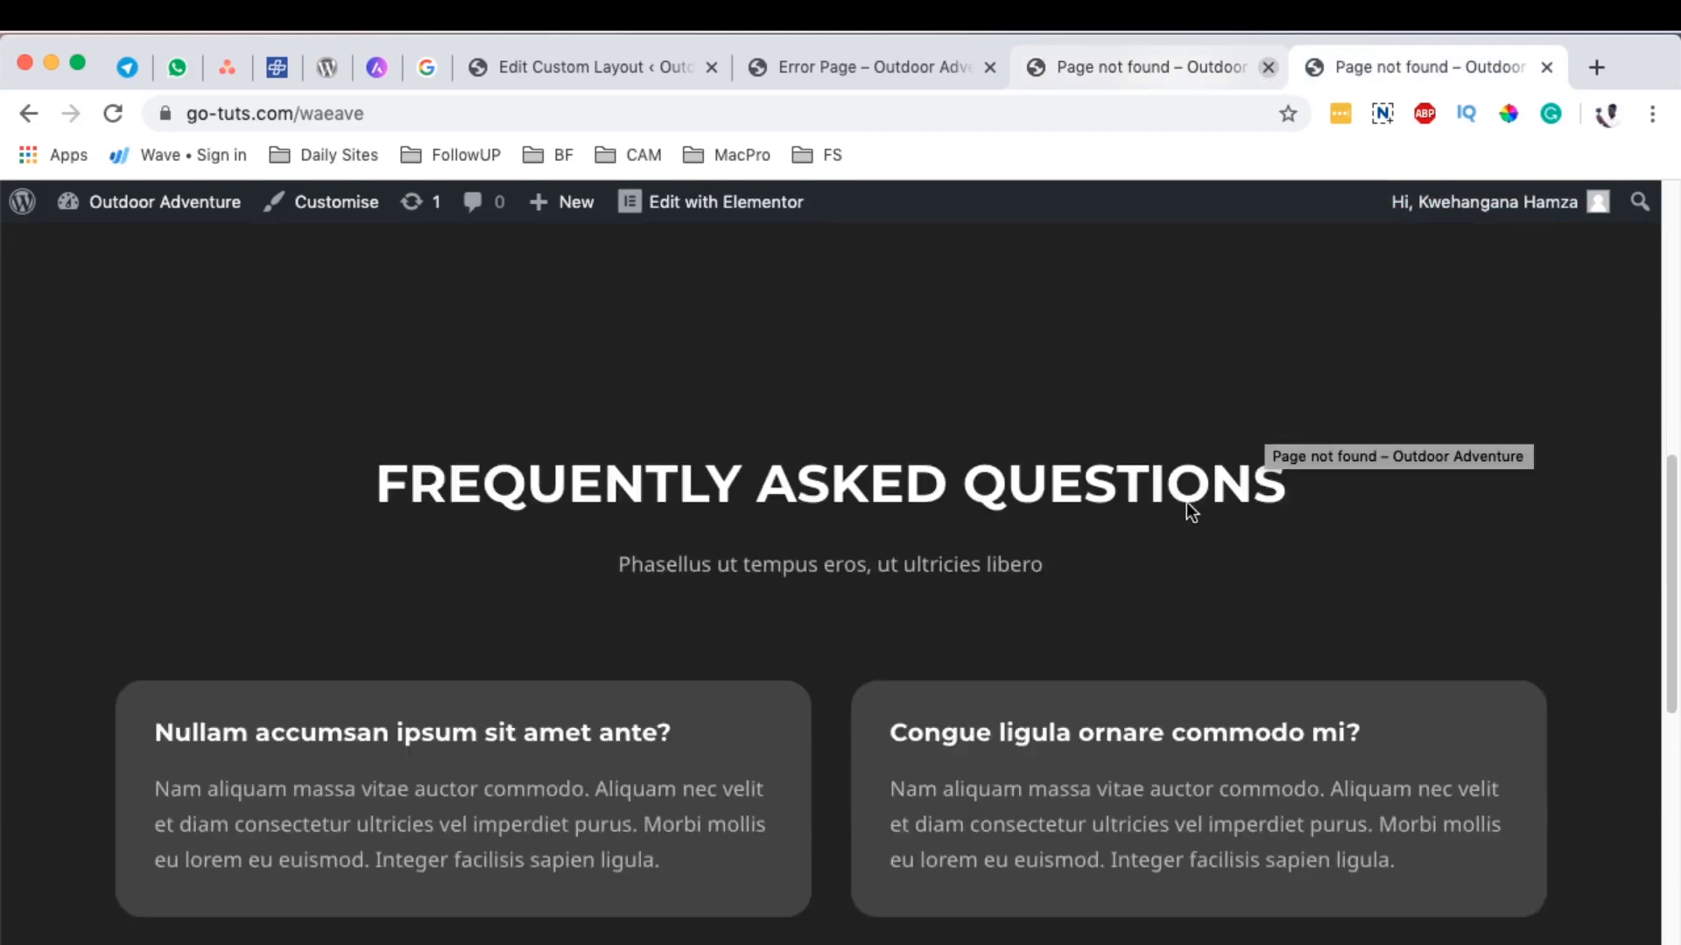
scroll("down", 3)
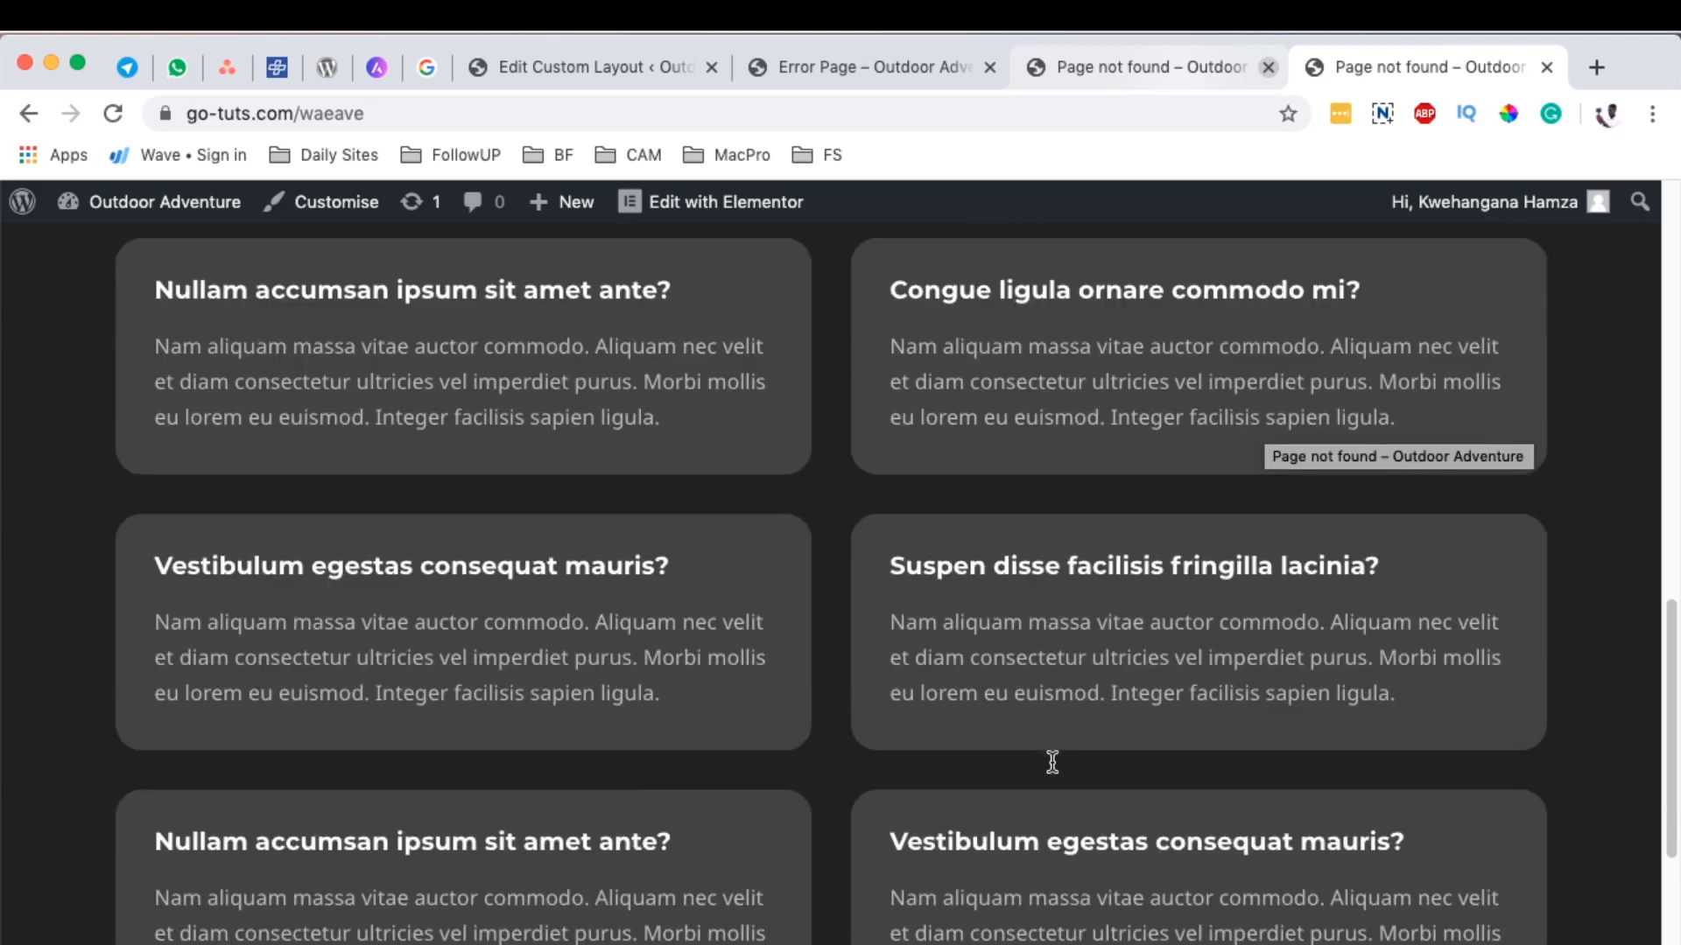
scroll("down", 3)
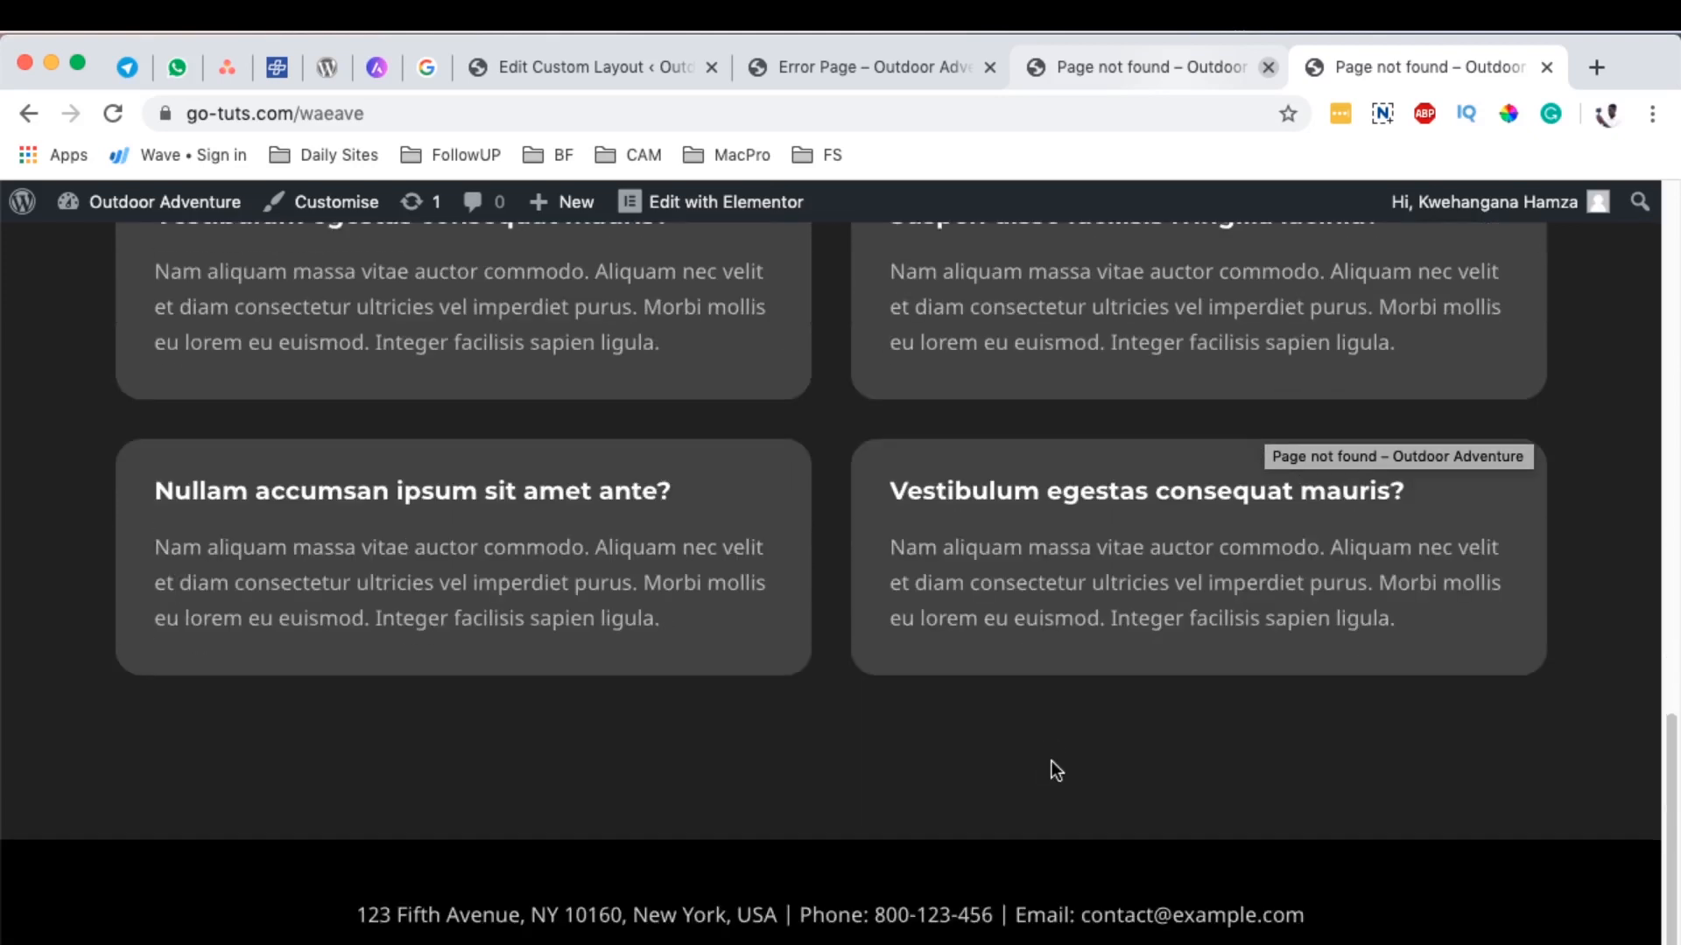
scroll("up", 3)
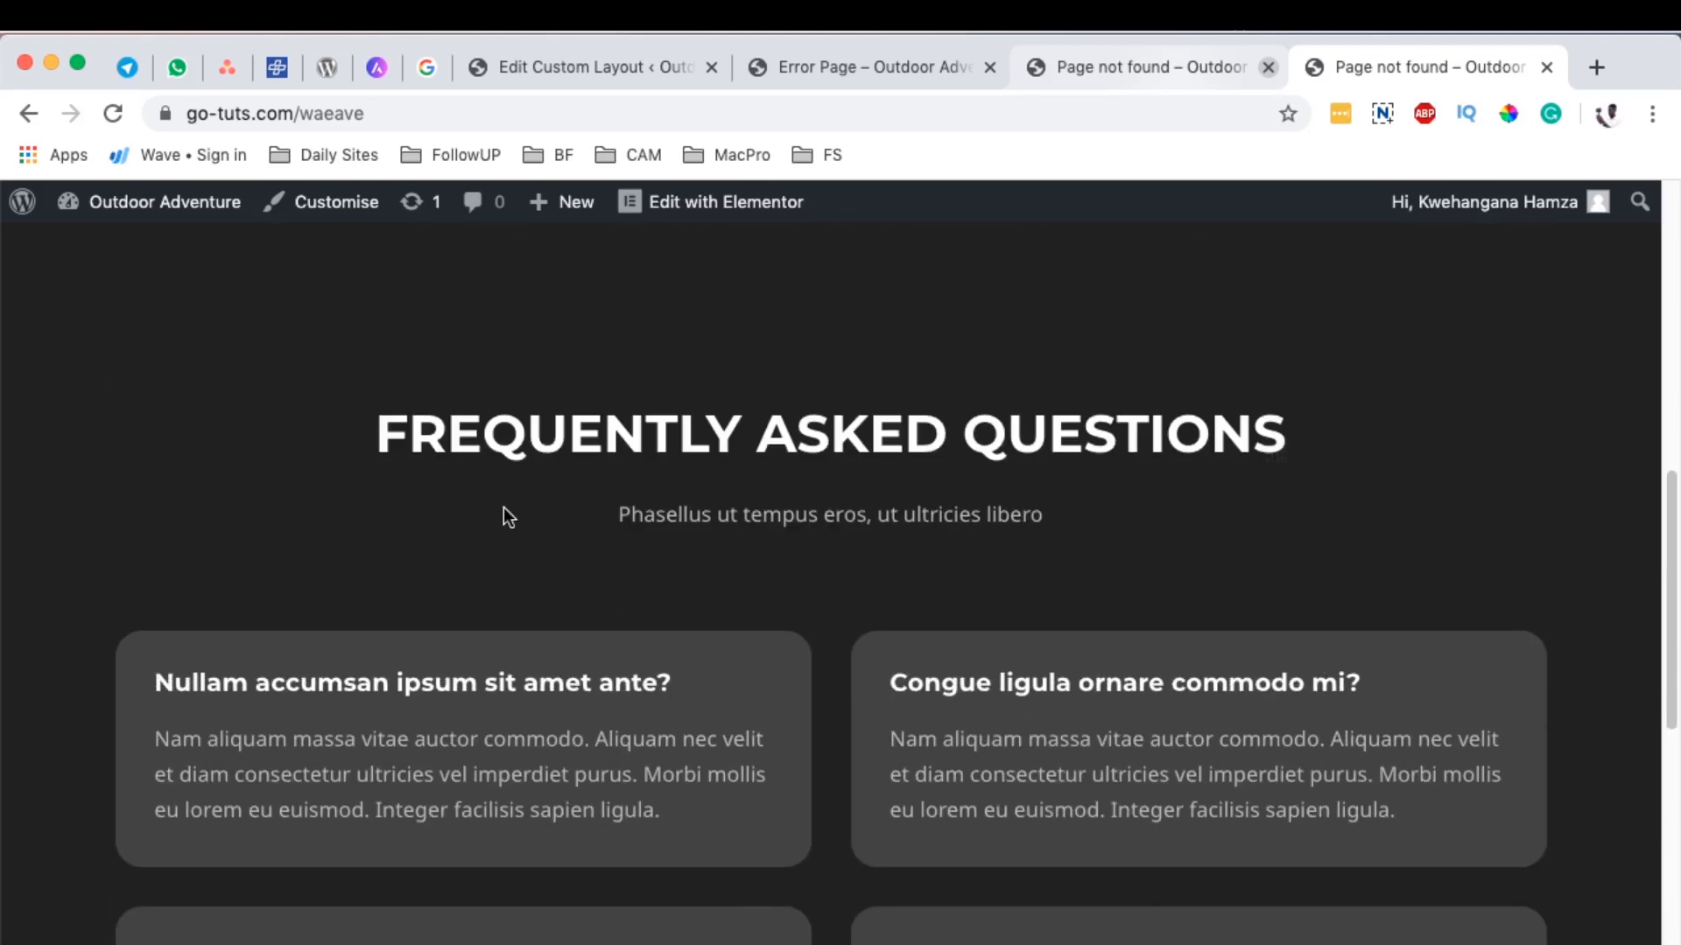
mouse_move(1075, 666)
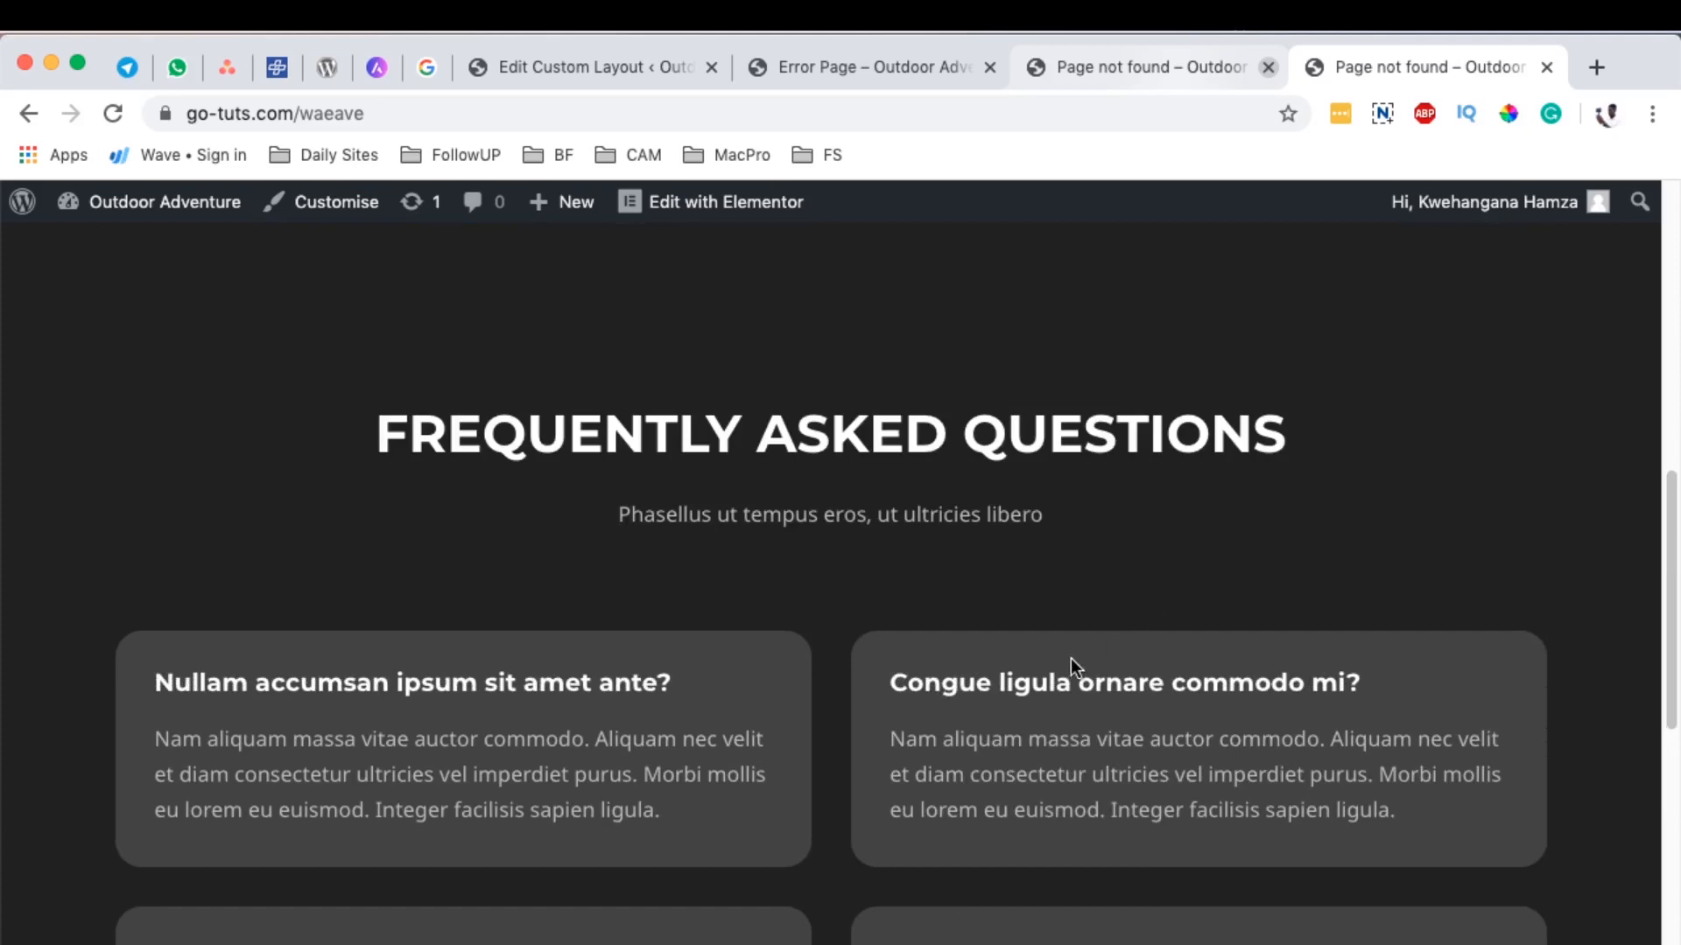
Step: Return to Edit Custom Layout and list Installed Plugins, including Astra Pro and Elementor
left_click(590, 66)
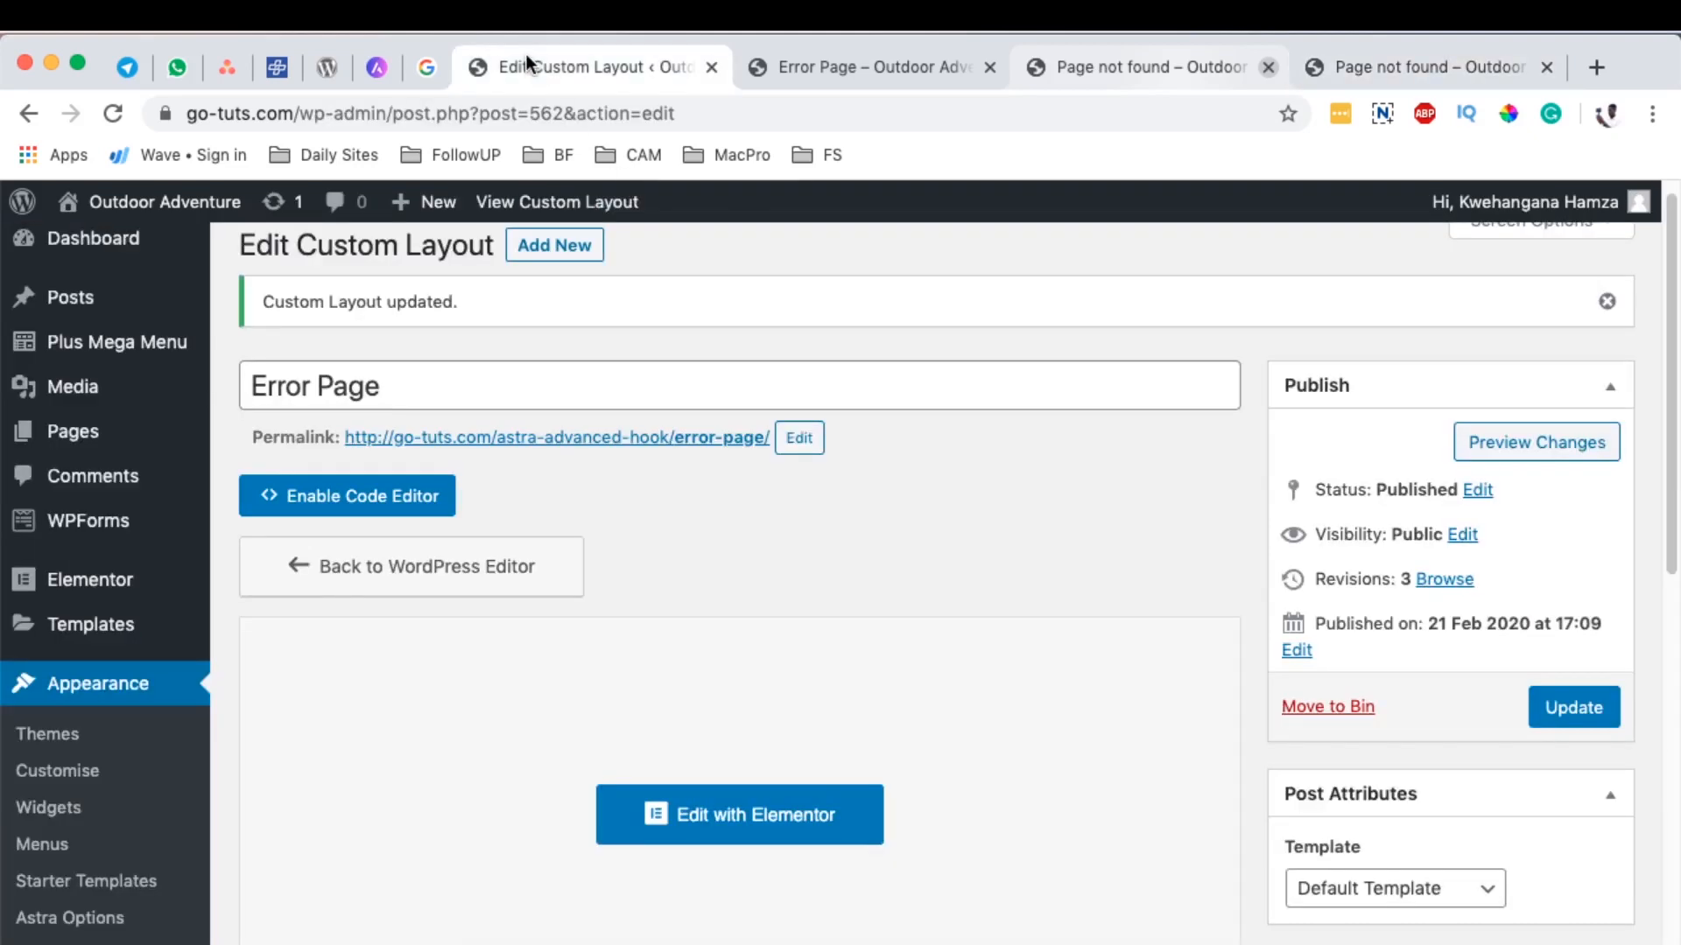
scroll("down", 3)
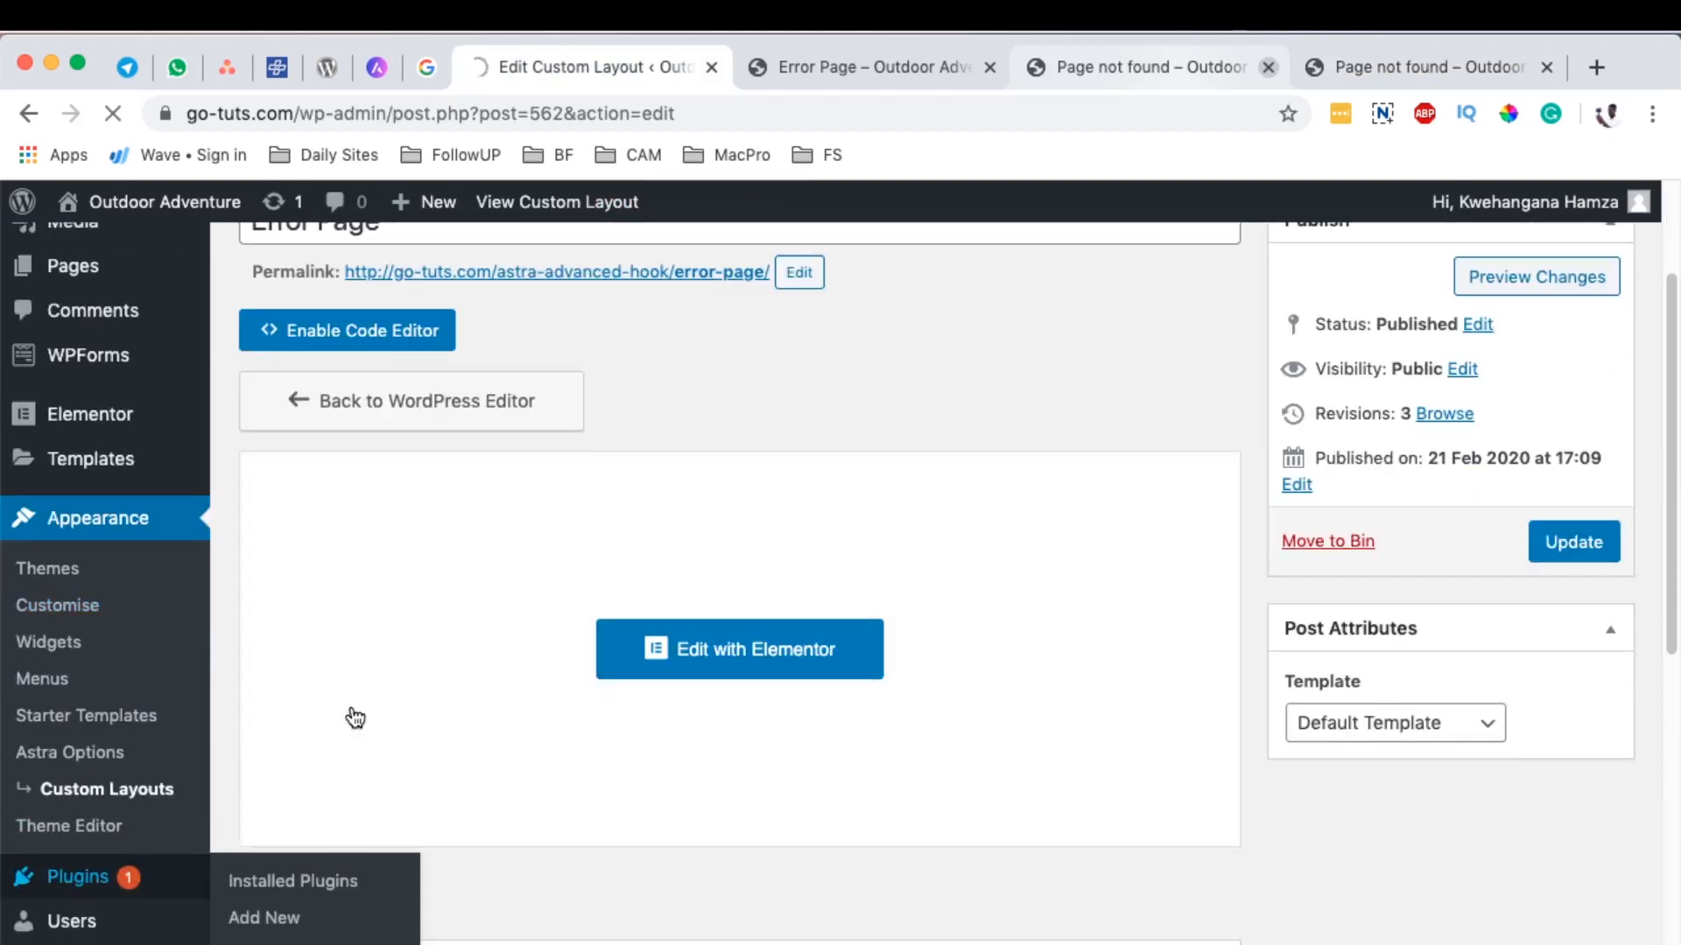
left_click(292, 880)
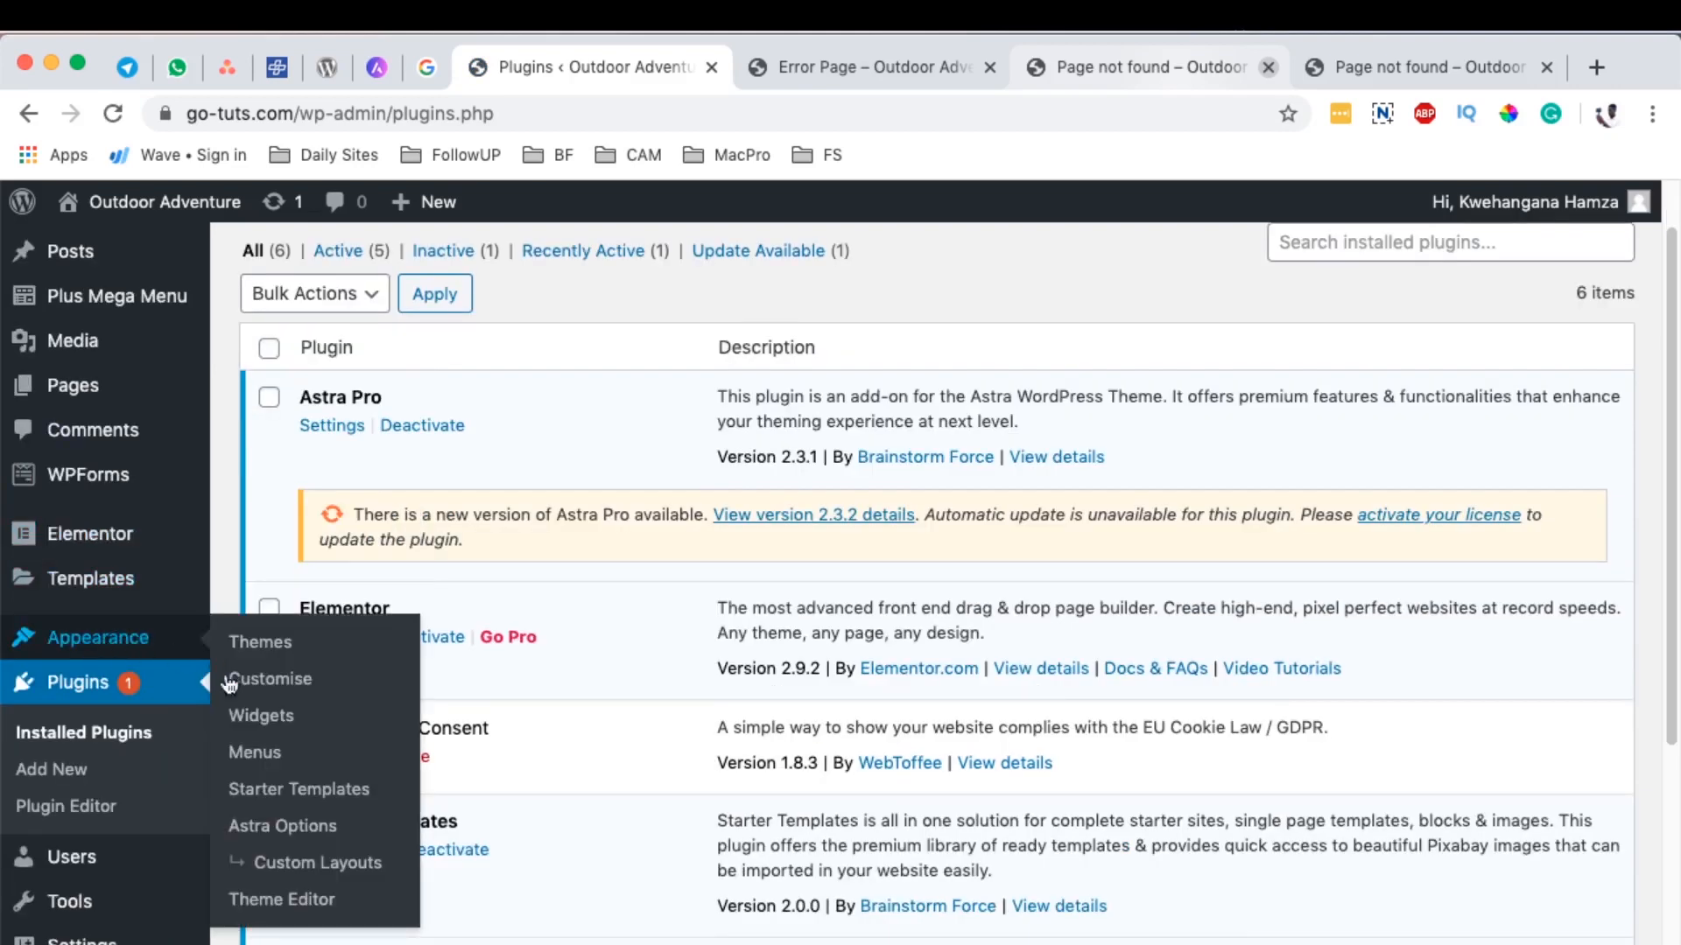
left_click(282, 825)
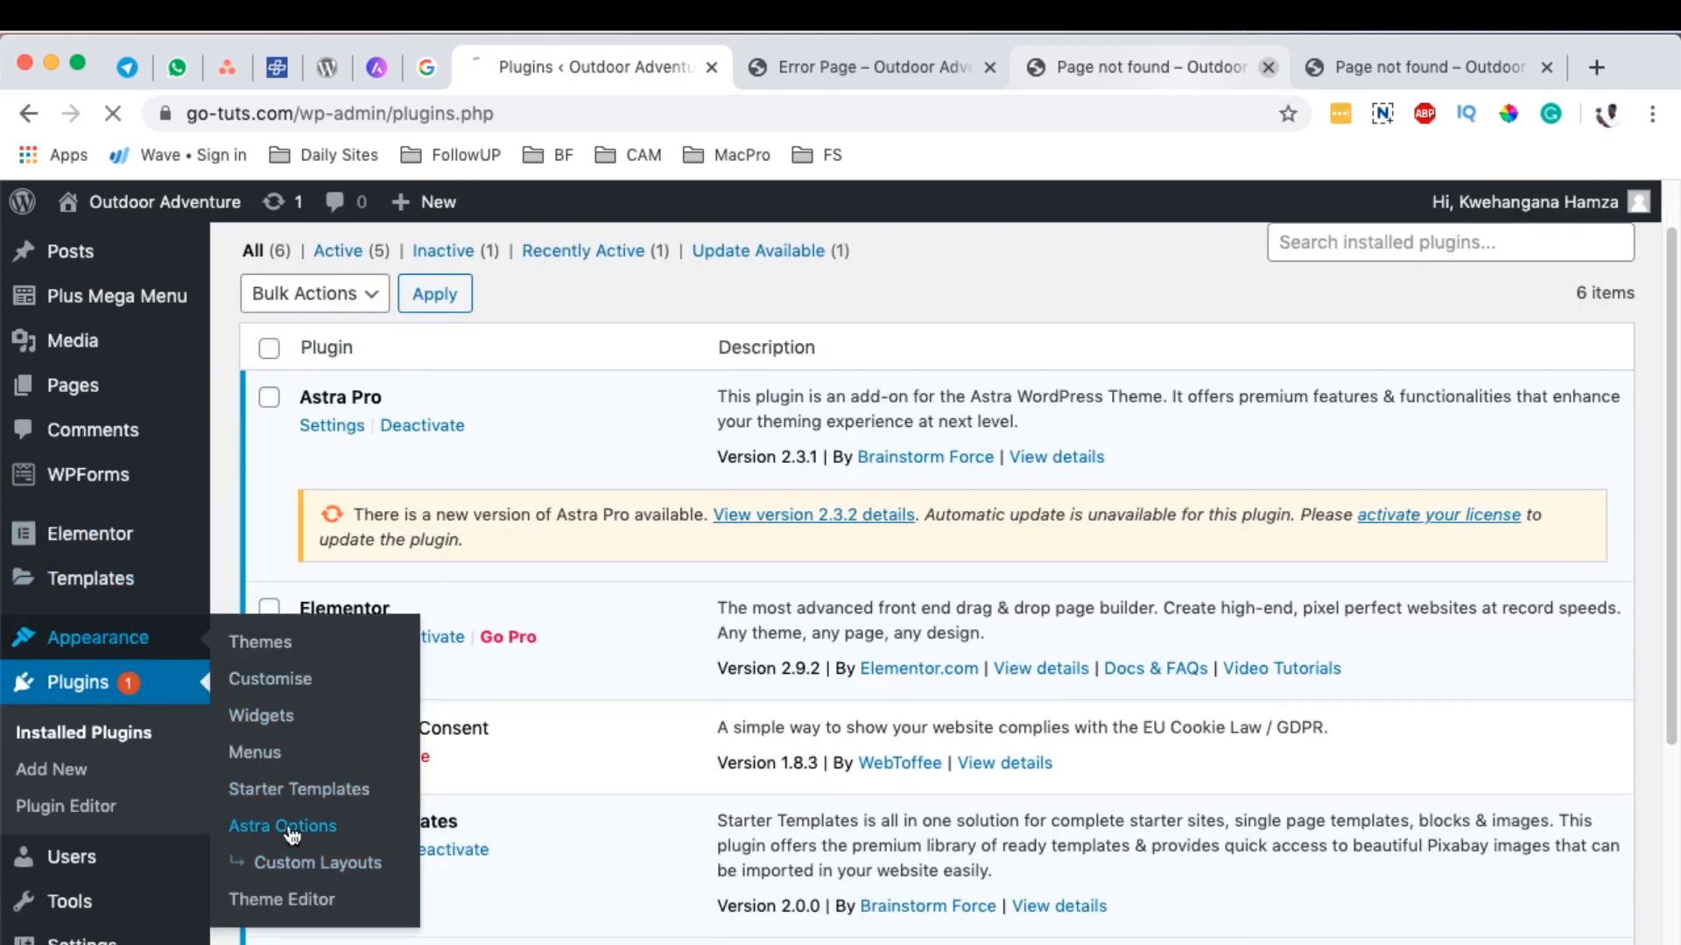
Step: Open the Custom Layouts module Settings from Astra Options in a new tab
left_click(283, 826)
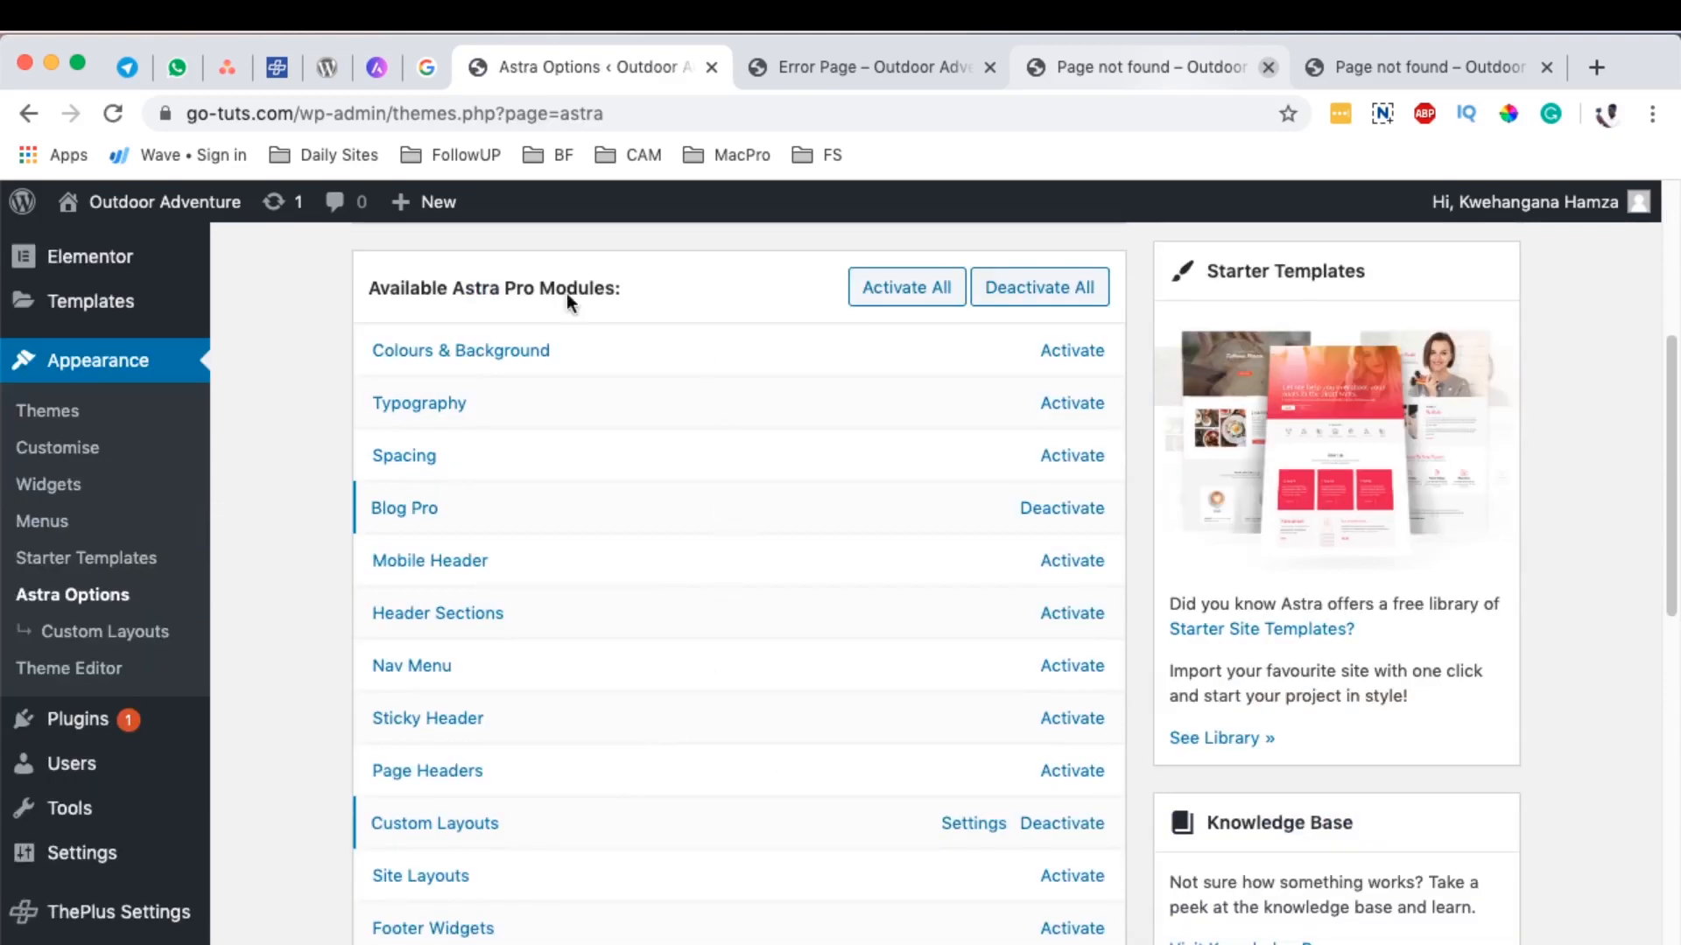
mouse_move(526, 304)
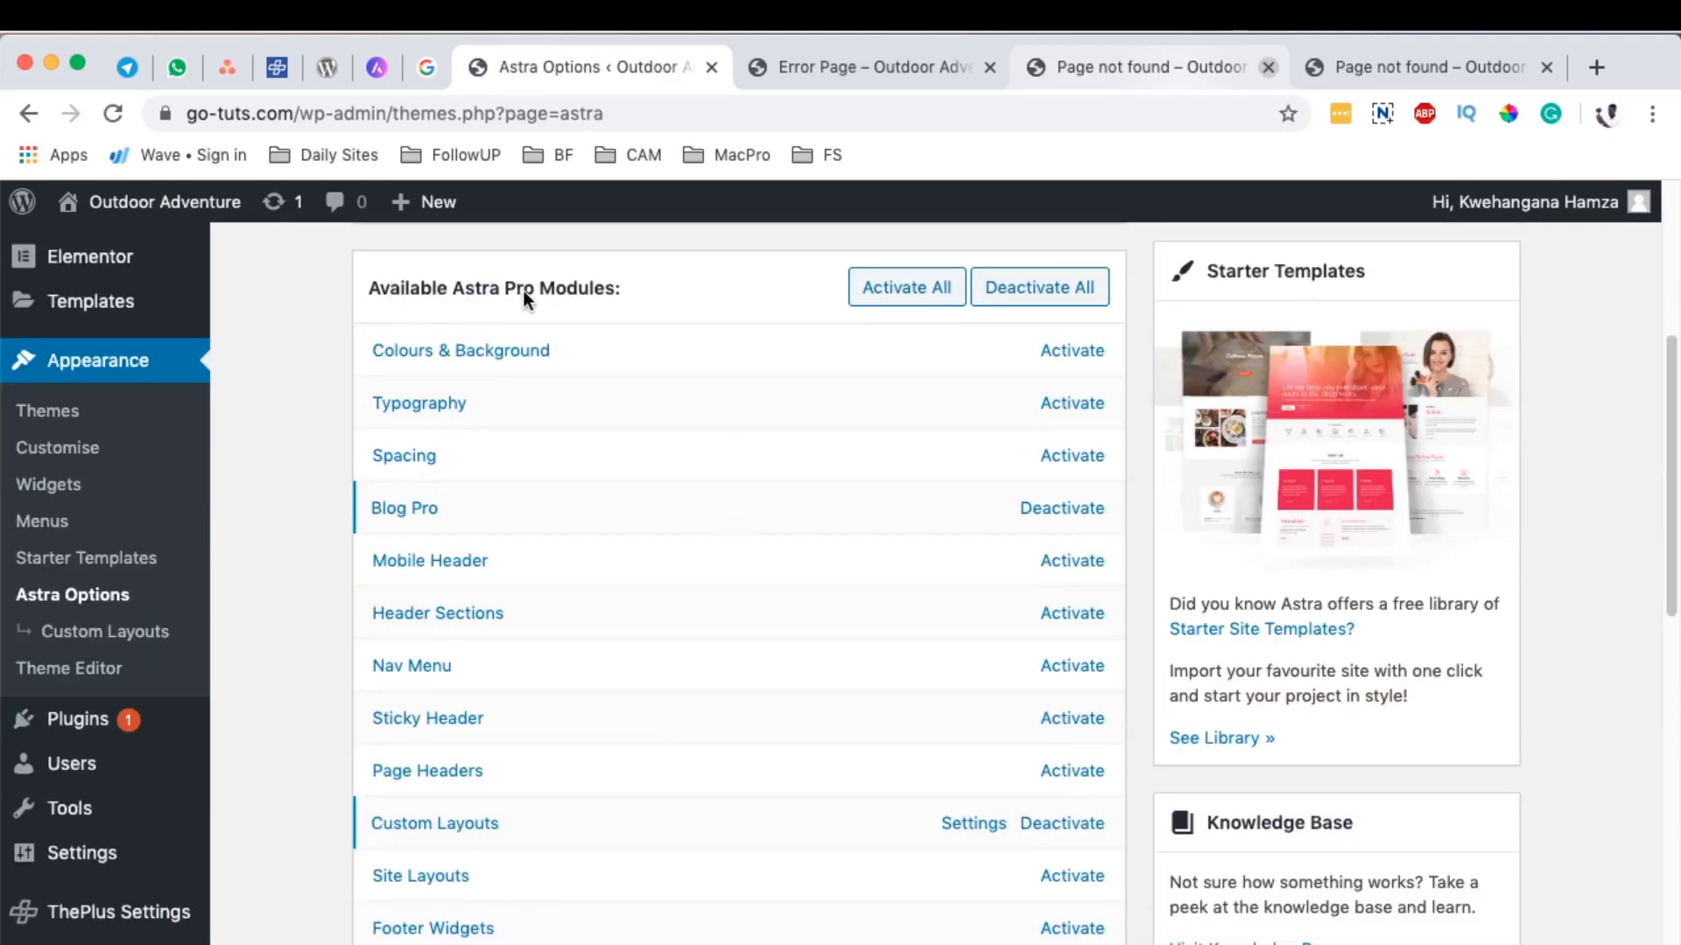
mouse_move(383, 836)
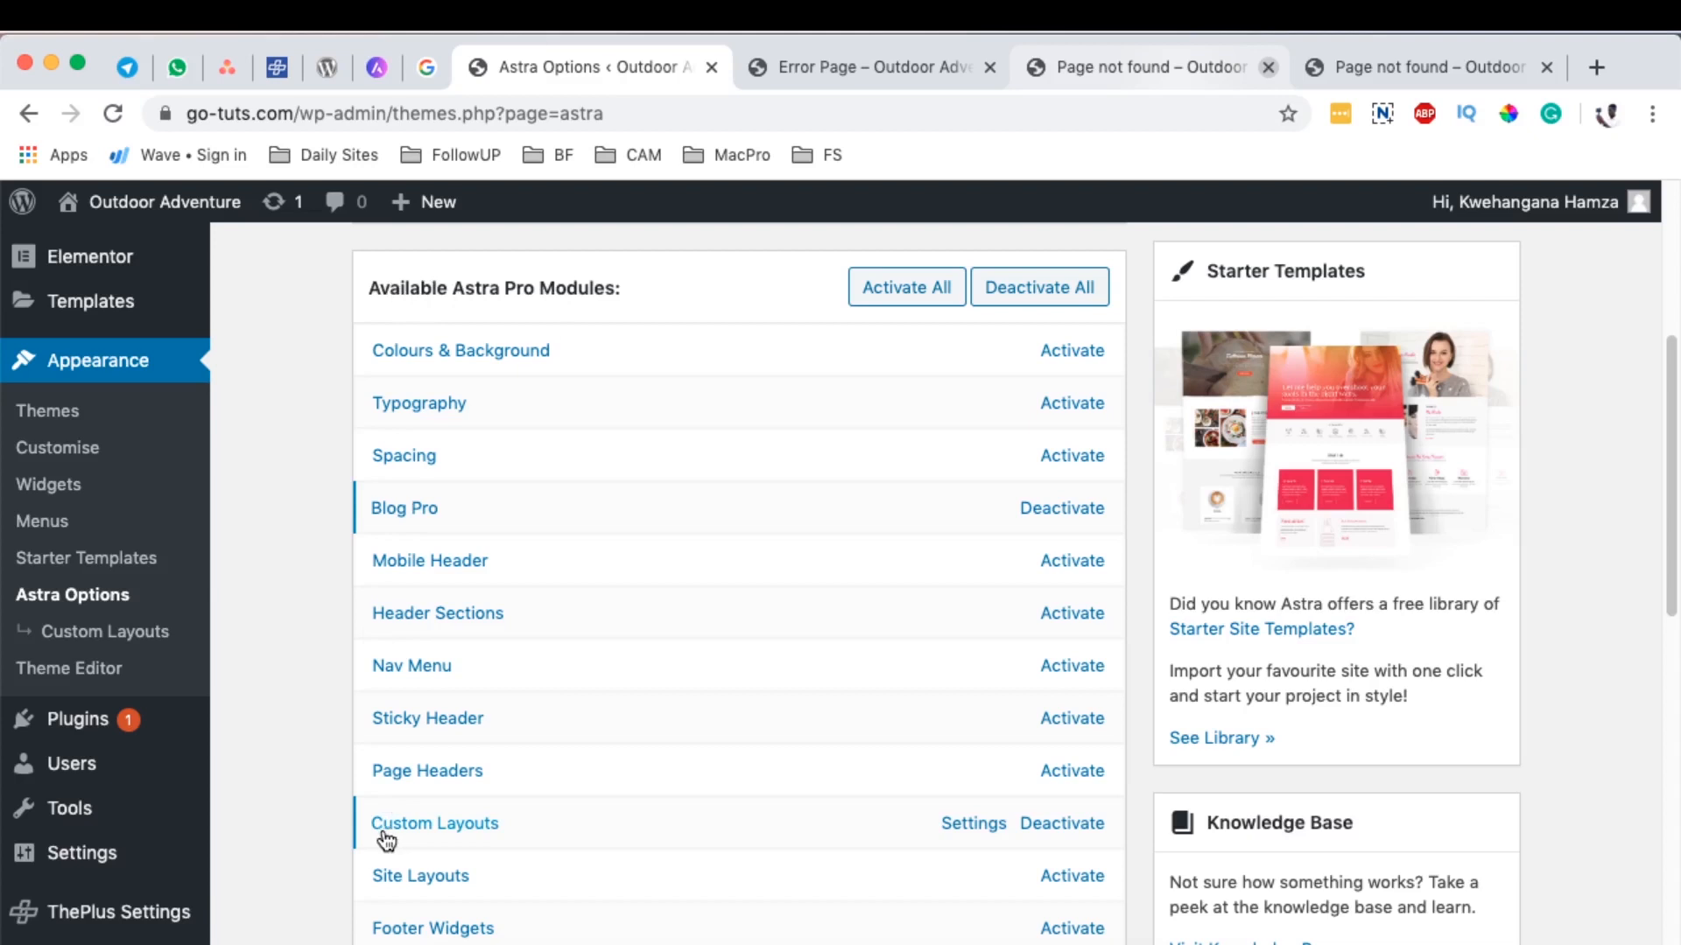
mouse_move(511, 839)
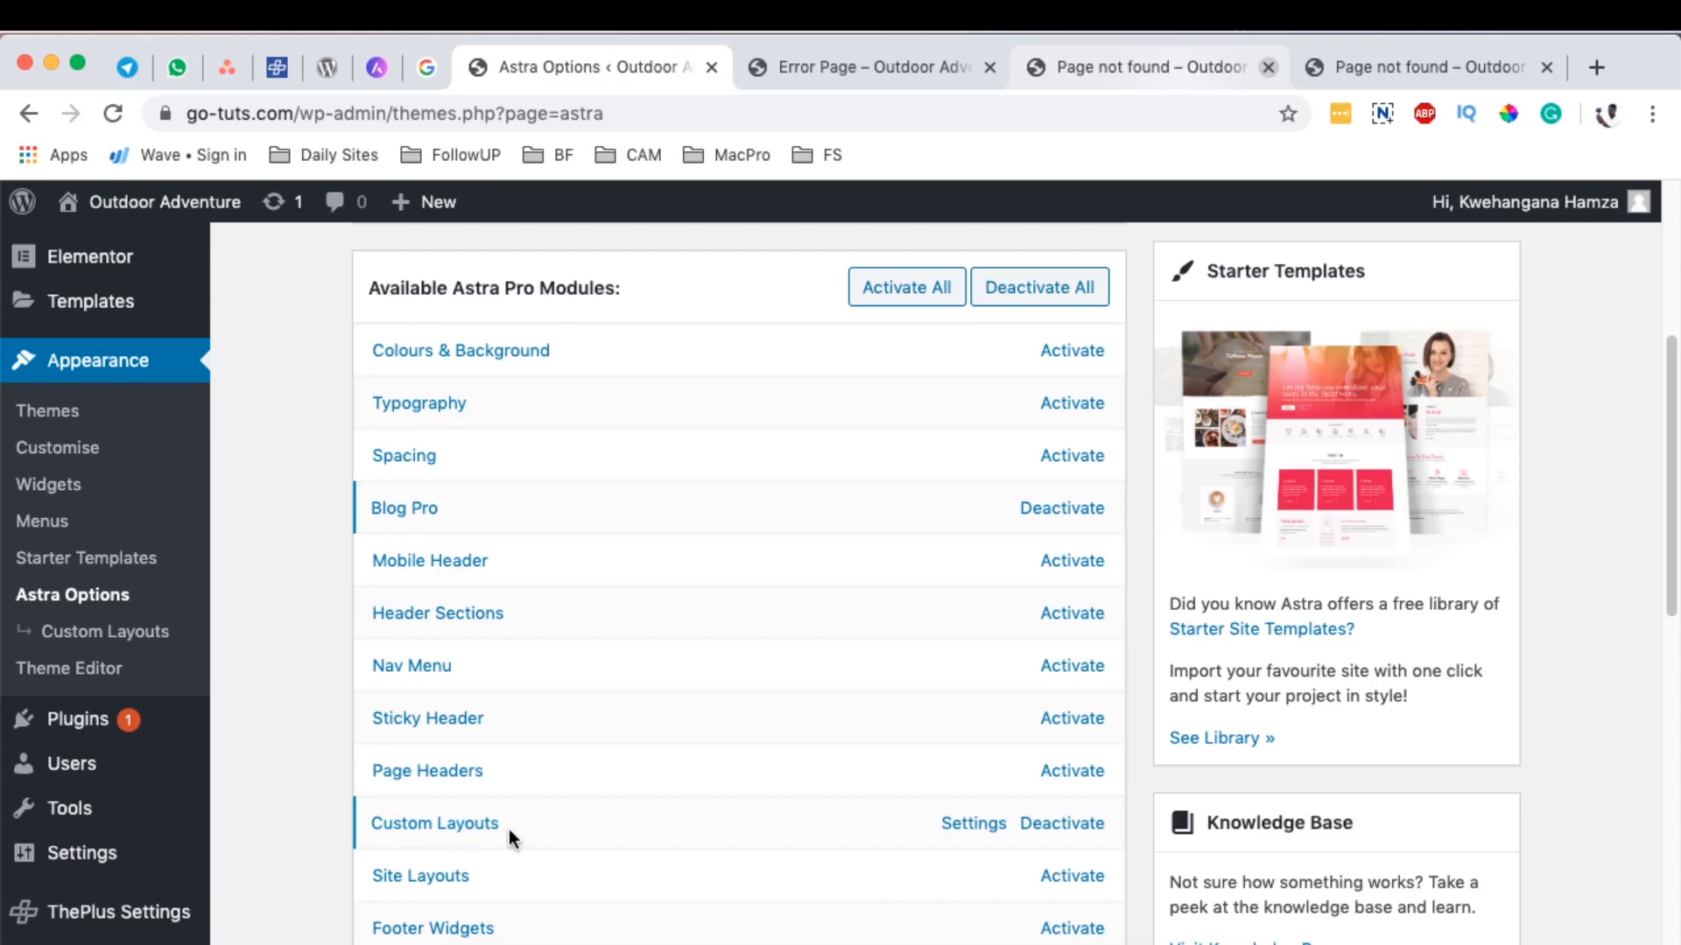
mouse_move(626, 831)
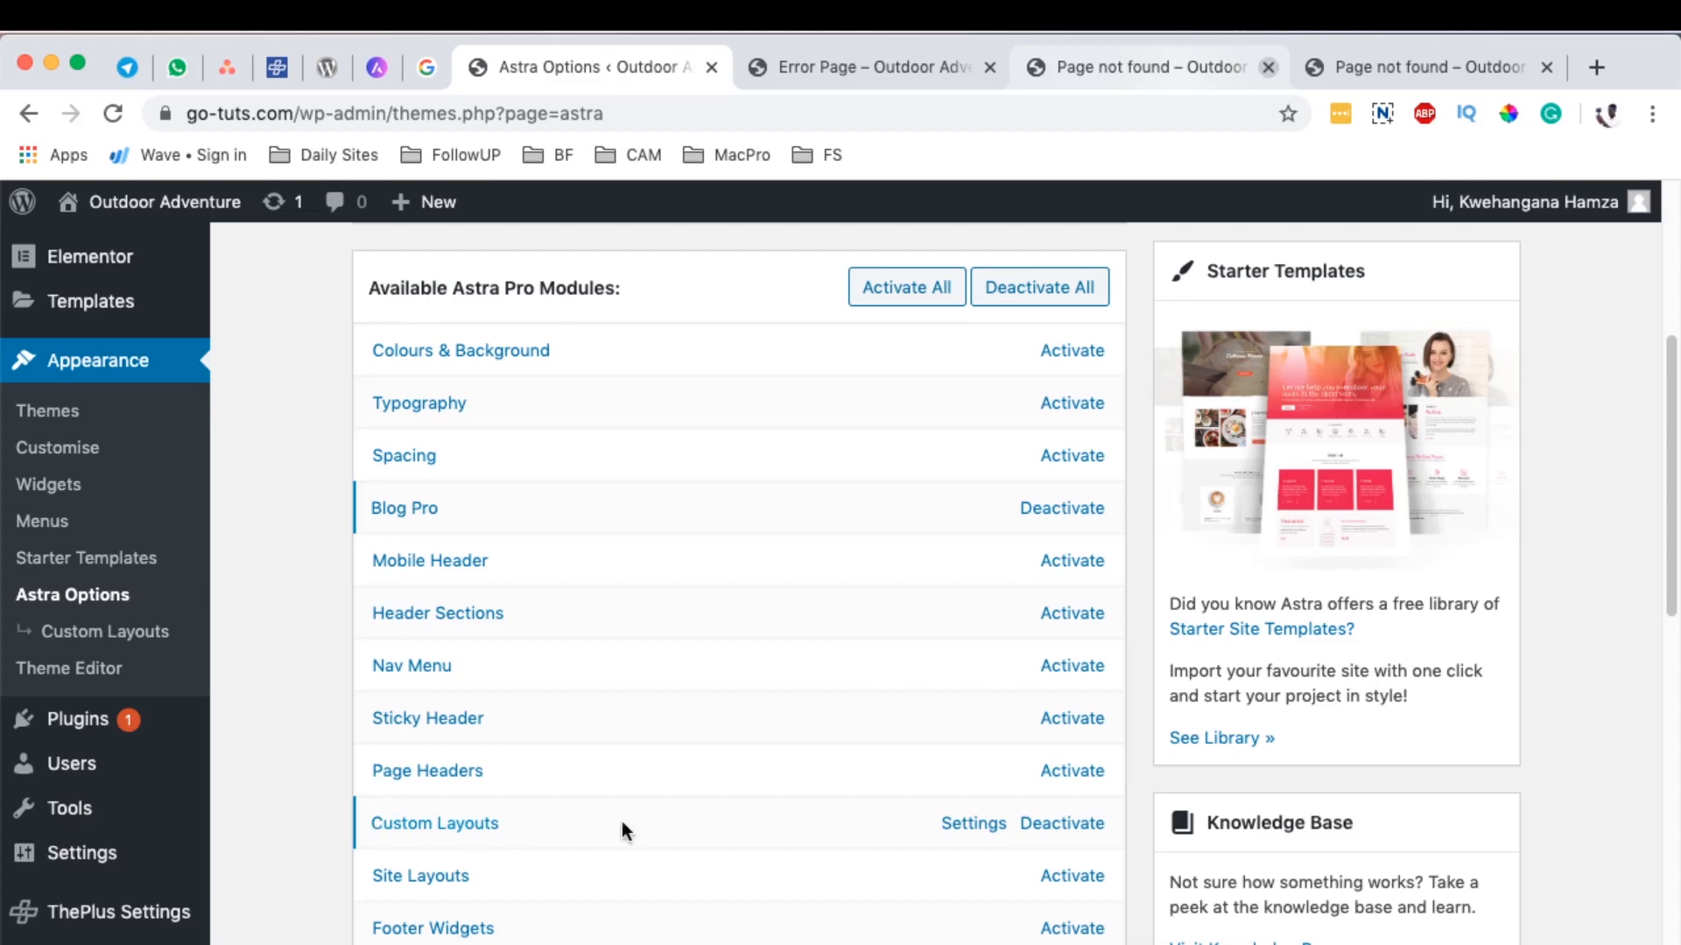
mouse_move(1048, 836)
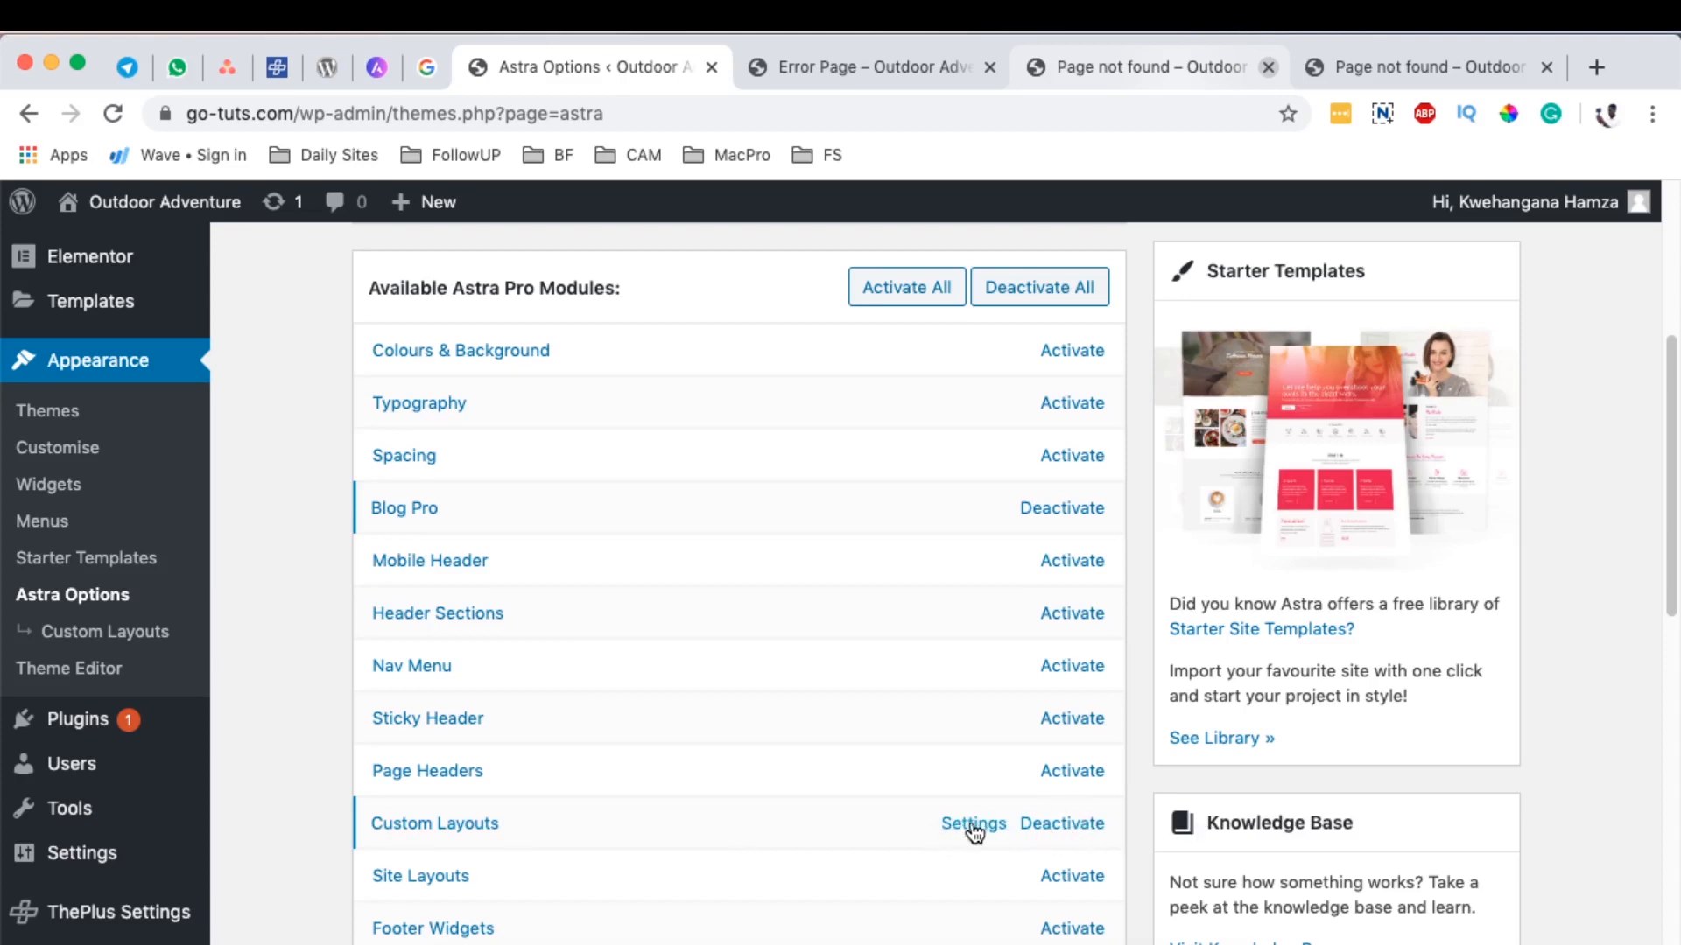
left_click(972, 823)
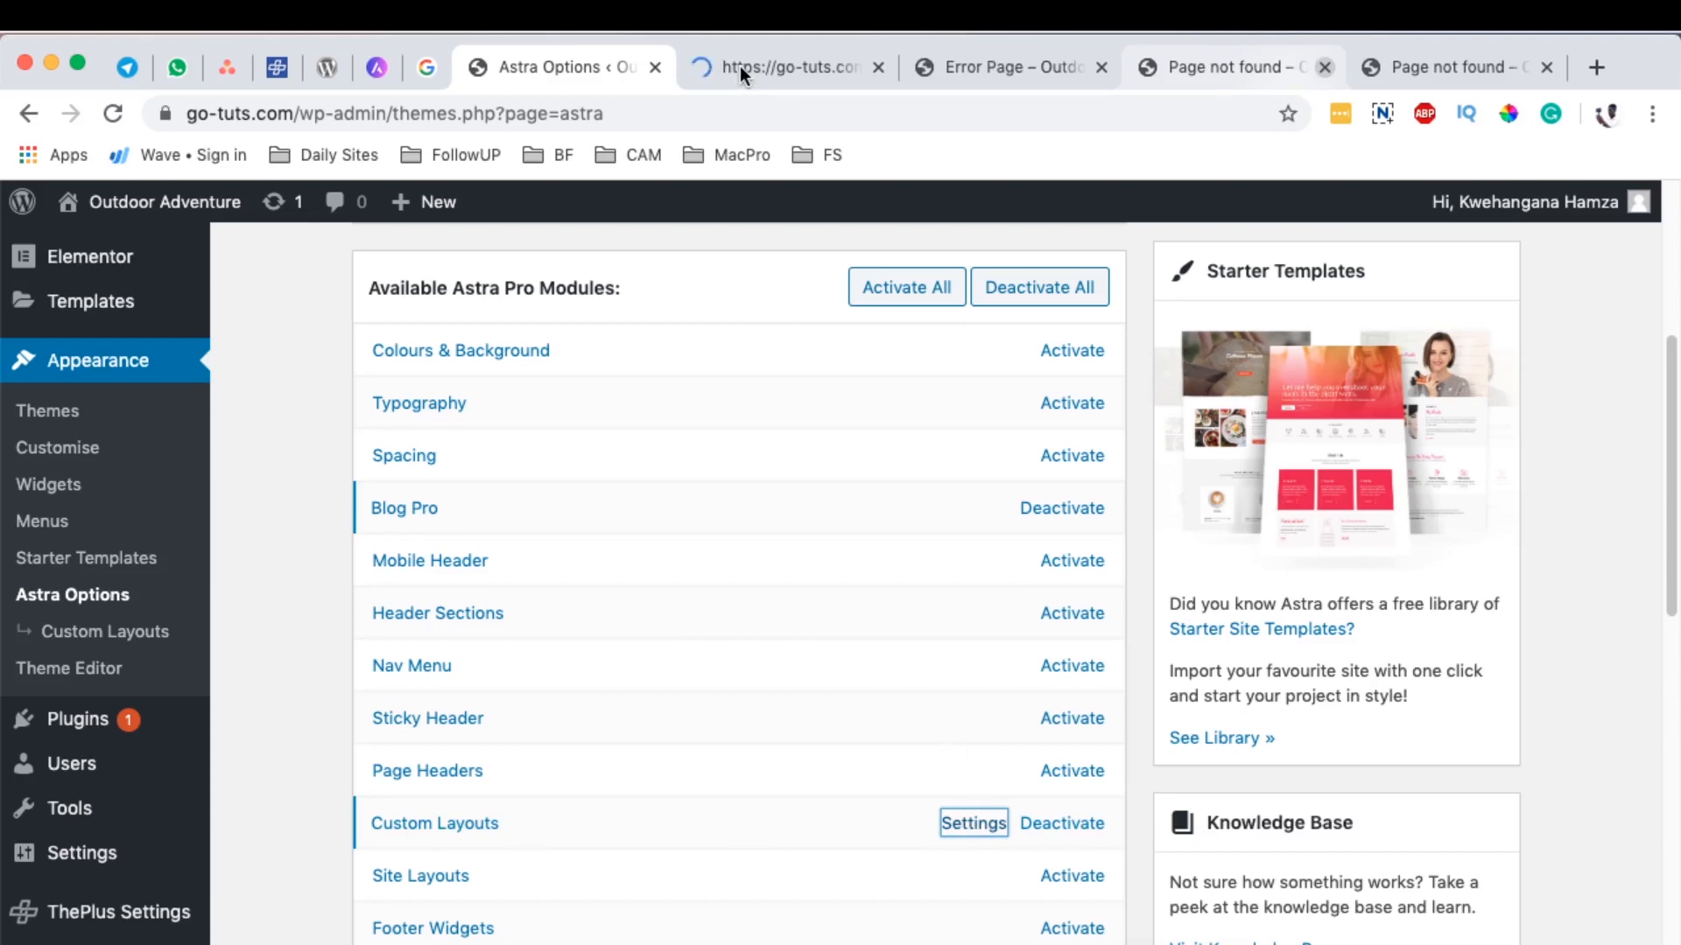
Step: Switch to the Custom Layouts list and start a new layout with Add New
left_click(973, 823)
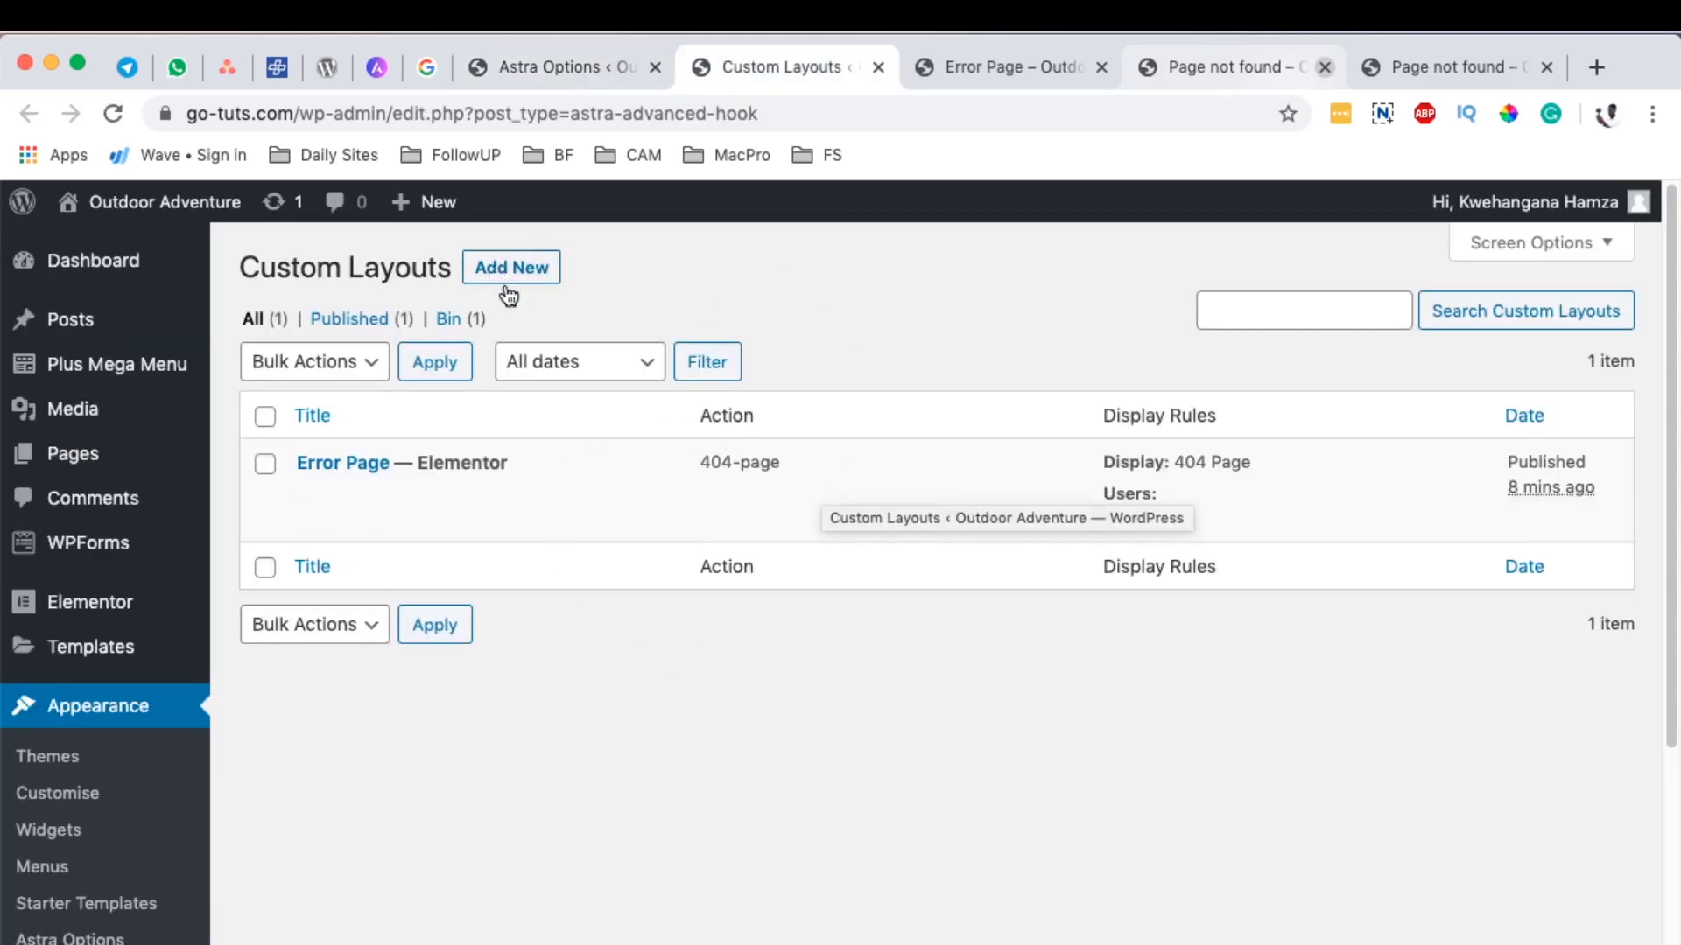
mouse_move(322, 477)
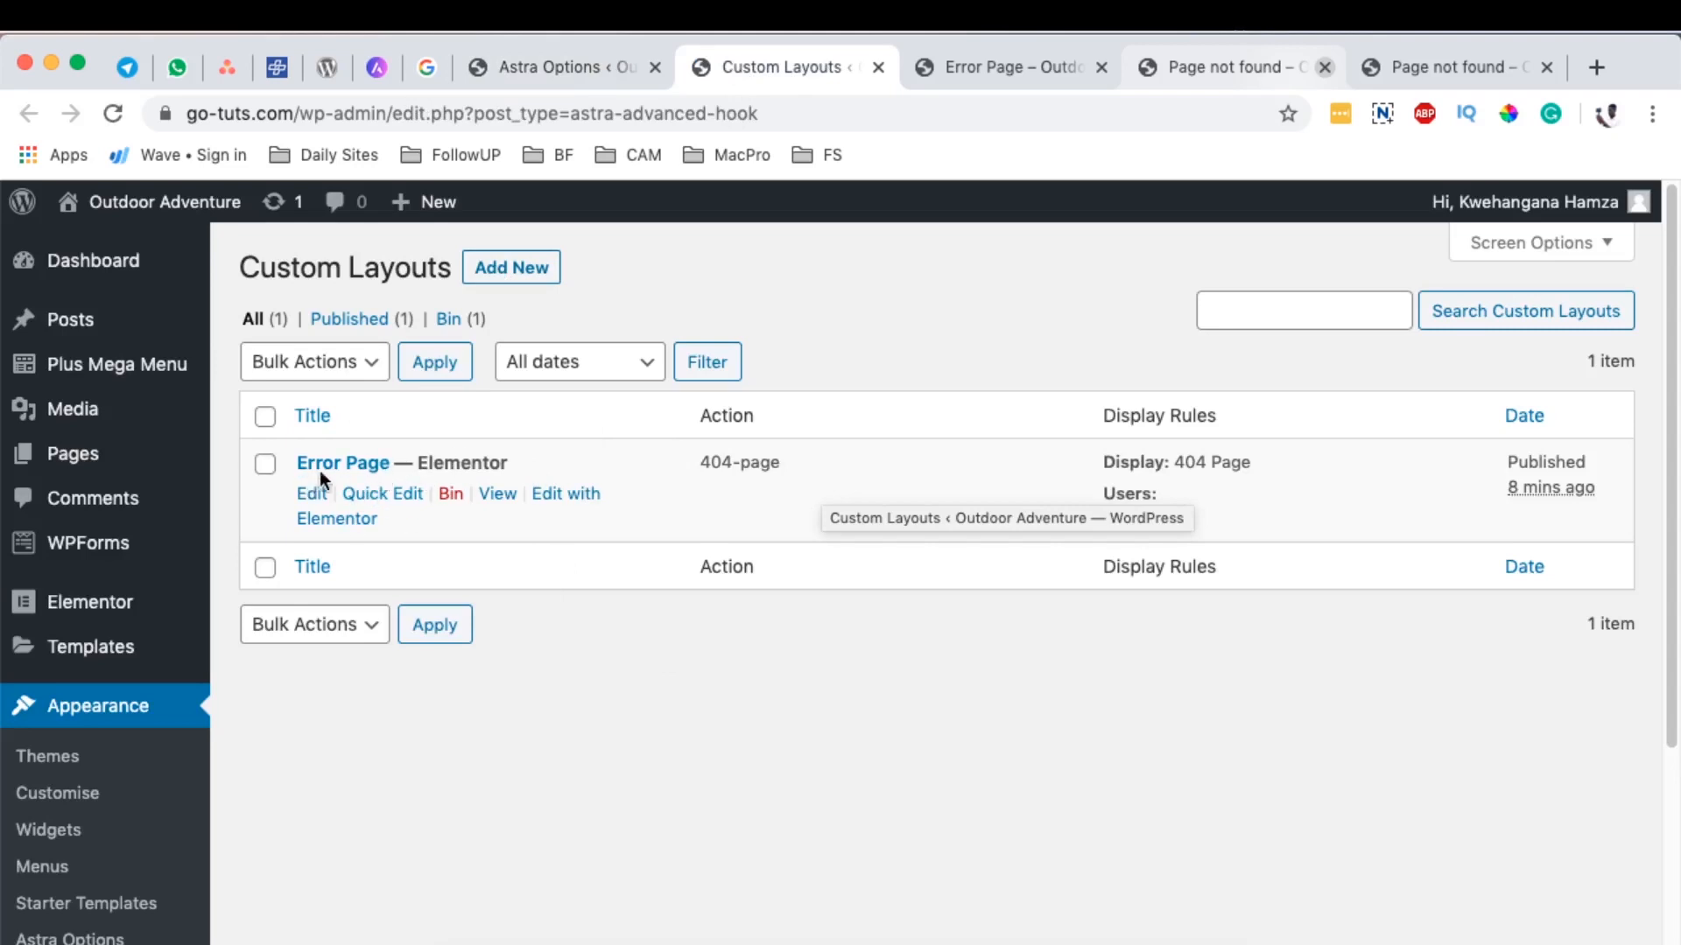
left_click(511, 267)
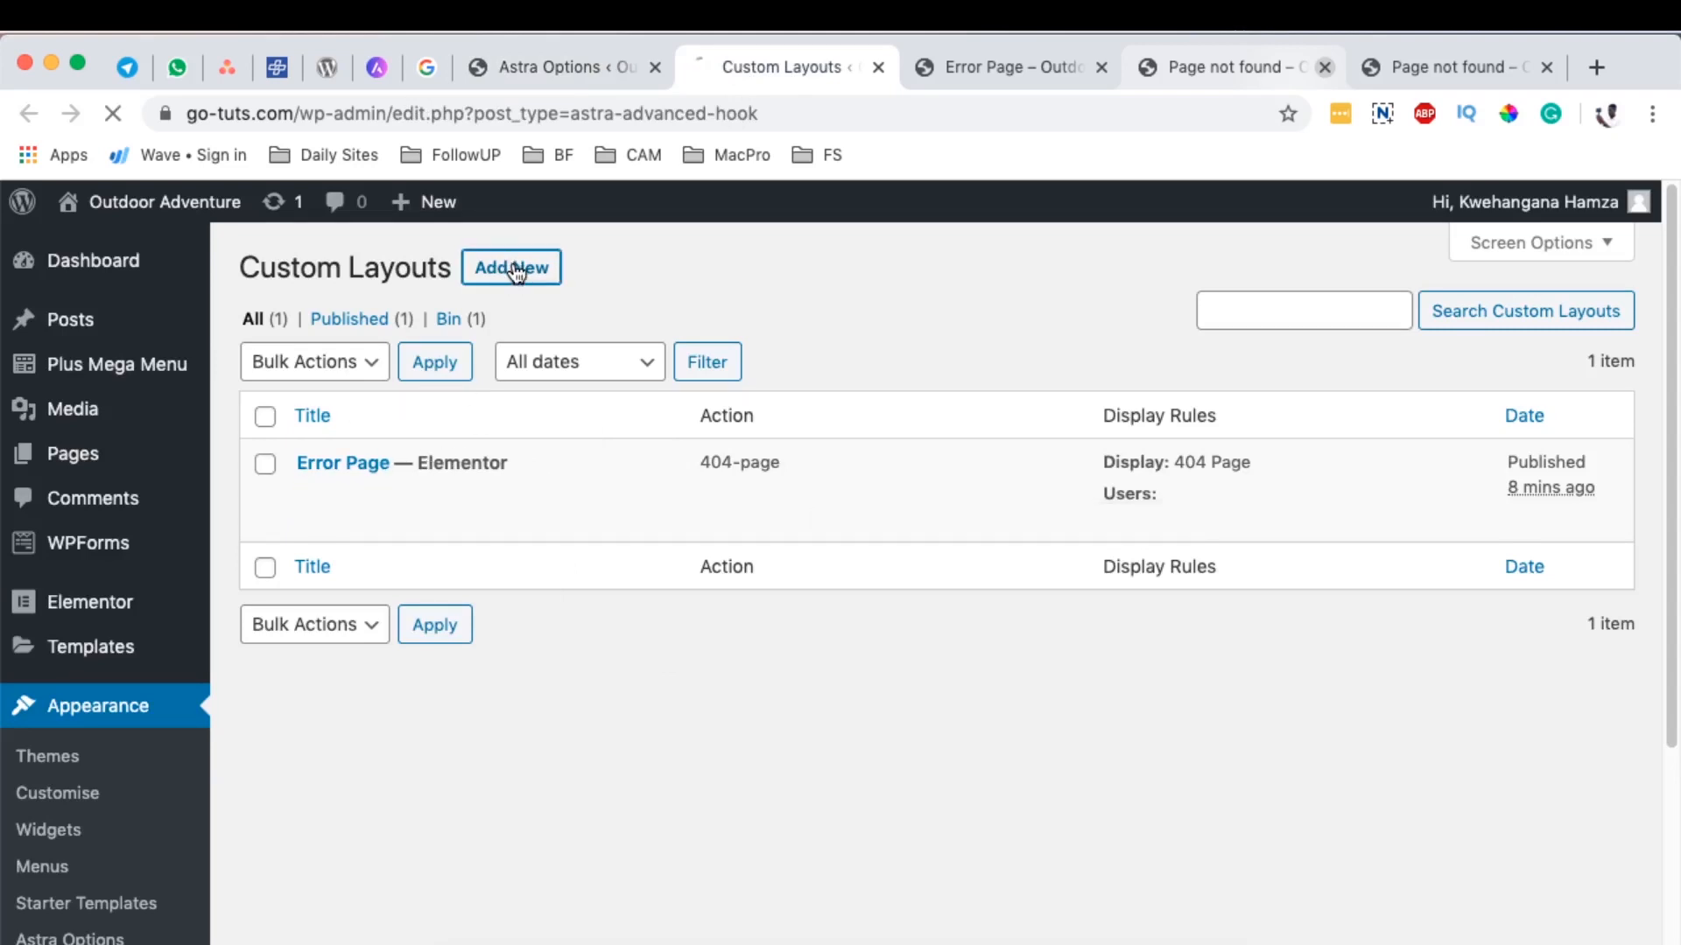
left_click(512, 267)
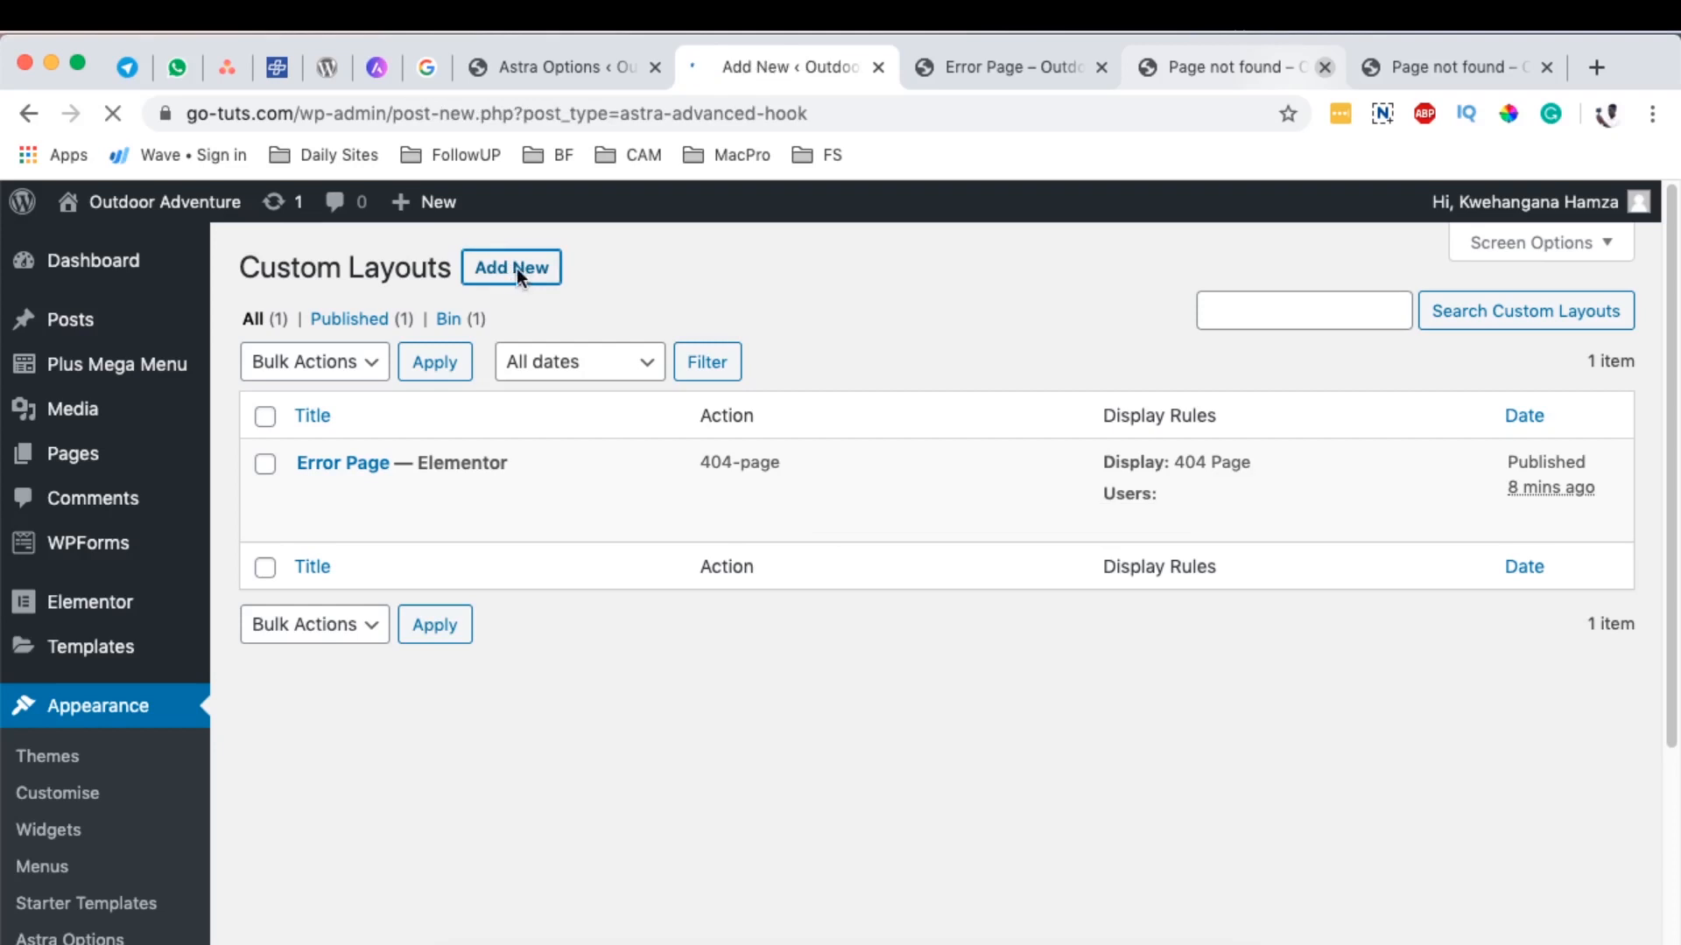
Step: Name the new custom layout and set its Layout type to 404 Page
left_click(511, 267)
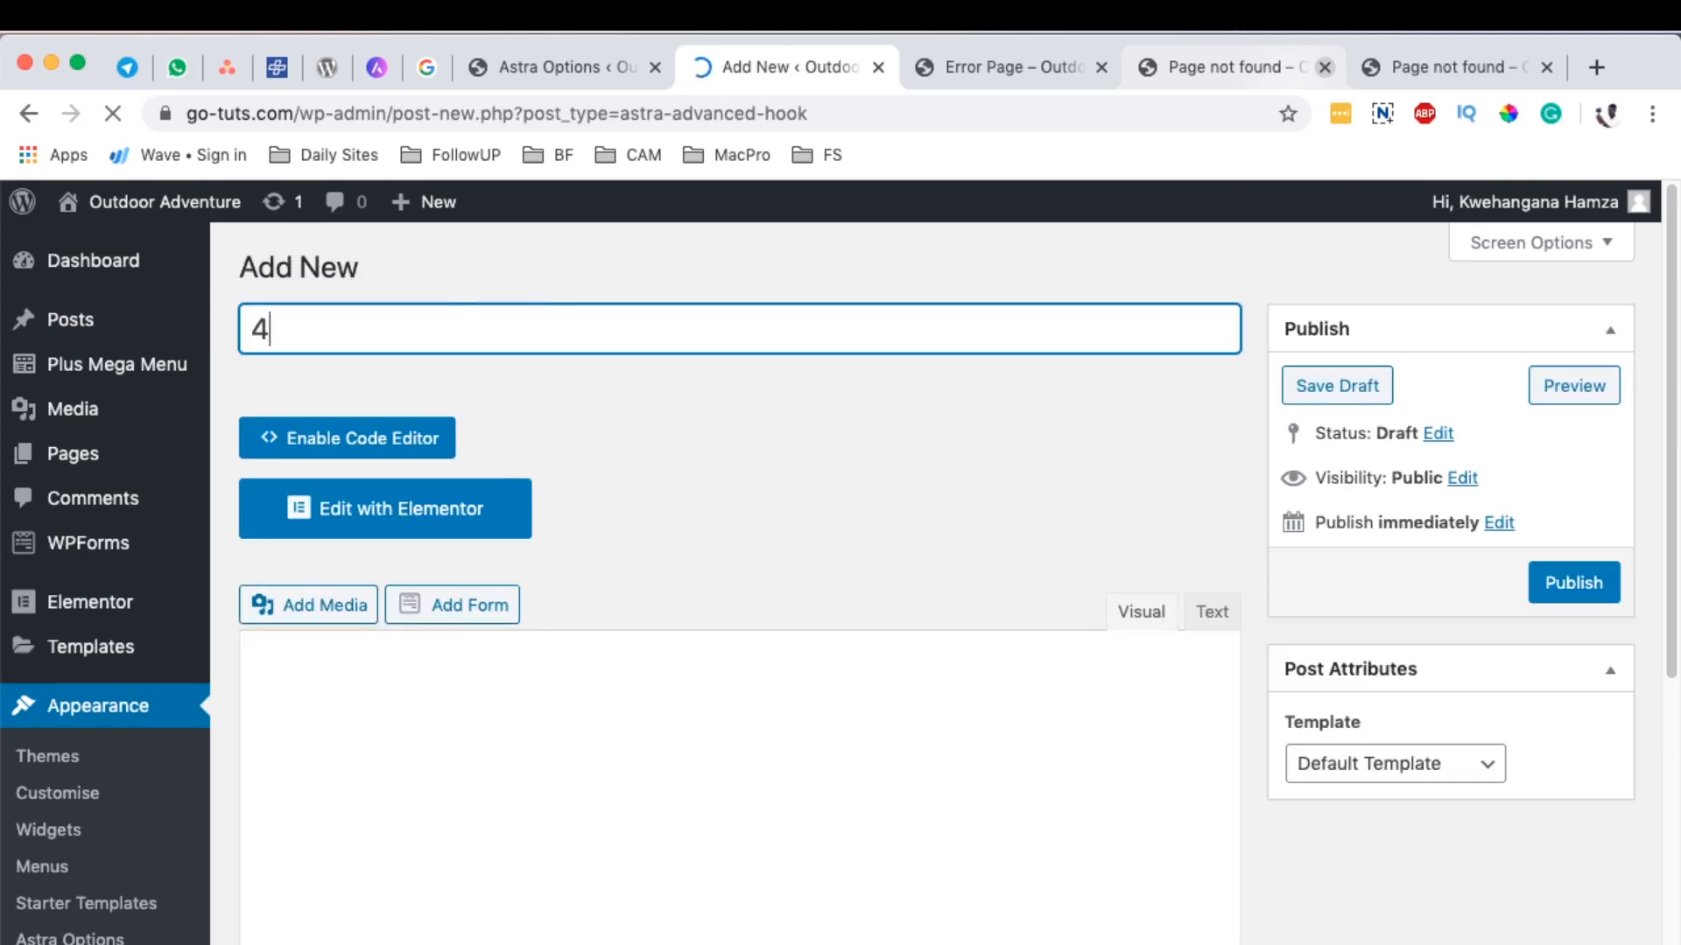
type("04 P")
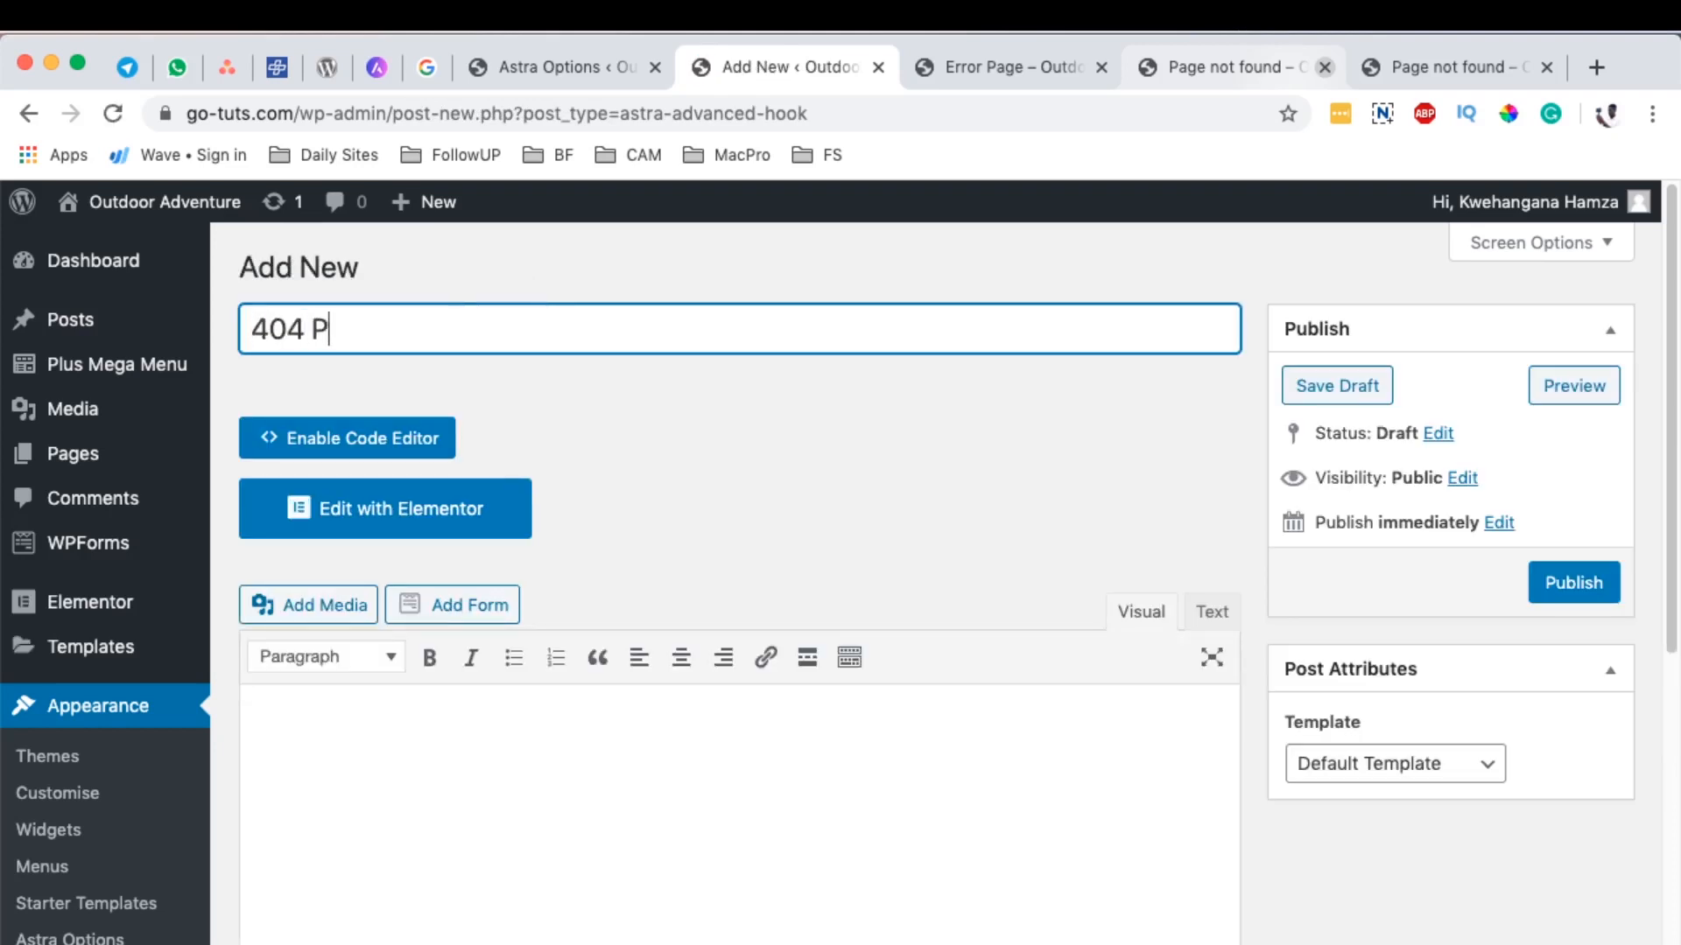
scroll("down", 3)
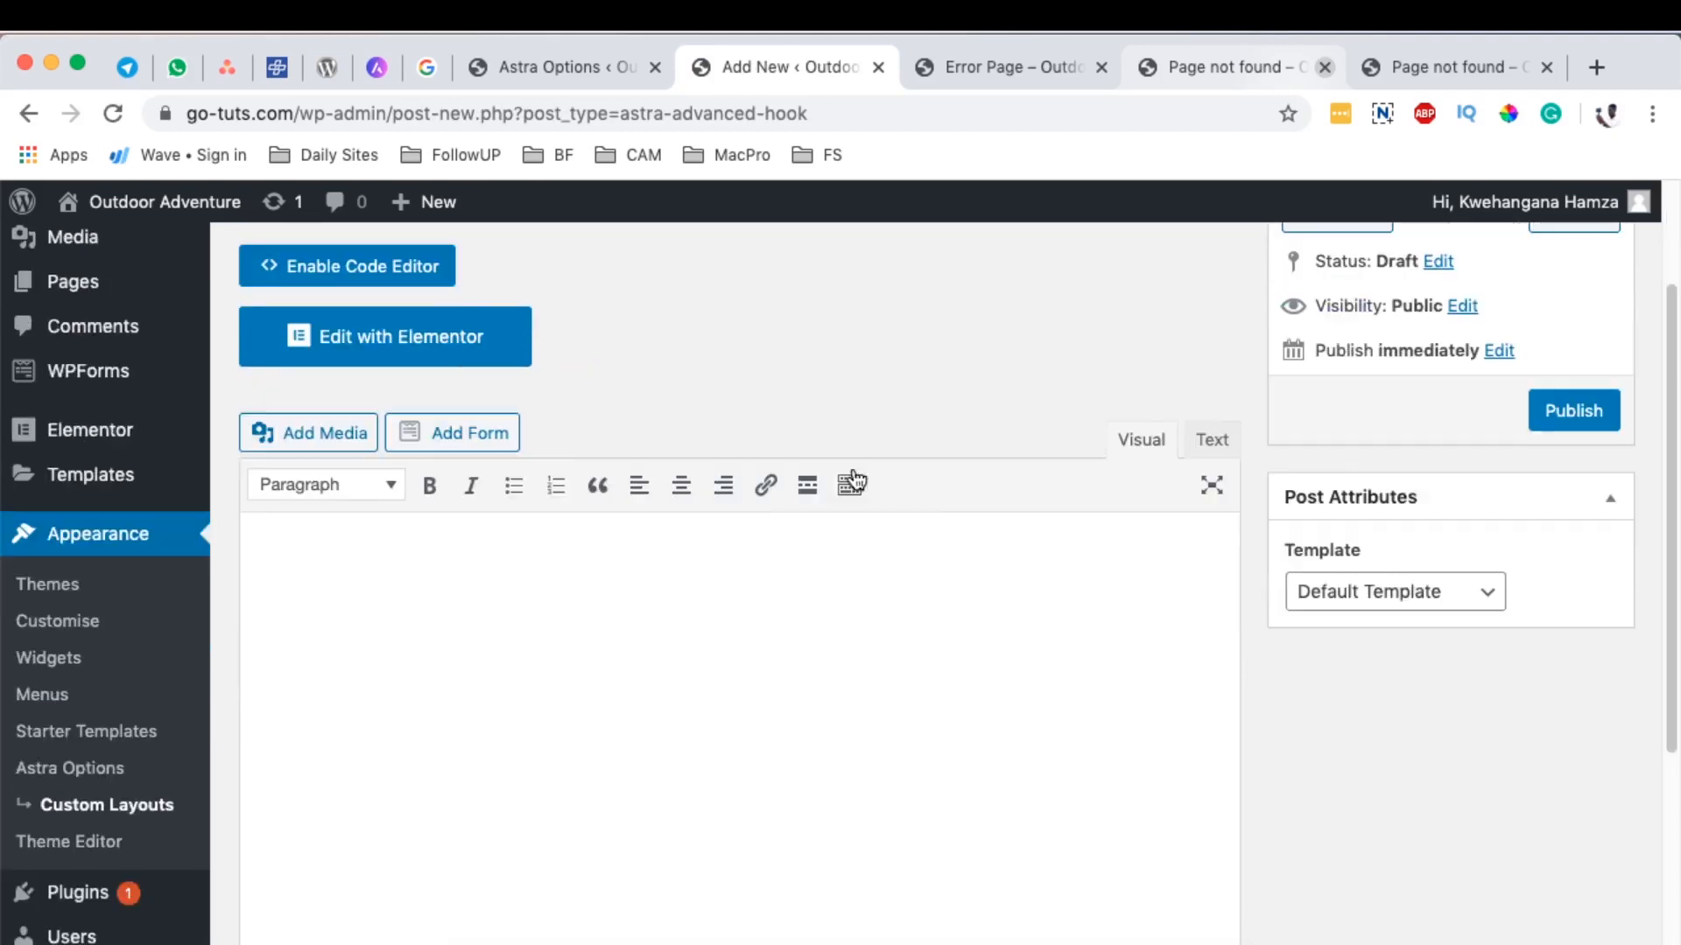
scroll("down", 3)
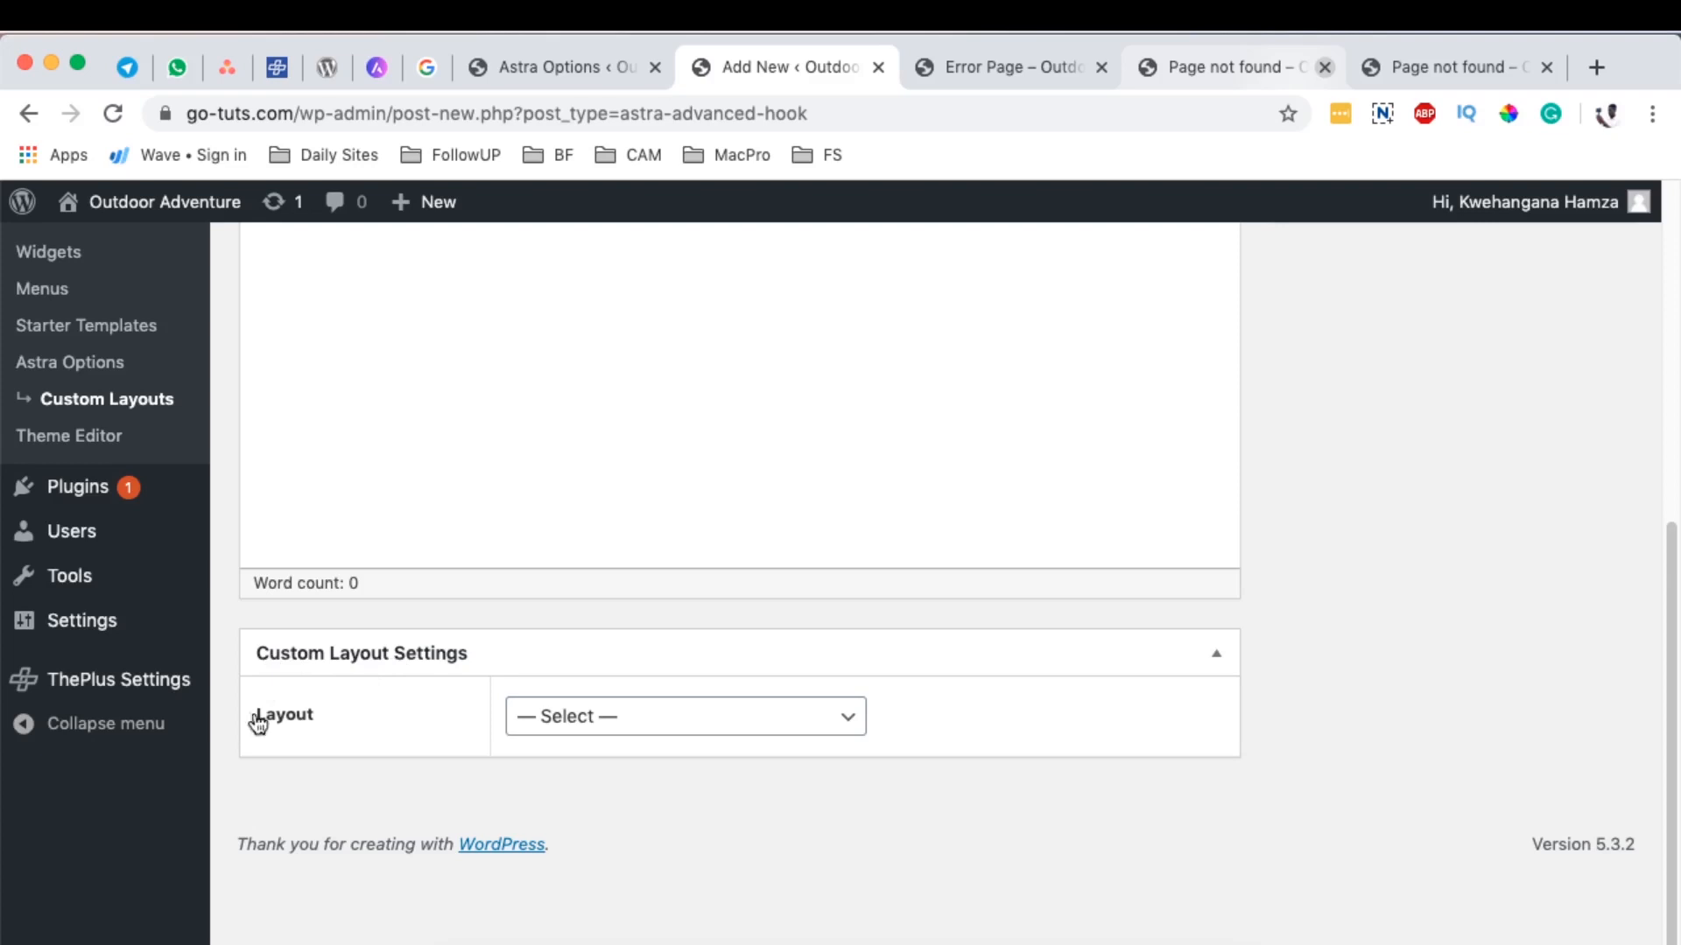
left_click(684, 716)
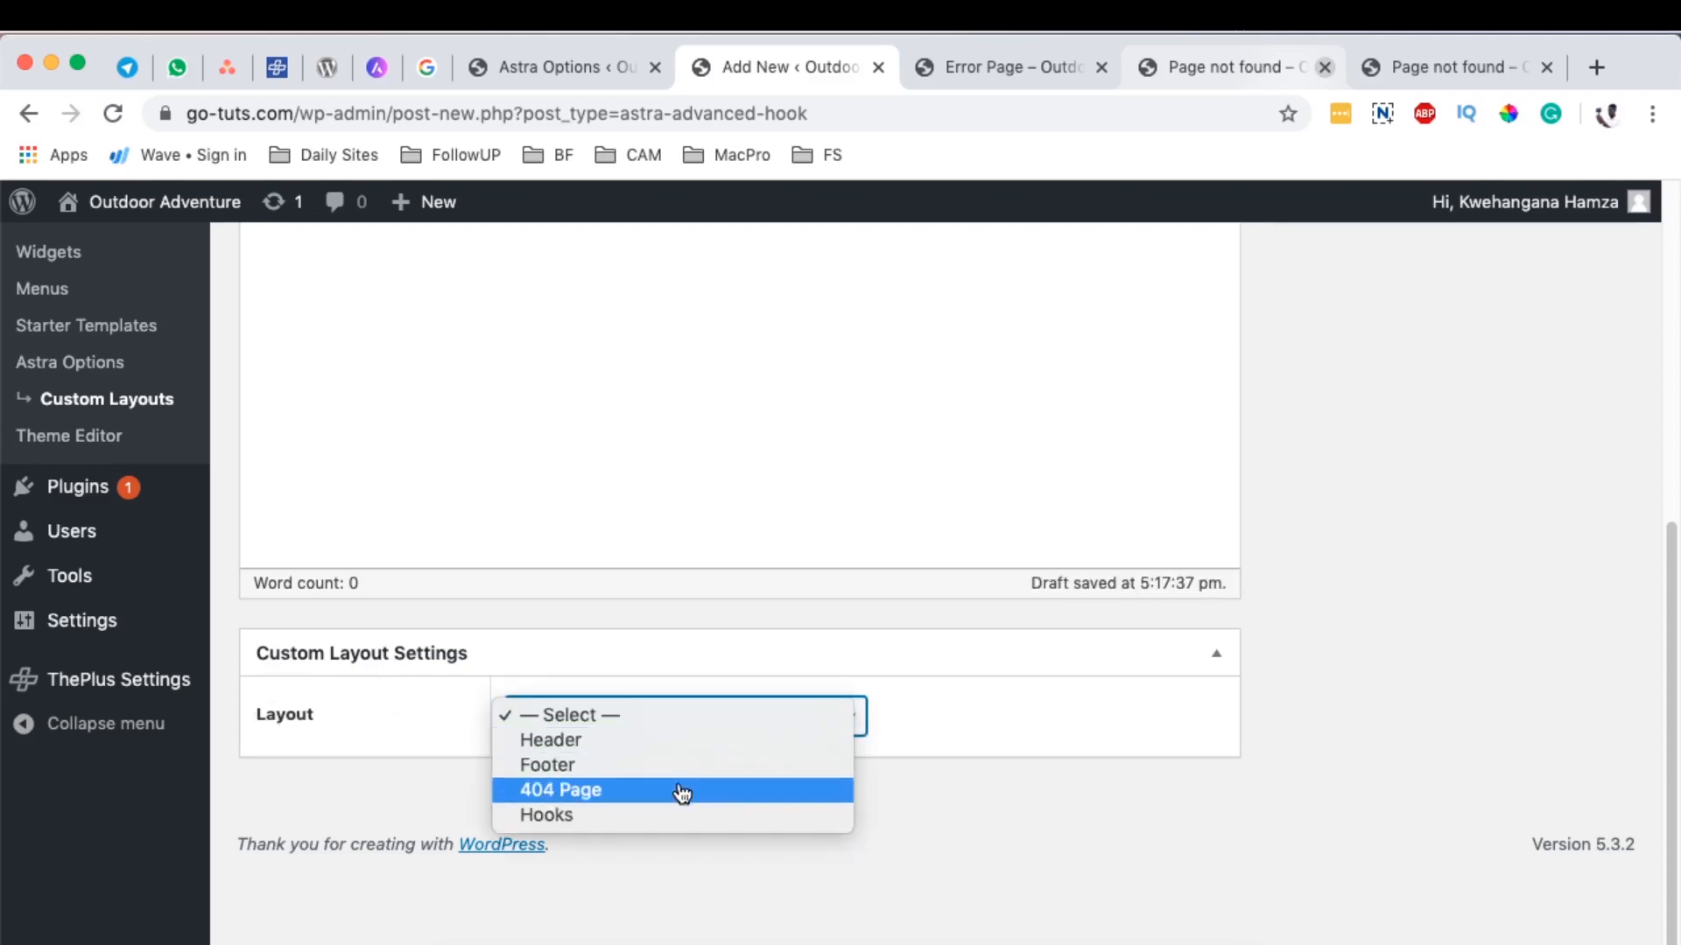
left_click(558, 789)
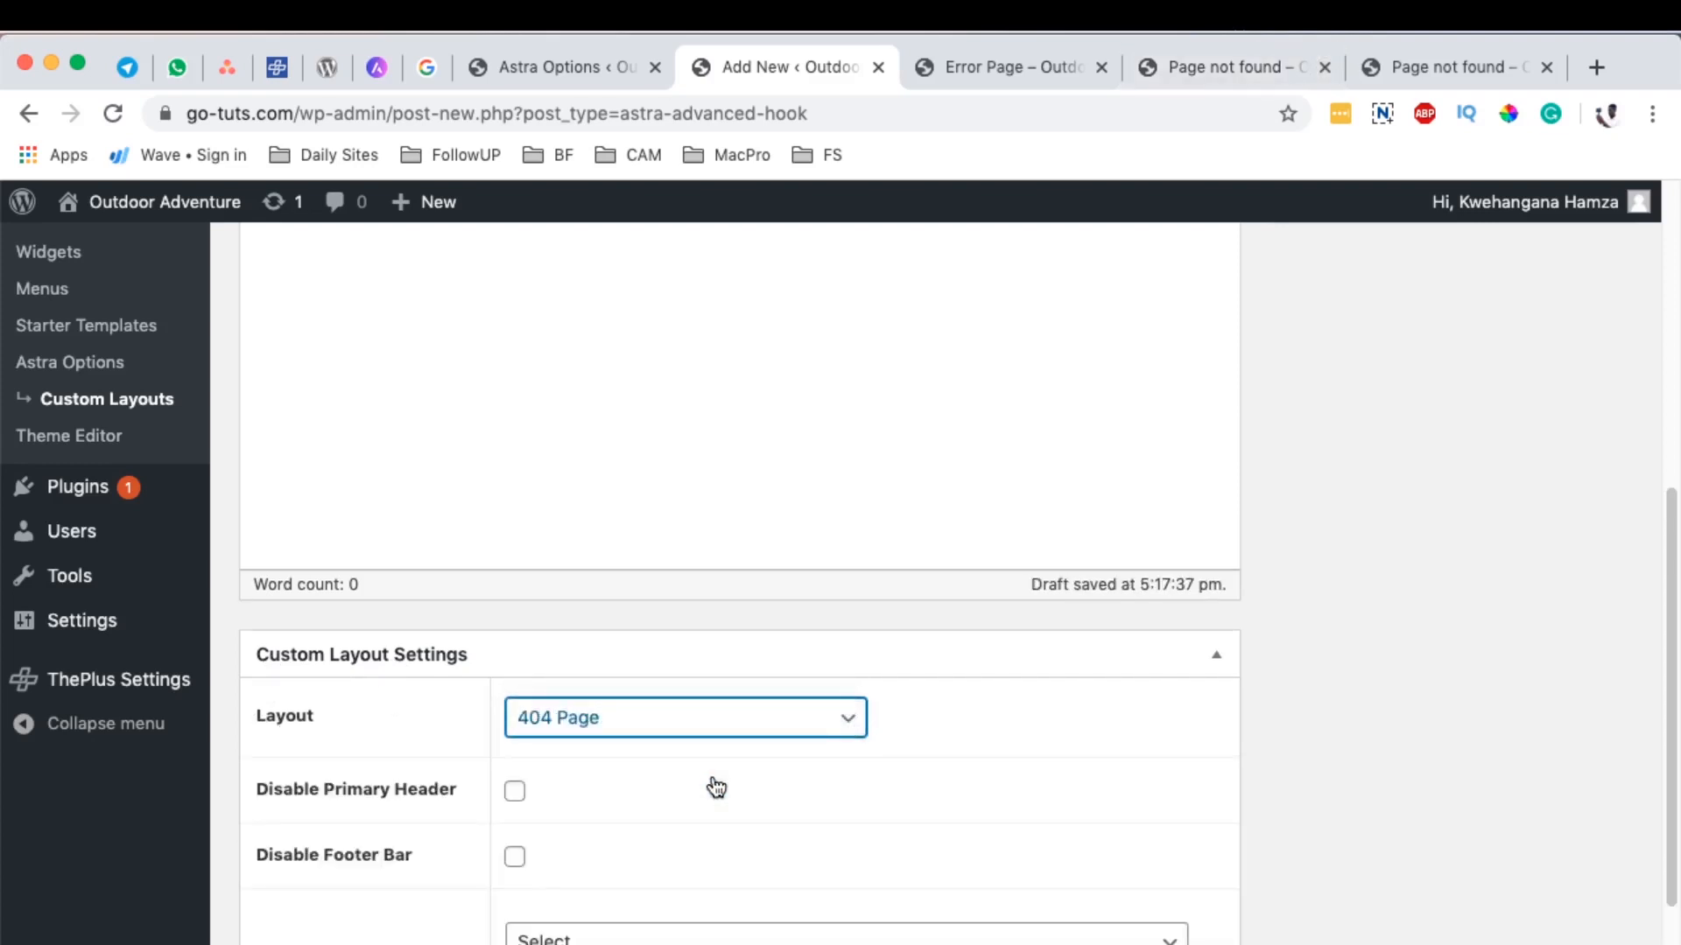
scroll("down", 3)
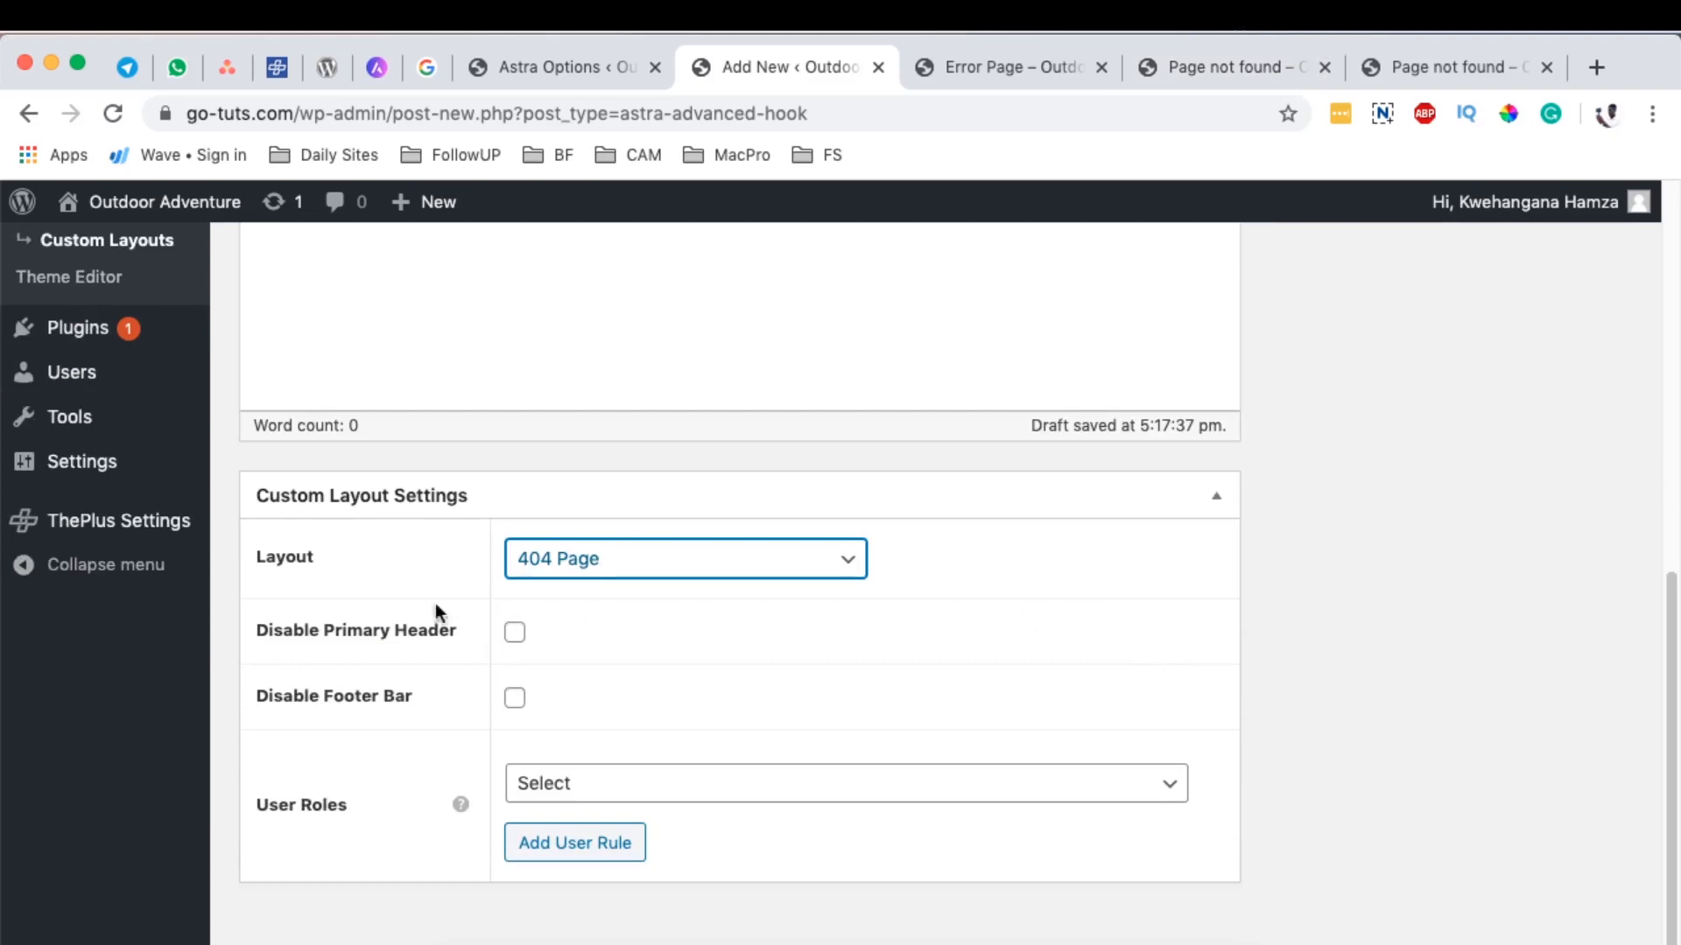
mouse_move(546, 706)
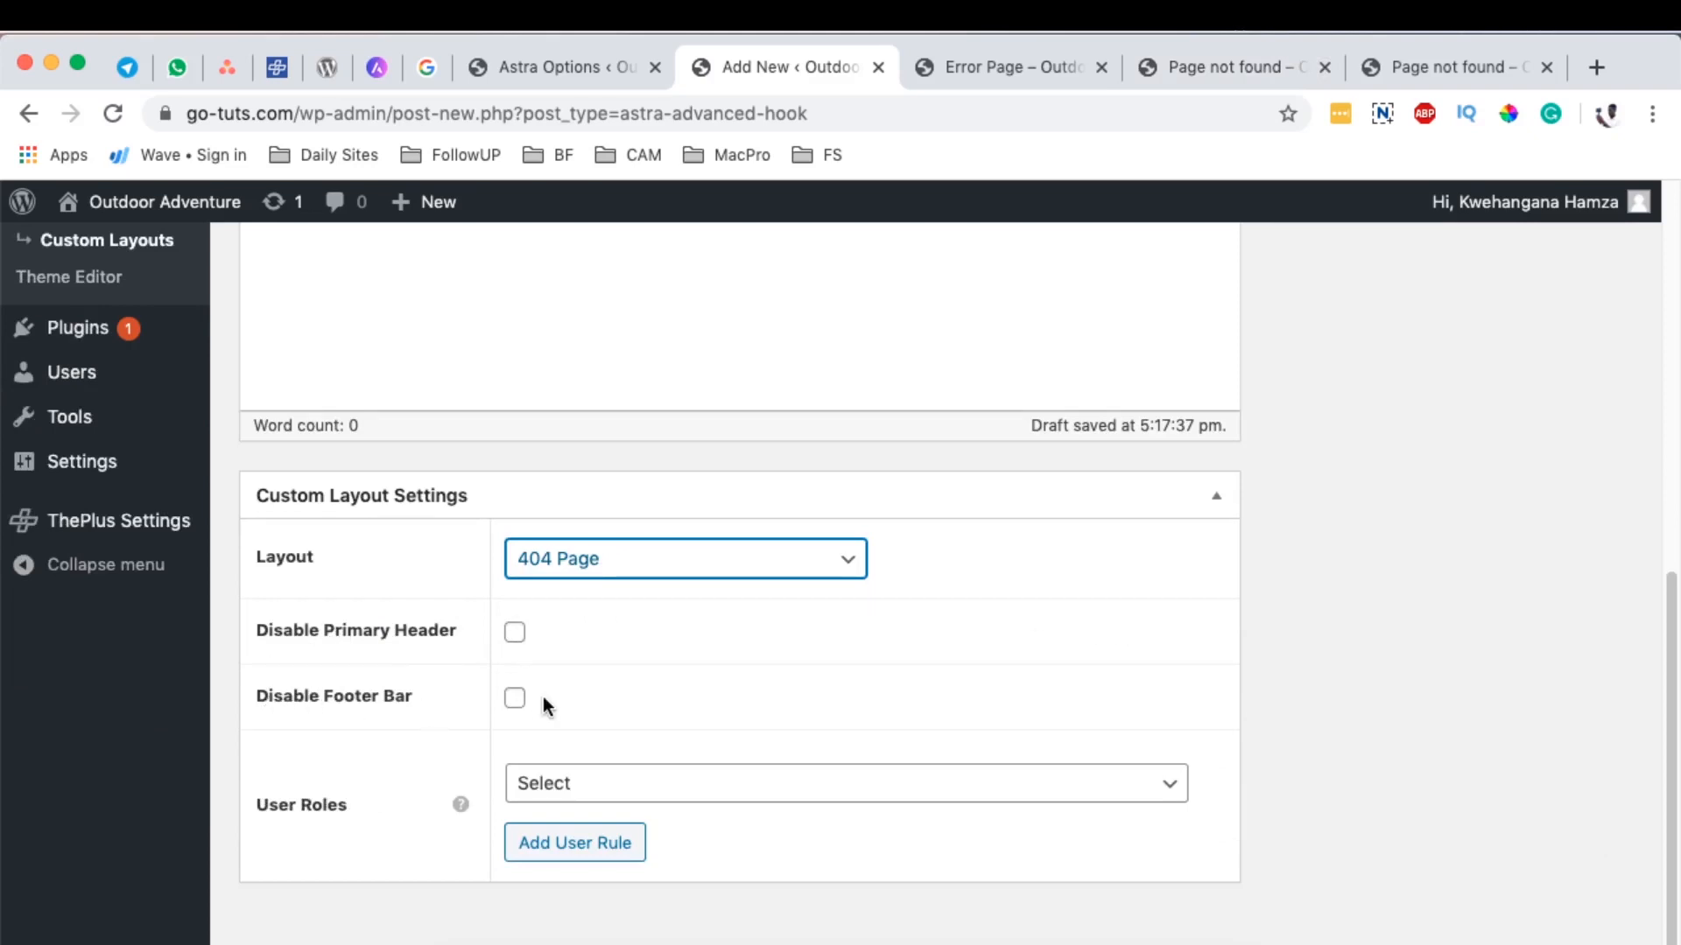
Step: Scroll through the live custom 404 page on the missing URL down to the footer
left_click(1455, 66)
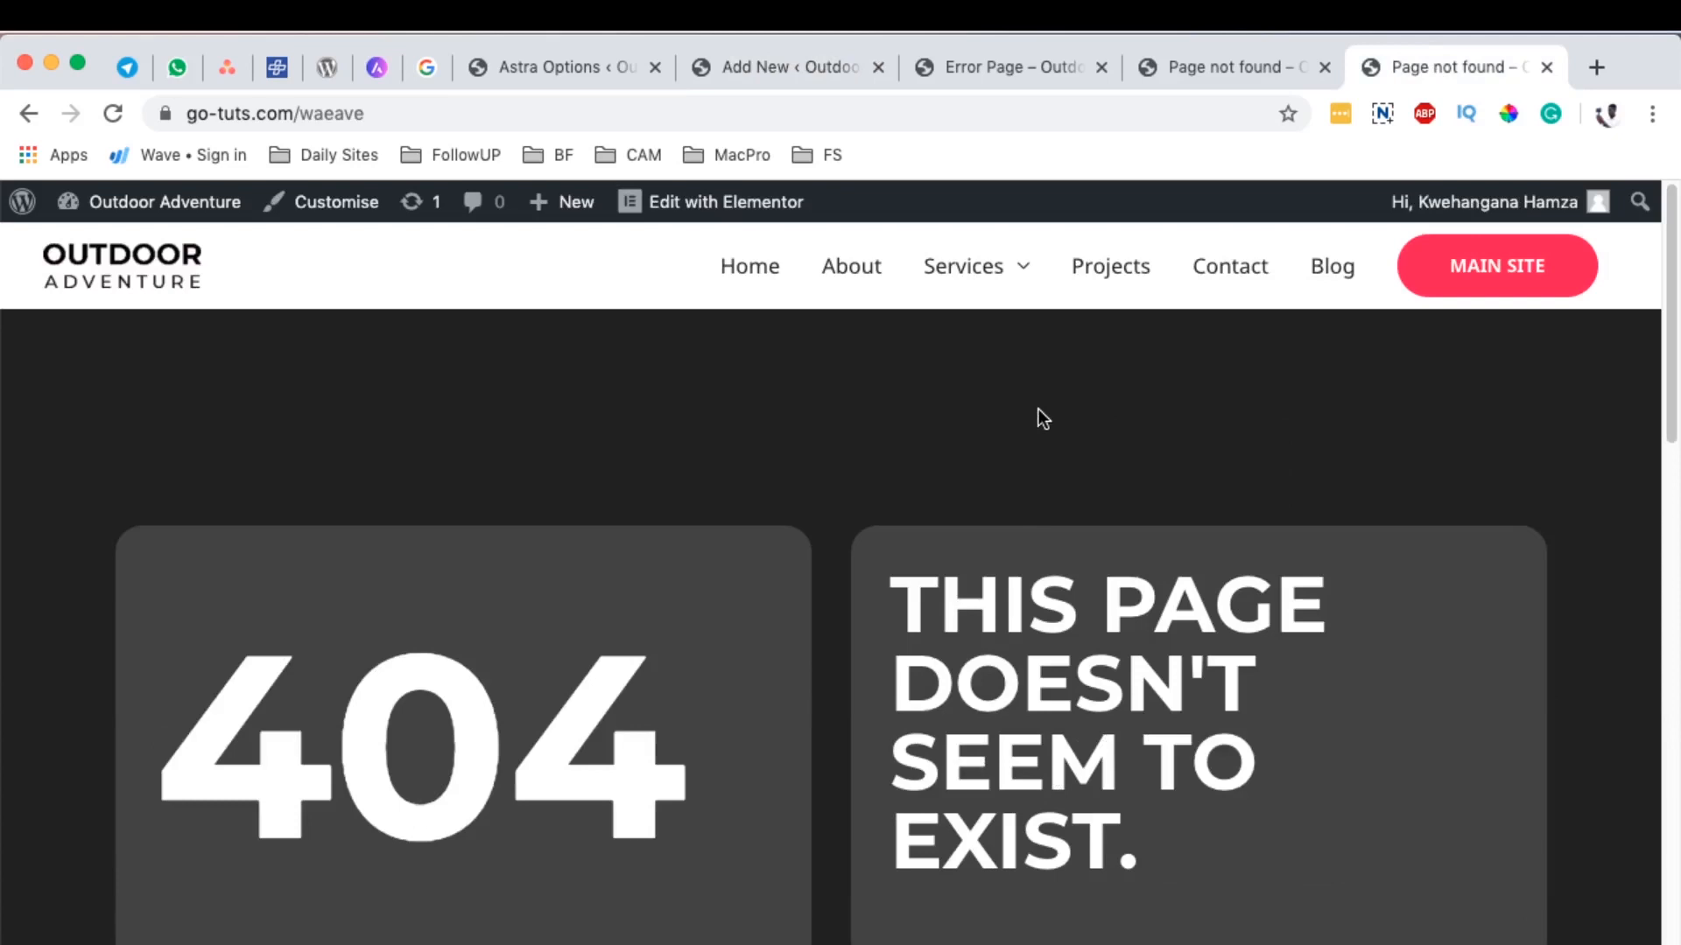
scroll("down", 3)
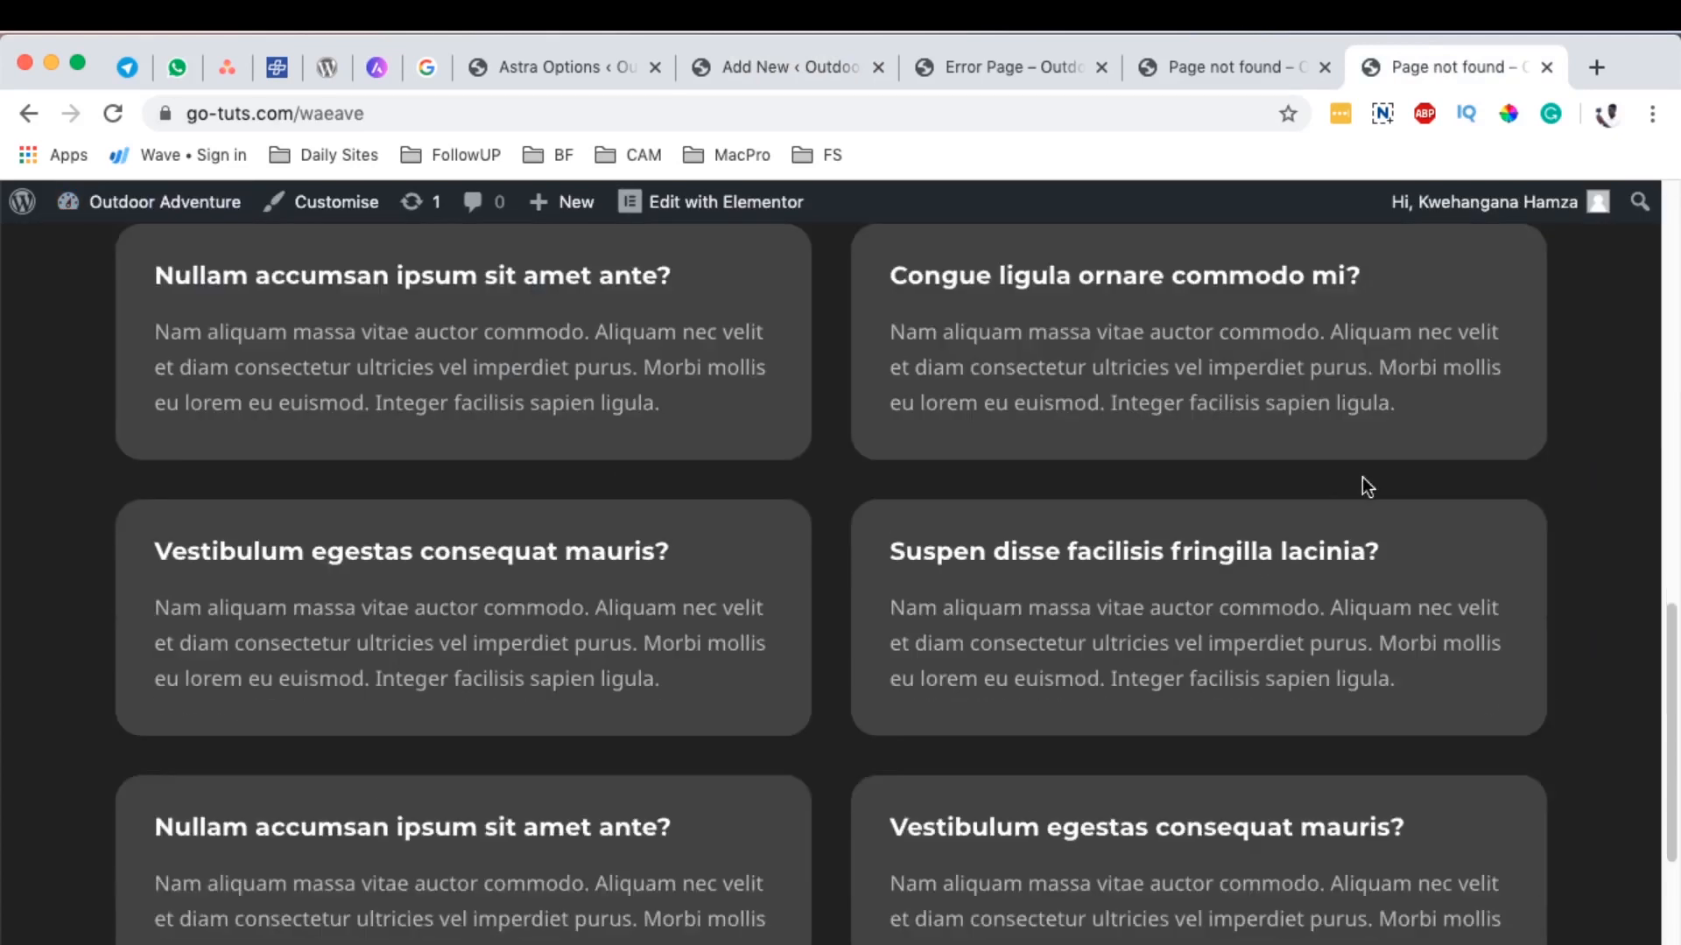
scroll("down", 3)
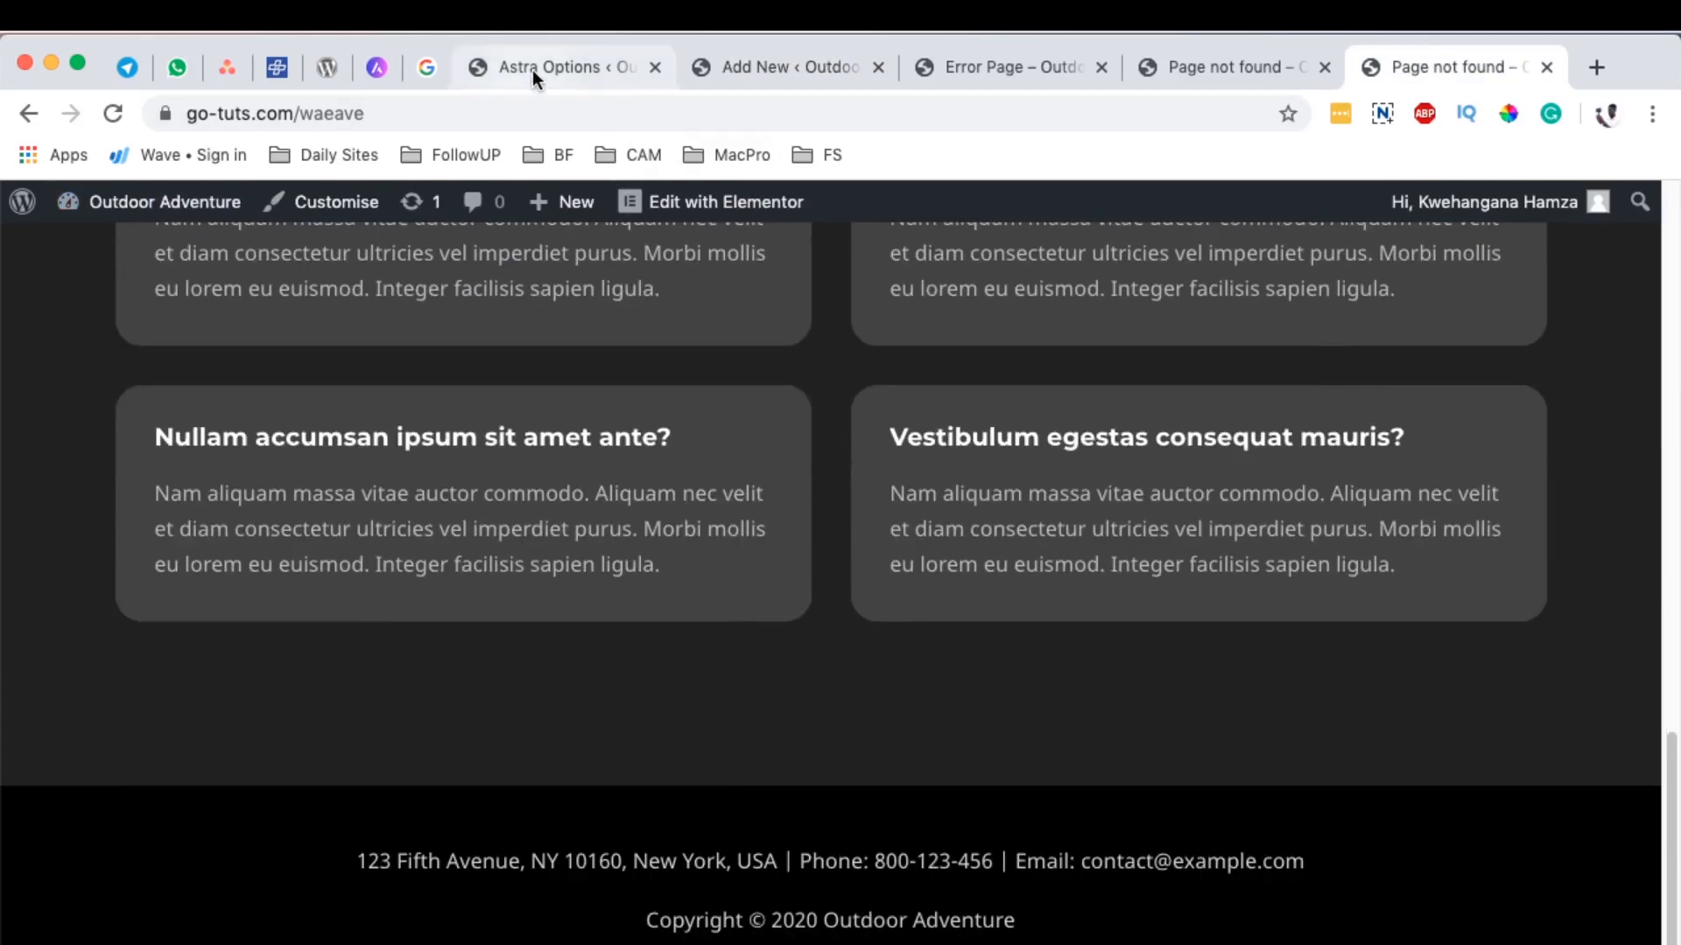
Step: Tick Disable Footer Bar on the 404 Page layout and view the User Roles options
left_click(788, 66)
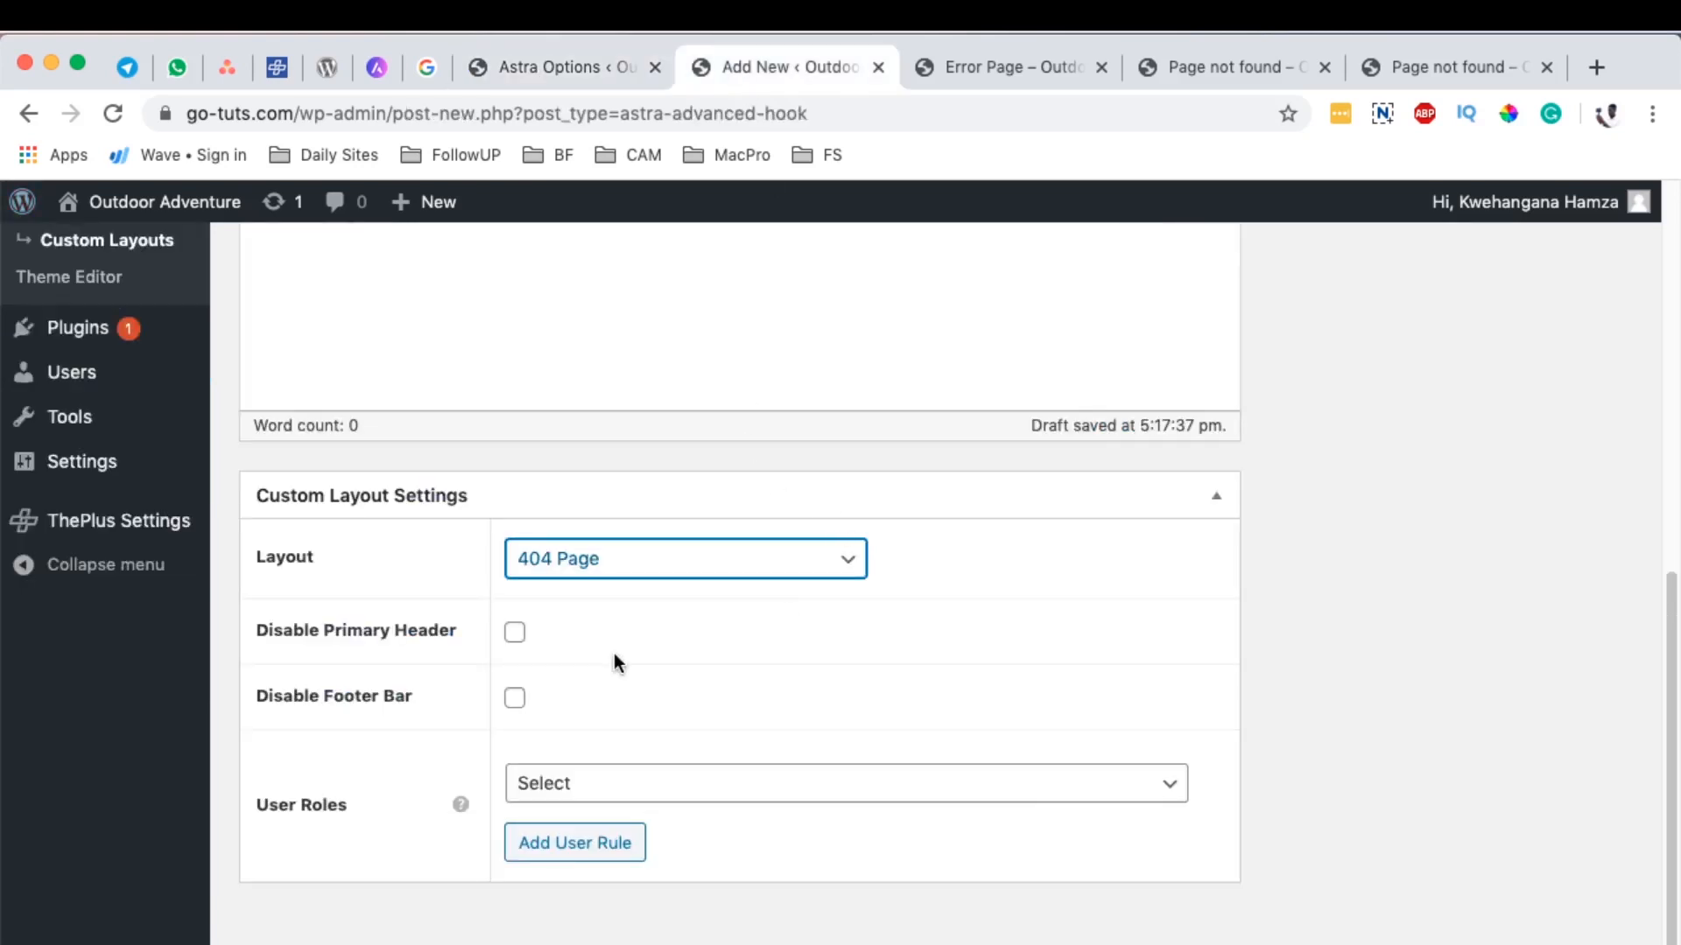
mouse_move(514, 698)
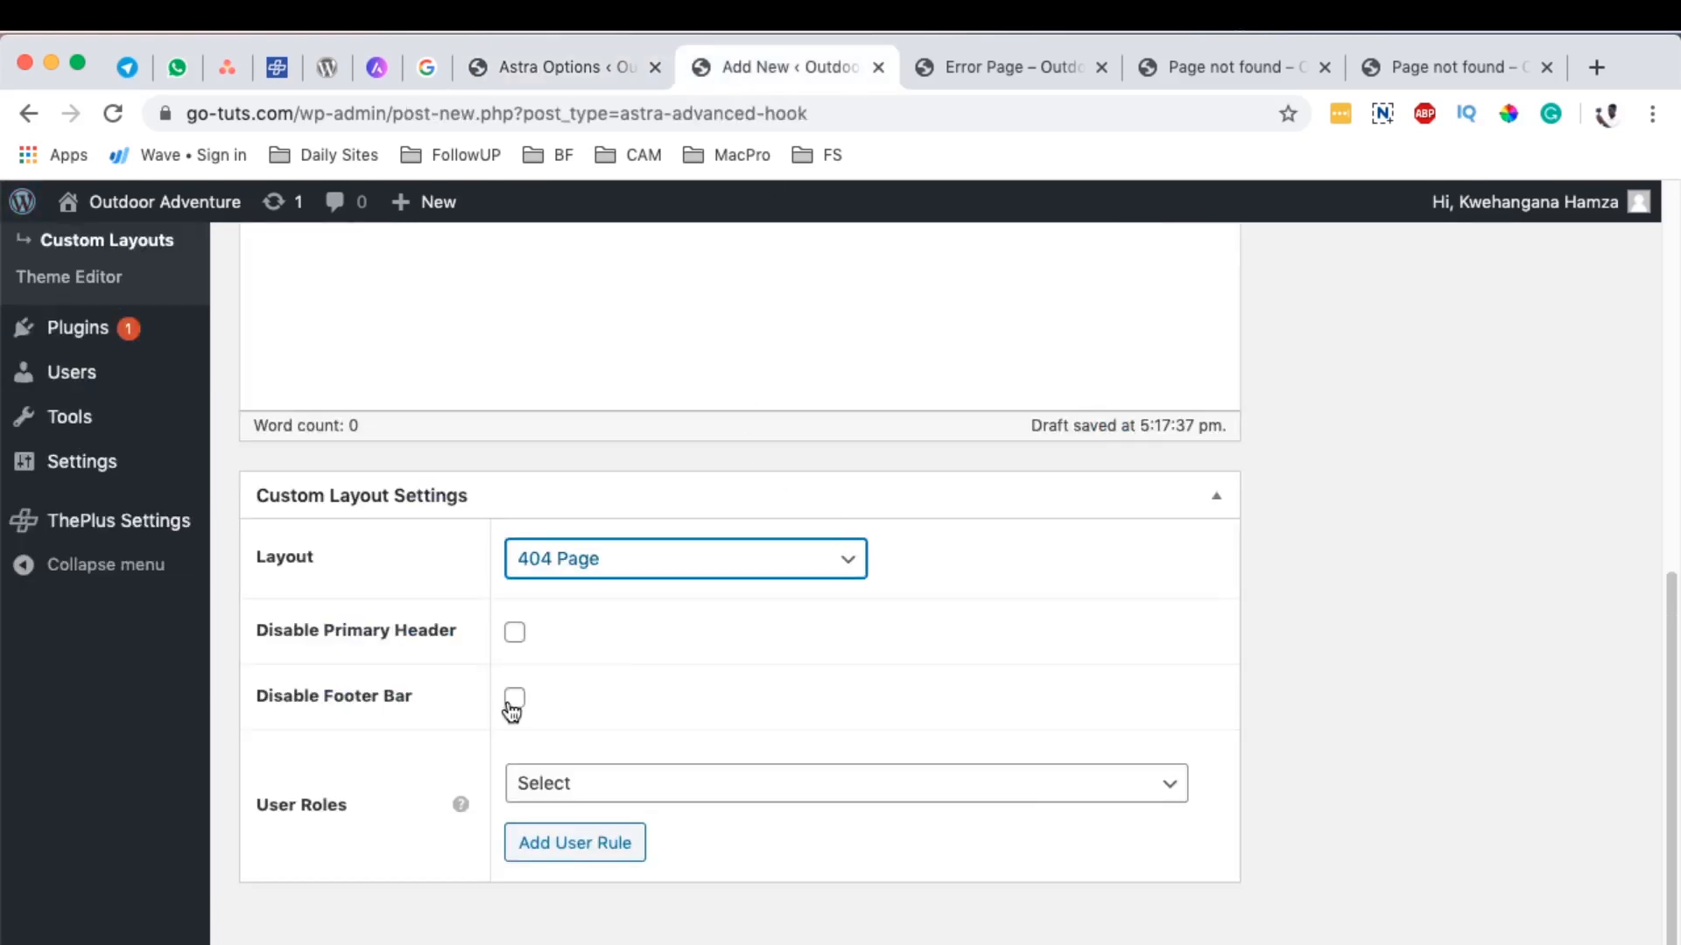
left_click(514, 697)
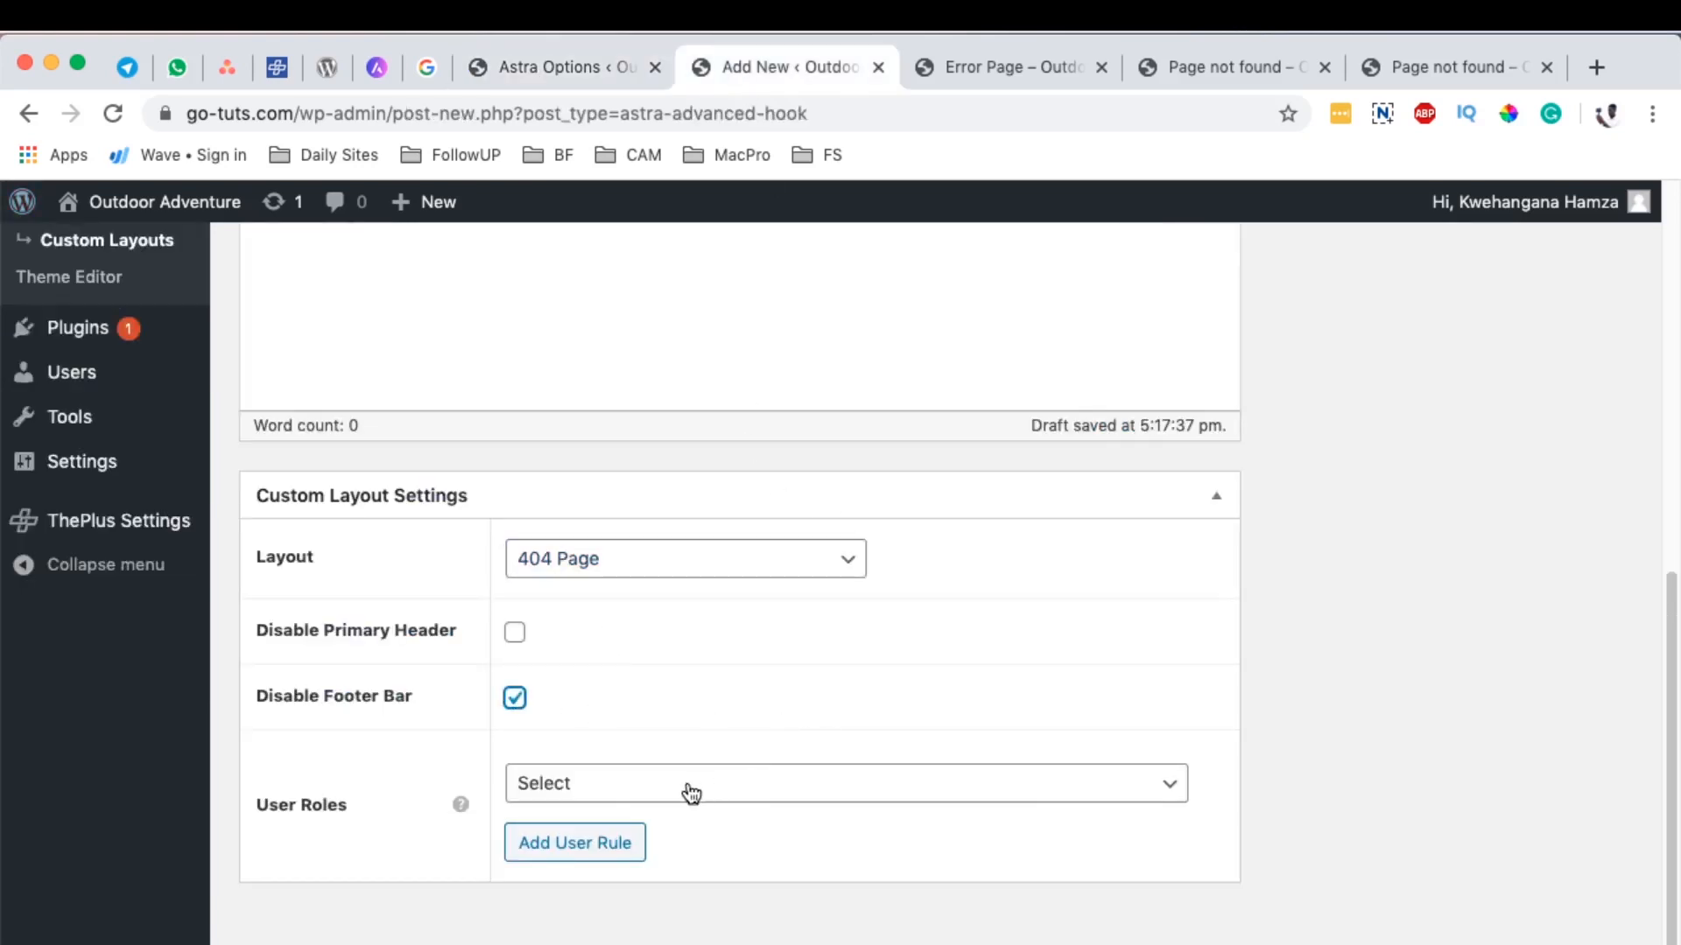
mouse_move(461, 805)
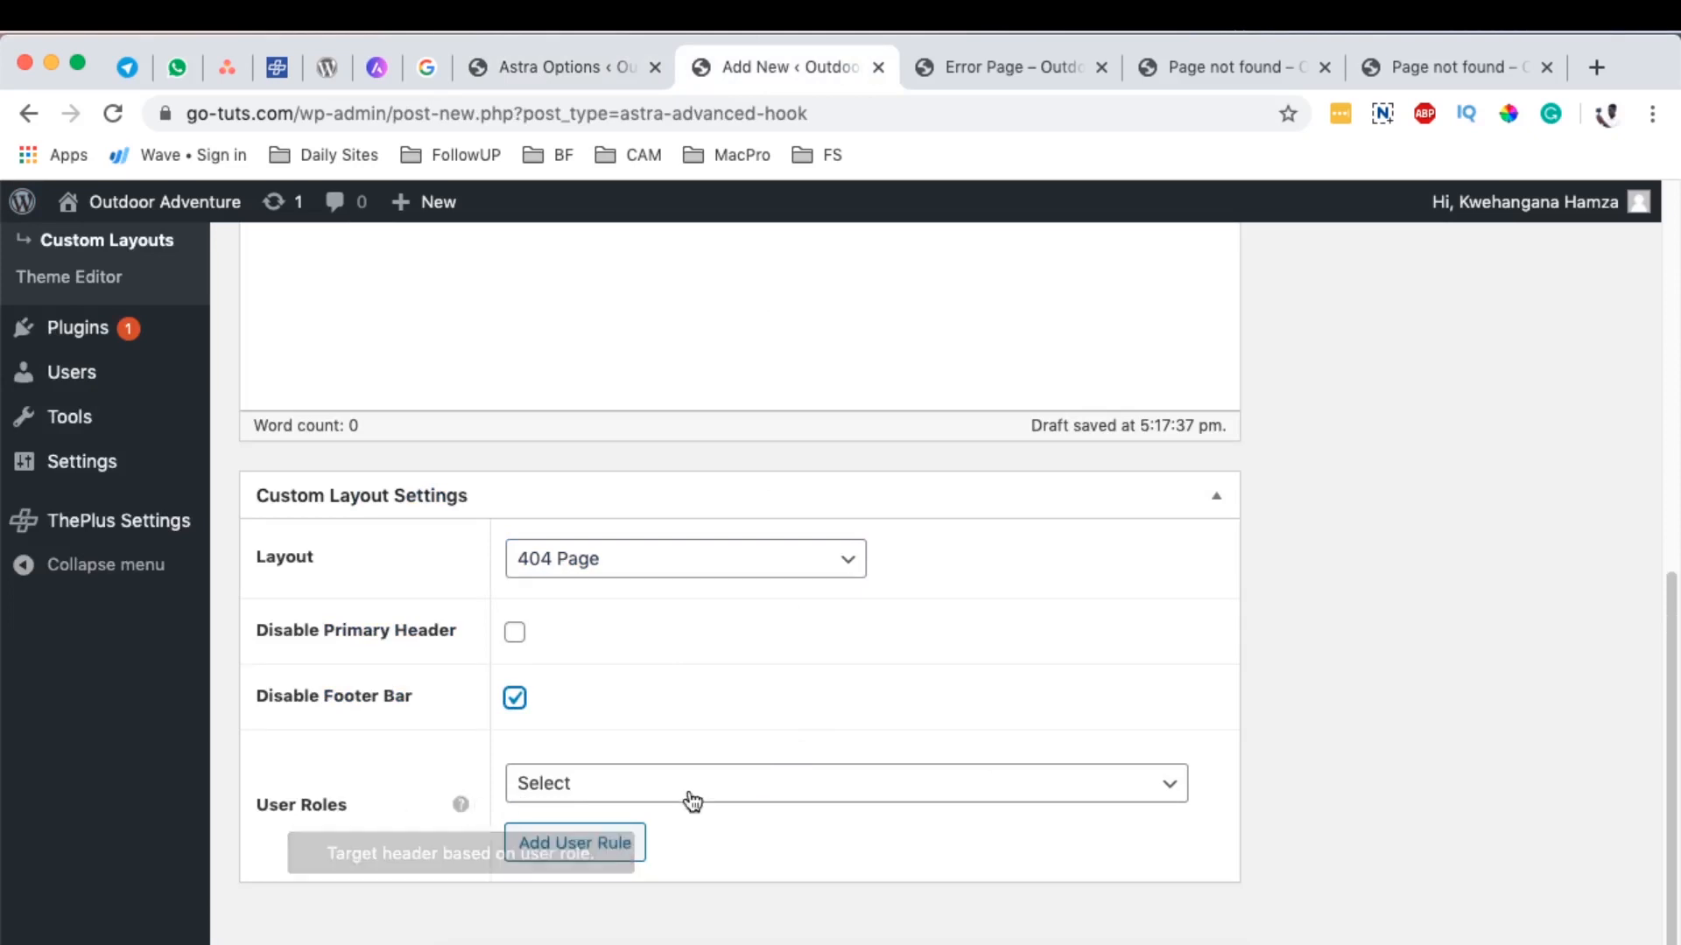
left_click(846, 783)
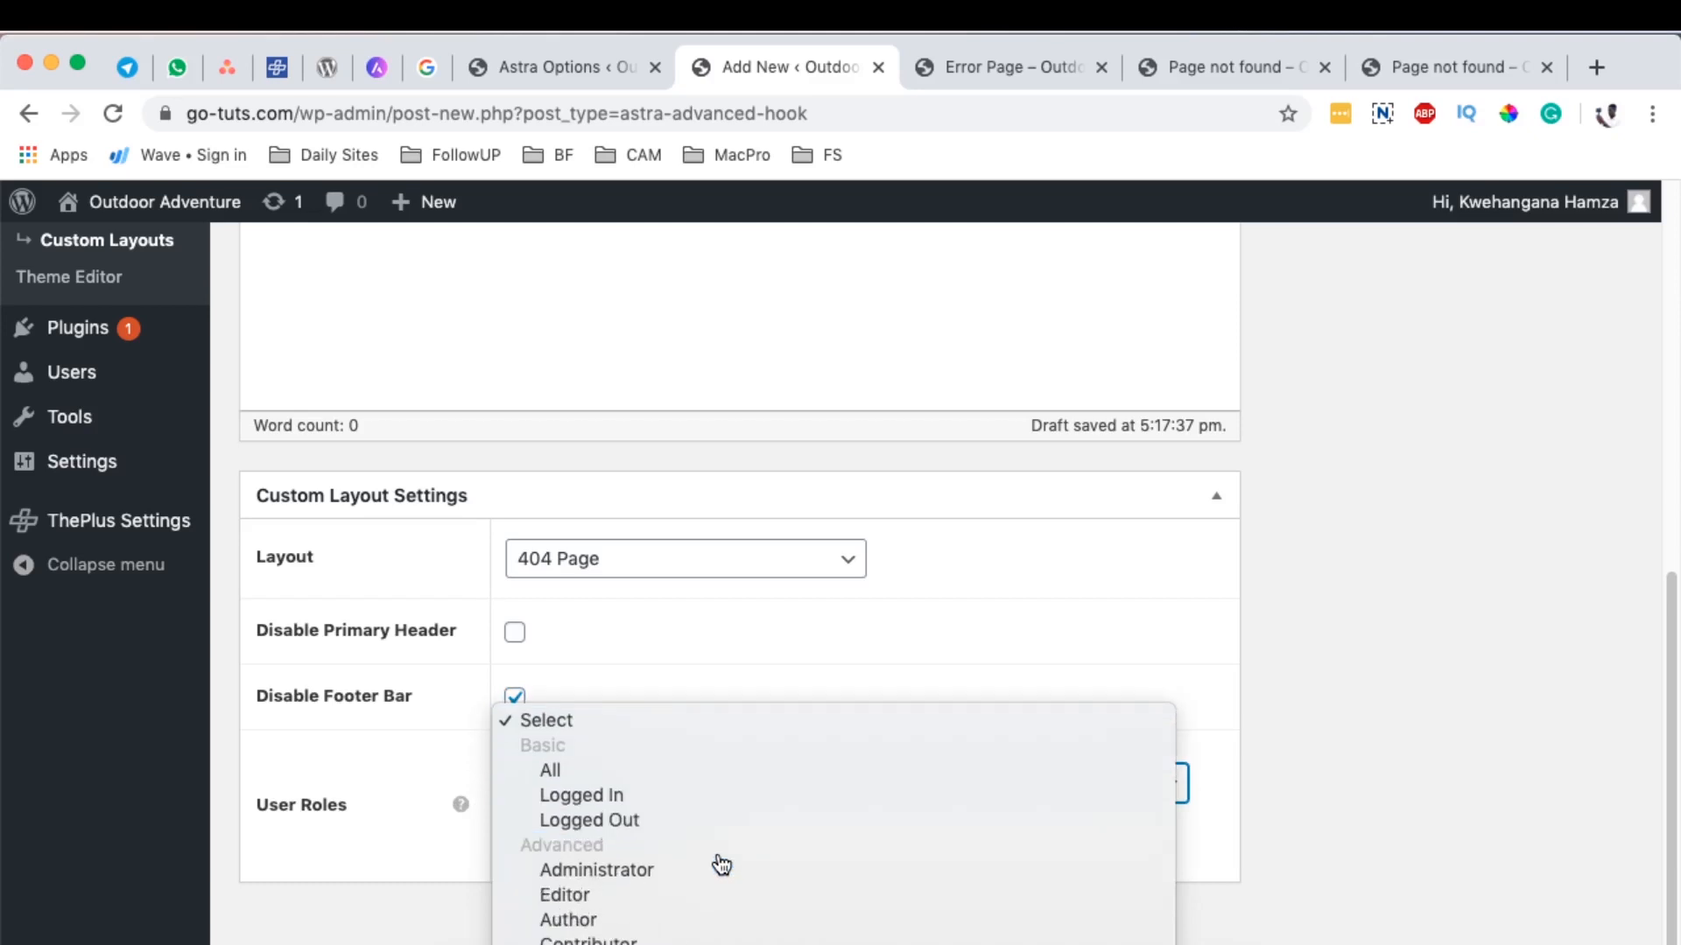
mouse_move(1233, 743)
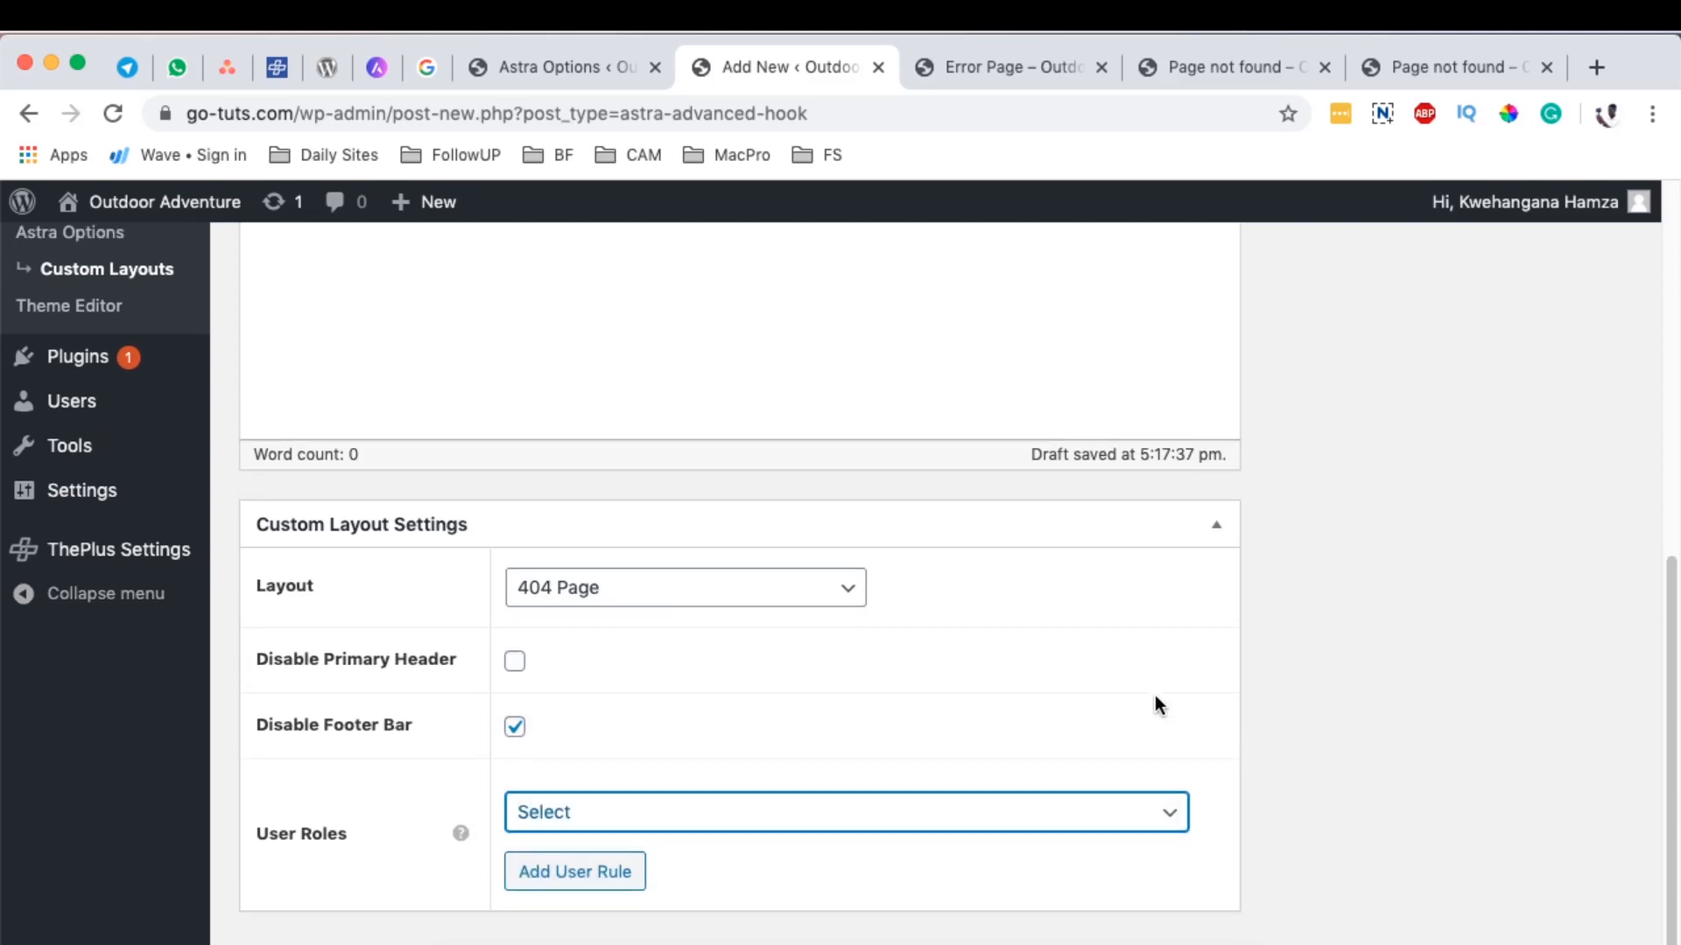
Step: Scroll to the top of the 404 Page editor and launch Edit with Elementor
scroll("up", 3)
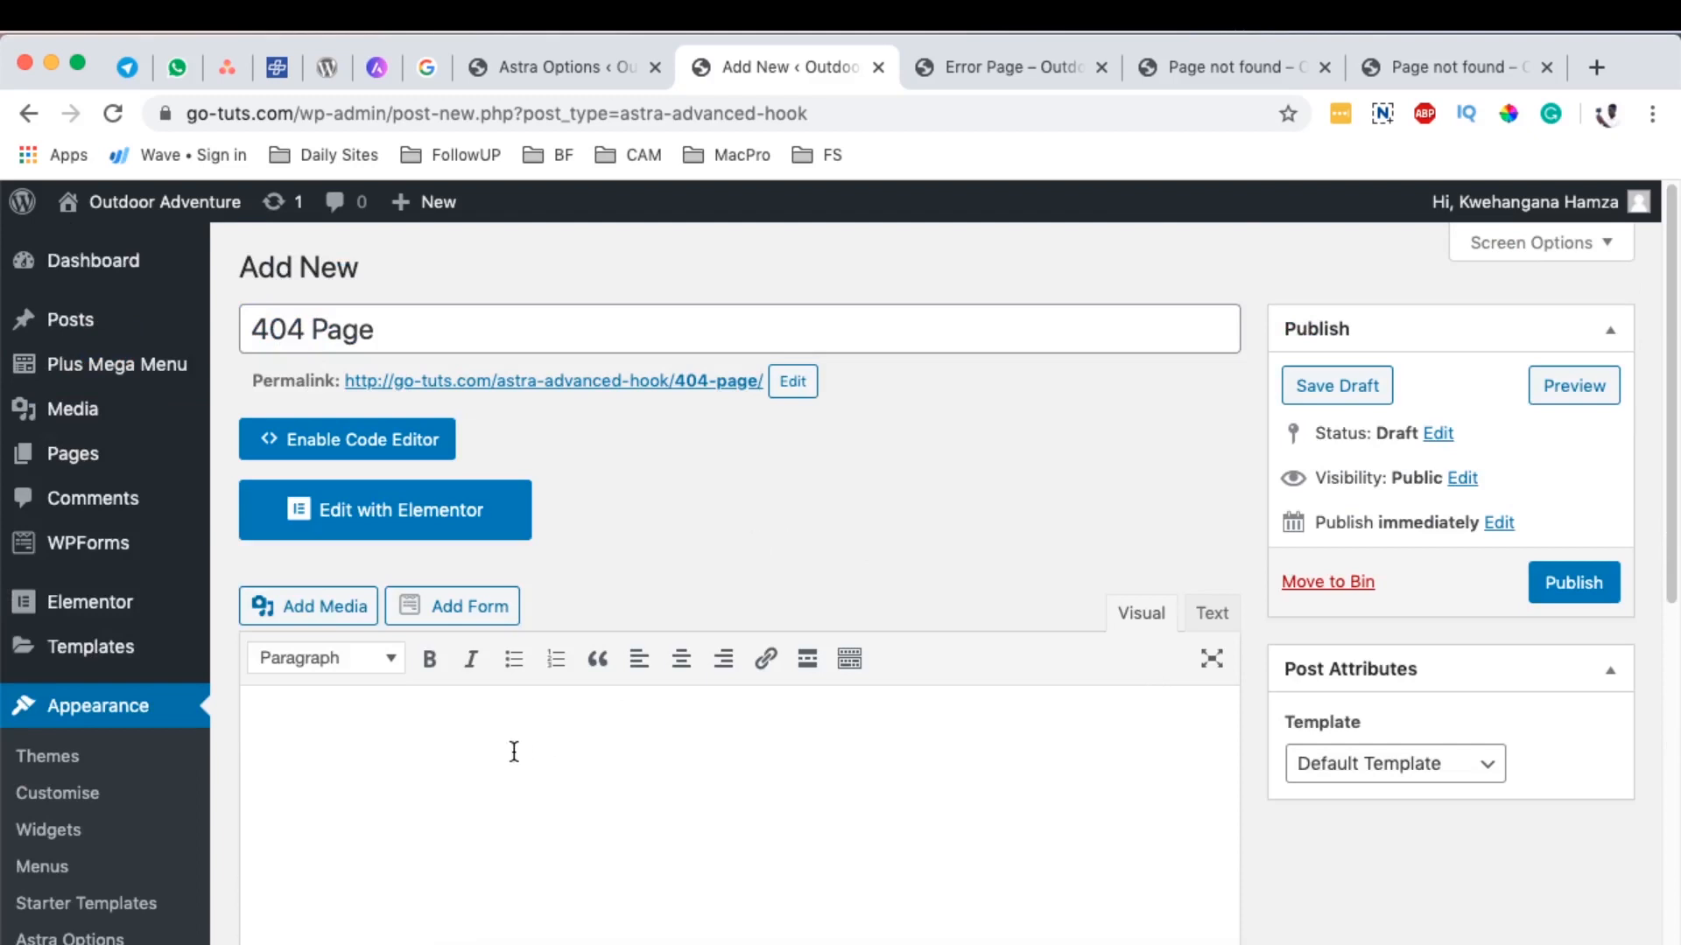
mouse_move(482, 747)
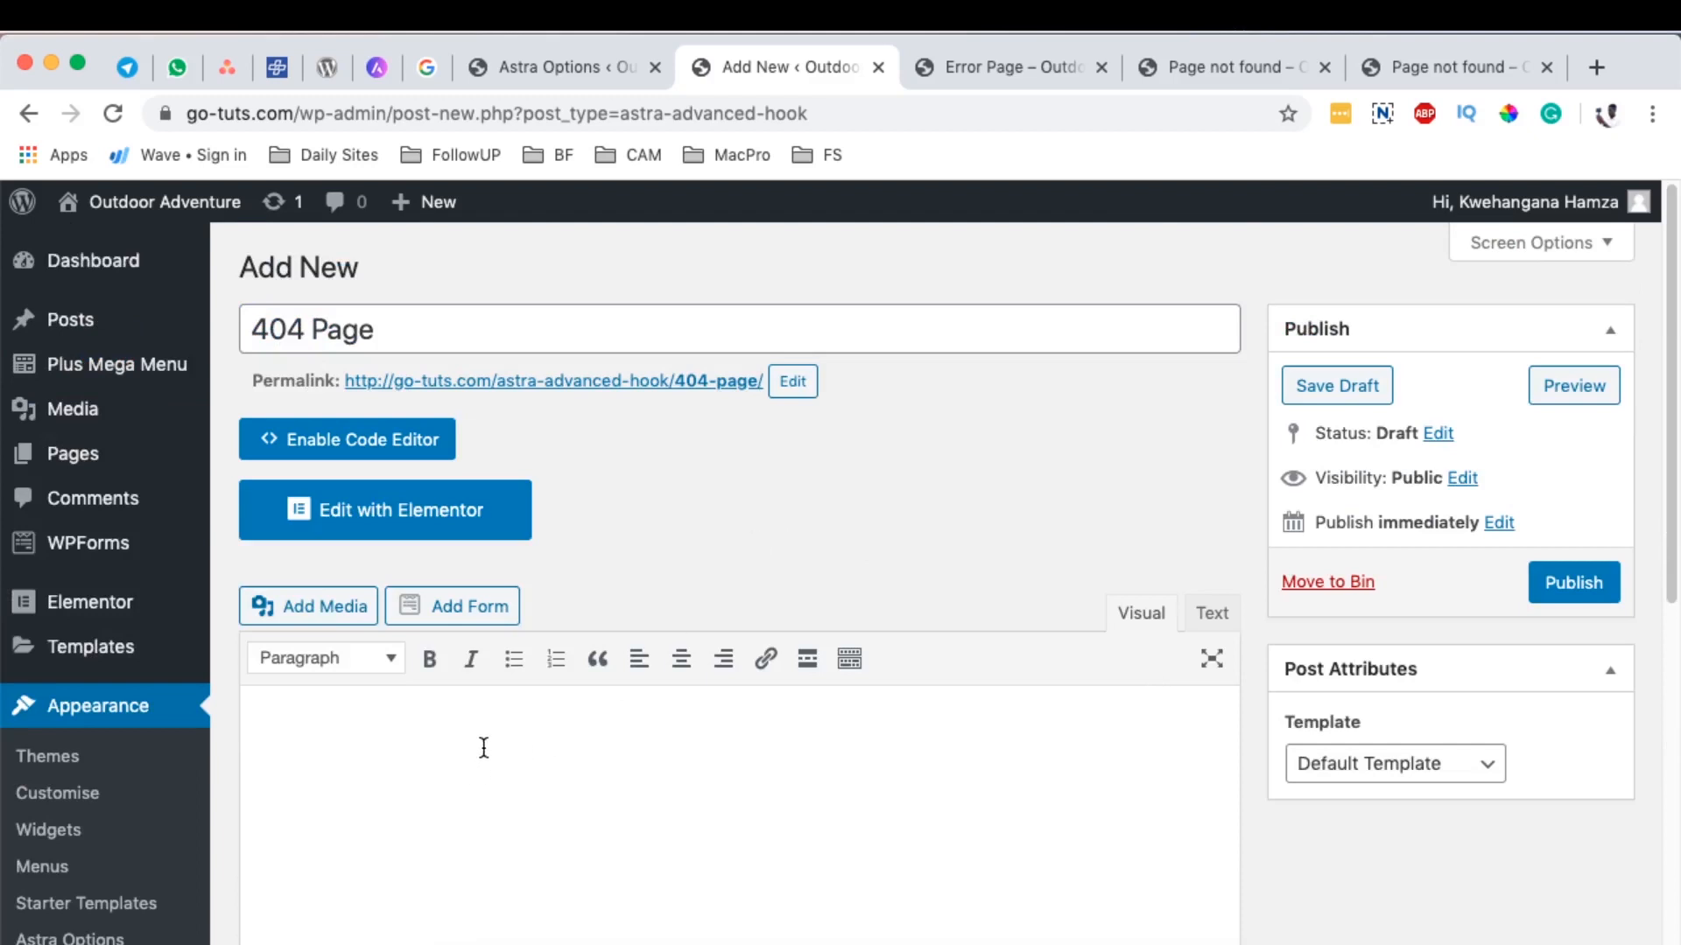
type("https://go-tuts.com/waeave")
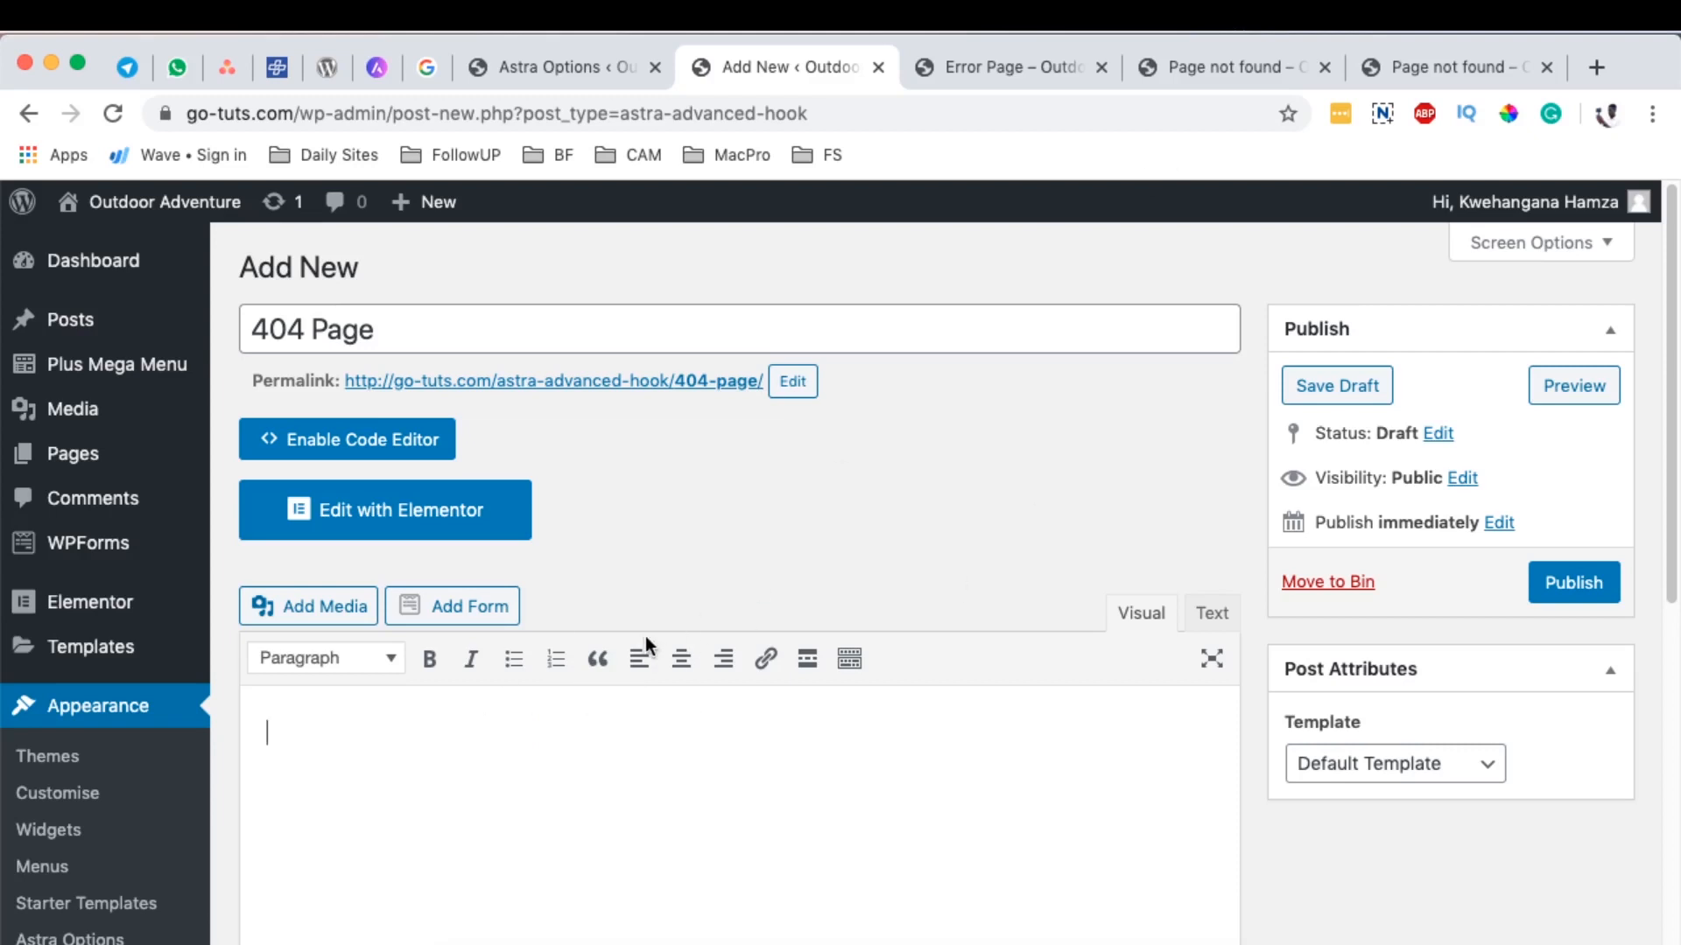
left_click(383, 509)
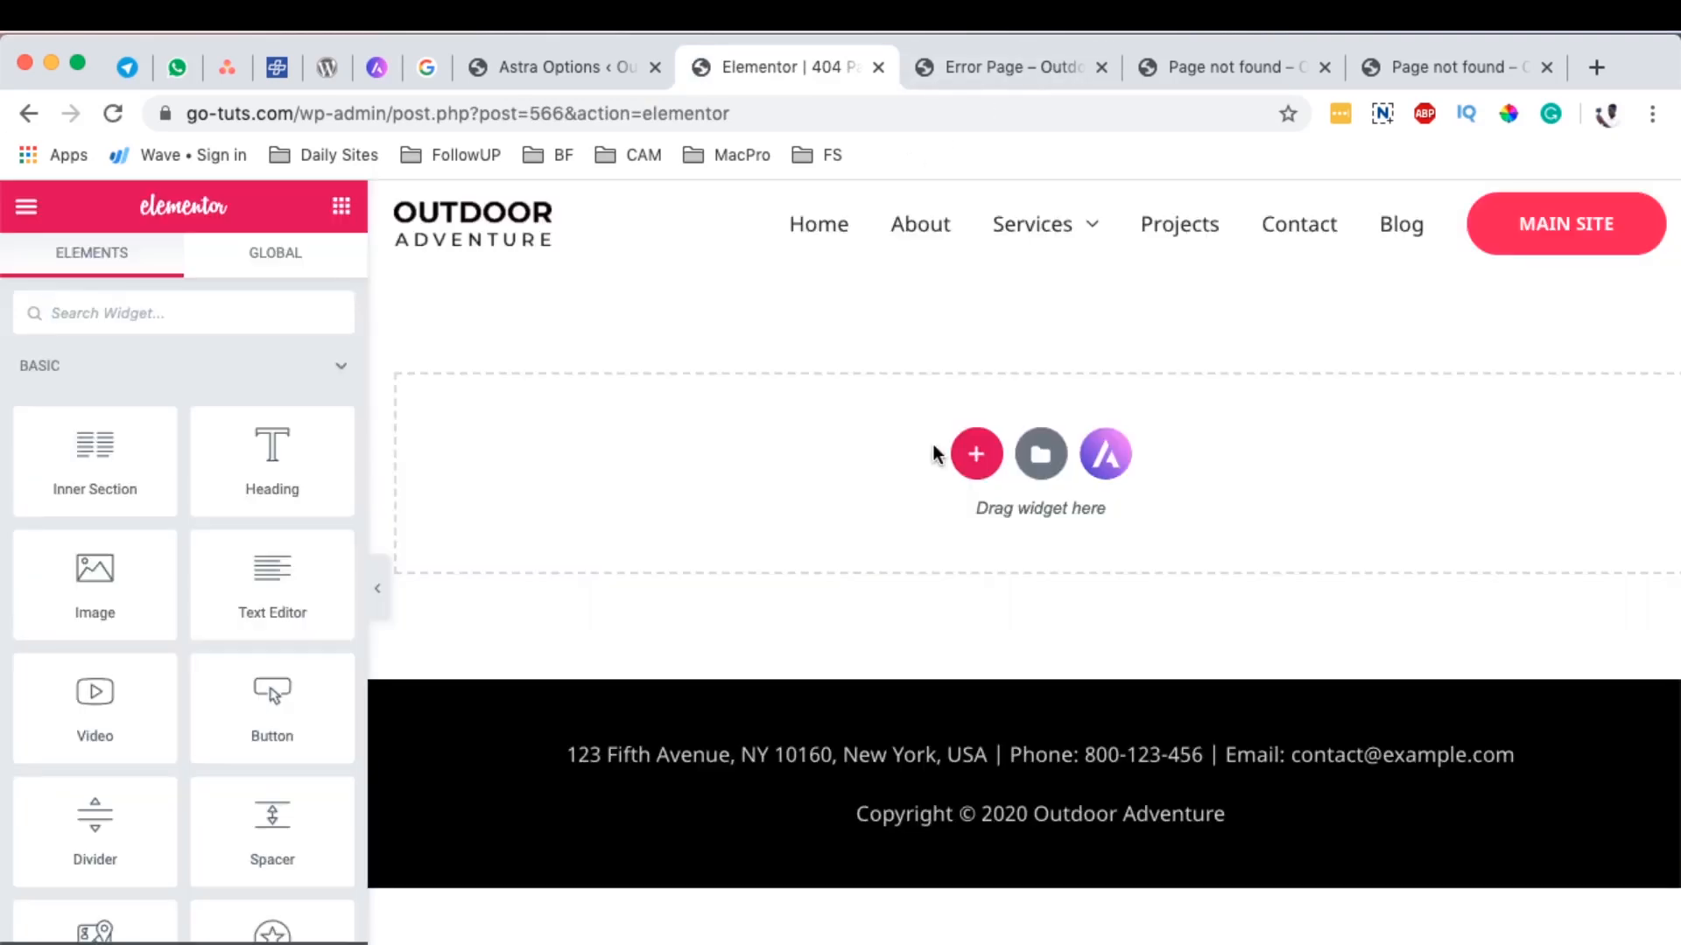
mouse_move(806, 529)
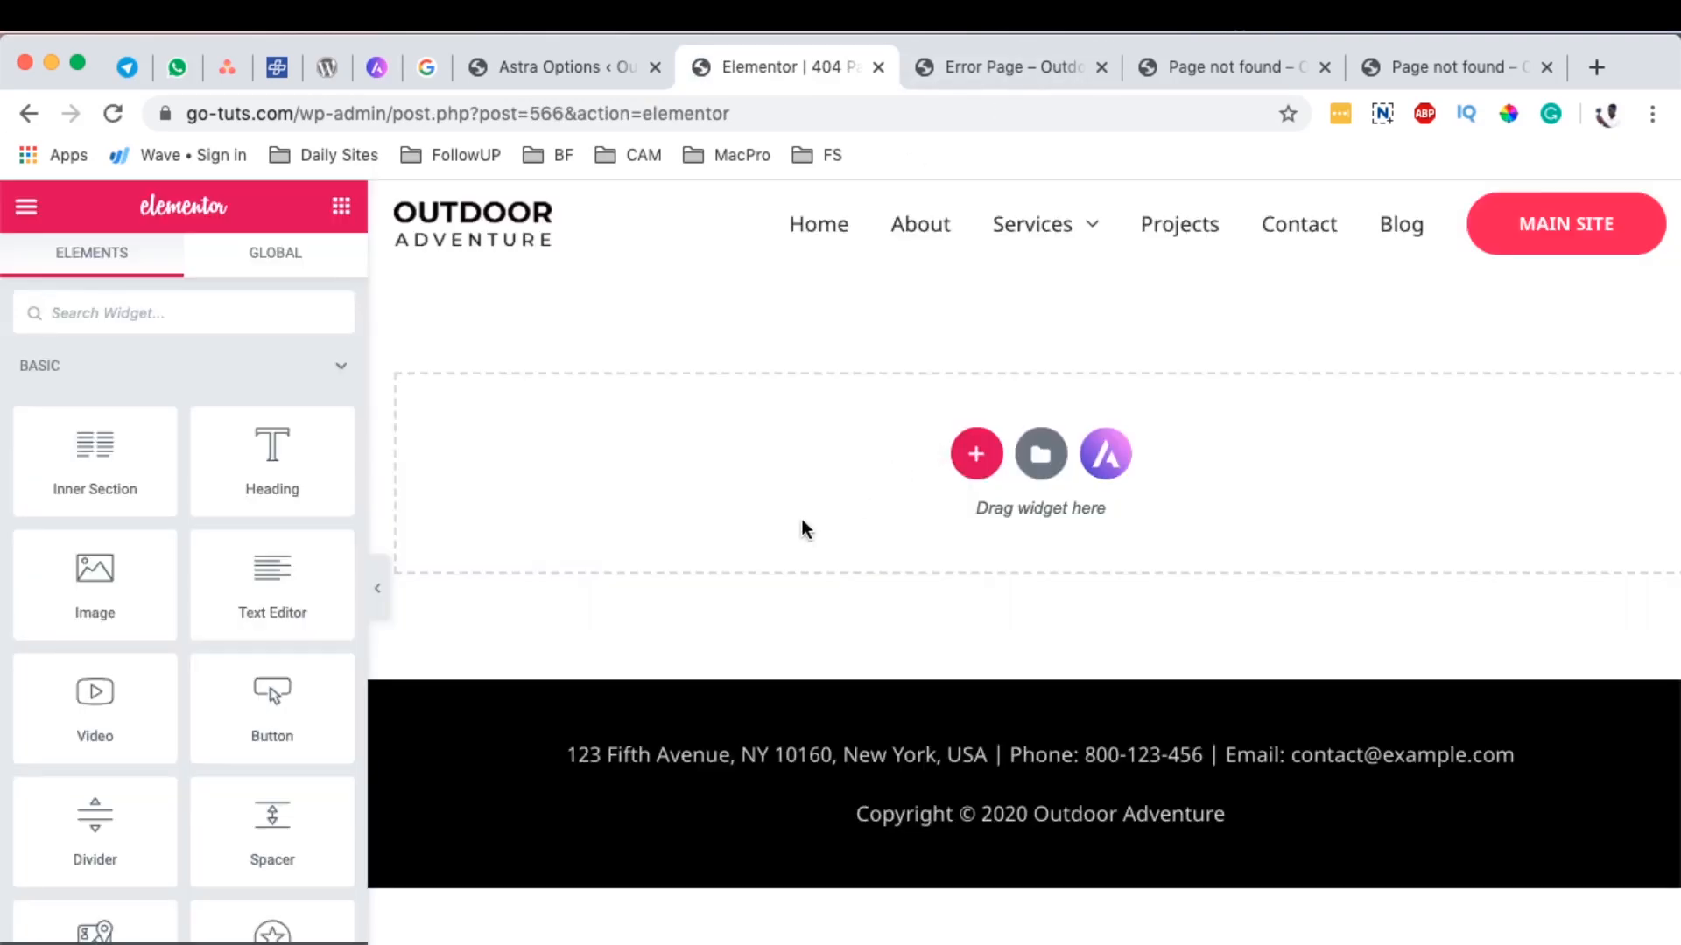
mouse_move(822, 511)
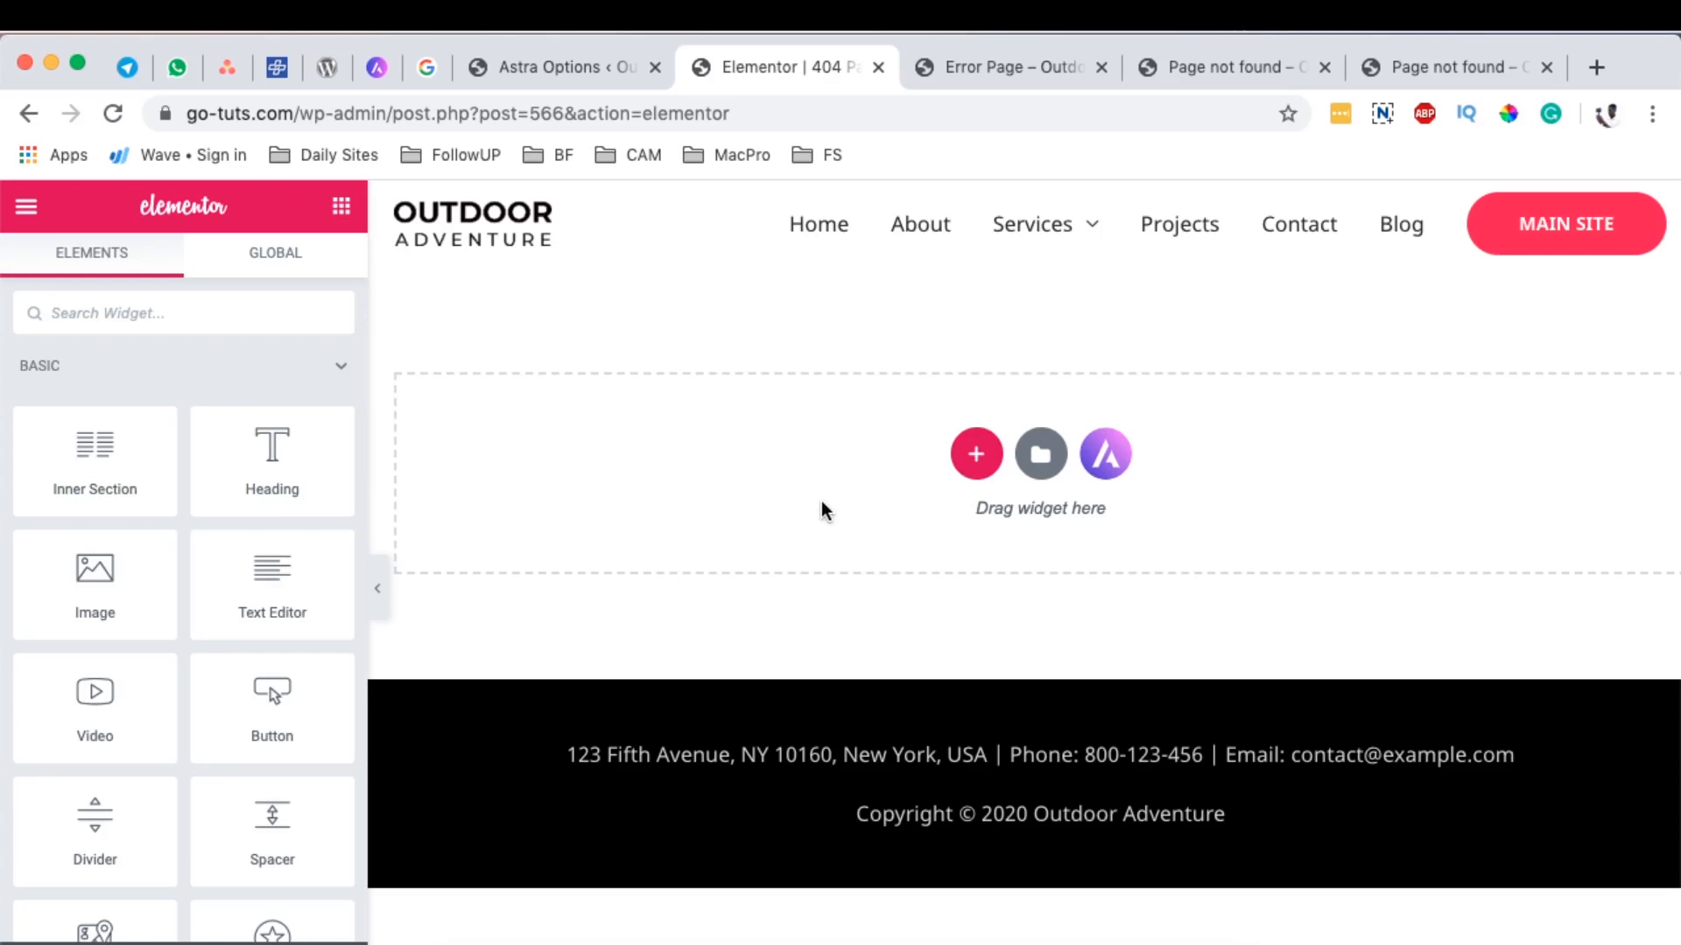
mouse_move(975, 453)
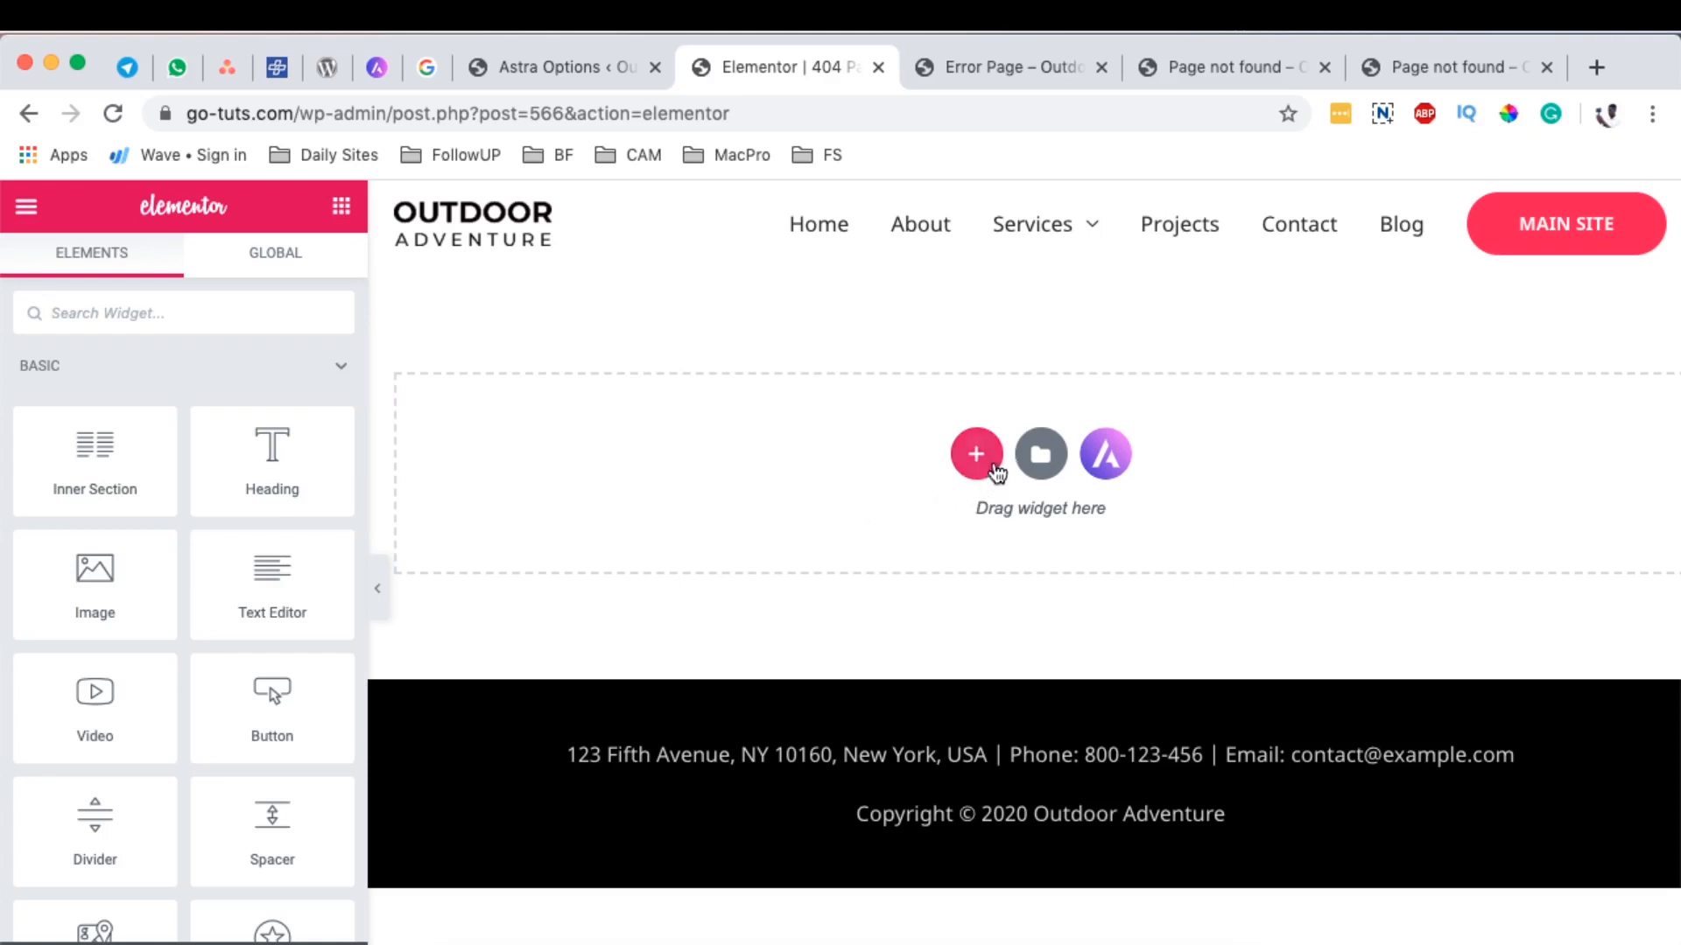
Step: Browse the Elementor template library's Blocks tab, then close the library
left_click(1039, 453)
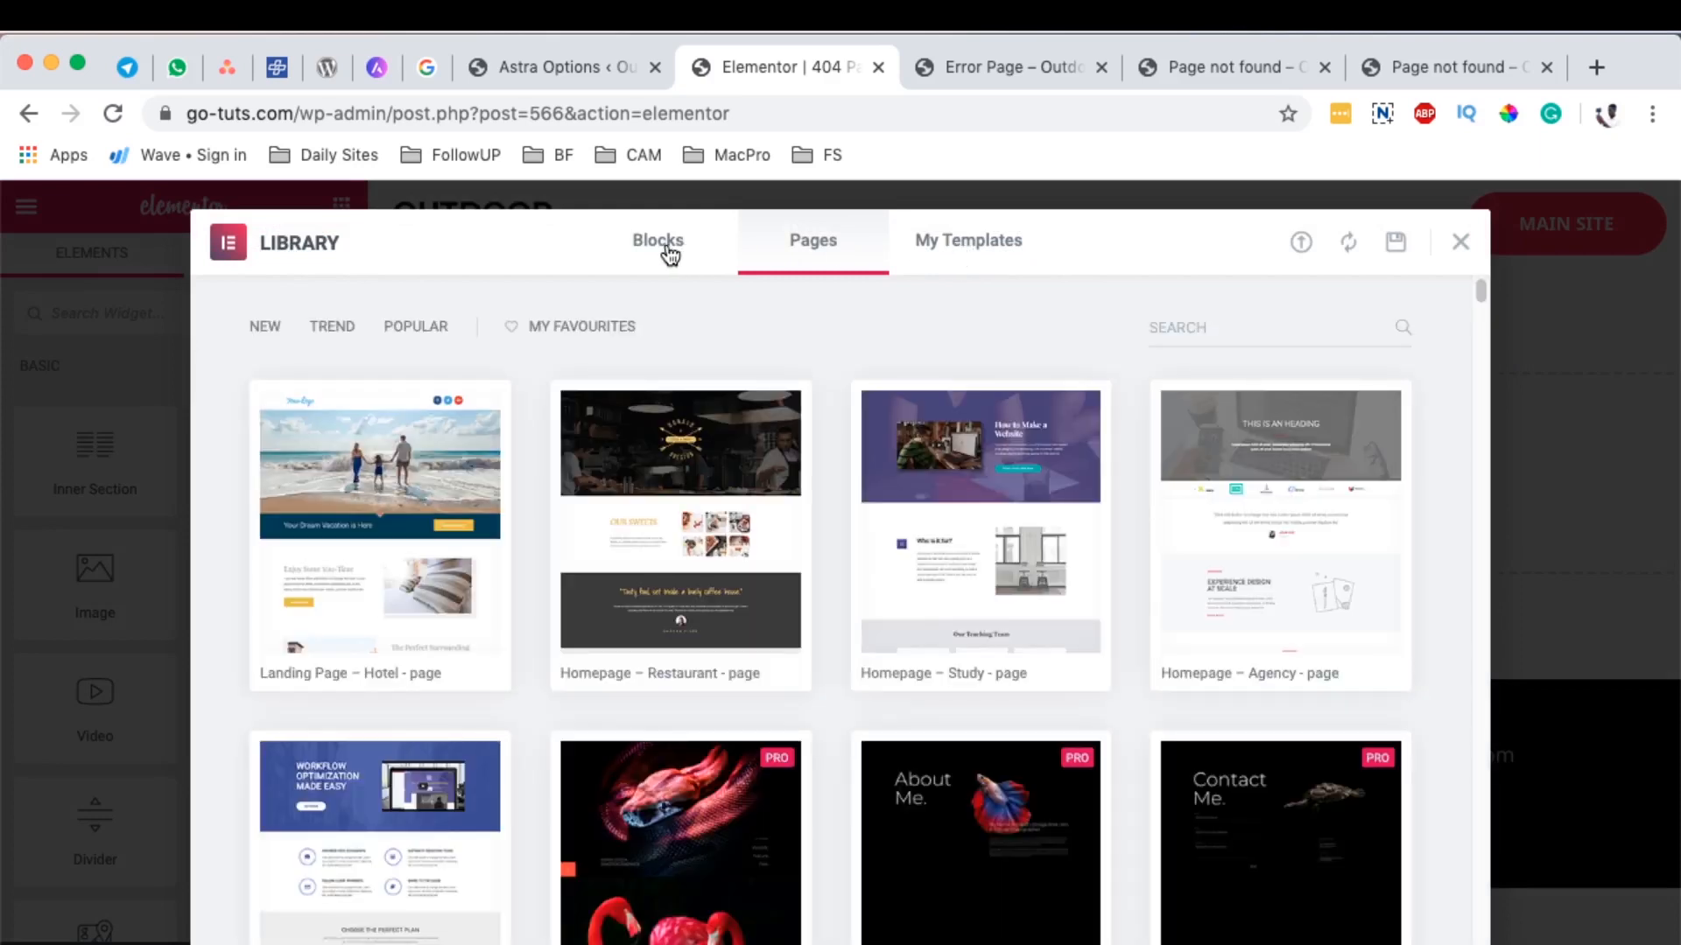
left_click(657, 240)
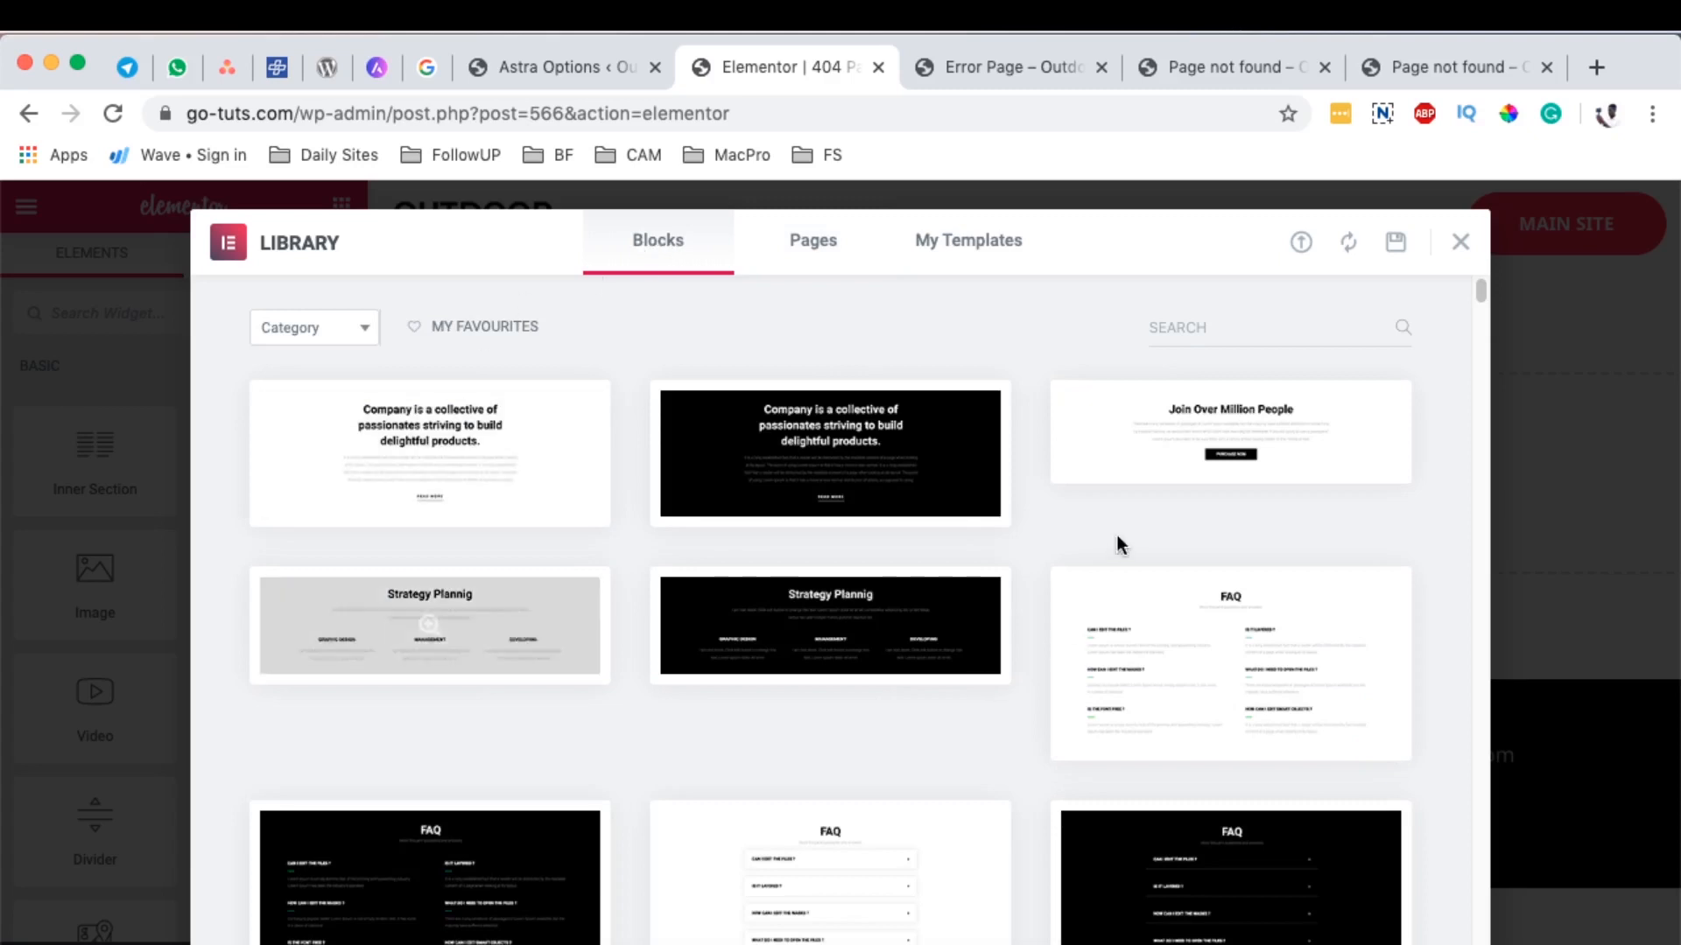
scroll("down", 3)
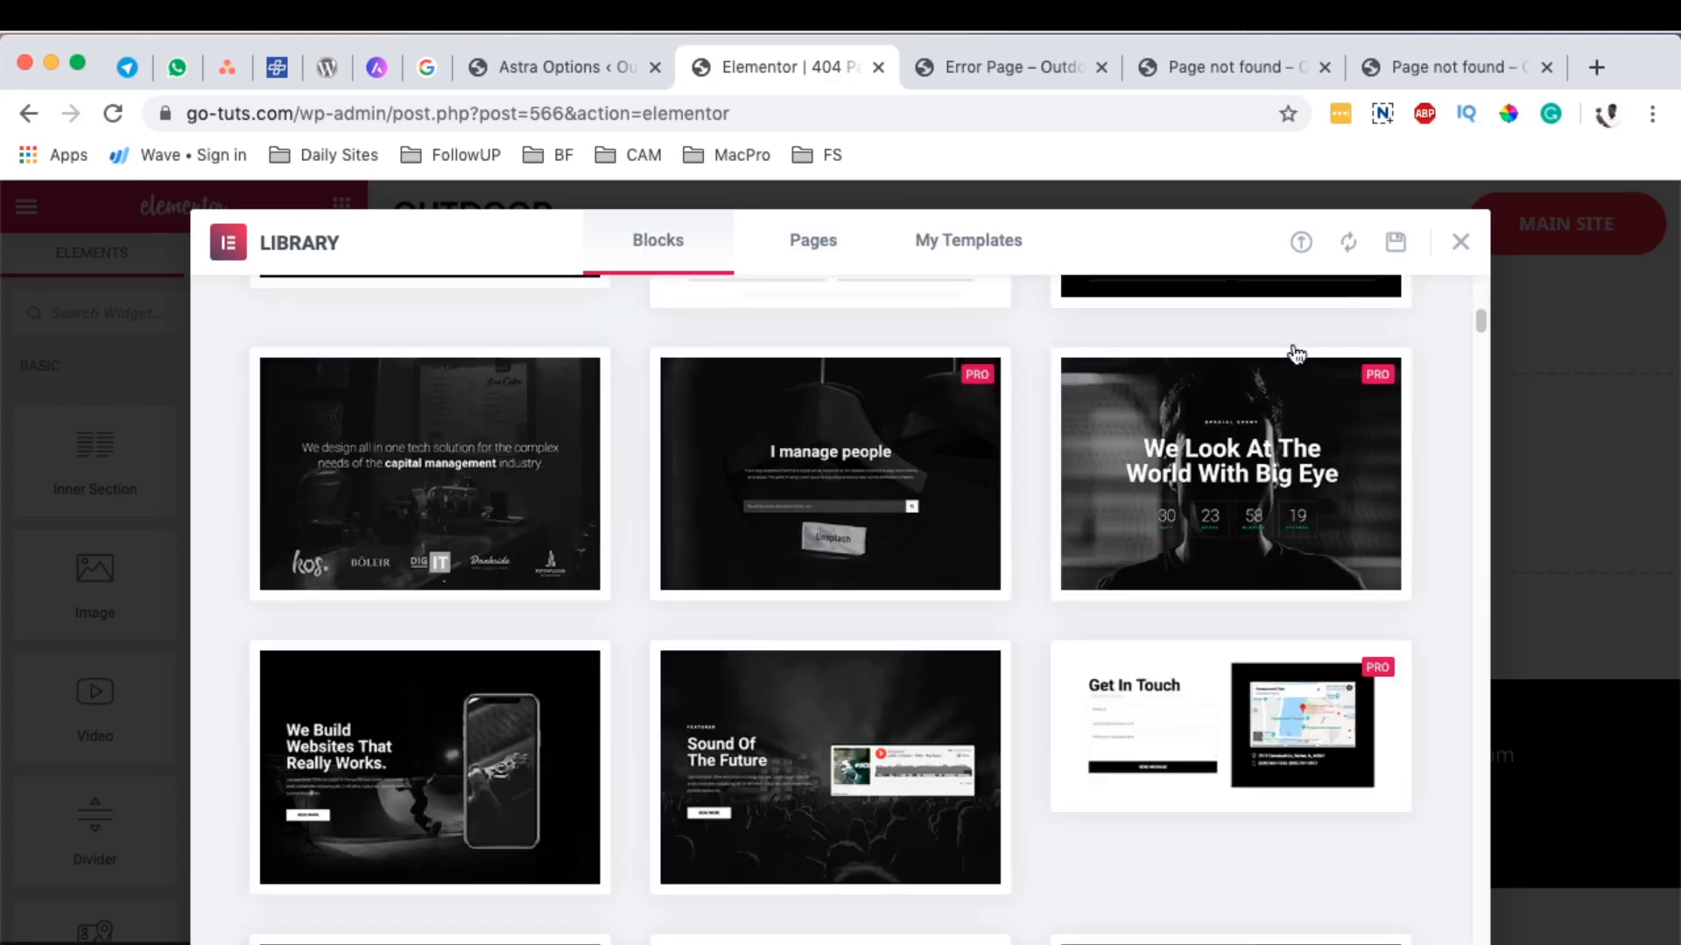
left_click(1460, 241)
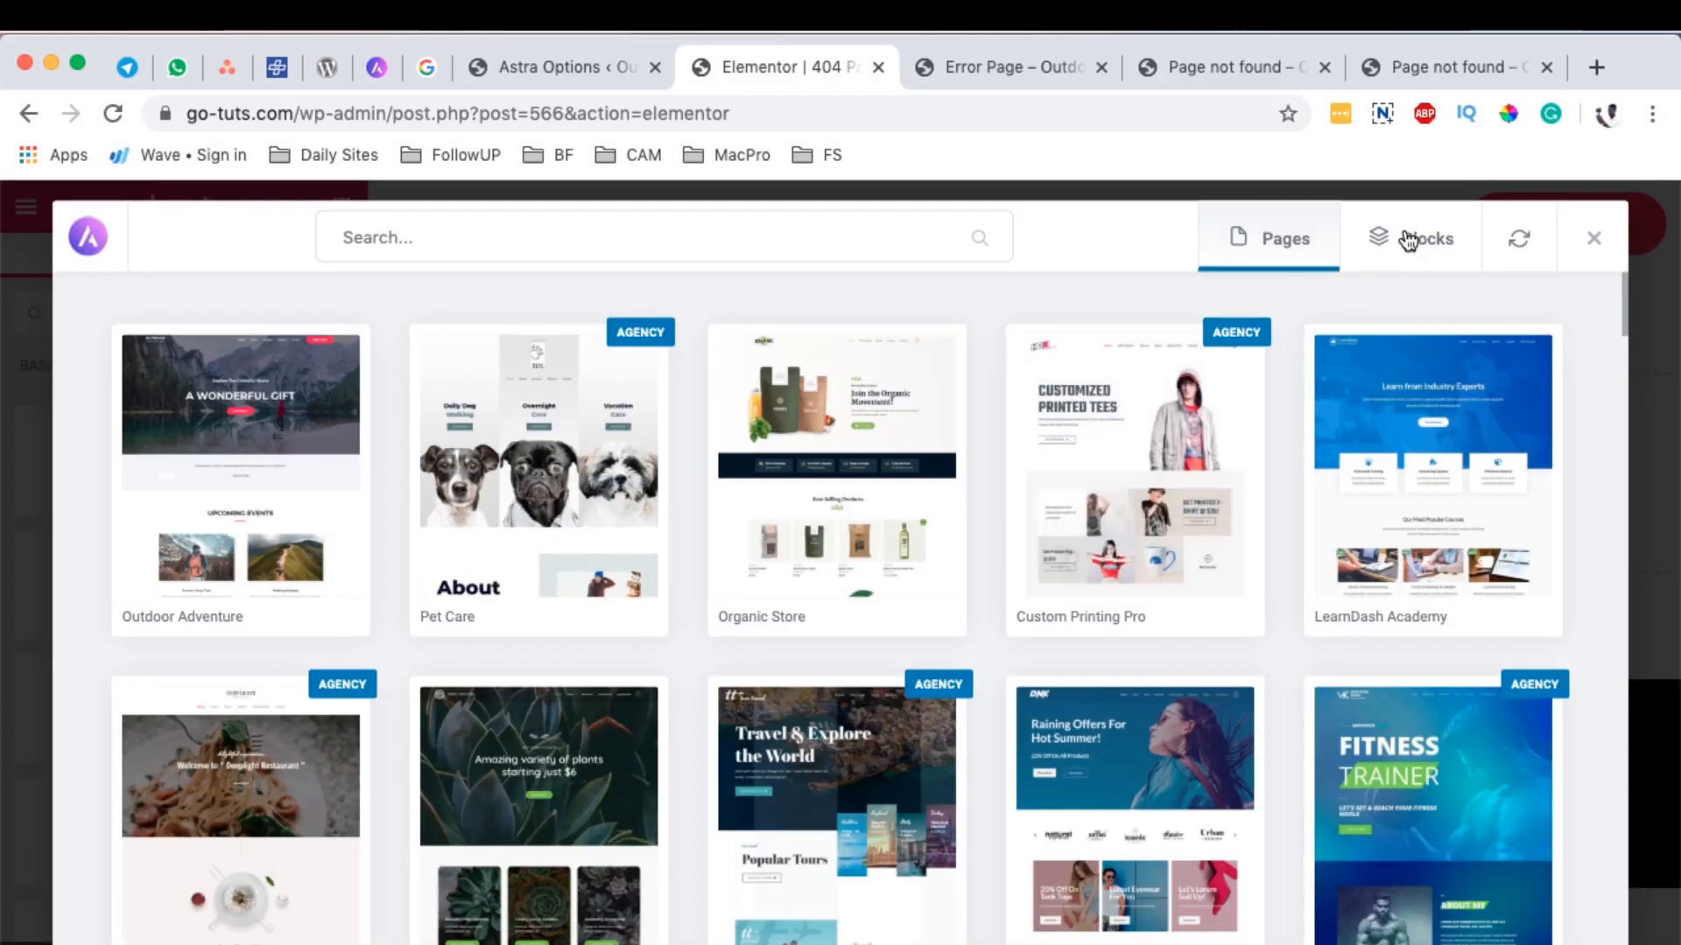
Step: Preview the dark Features block from the Astra library's Blocks tab
left_click(1410, 239)
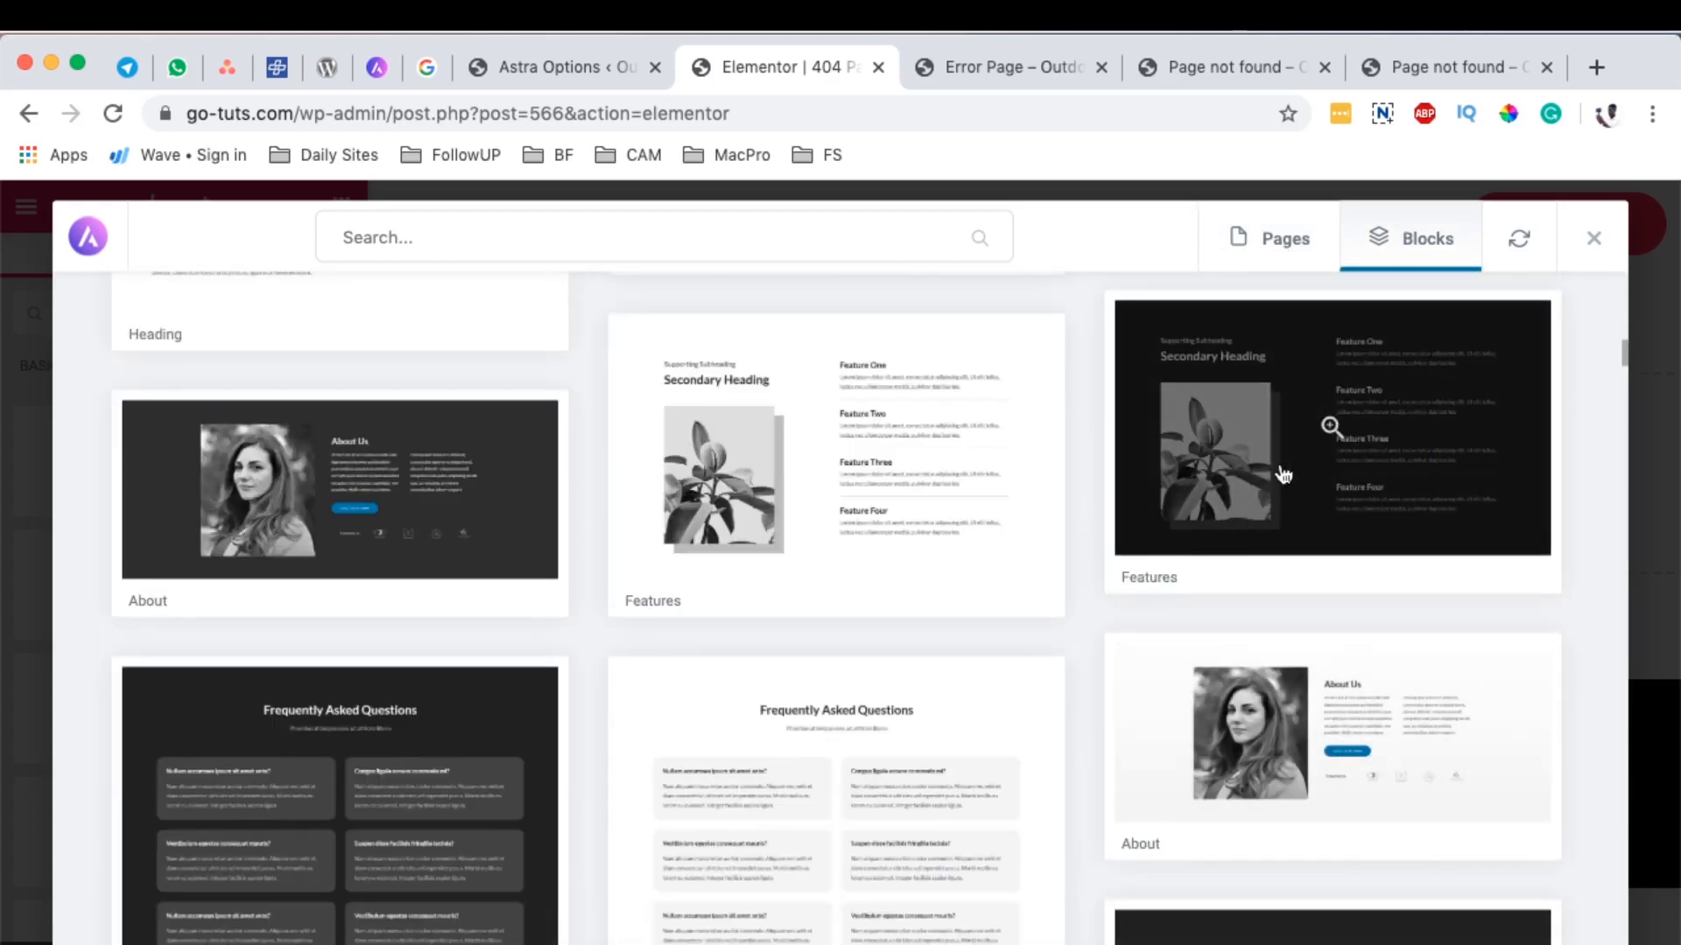
left_click(1329, 425)
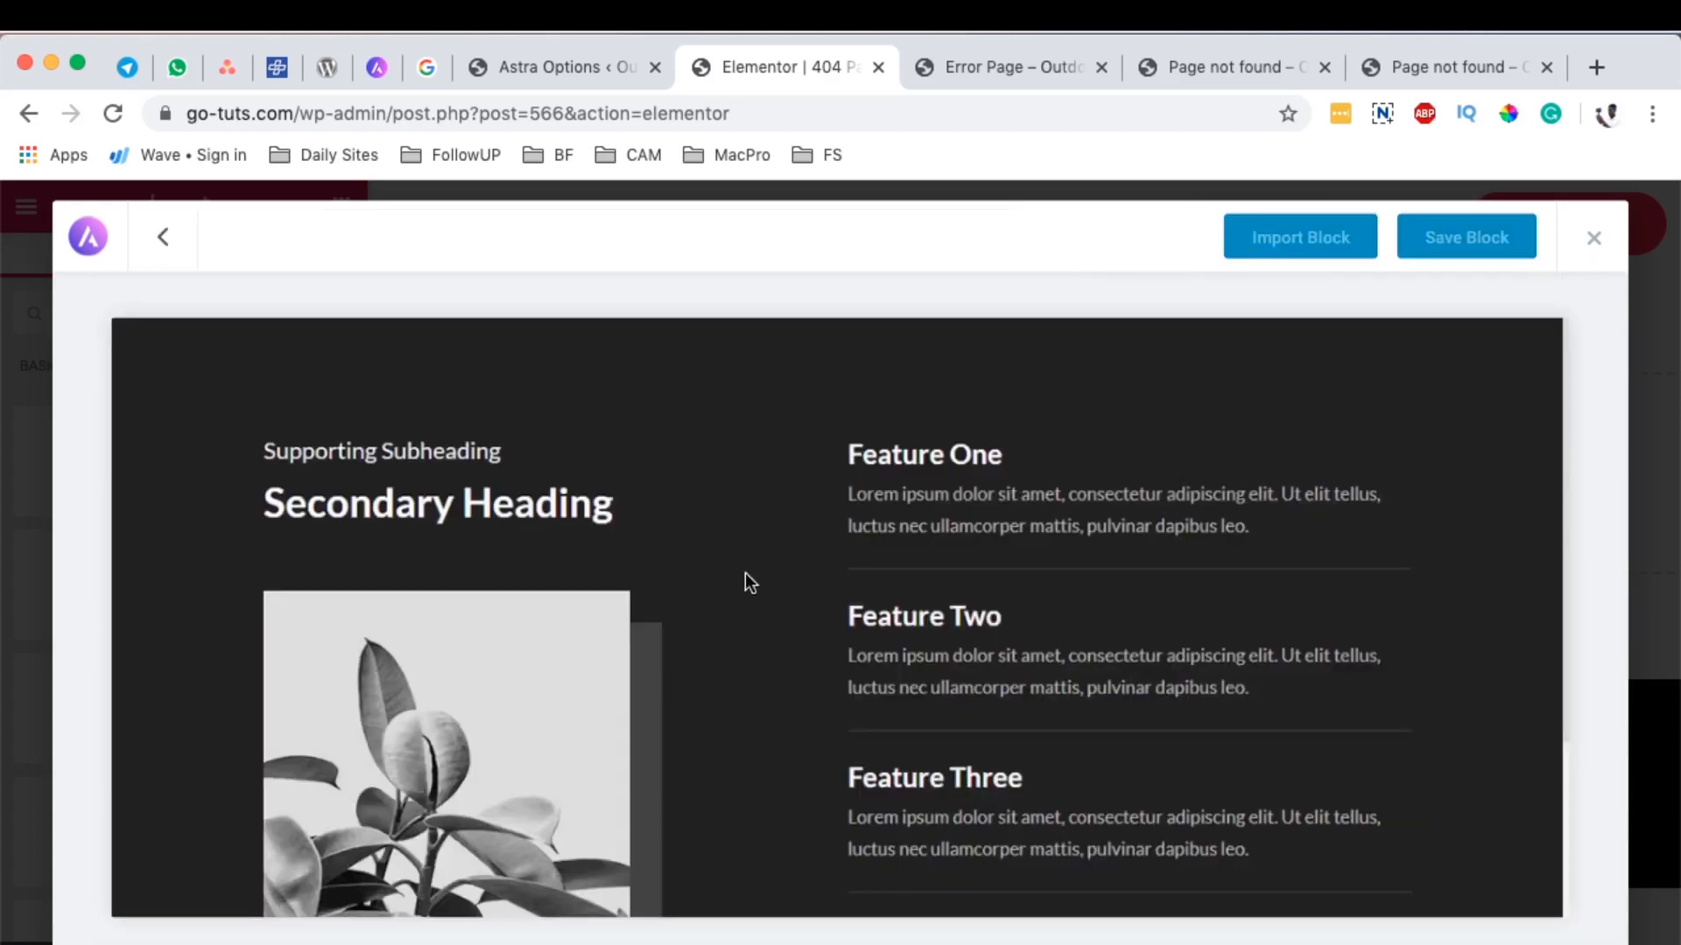
scroll("down", 3)
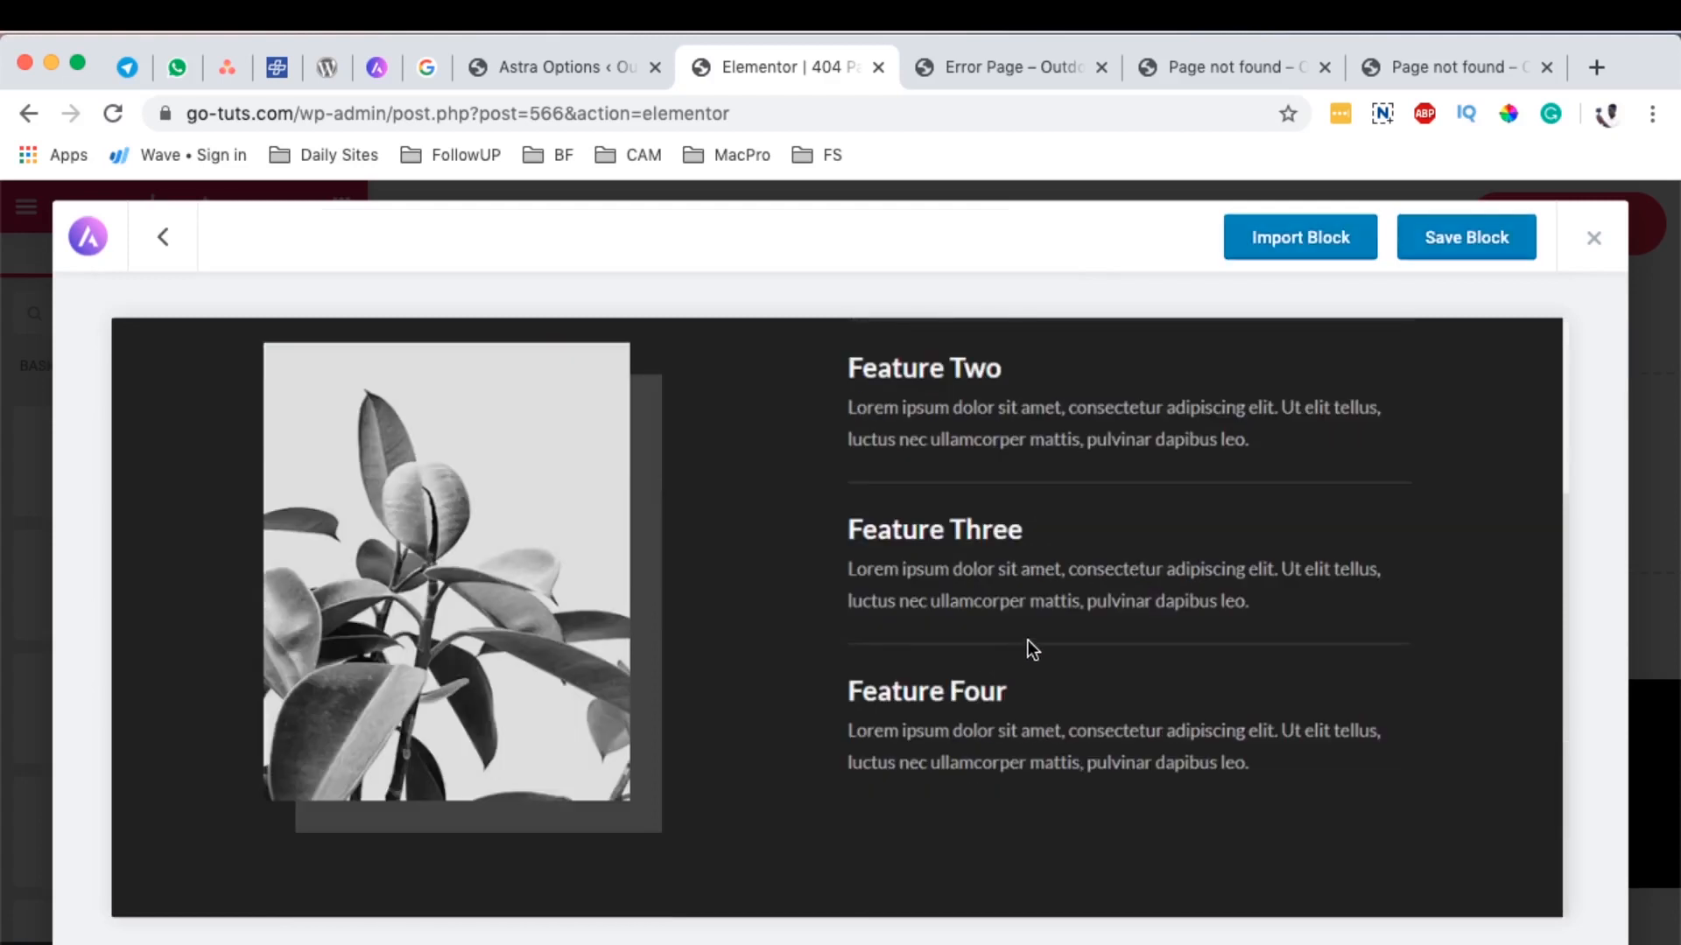
left_click(1299, 237)
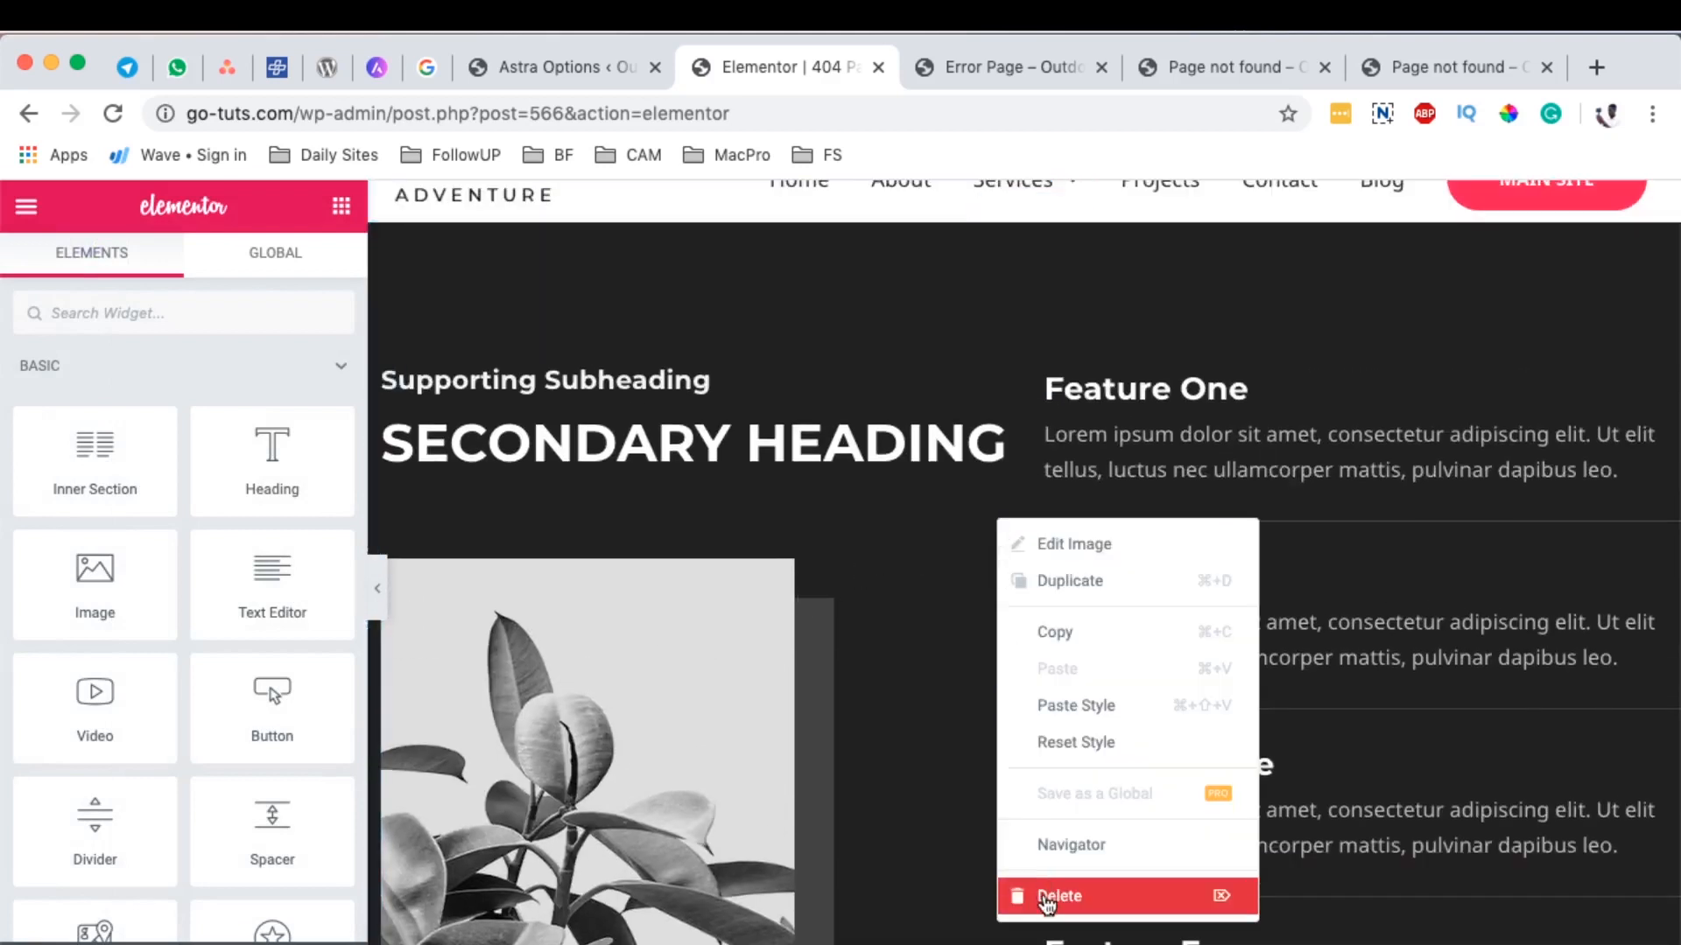
Step: Delete the plant image, retitle the heading 'THIS PAGE DOESN'T SEEM TO EXIST.', and add a '404' heading
left_click(1058, 896)
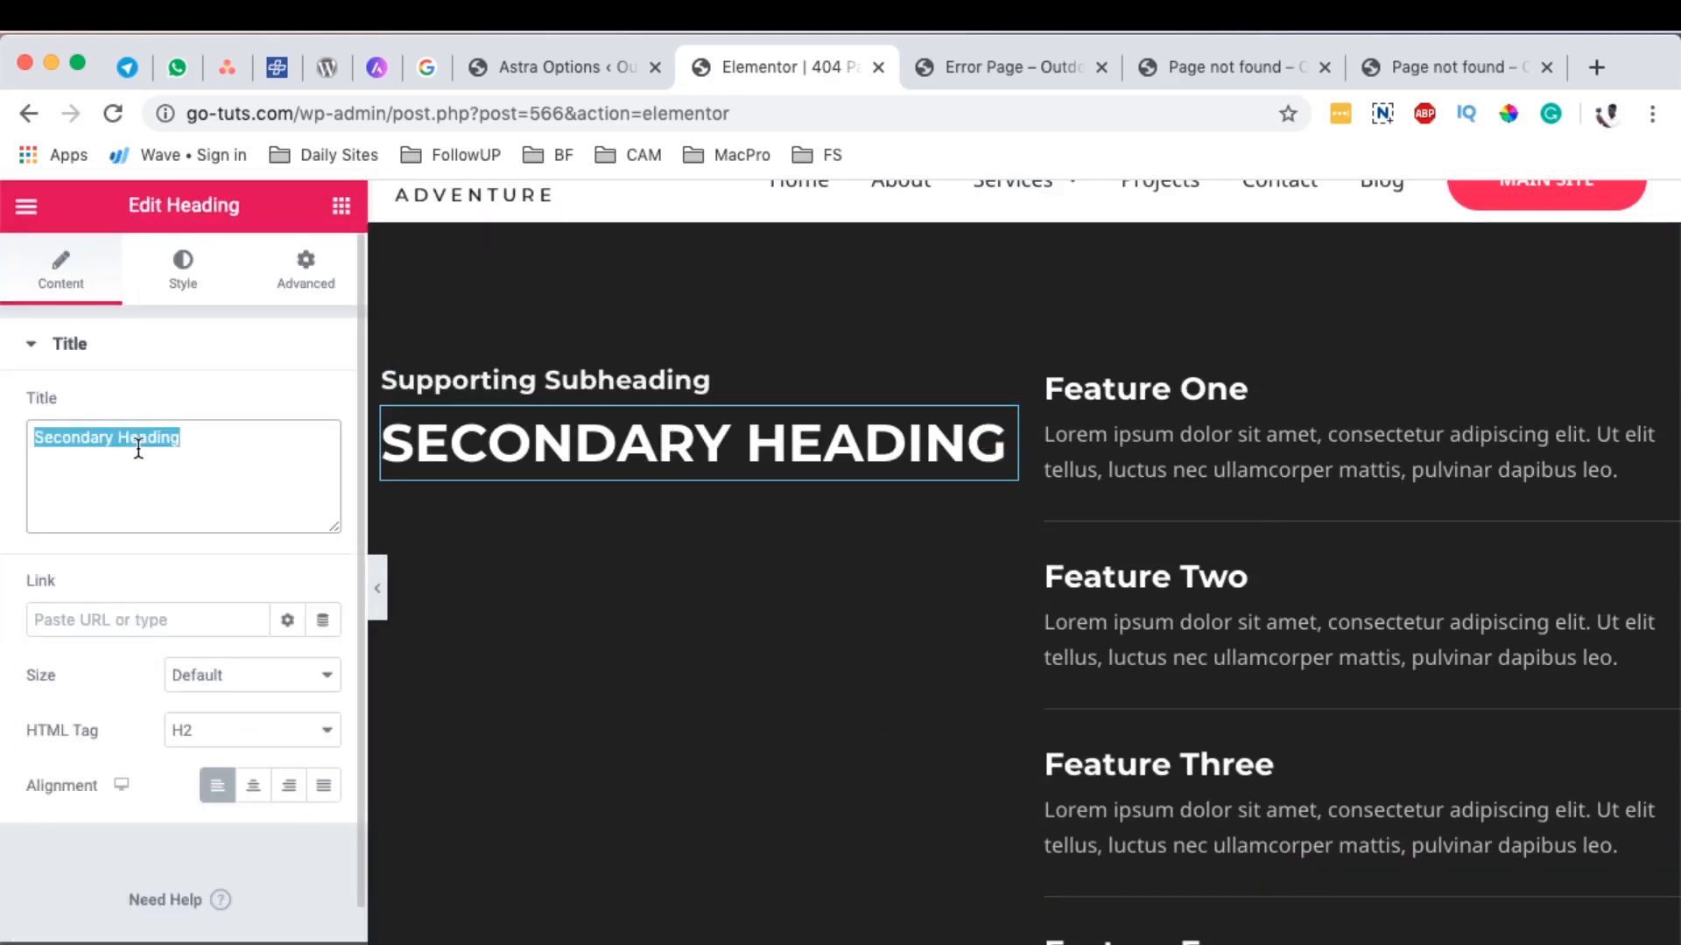
type("THIS PAGE DOESN'T SEEM TO EXIST.")
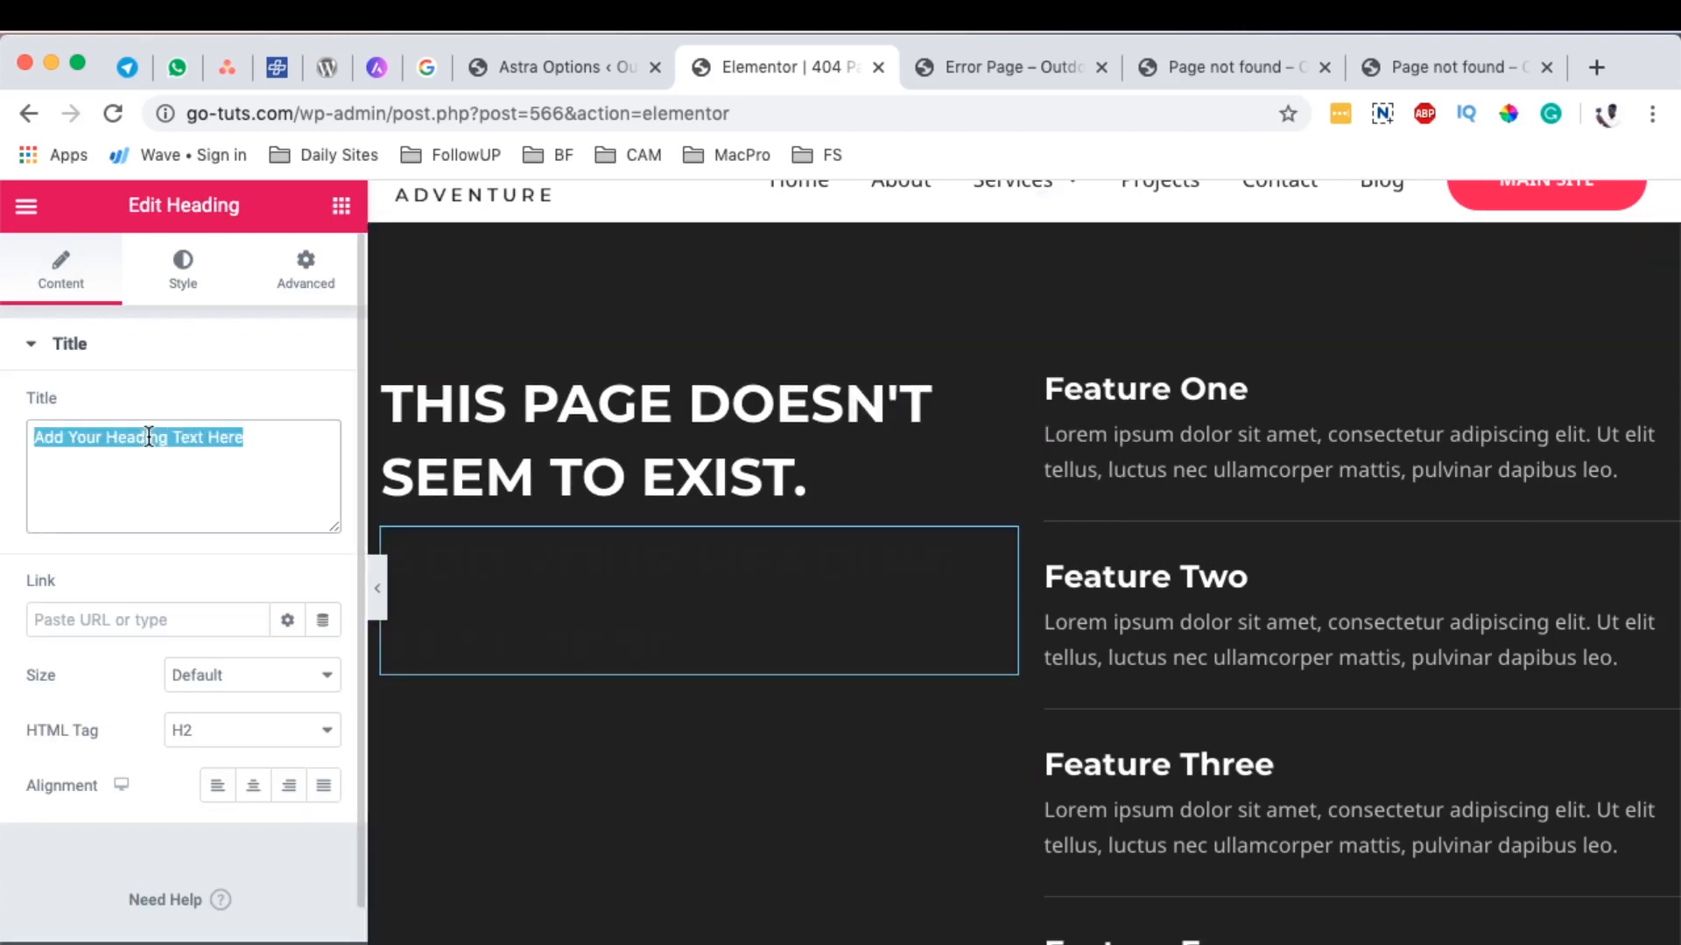
type("404")
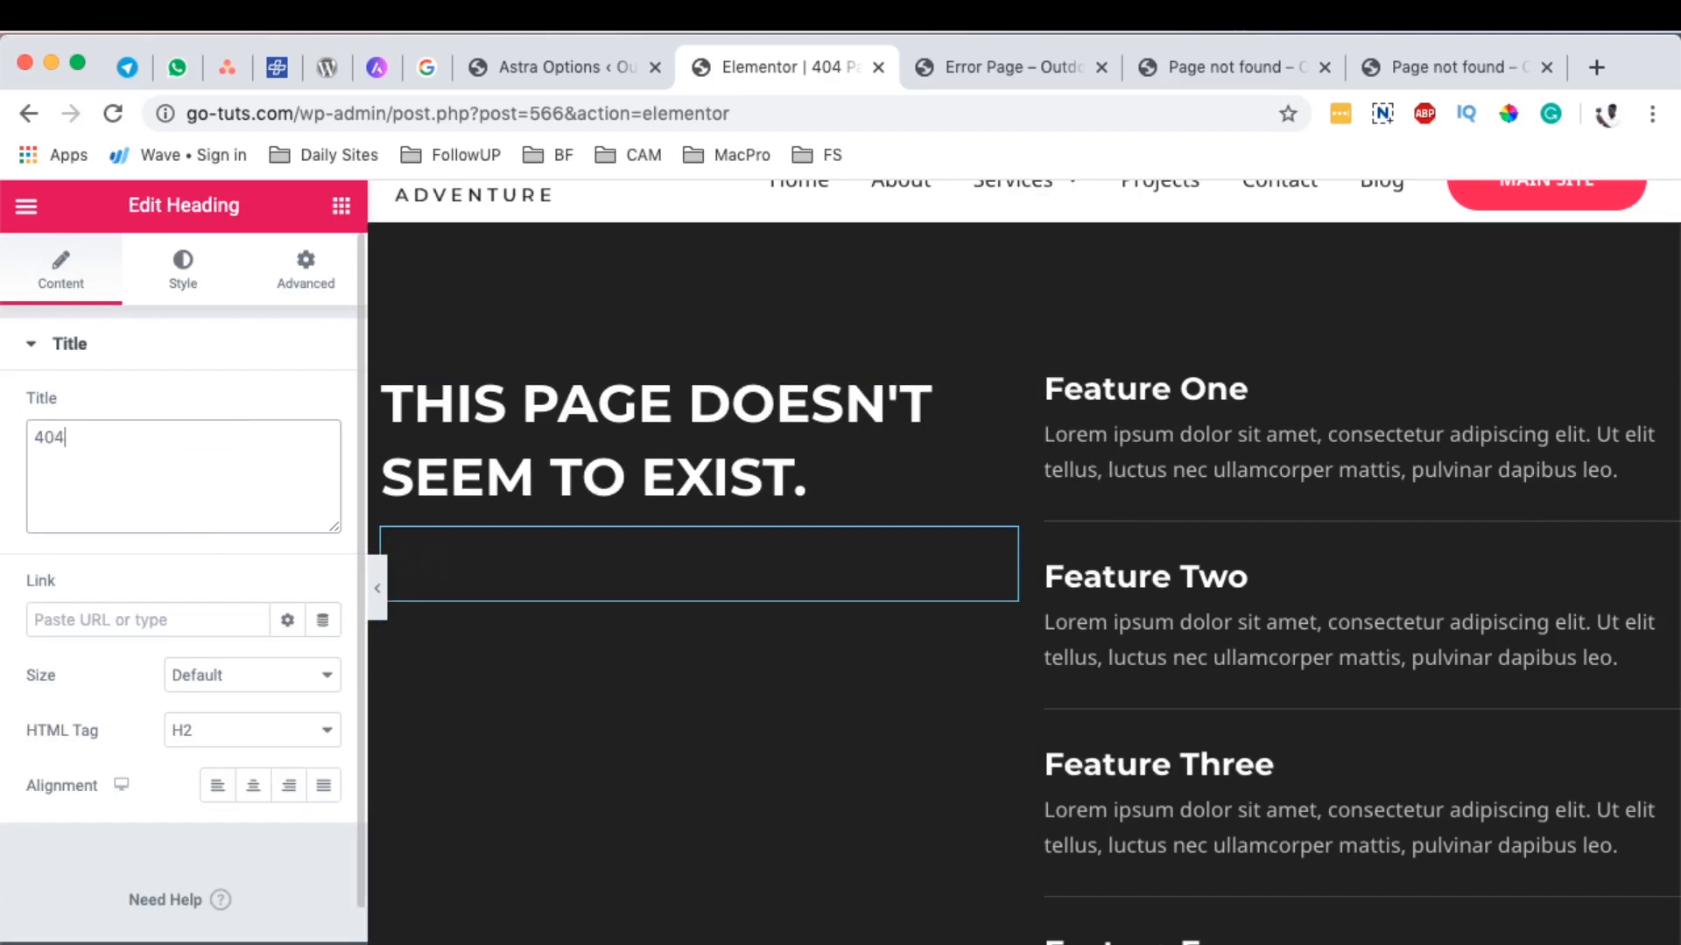
Step: Style the 404 heading with white text colour and a 200 px typography size
left_click(182, 268)
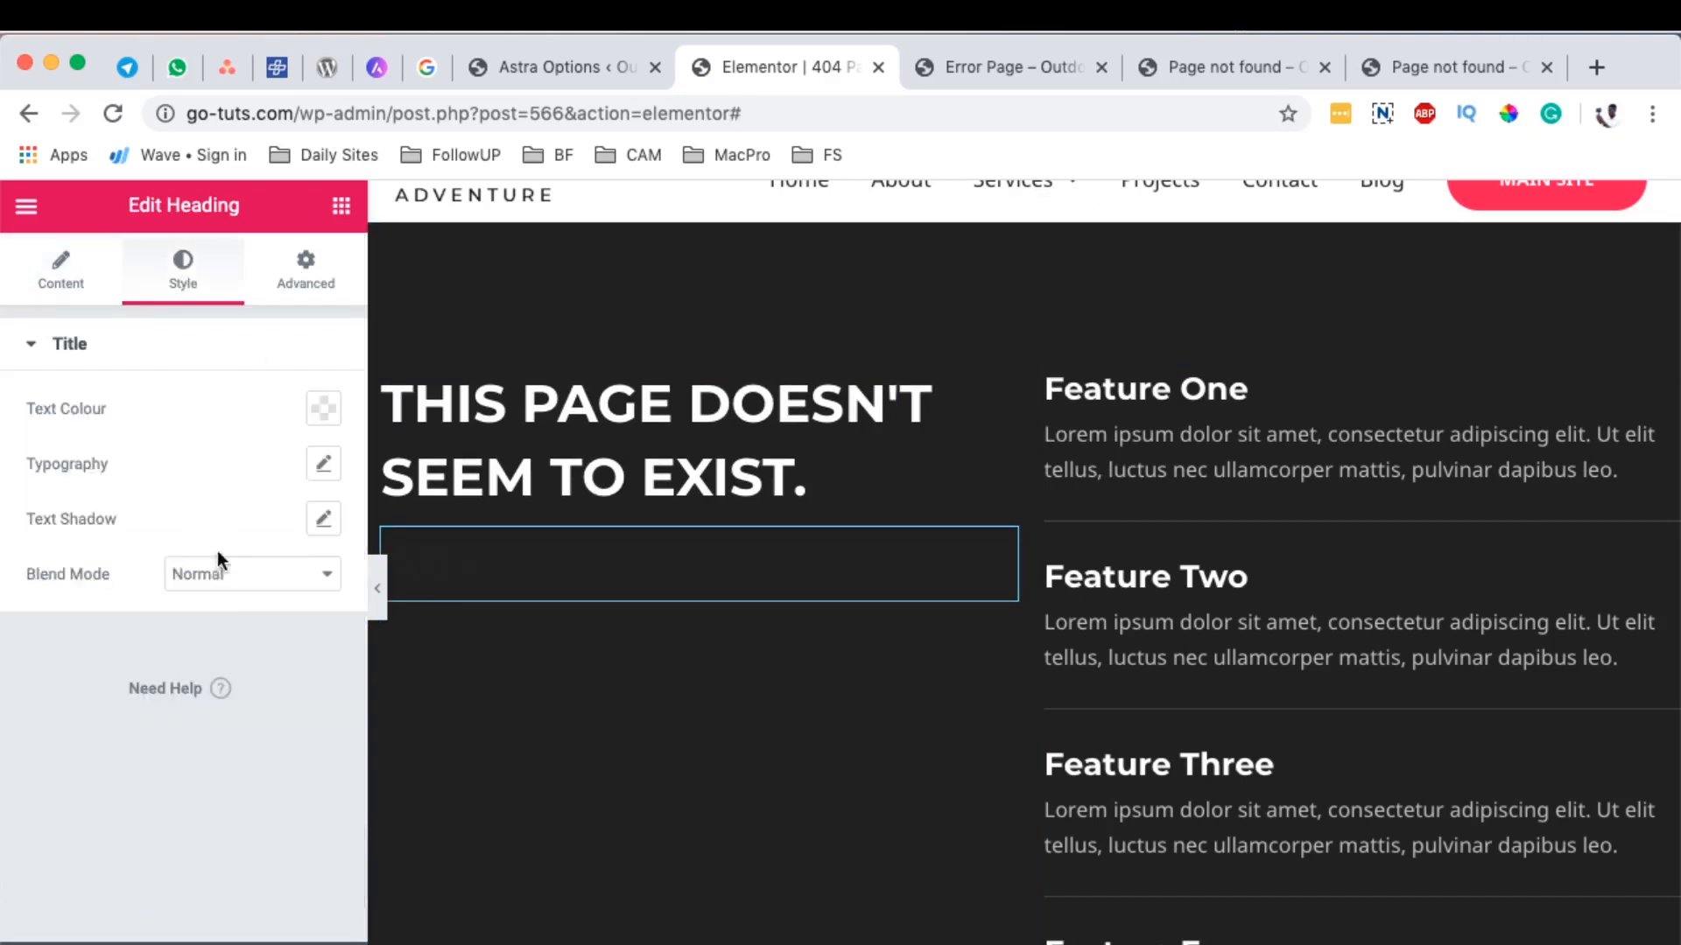
left_click(323, 463)
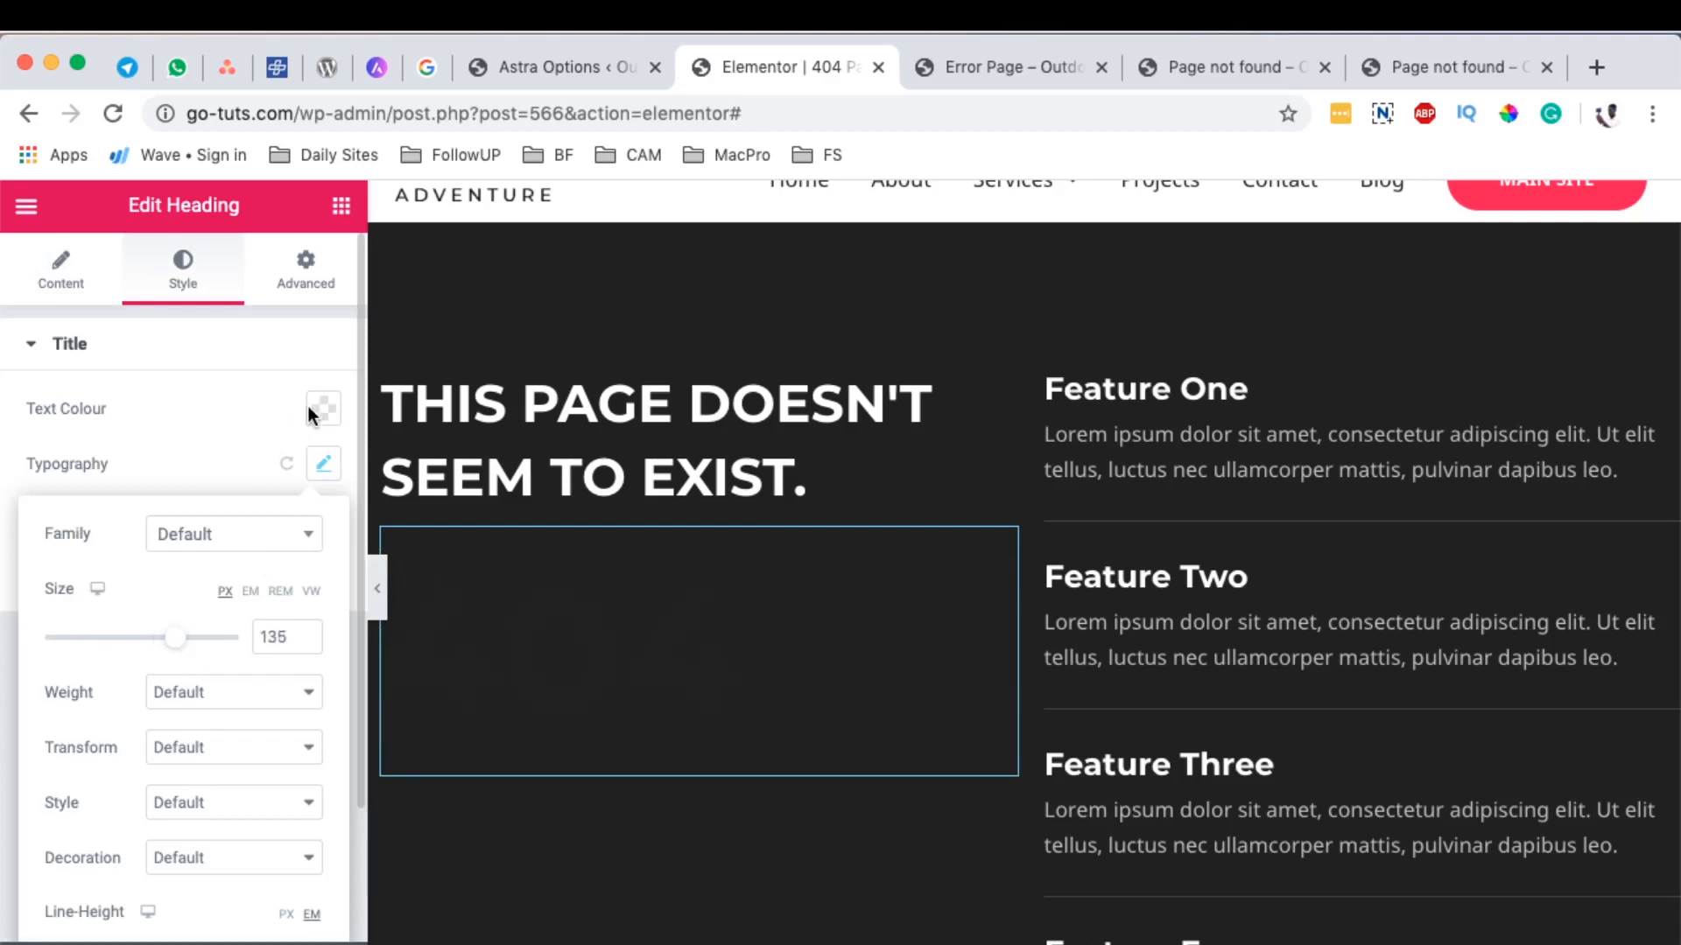
left_click(323, 409)
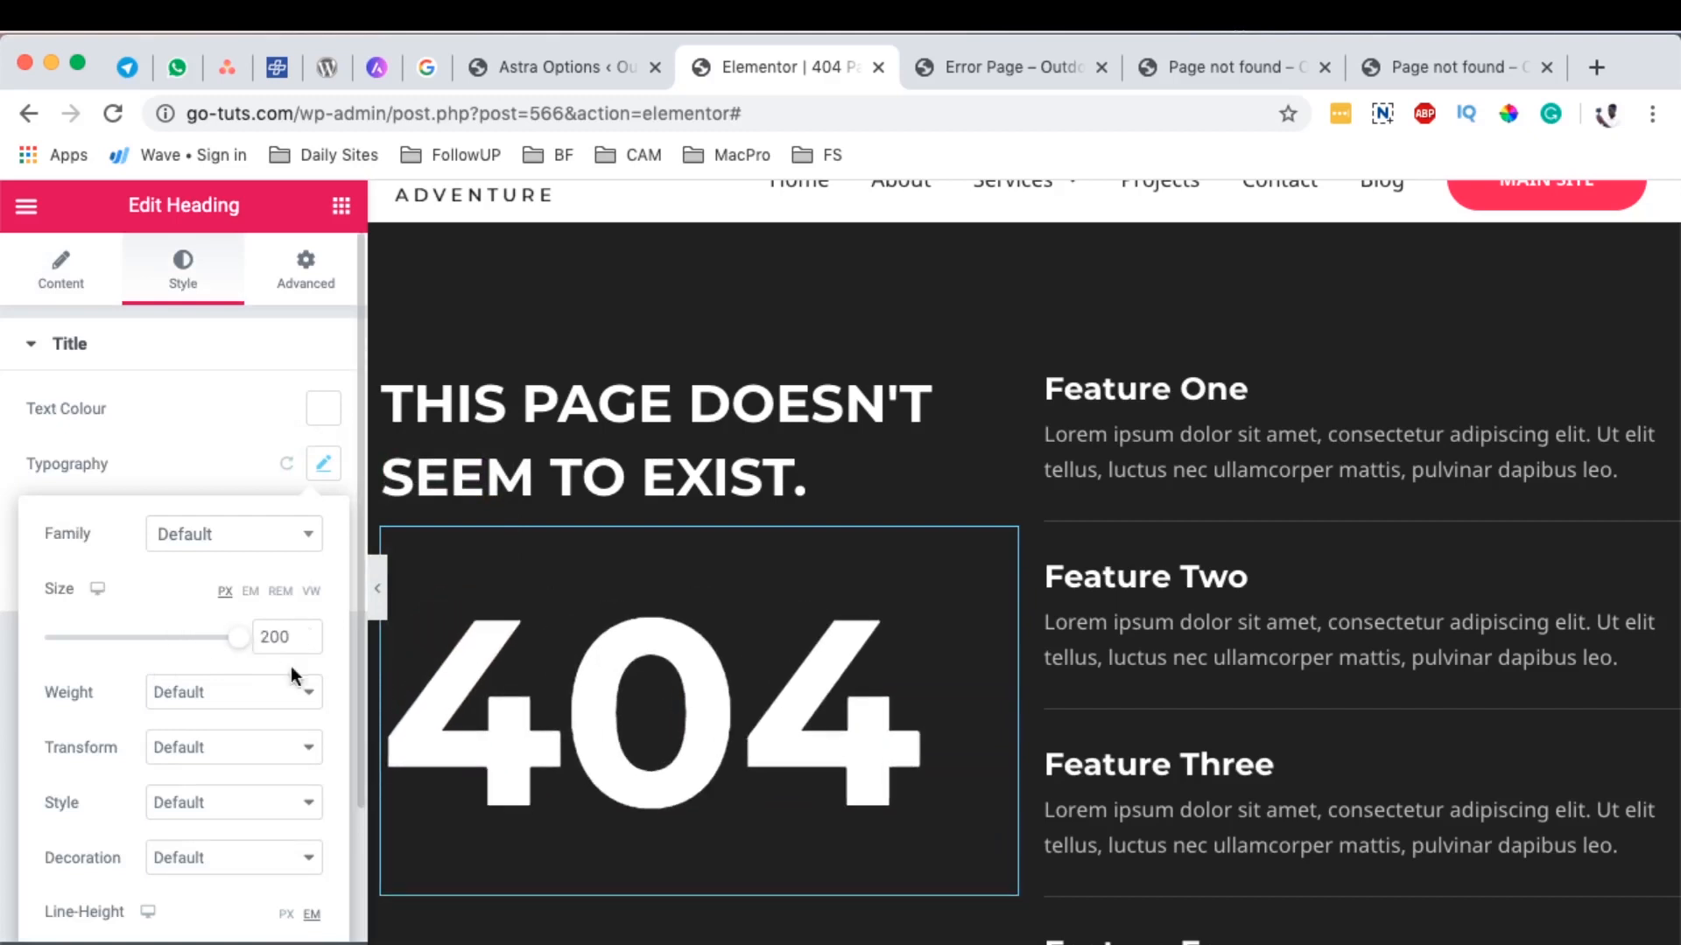
left_click(249, 569)
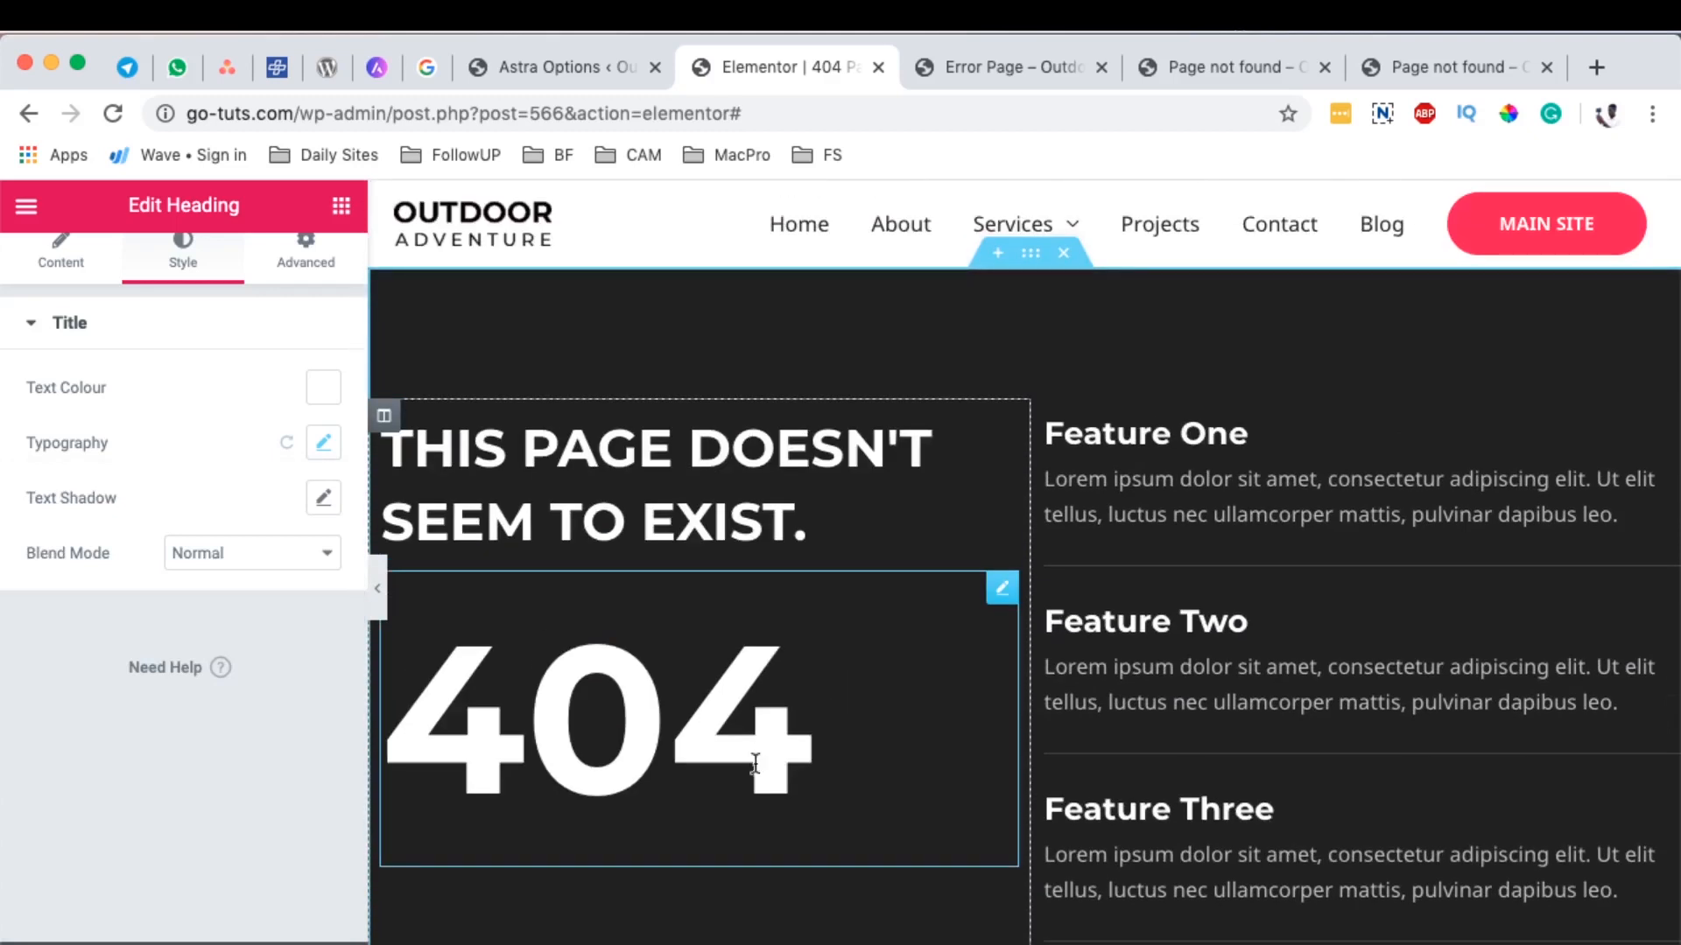
scroll("down", 3)
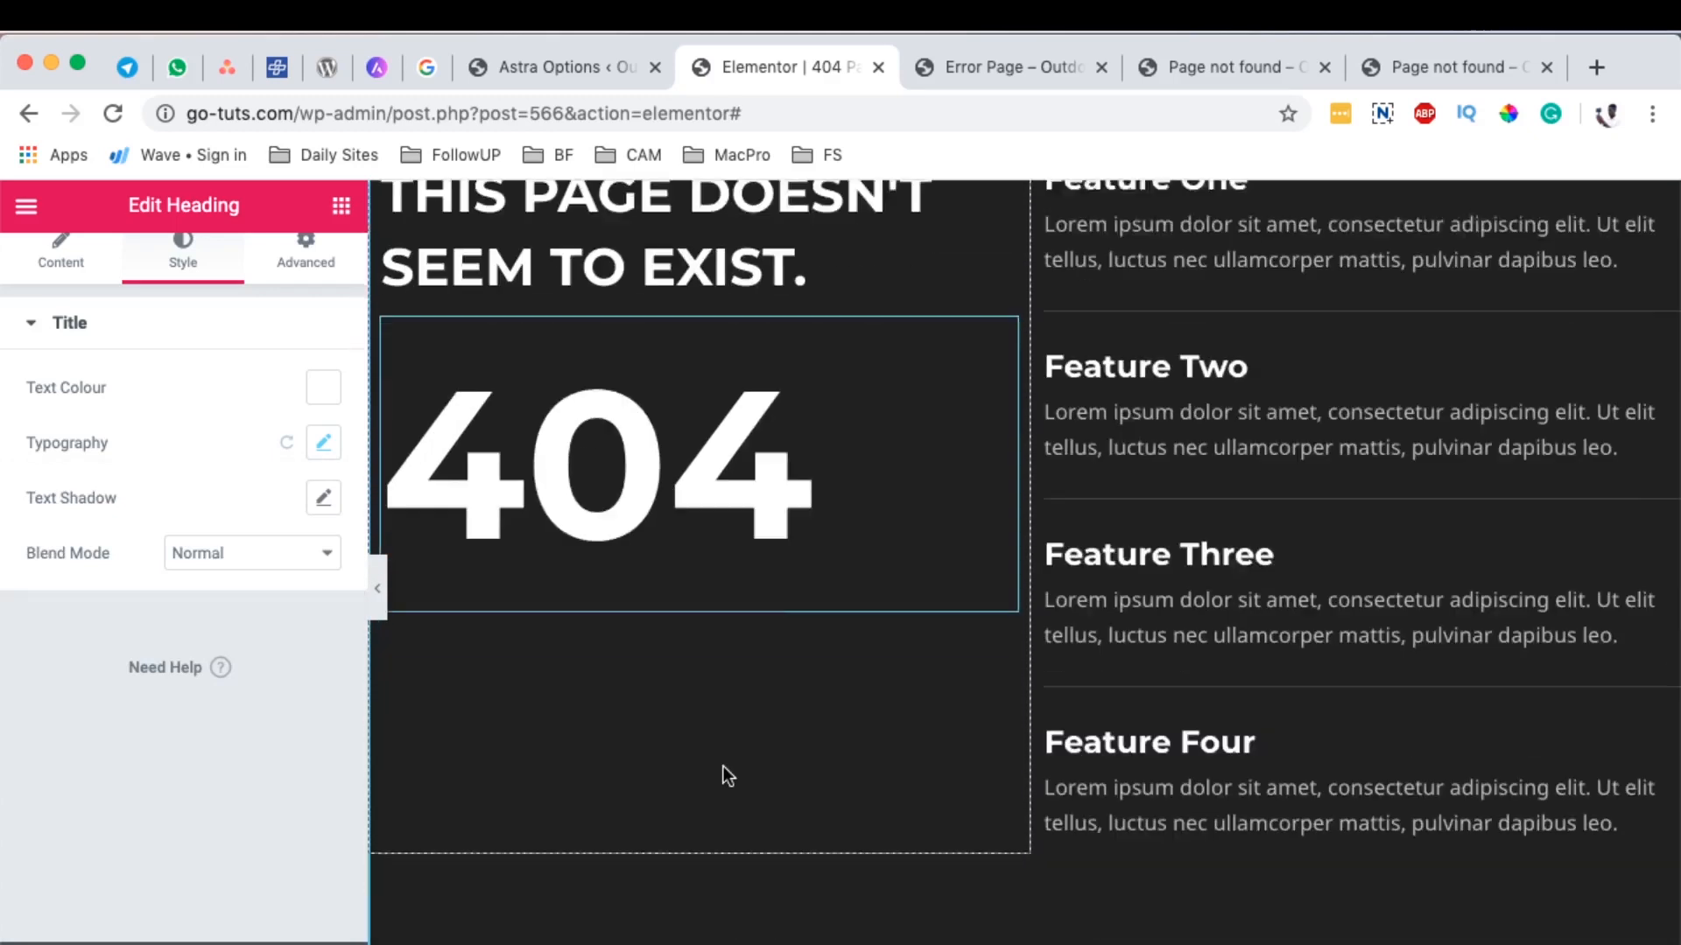
left_click(323, 443)
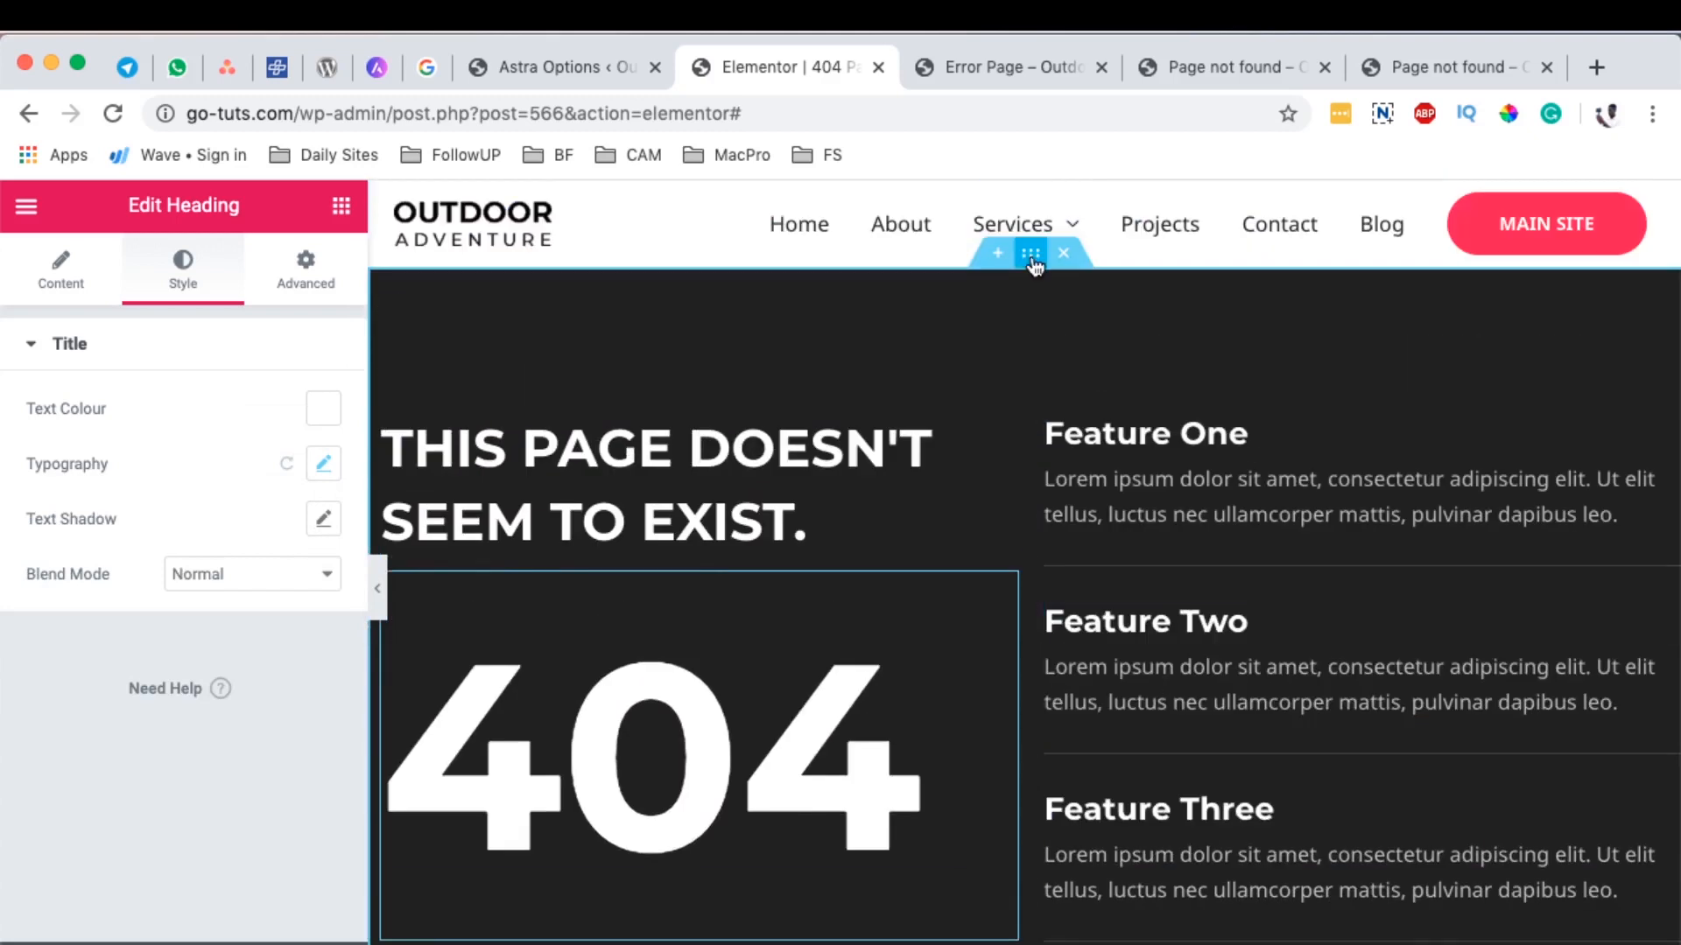
Step: Give the 404 section a dark-to-red gradient background and preview it live
left_click(1030, 253)
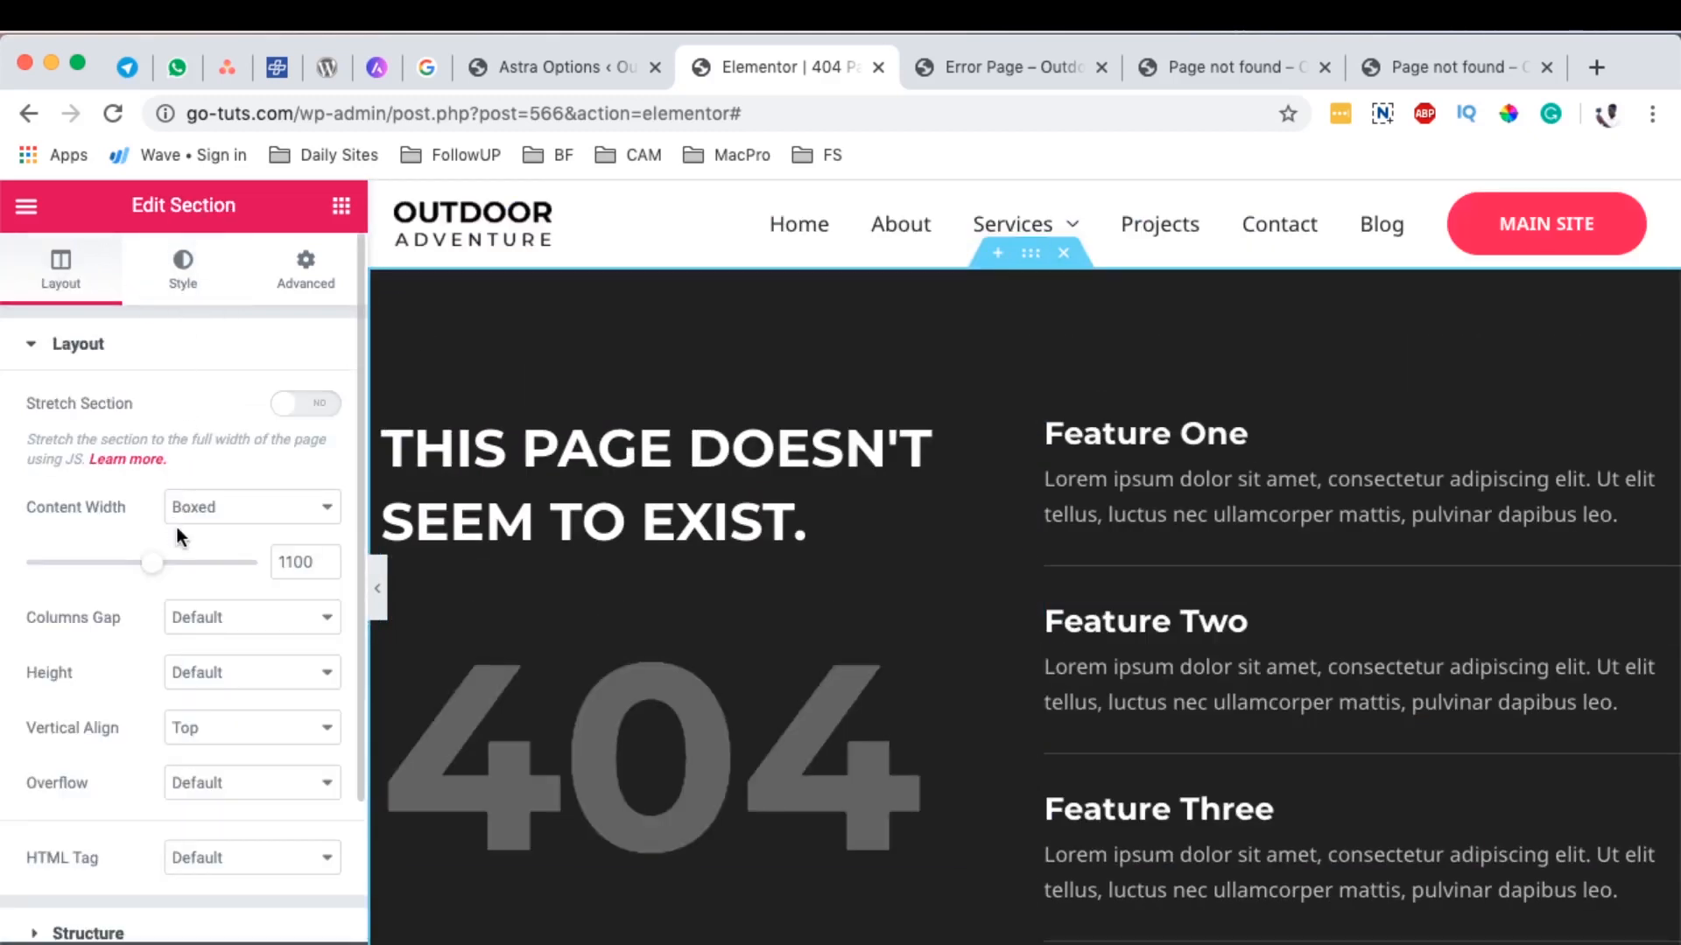
left_click(182, 268)
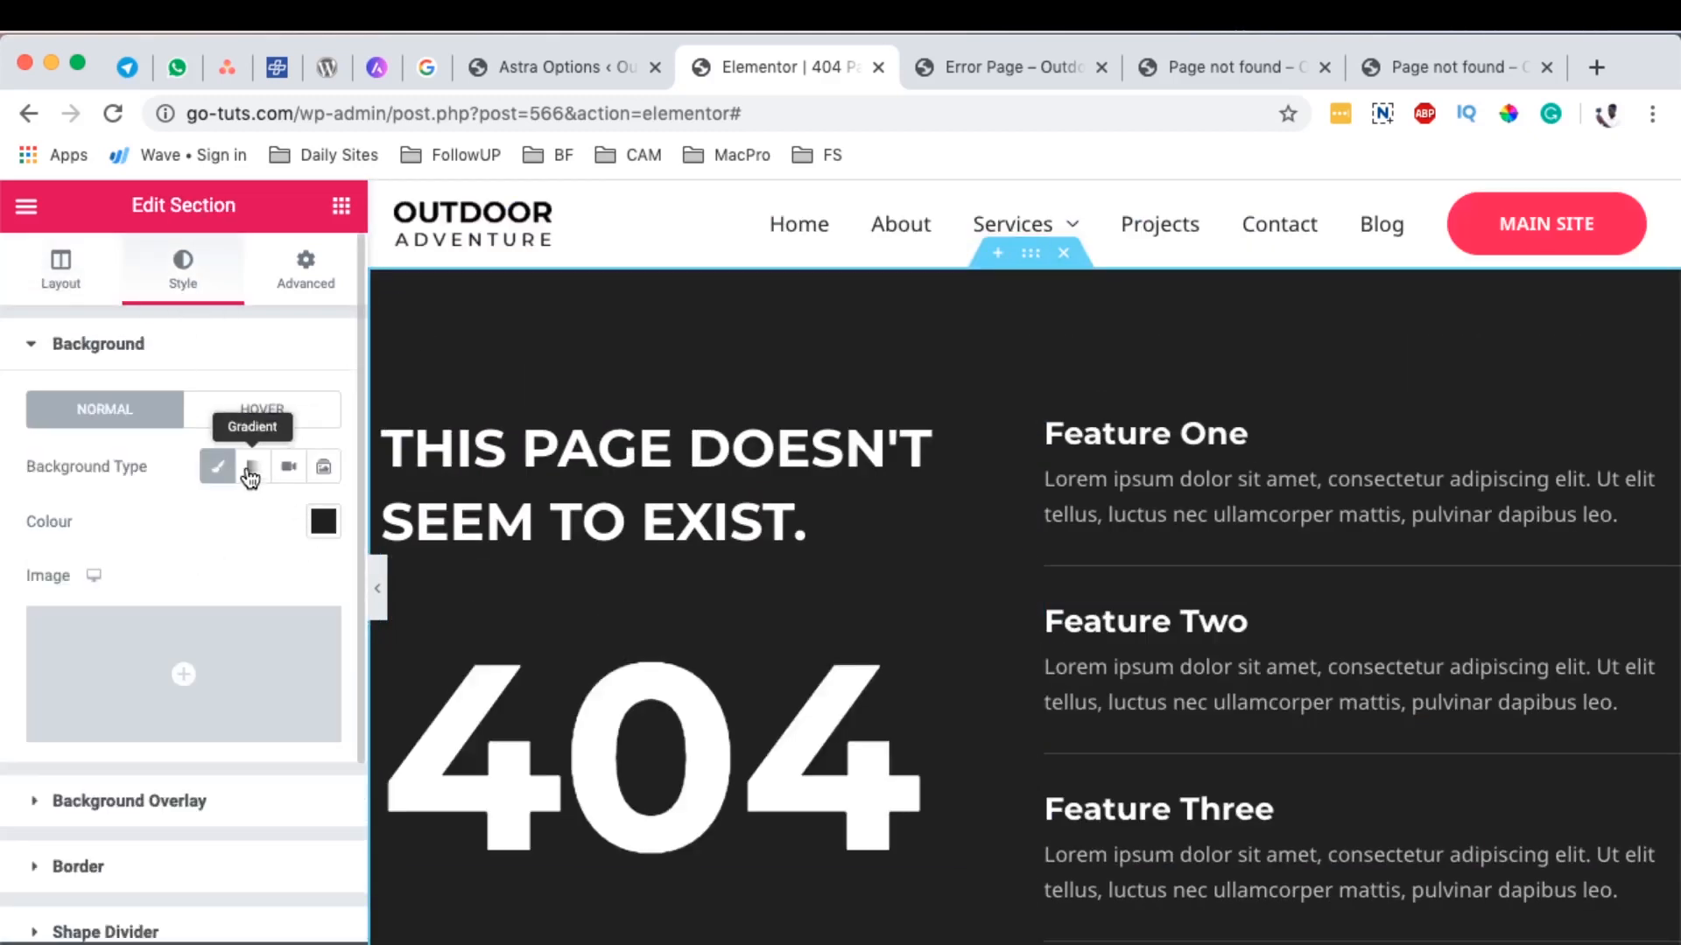
left_click(252, 466)
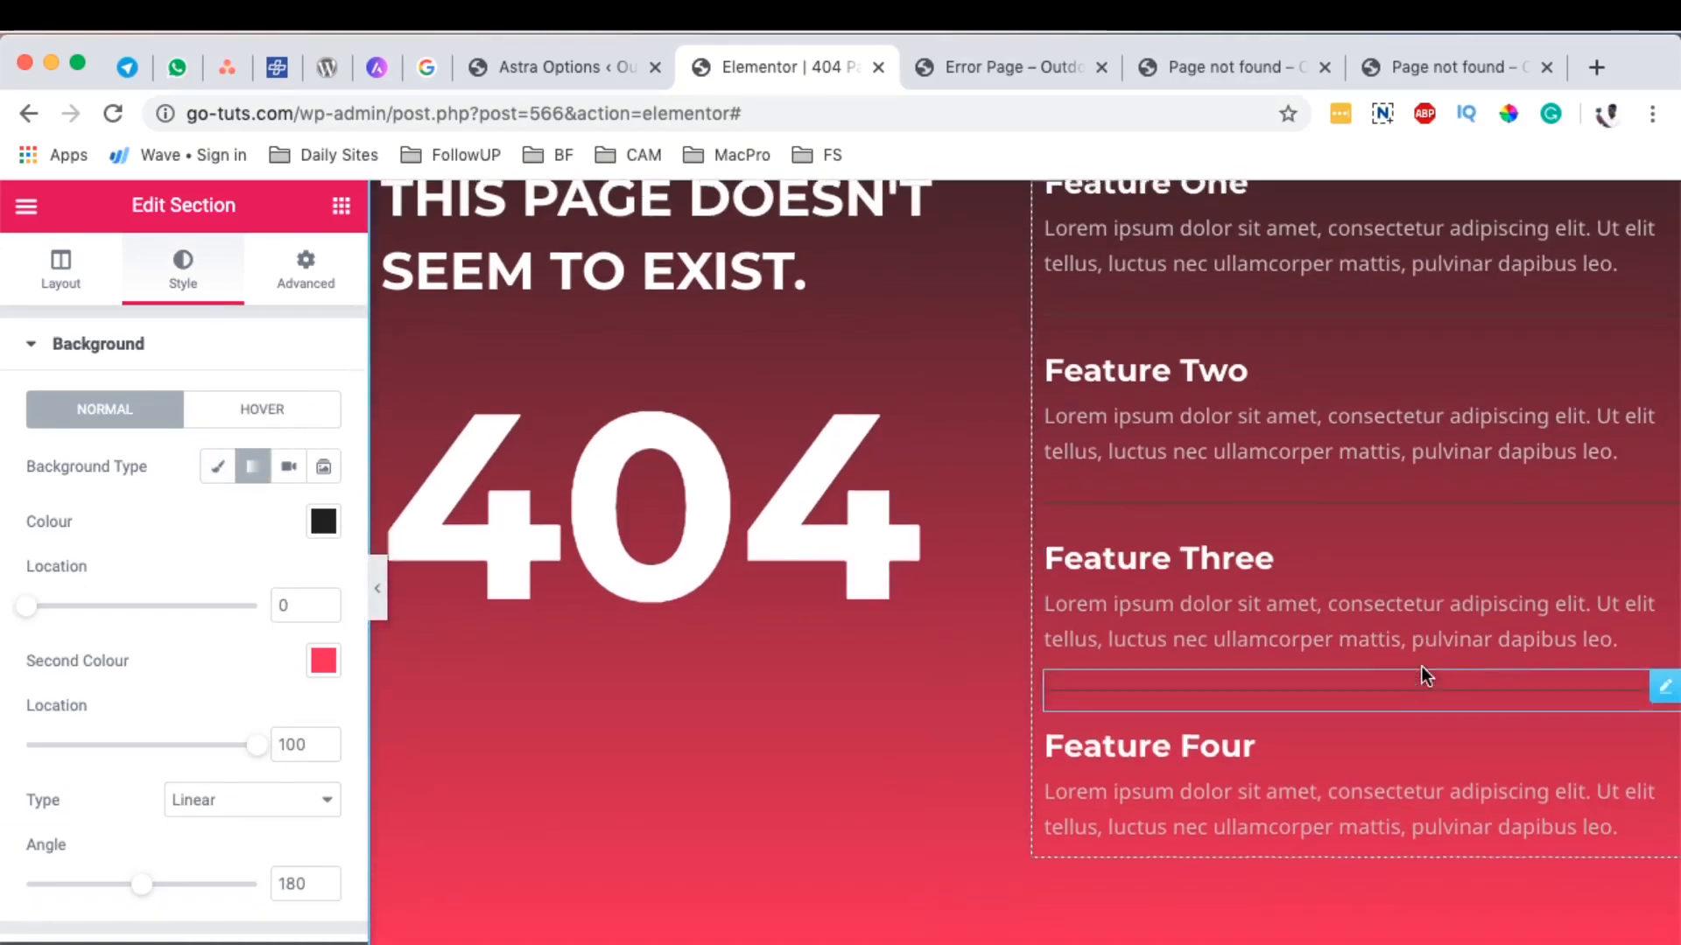
scroll("up", 3)
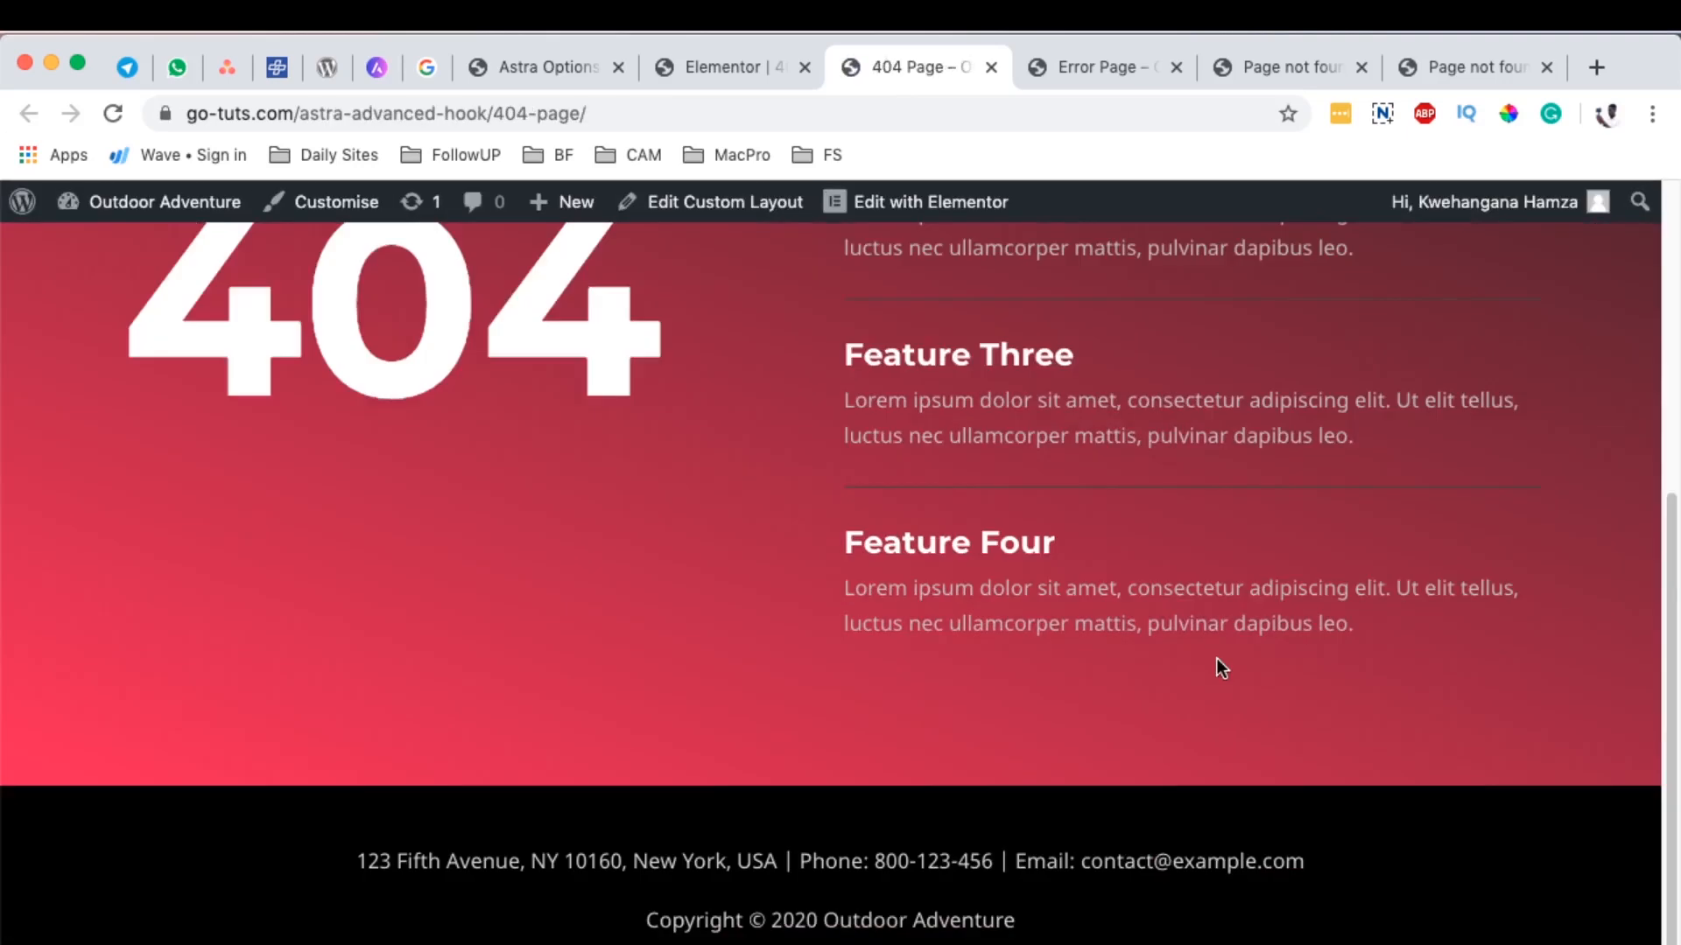
left_click(543, 67)
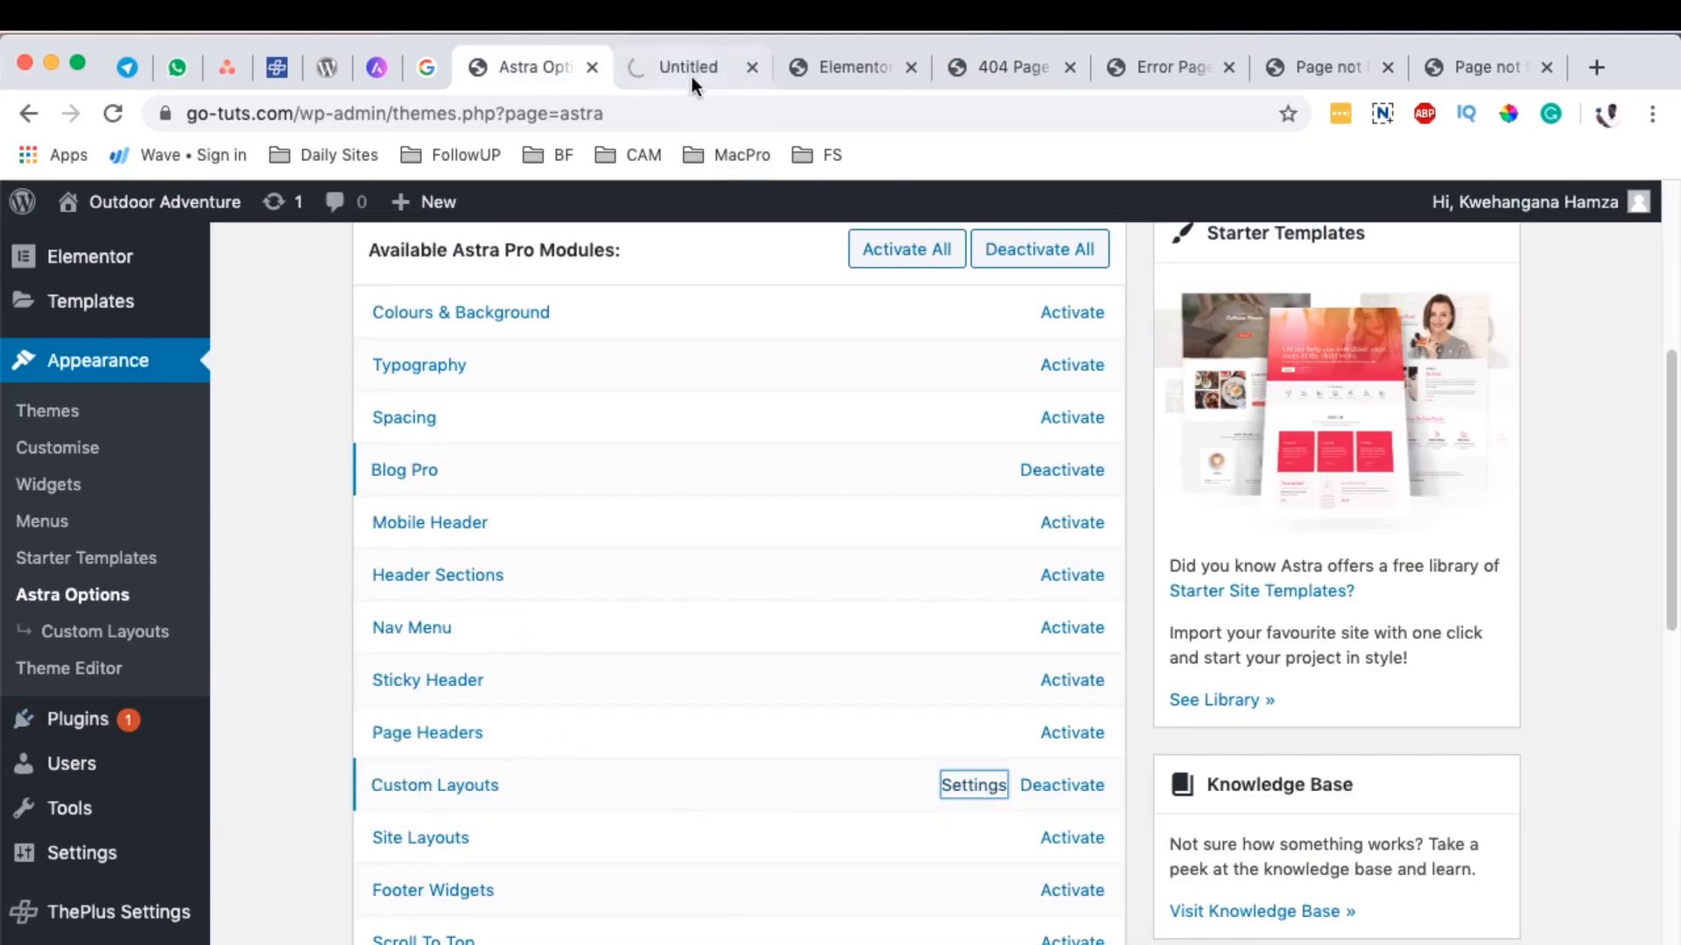
Step: Bin the old Error Page custom layout, leaving only the 404 Page layout
left_click(971, 785)
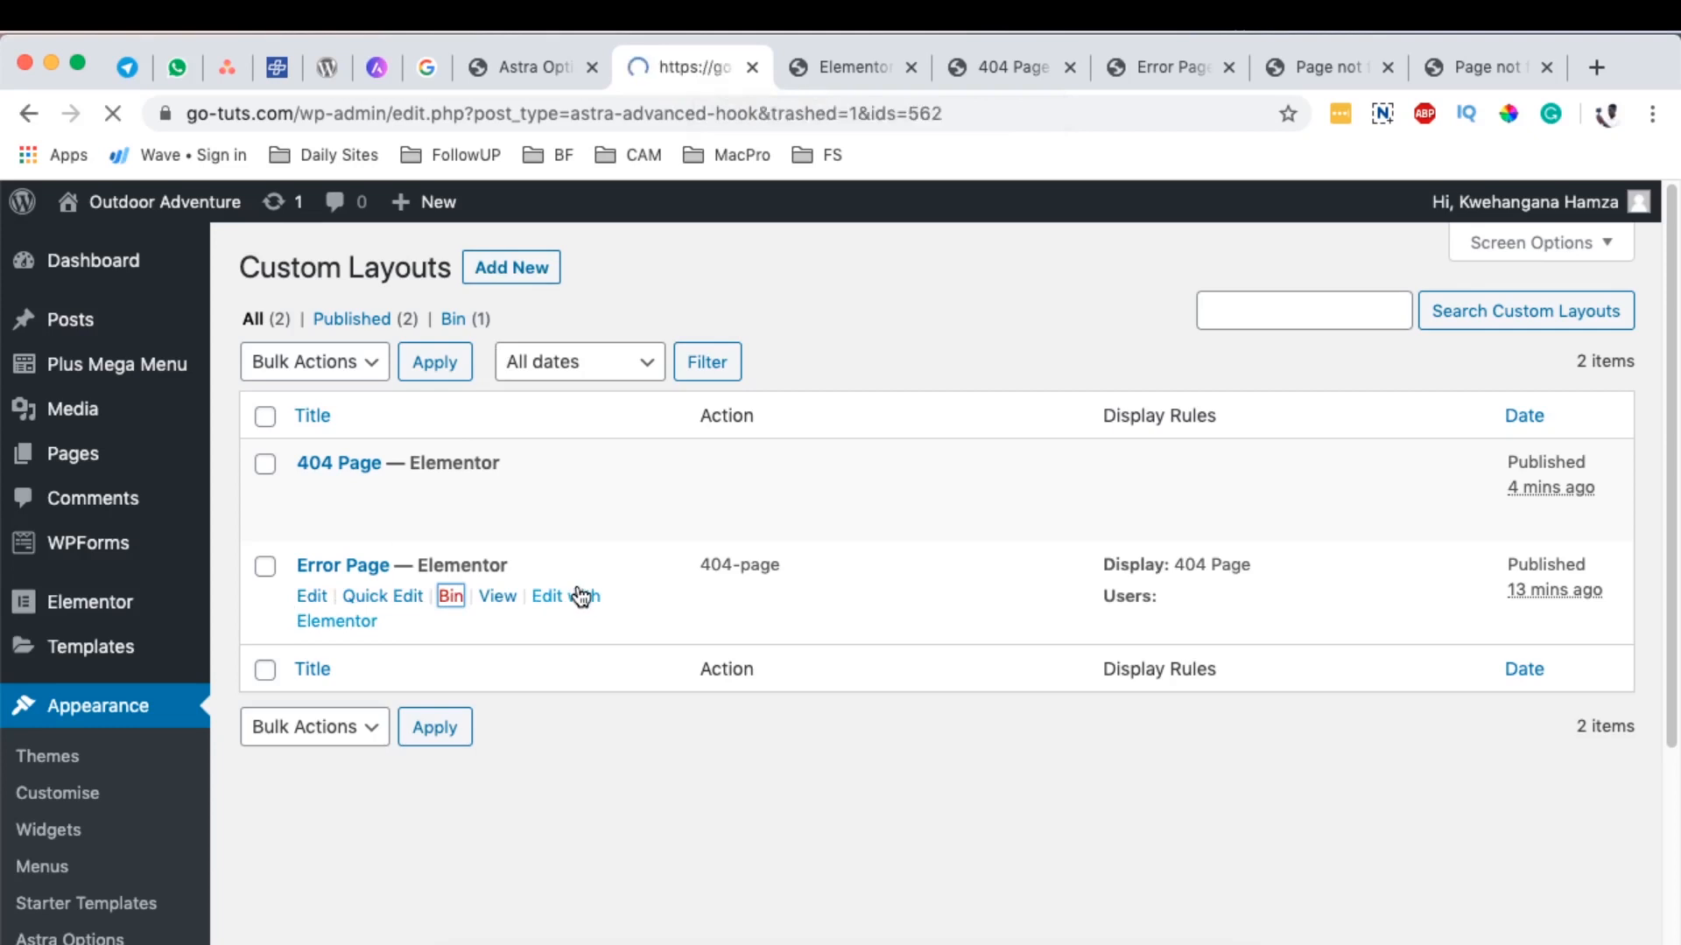
left_click(449, 596)
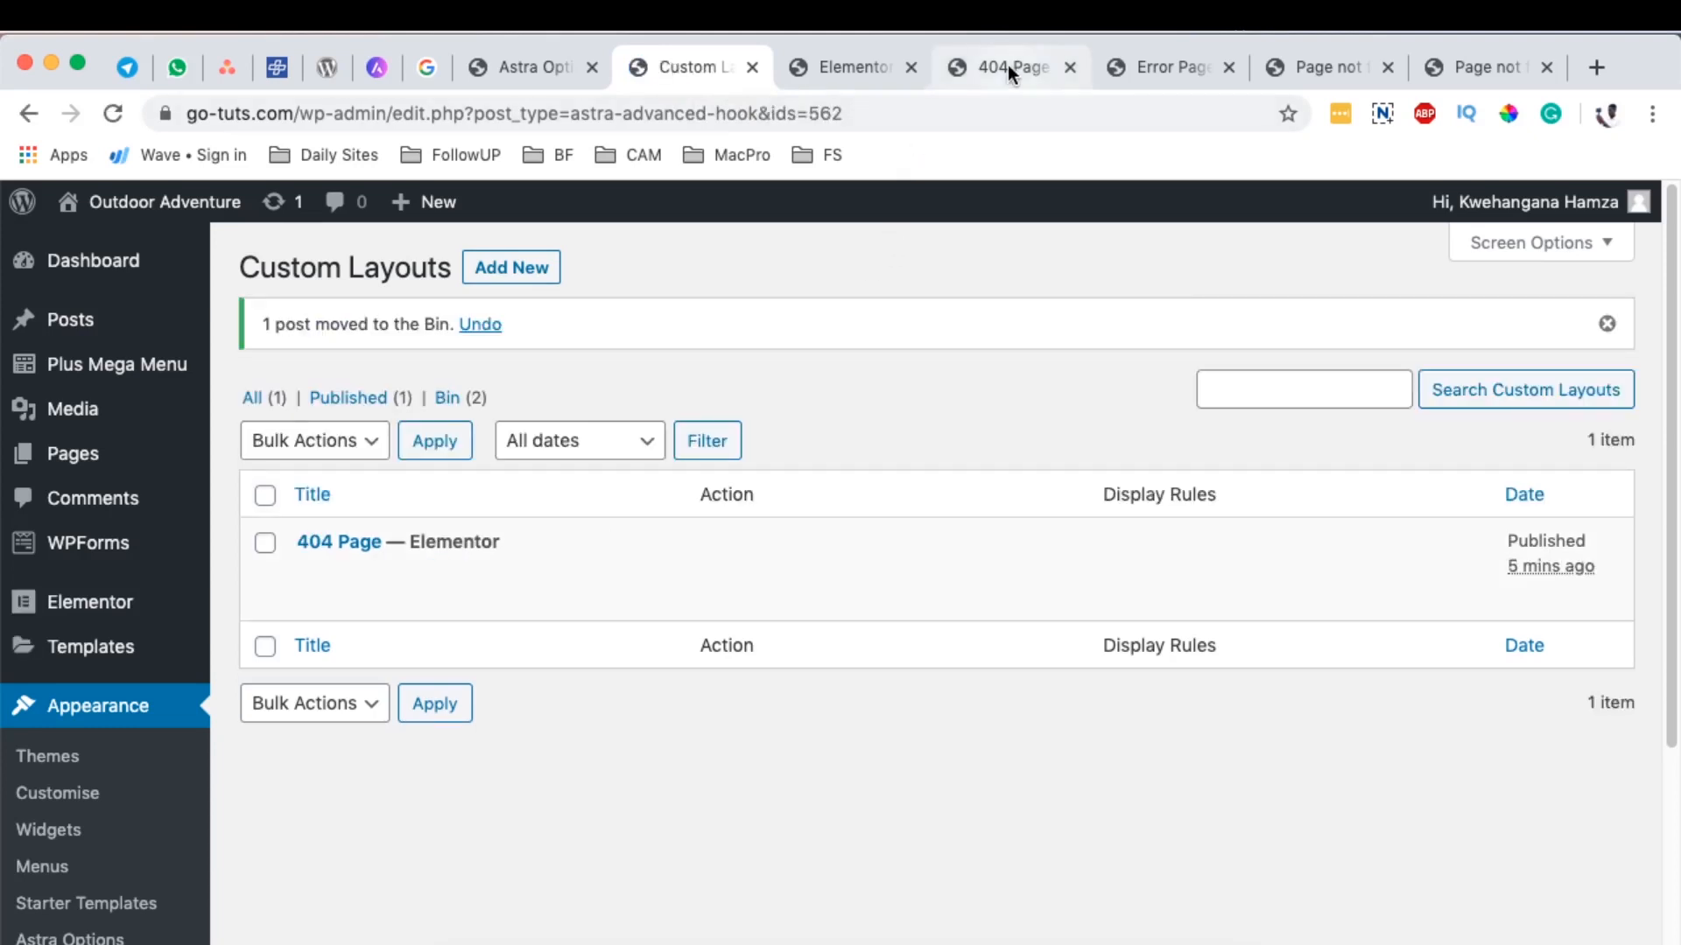
left_click(1007, 66)
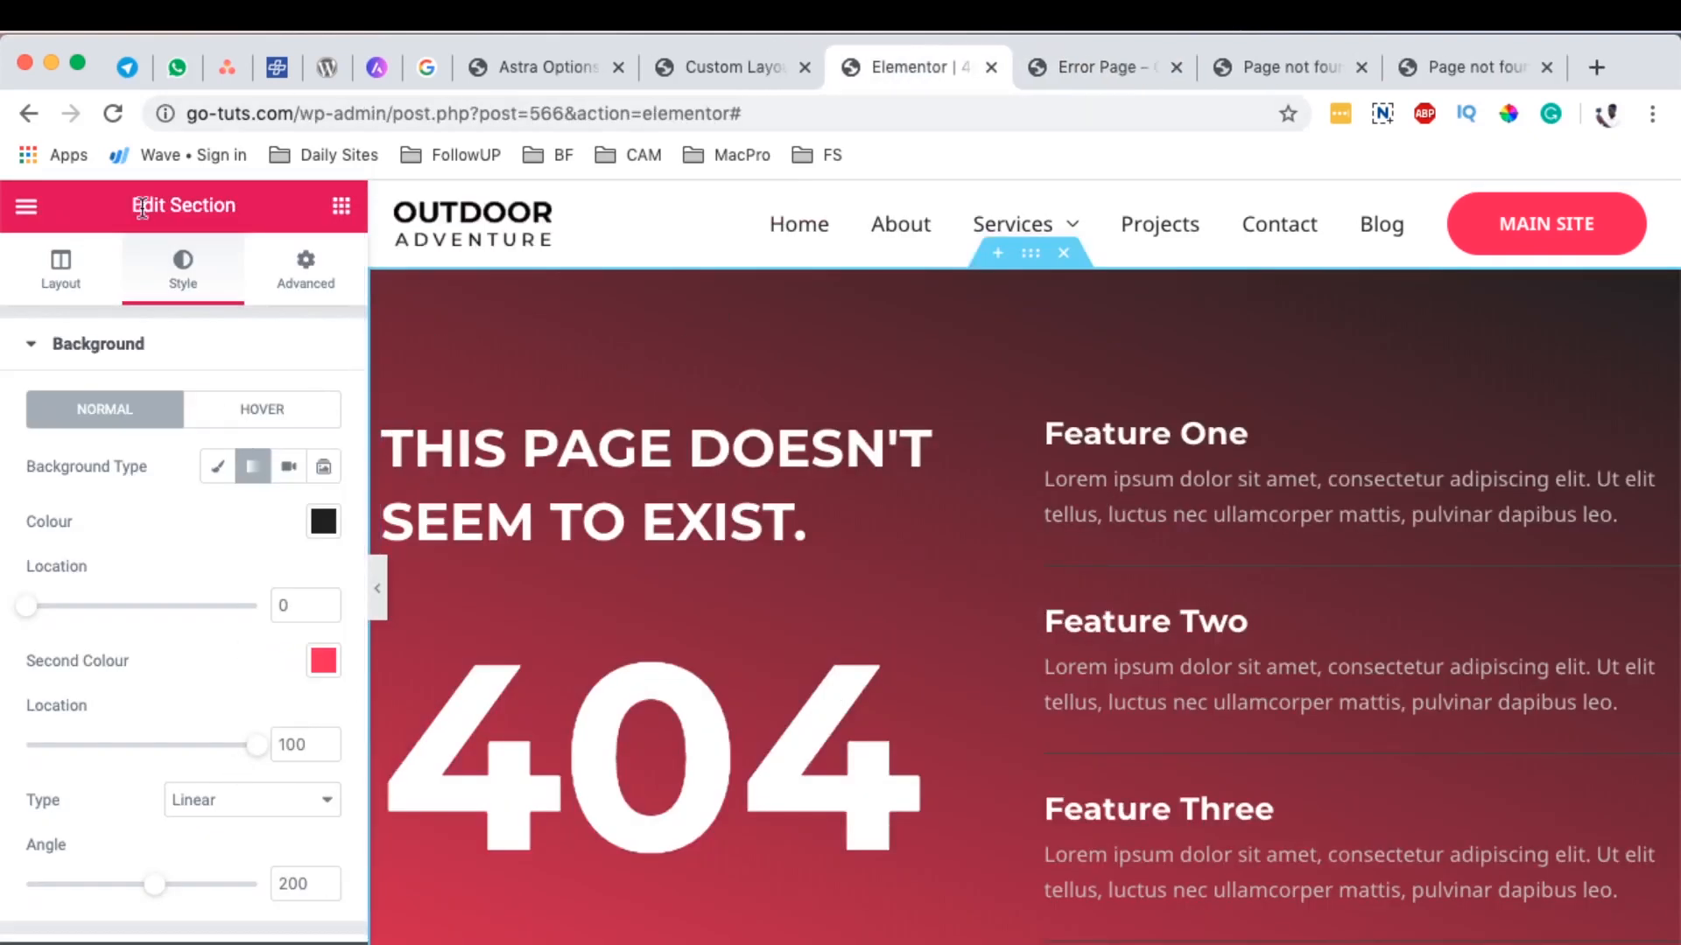
Step: Exit Elementor via its menu to the 404 Page layout's WordPress edit screen
left_click(25, 204)
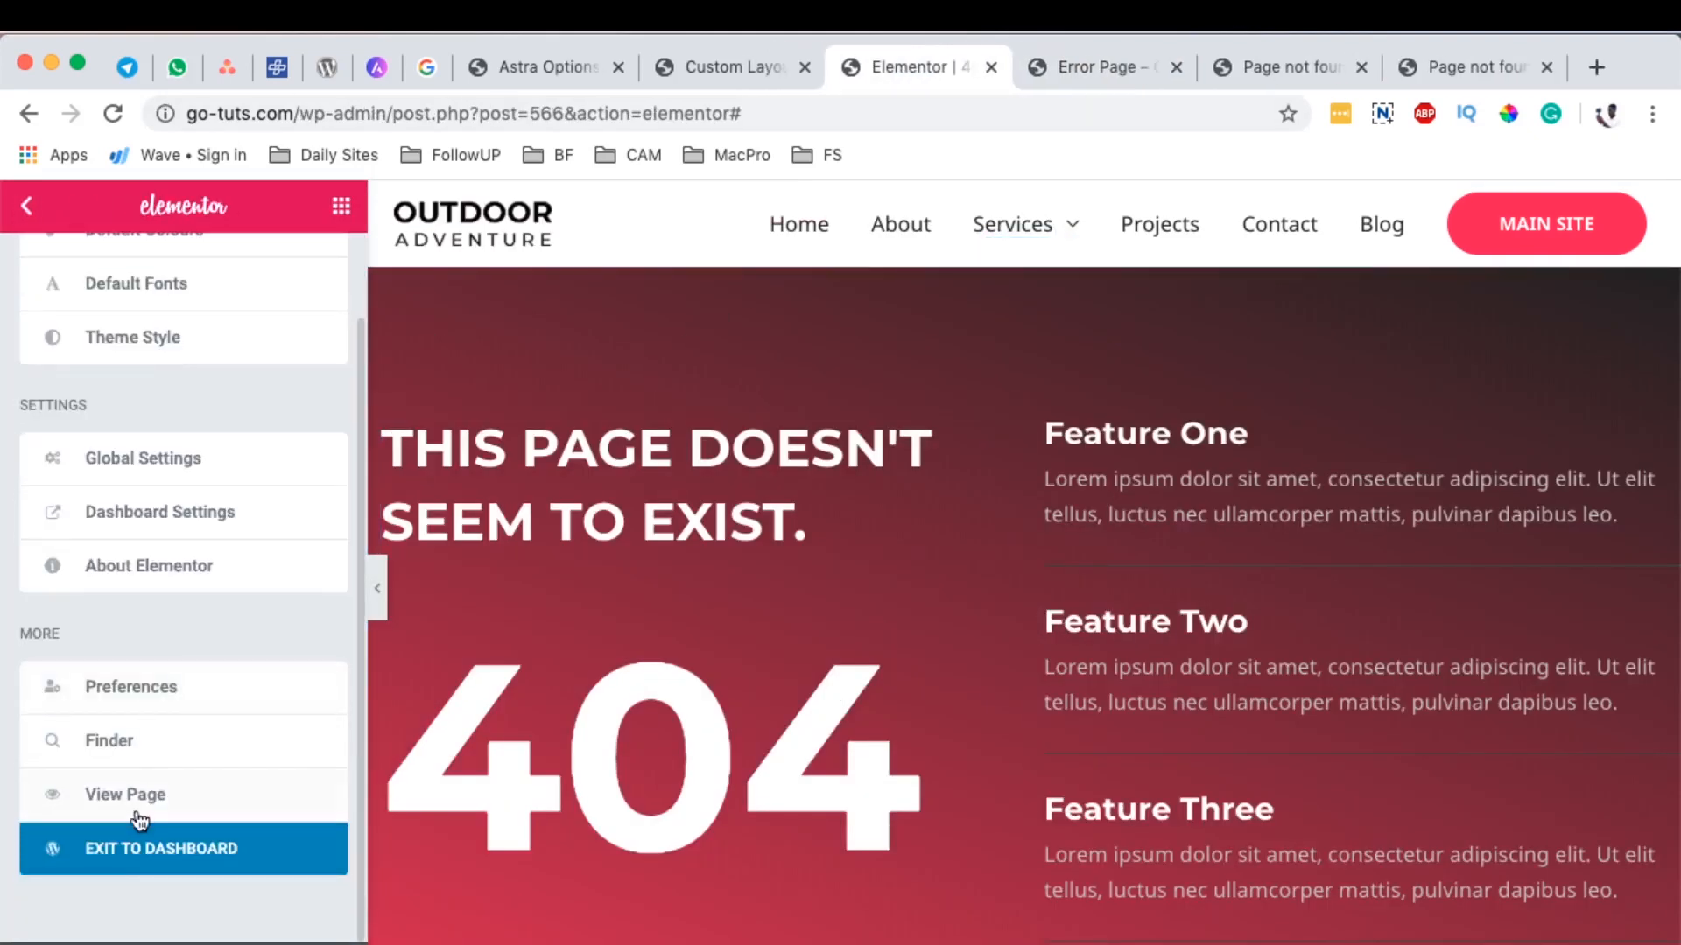
left_click(161, 849)
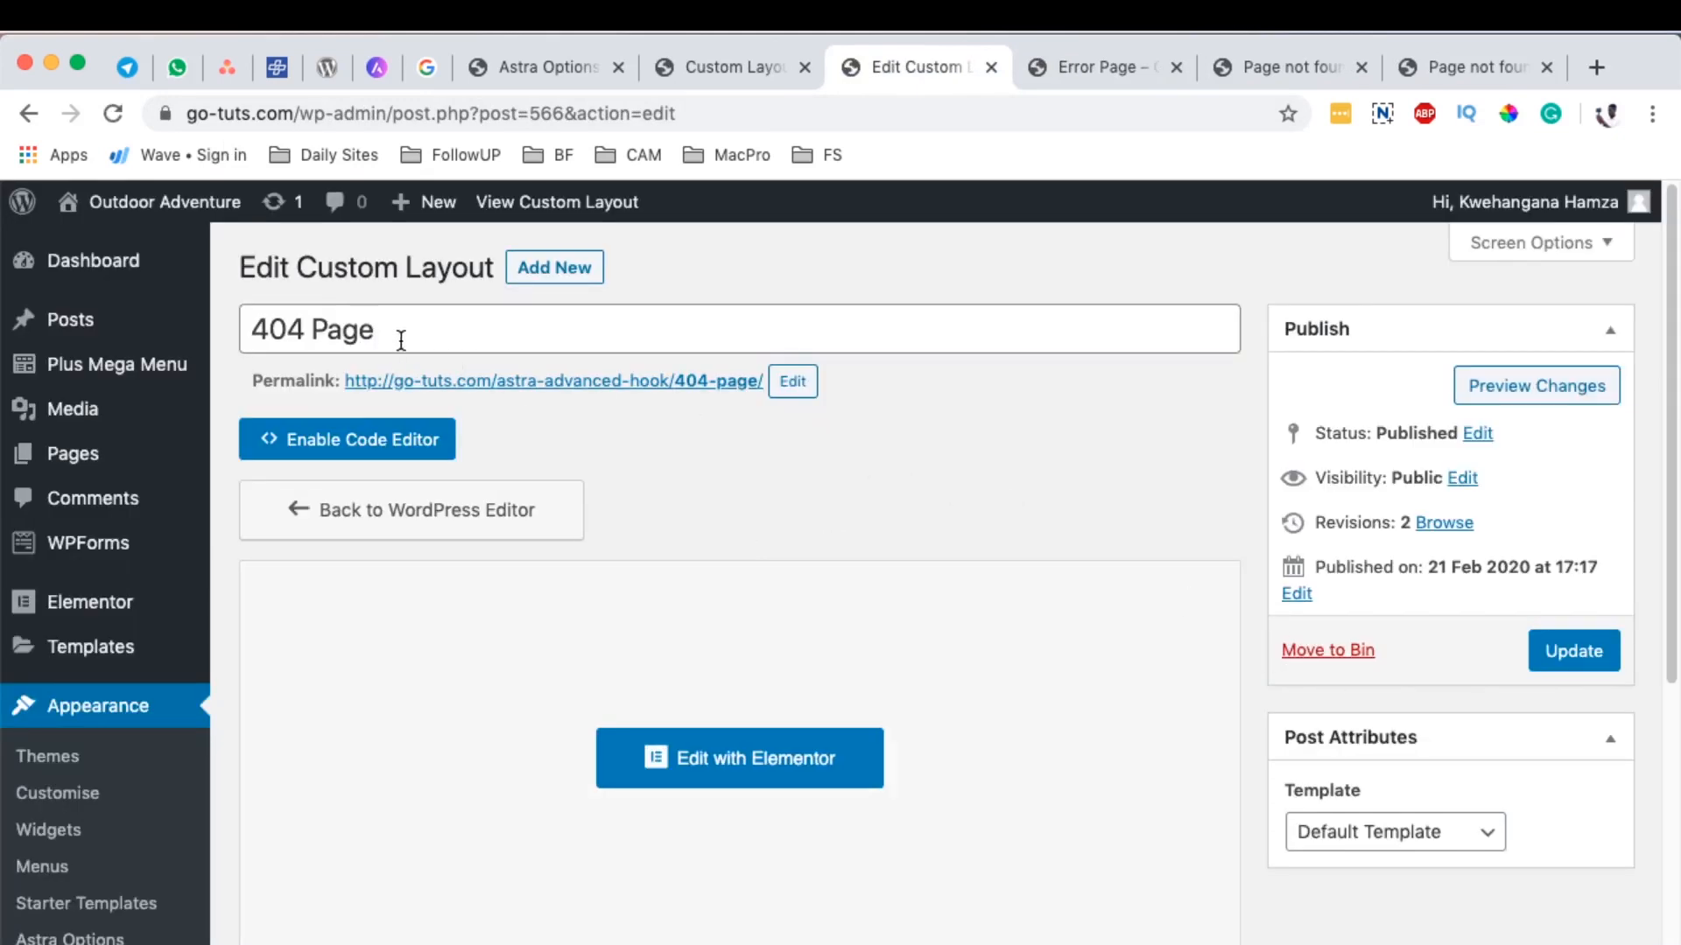
Step: Set the custom layout's Layout option to 404 Page and update it
left_click(1572, 650)
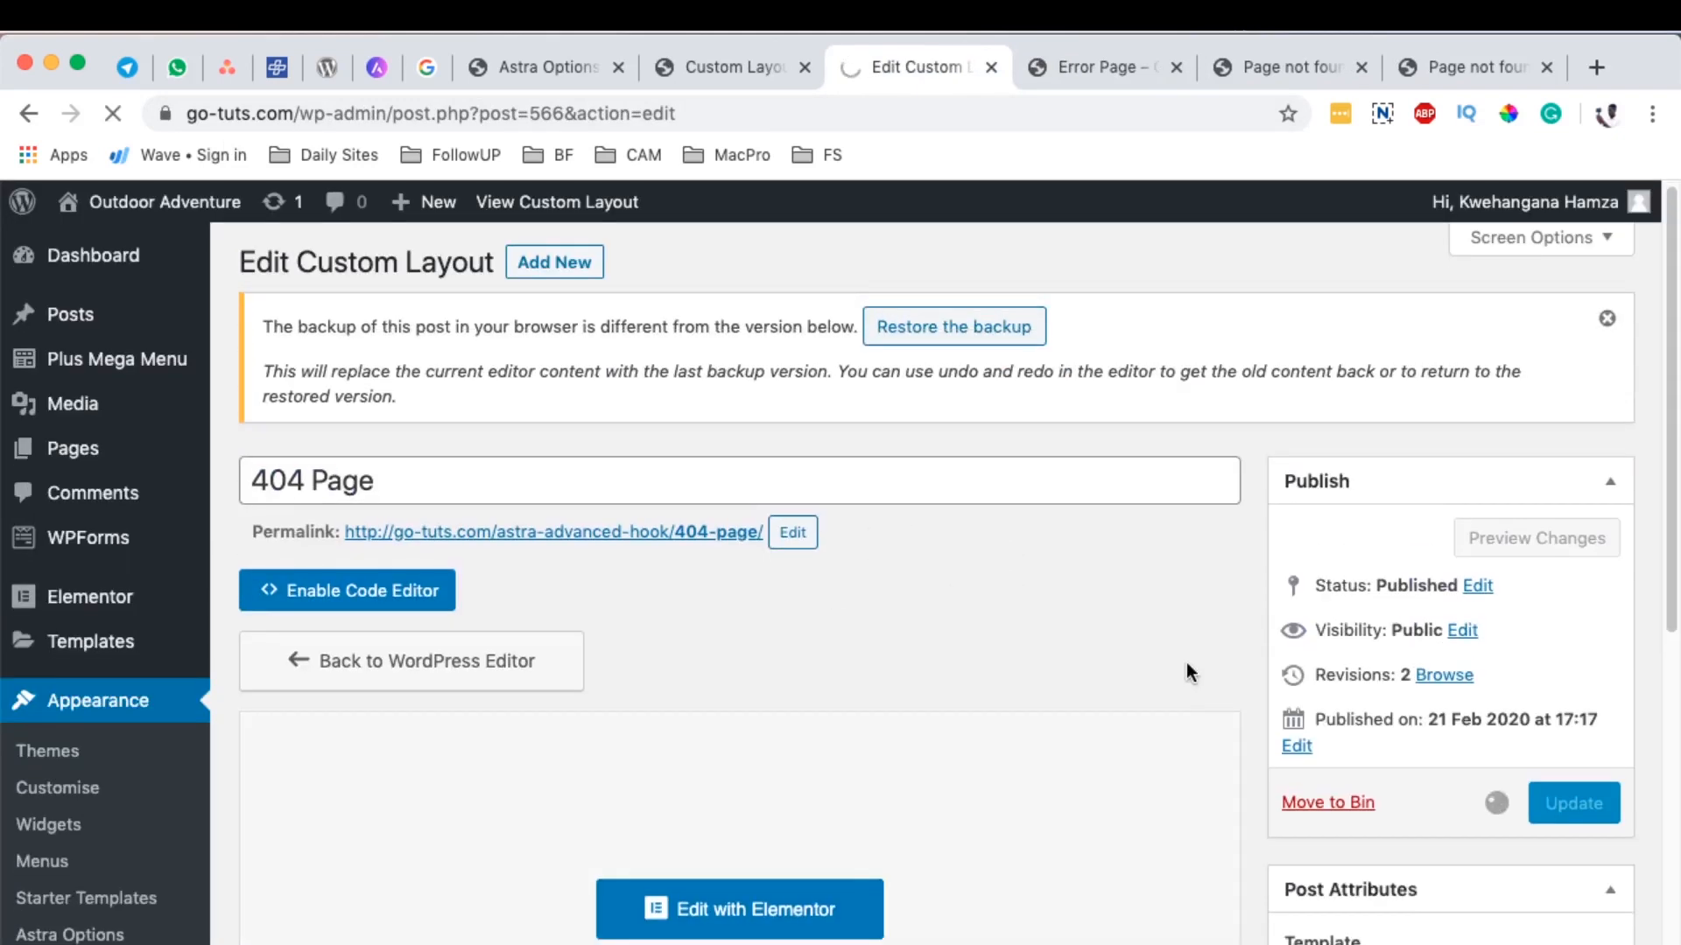
left_click(675, 642)
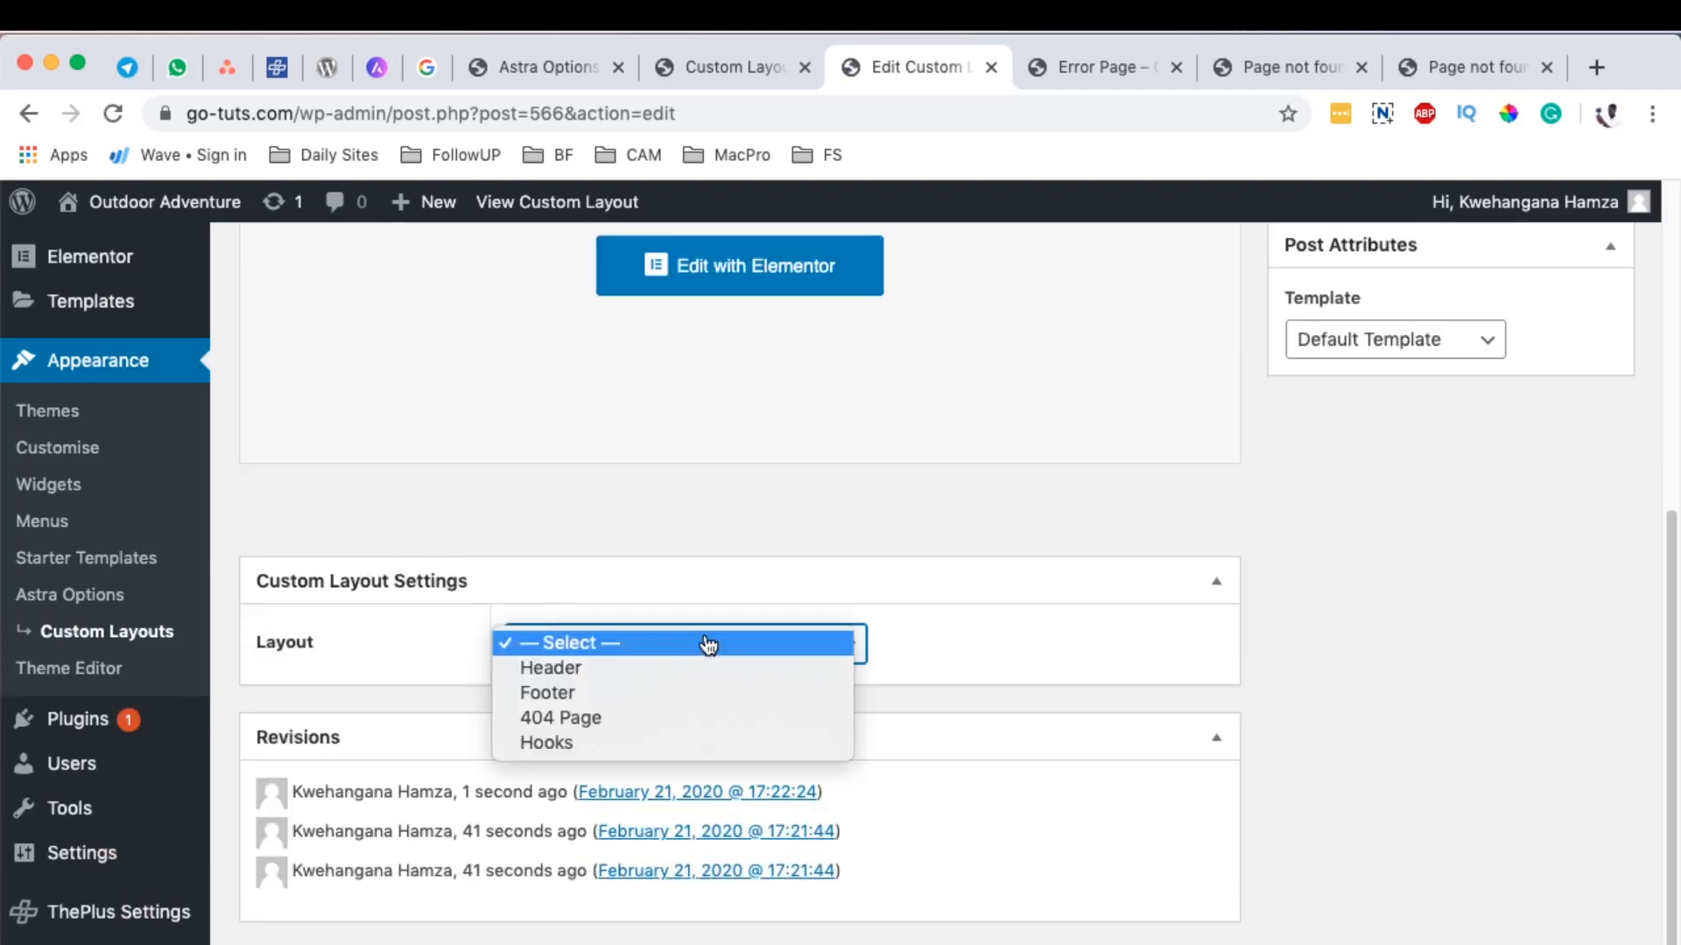
left_click(559, 716)
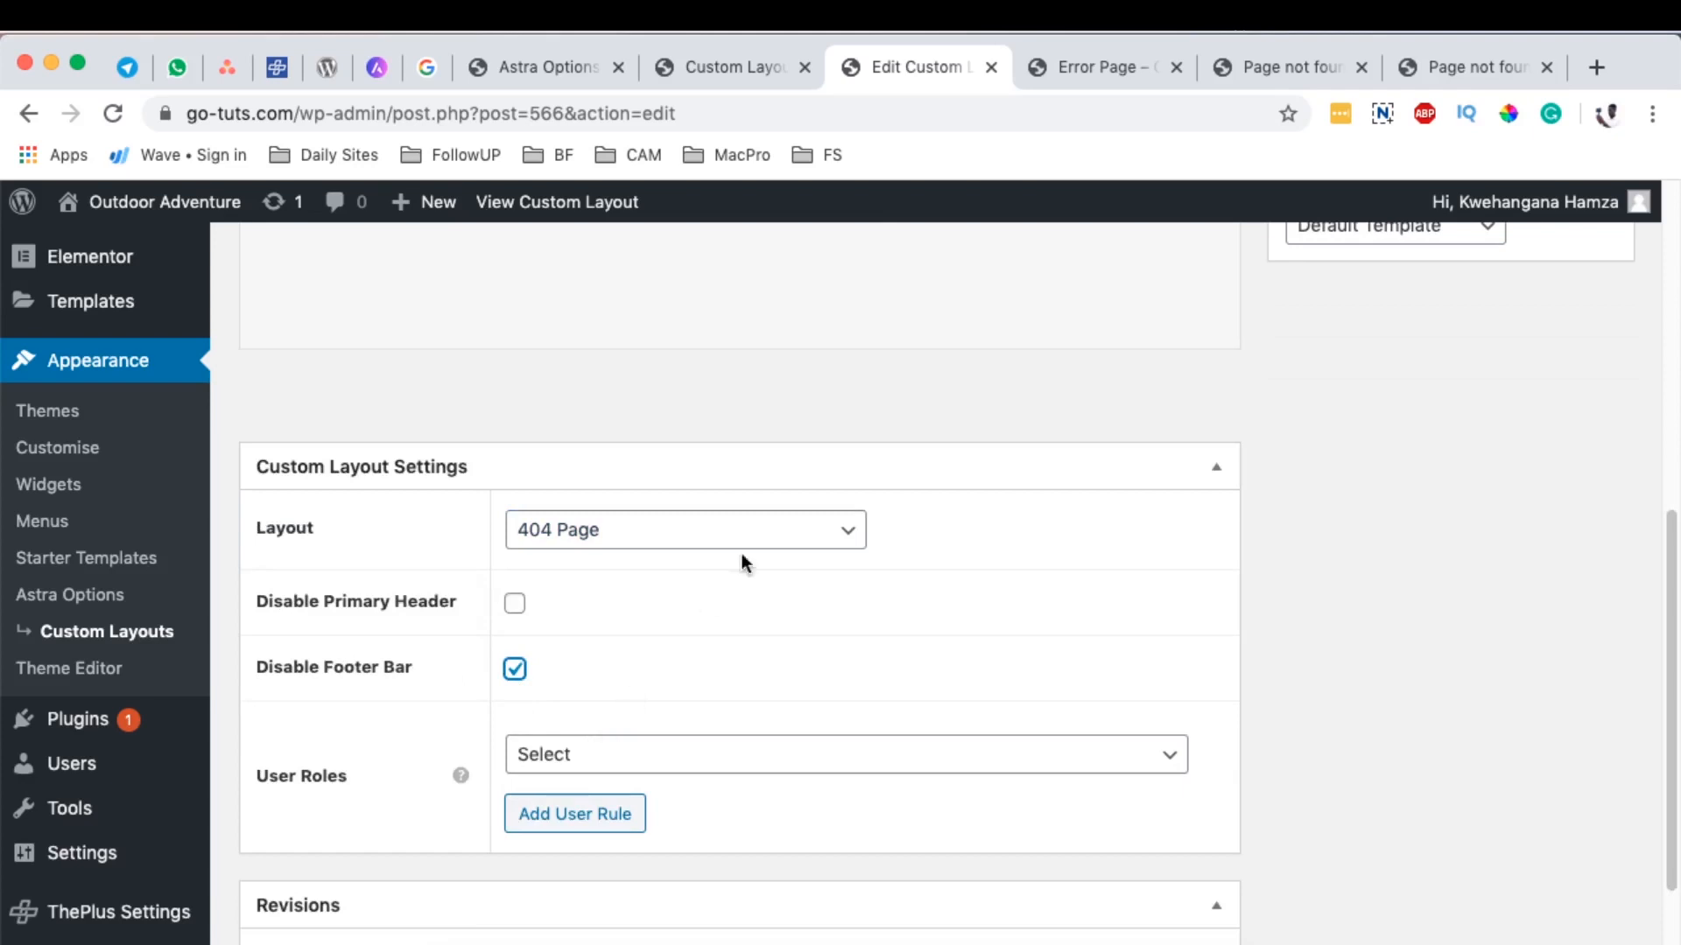
mouse_move(1295, 706)
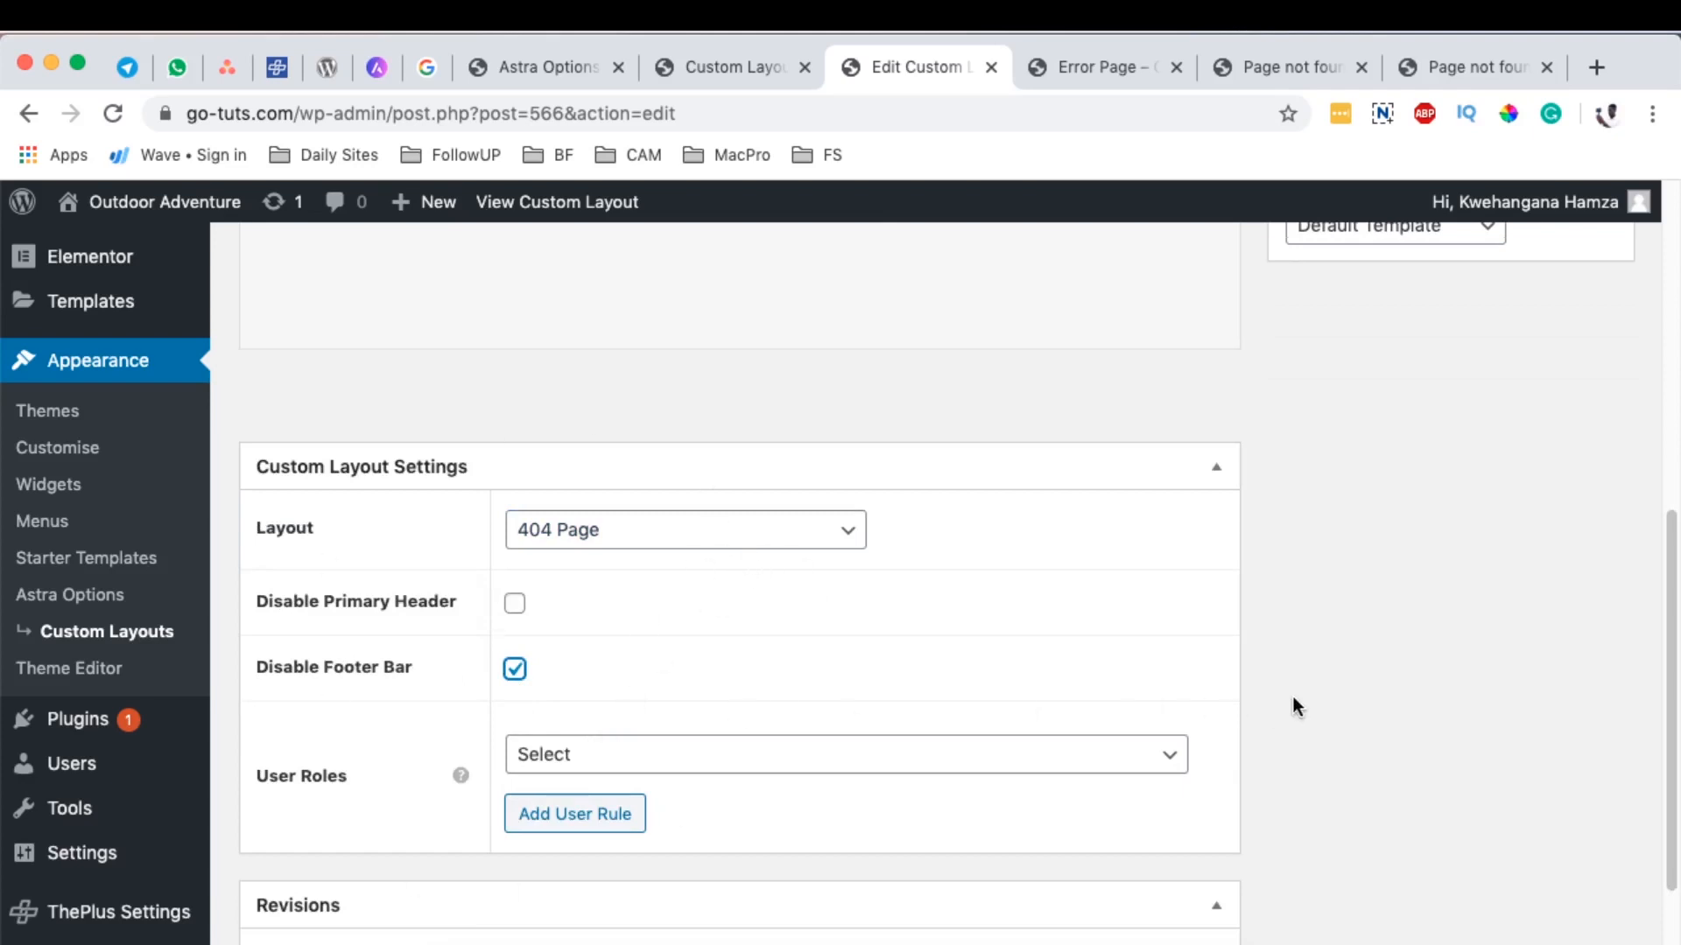
scroll("up", 3)
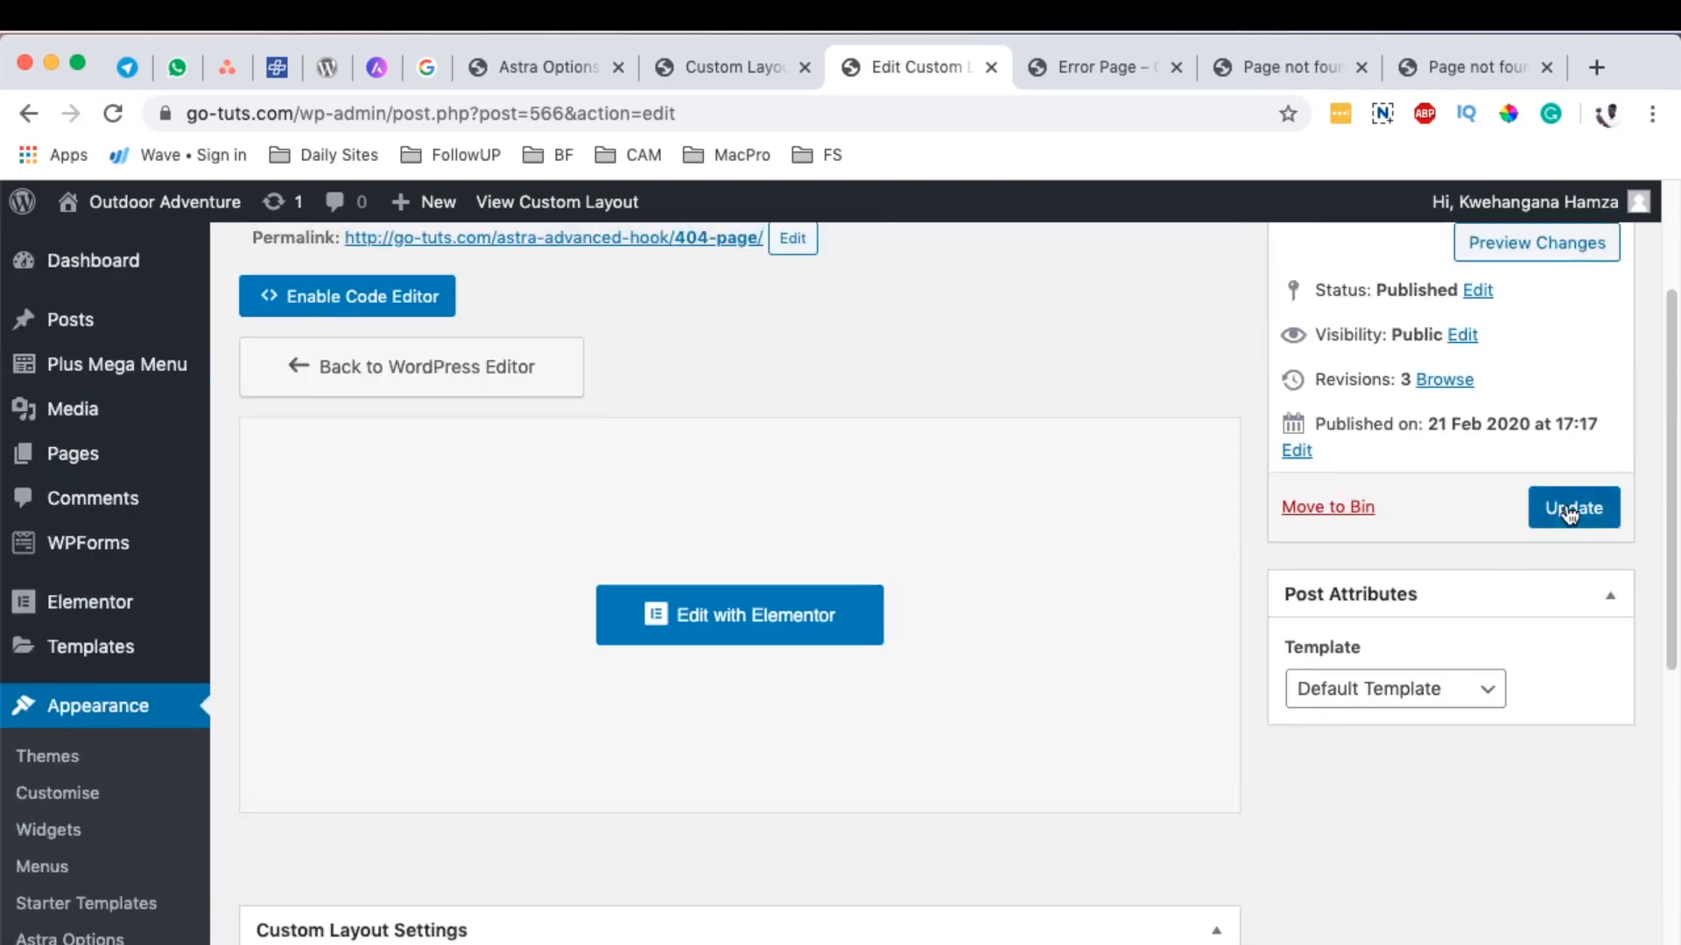
left_click(1574, 506)
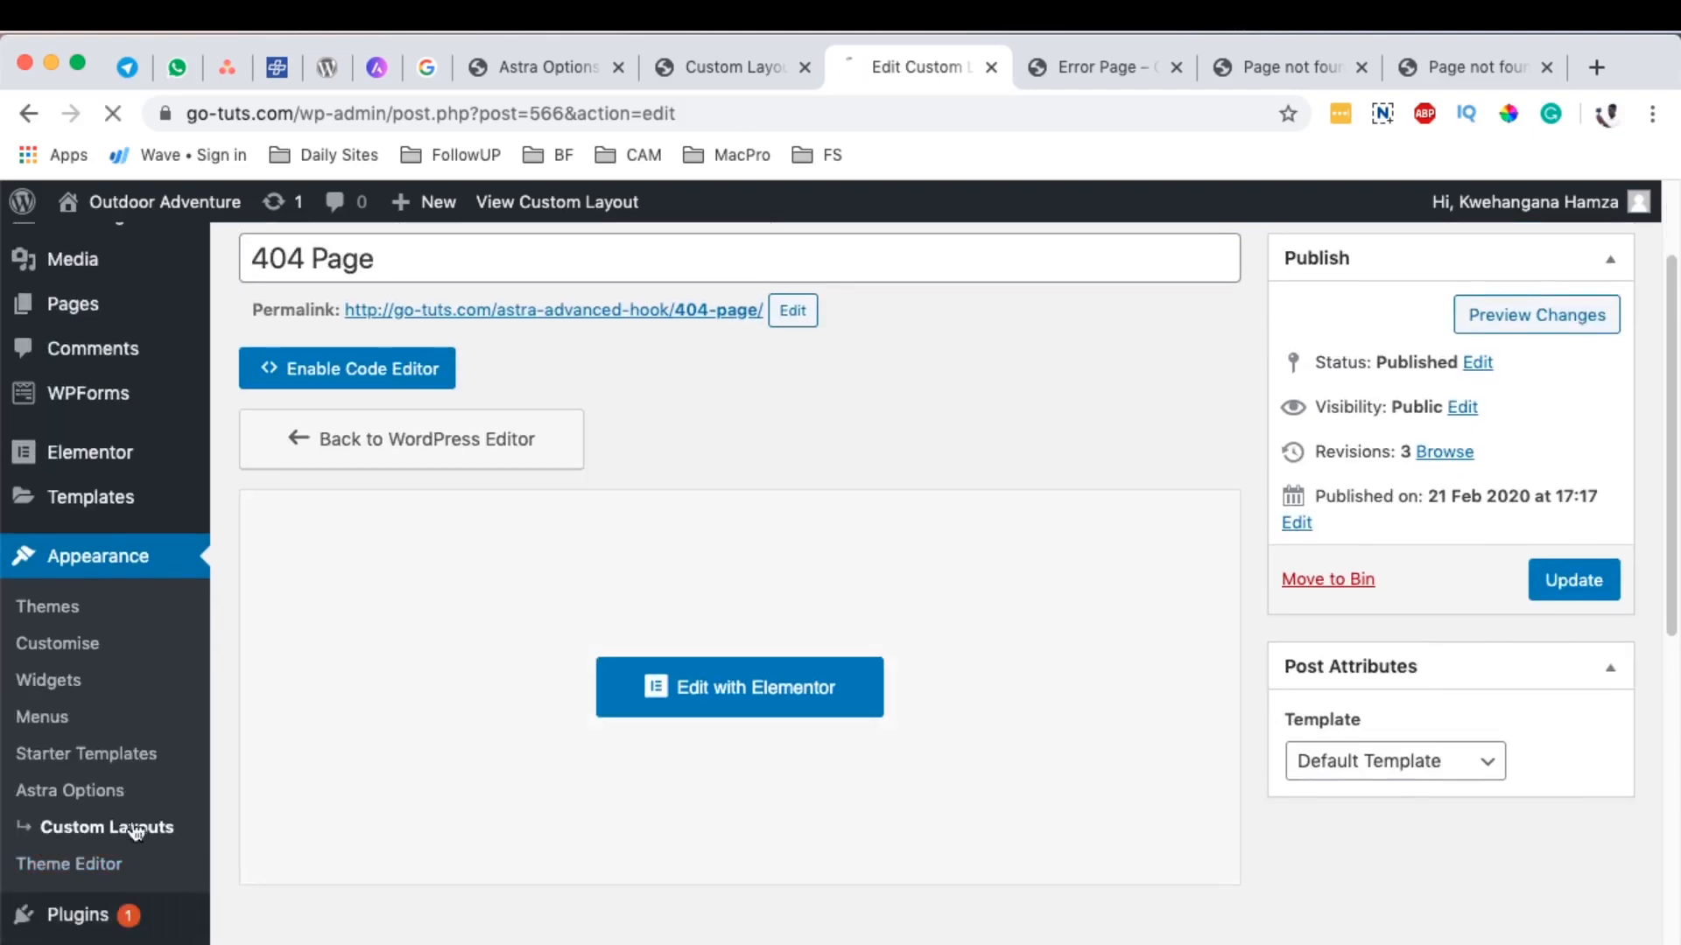
left_click(106, 826)
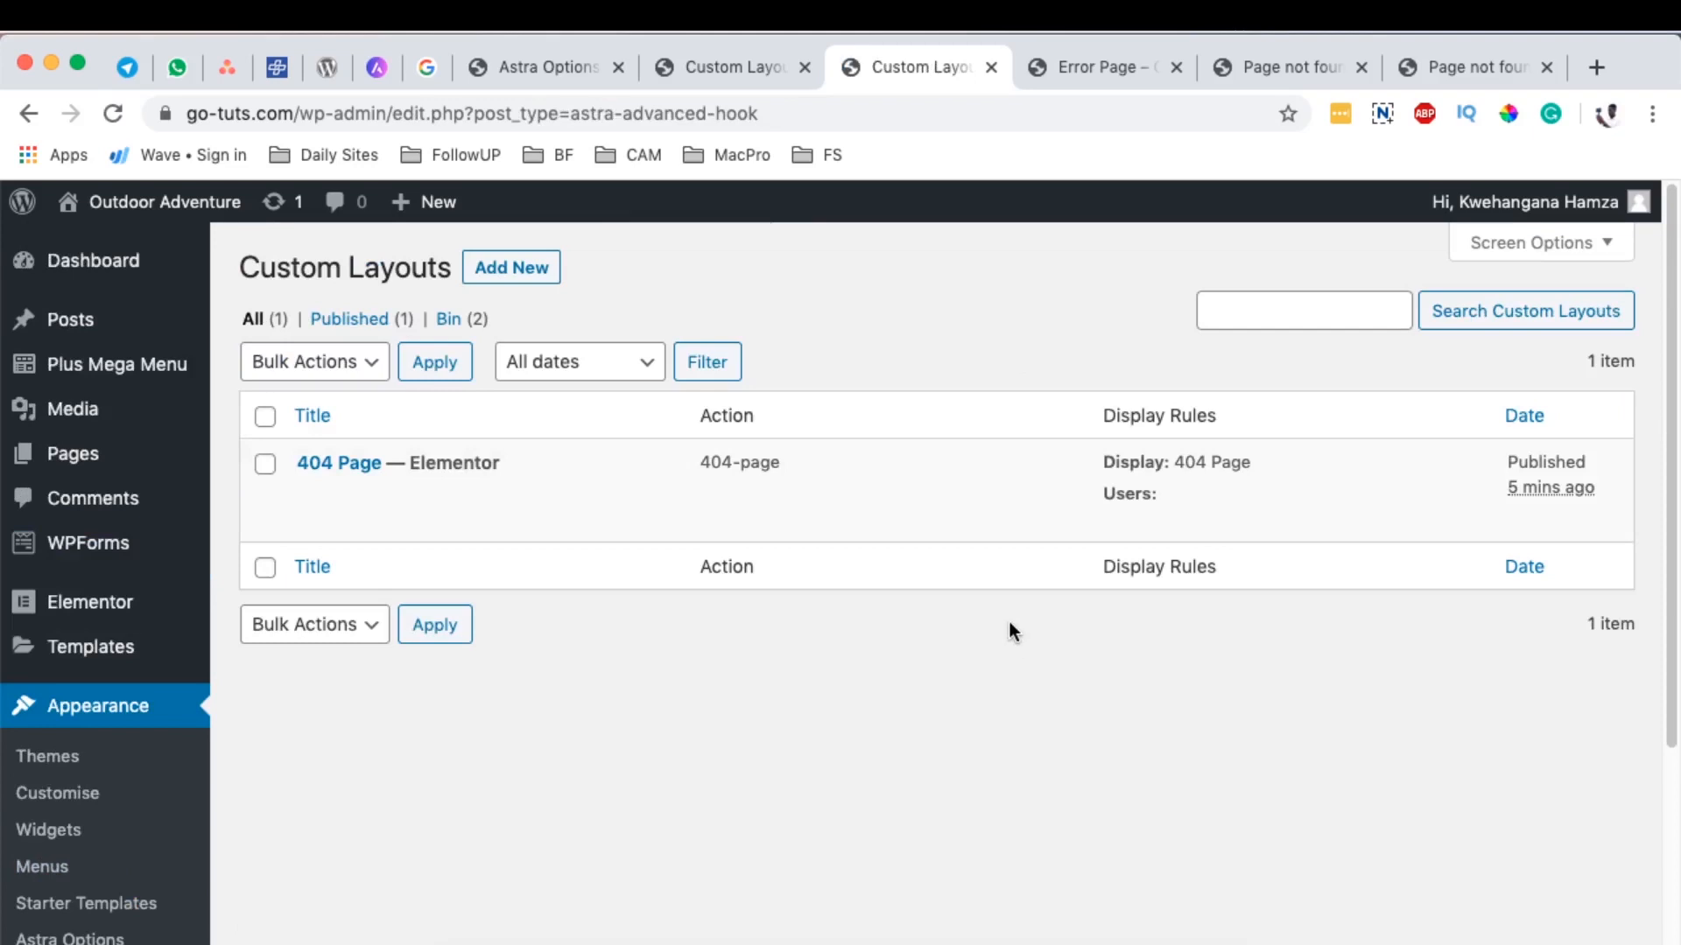
mouse_move(397, 463)
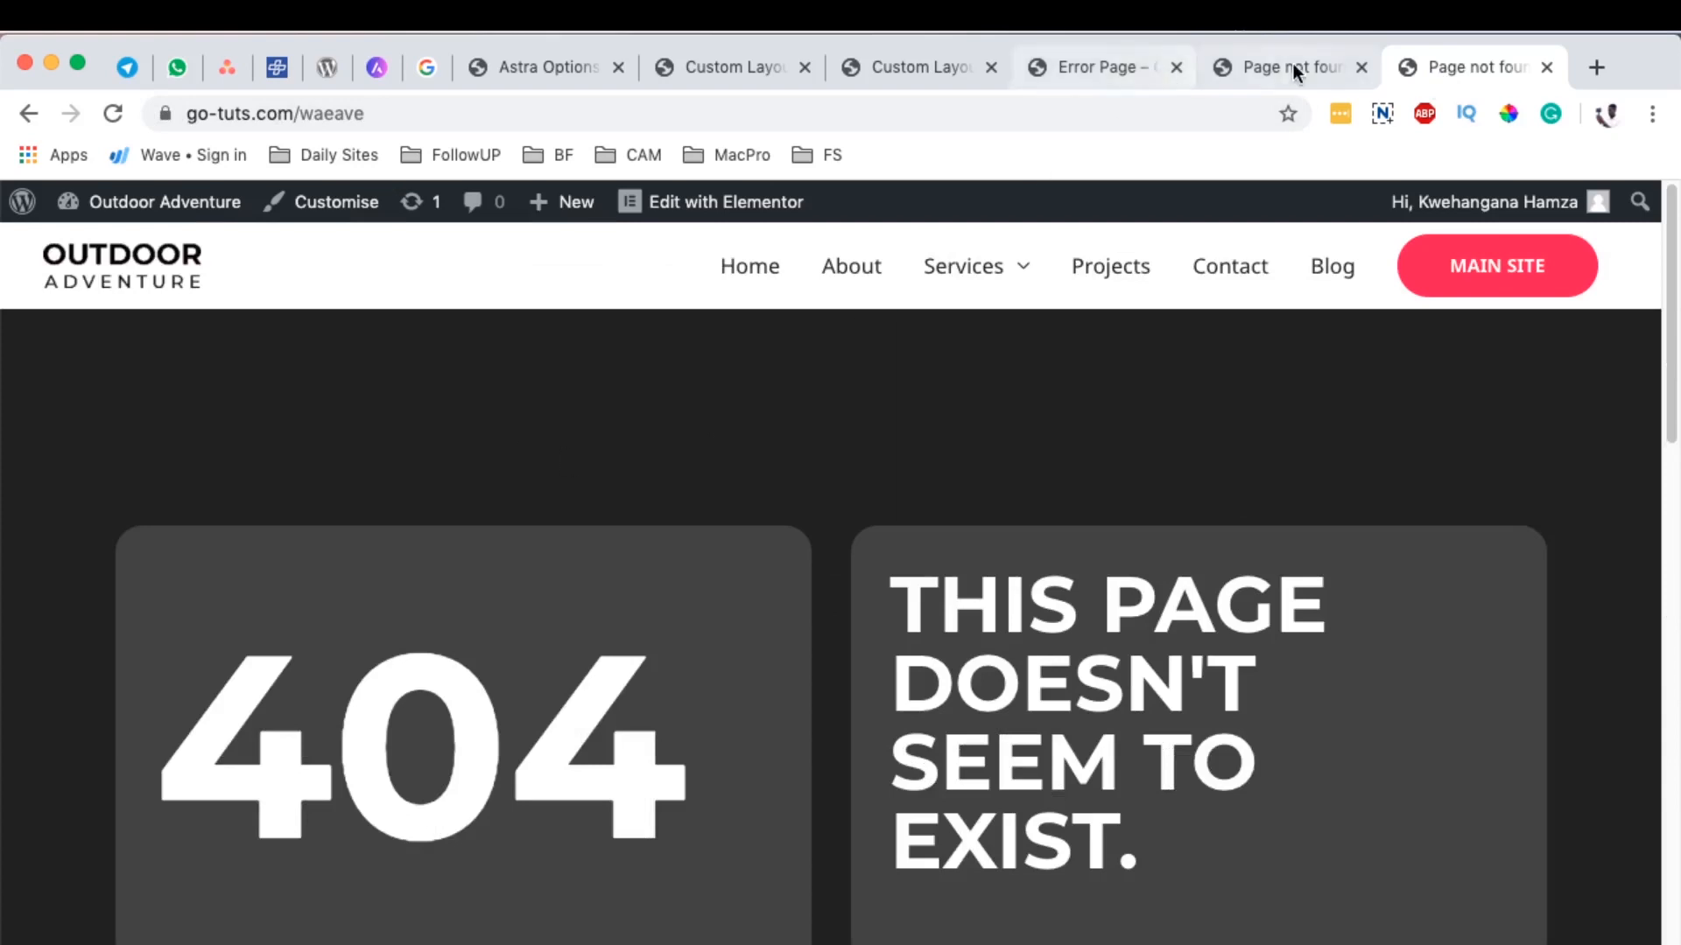
left_click(1282, 67)
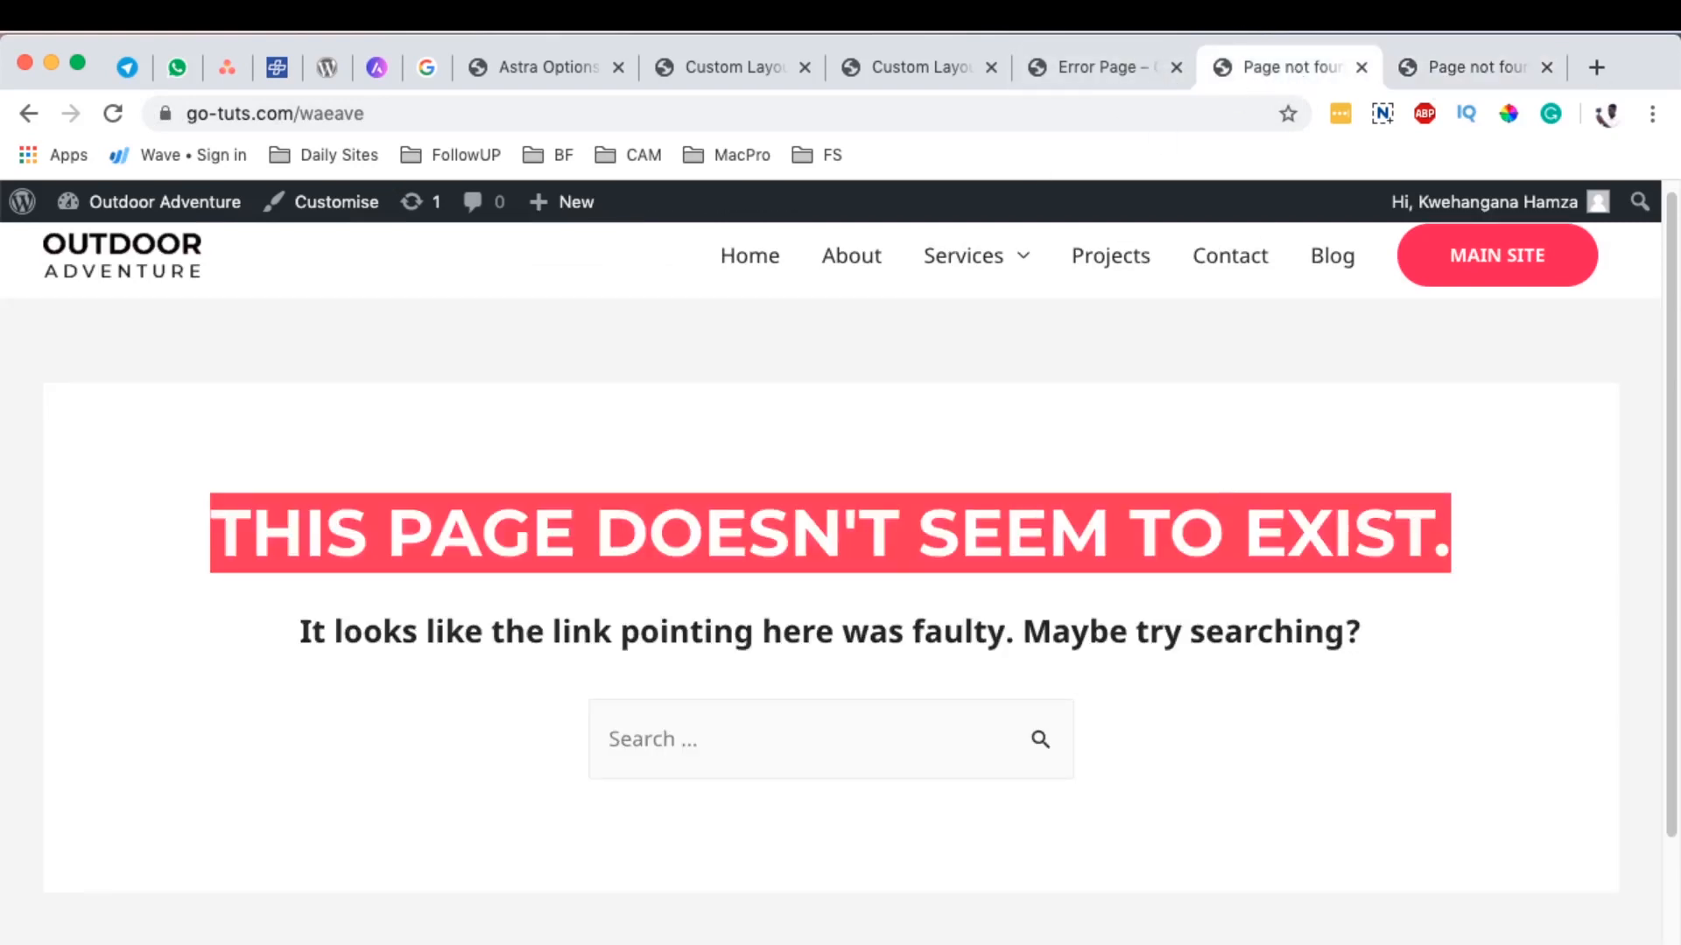
left_click(1596, 67)
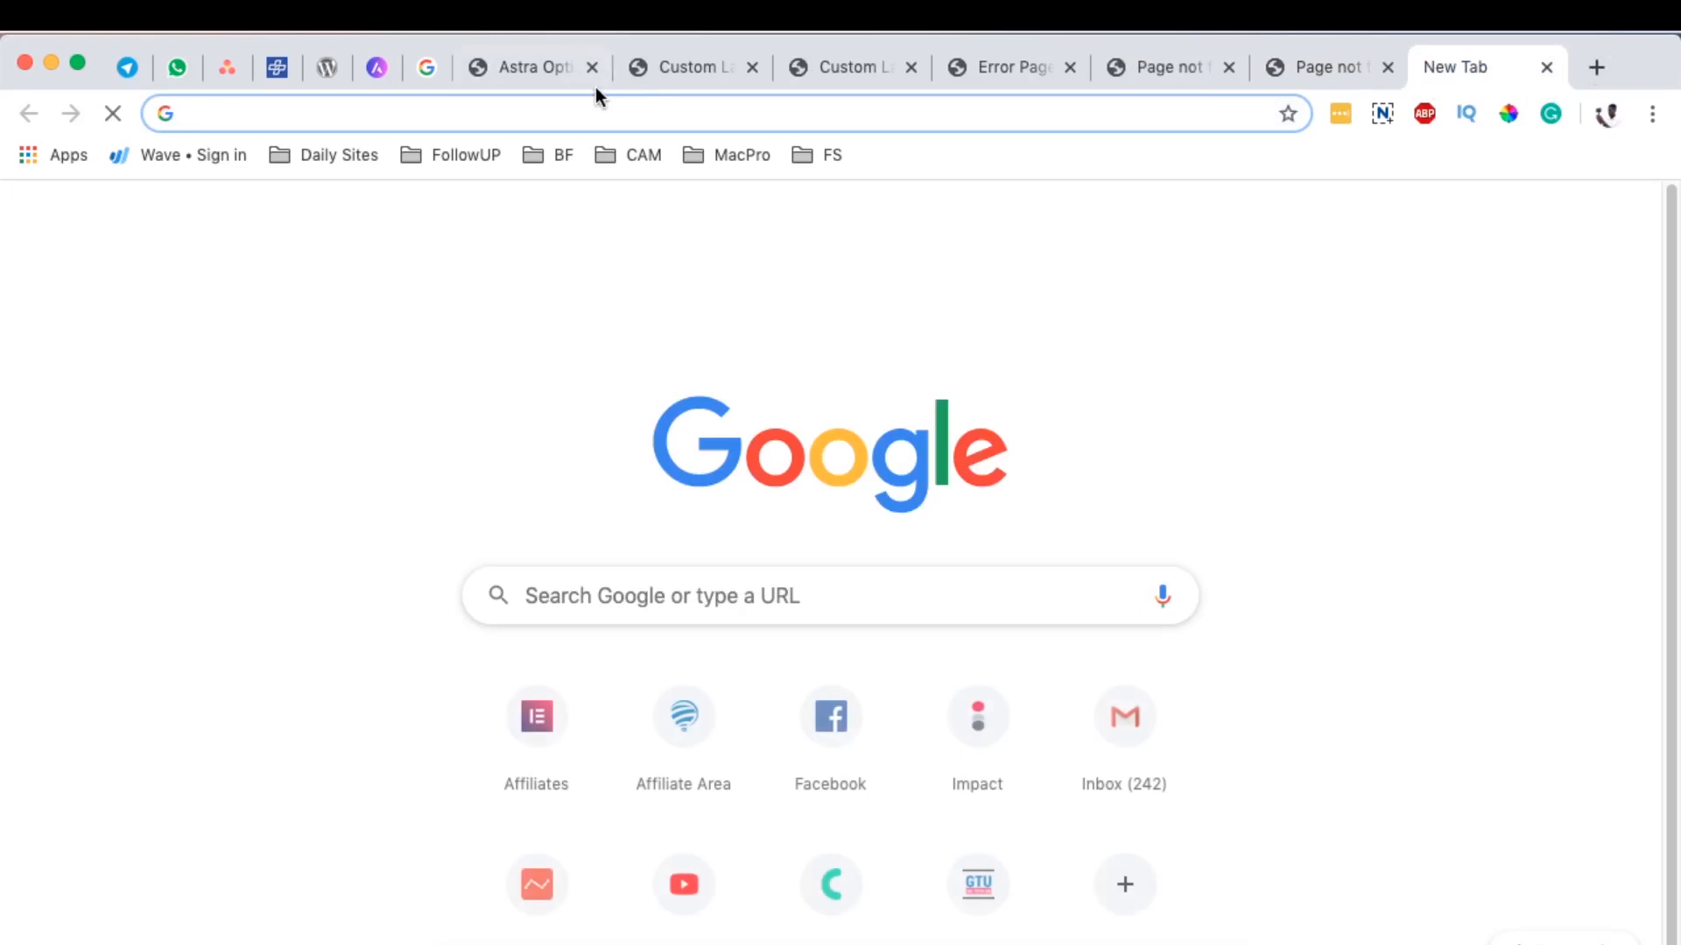
left_click(686, 66)
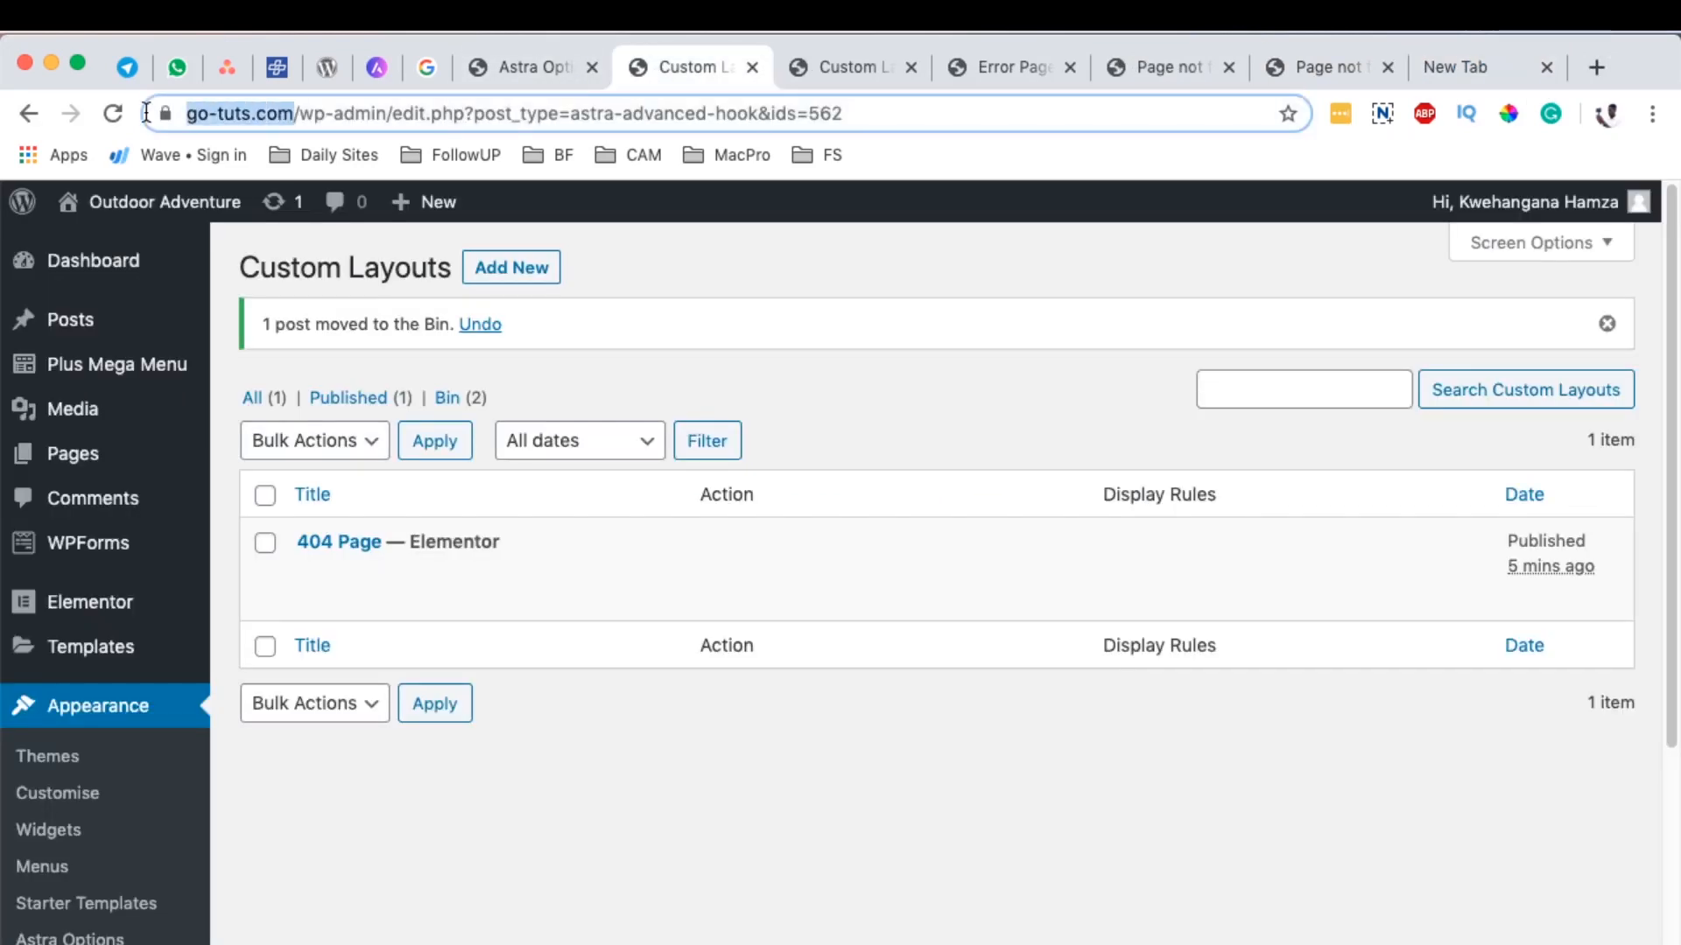
left_click(1454, 67)
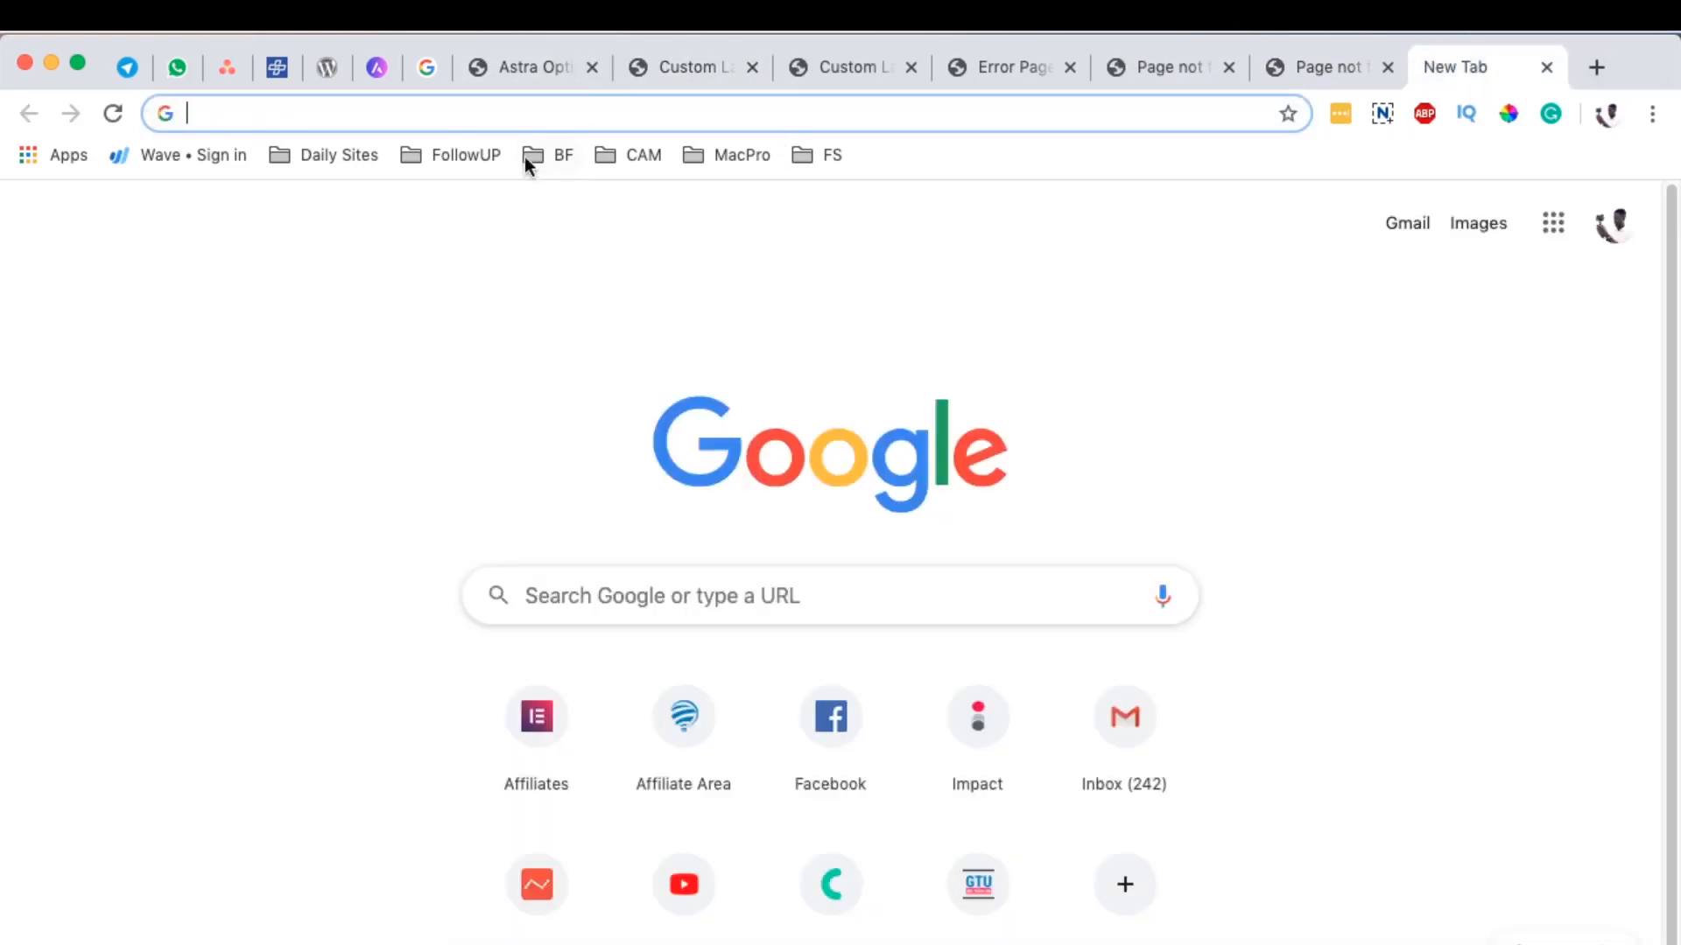
type("https://go-tuts.com/alj")
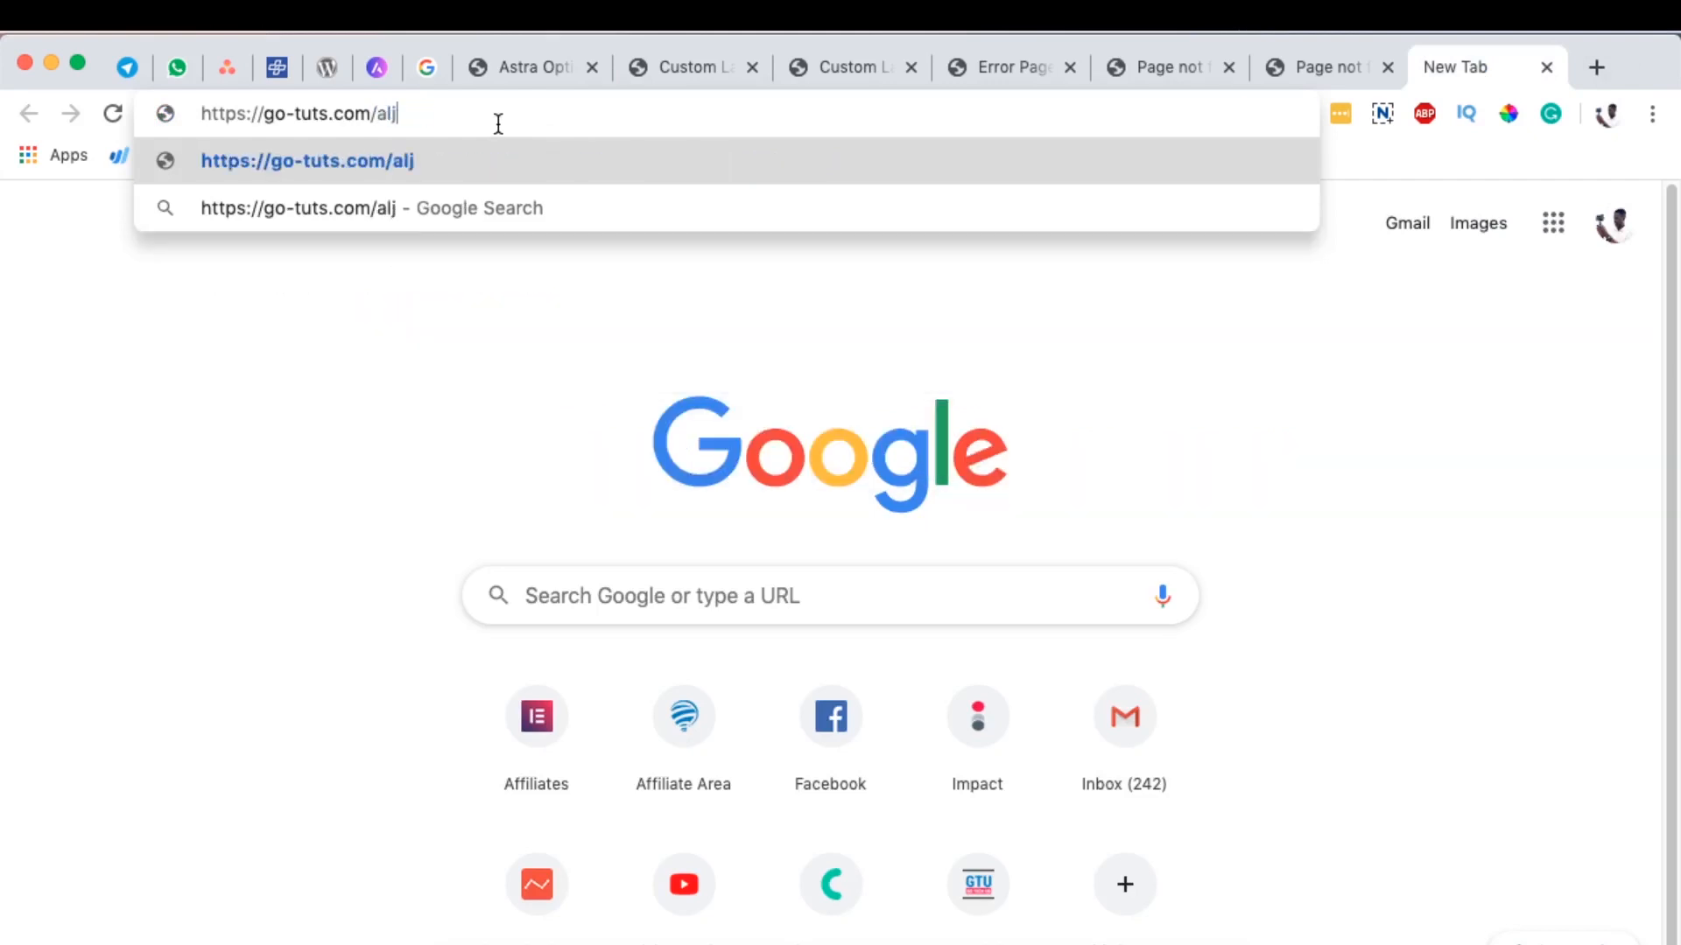
type("alealhelv")
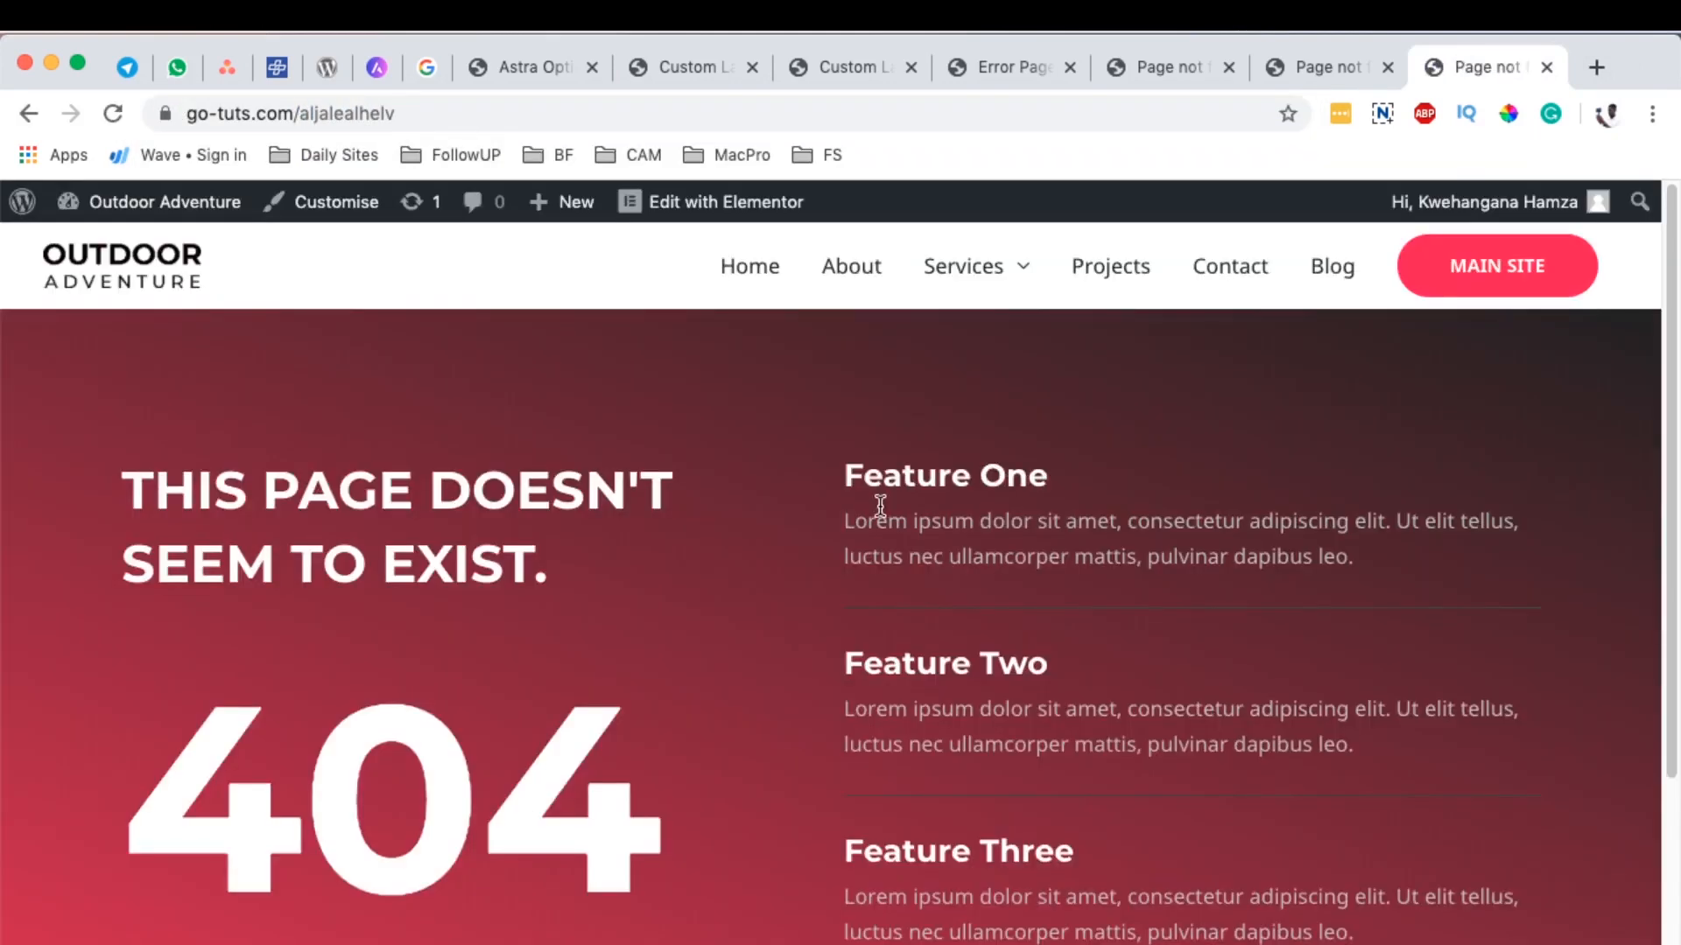
mouse_move(278, 504)
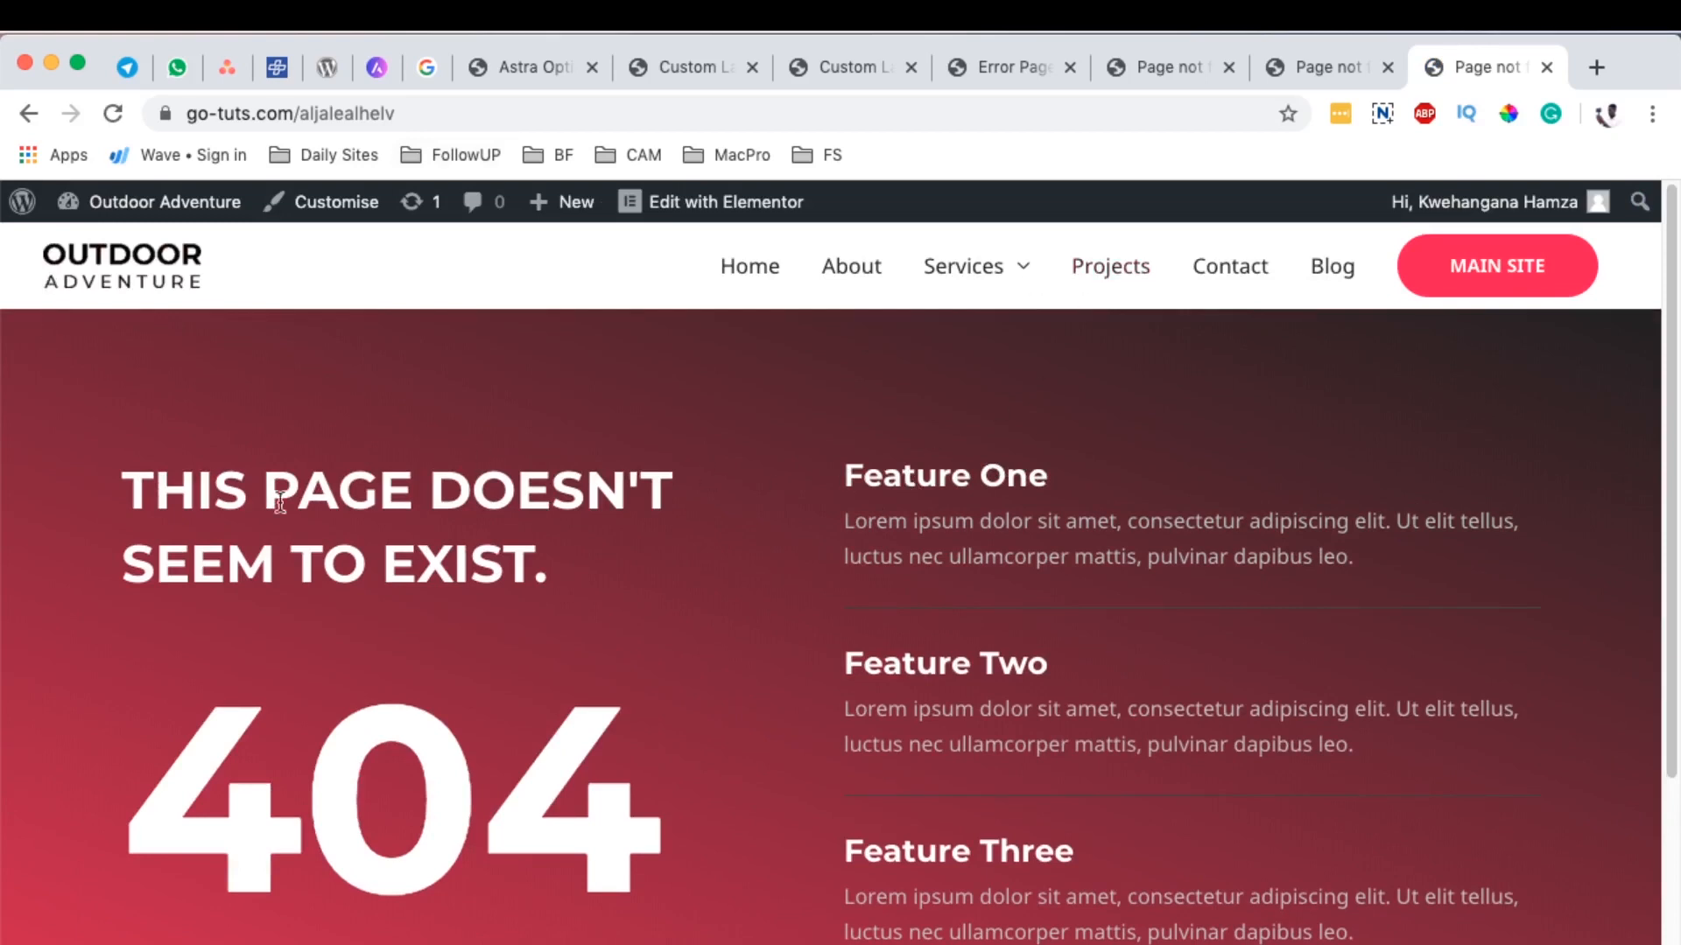
mouse_move(1226, 619)
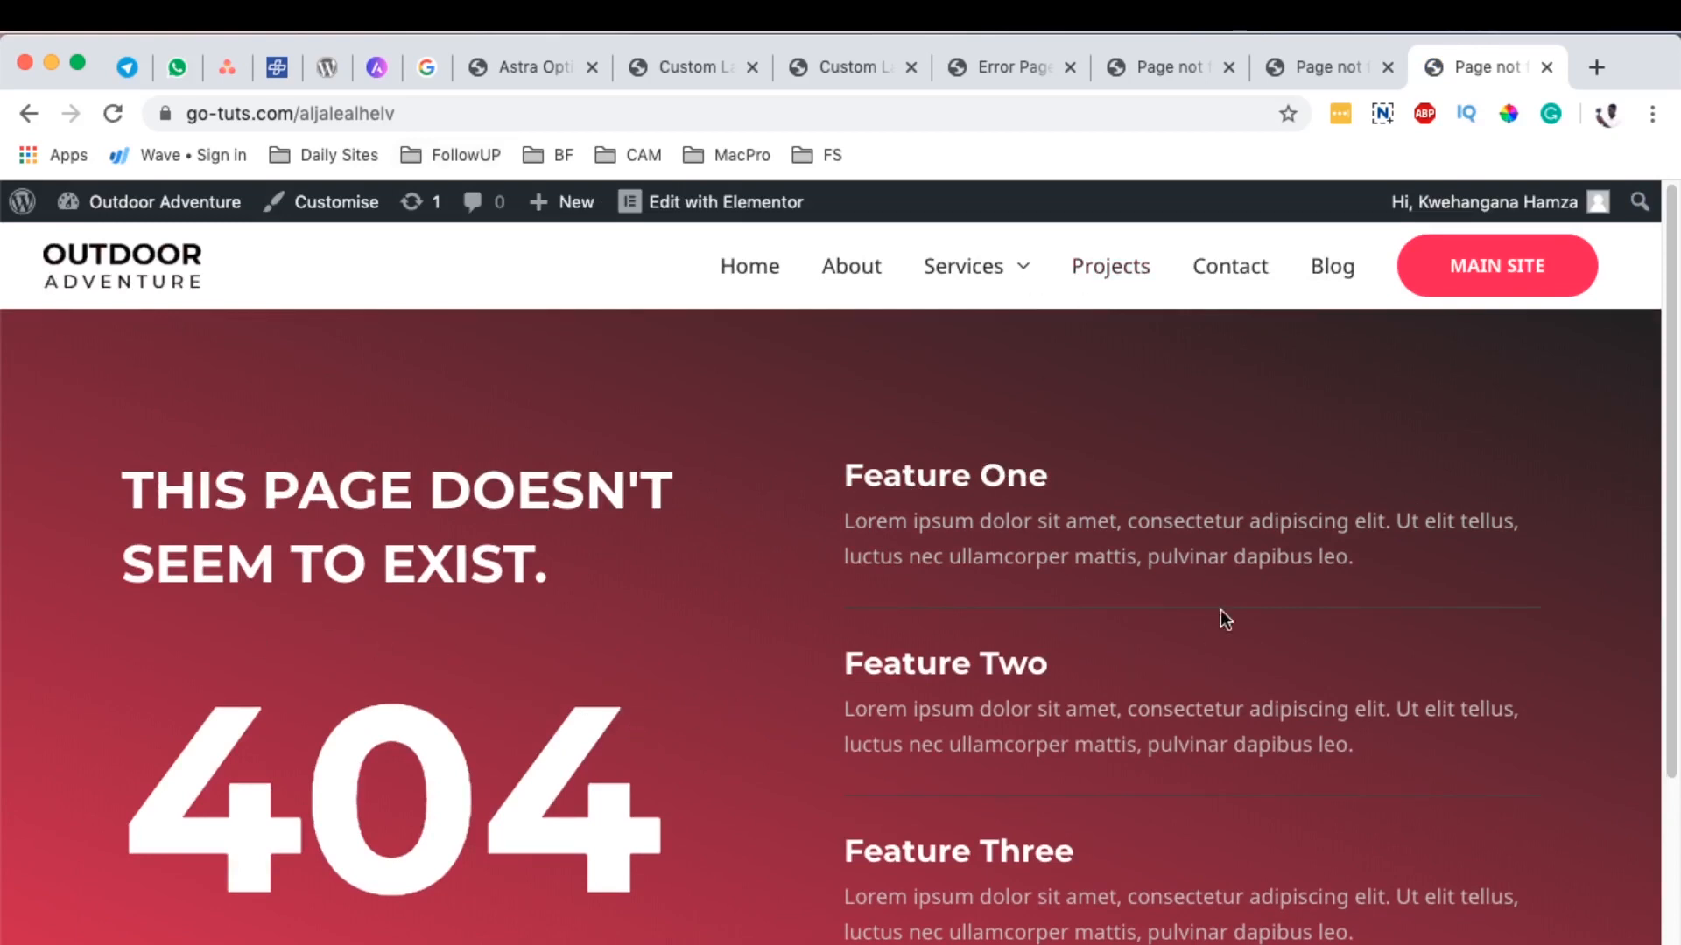
Step: Scroll through the live 404 page's header, gradient section and feature list
scroll("down", 3)
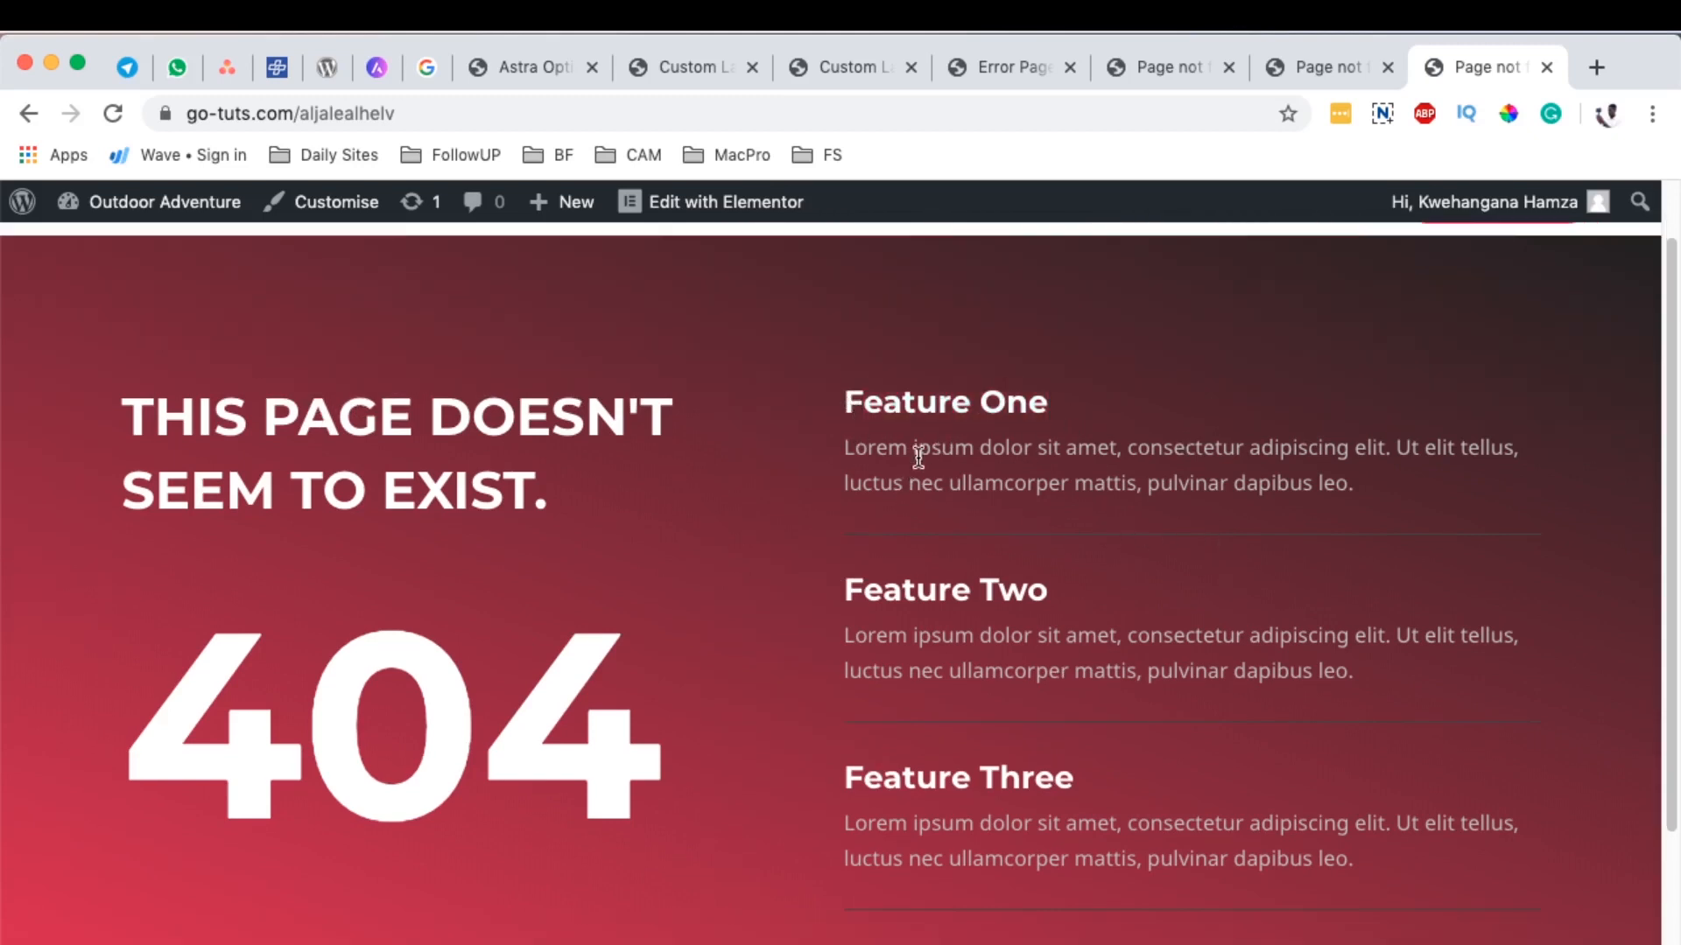
scroll("down", 3)
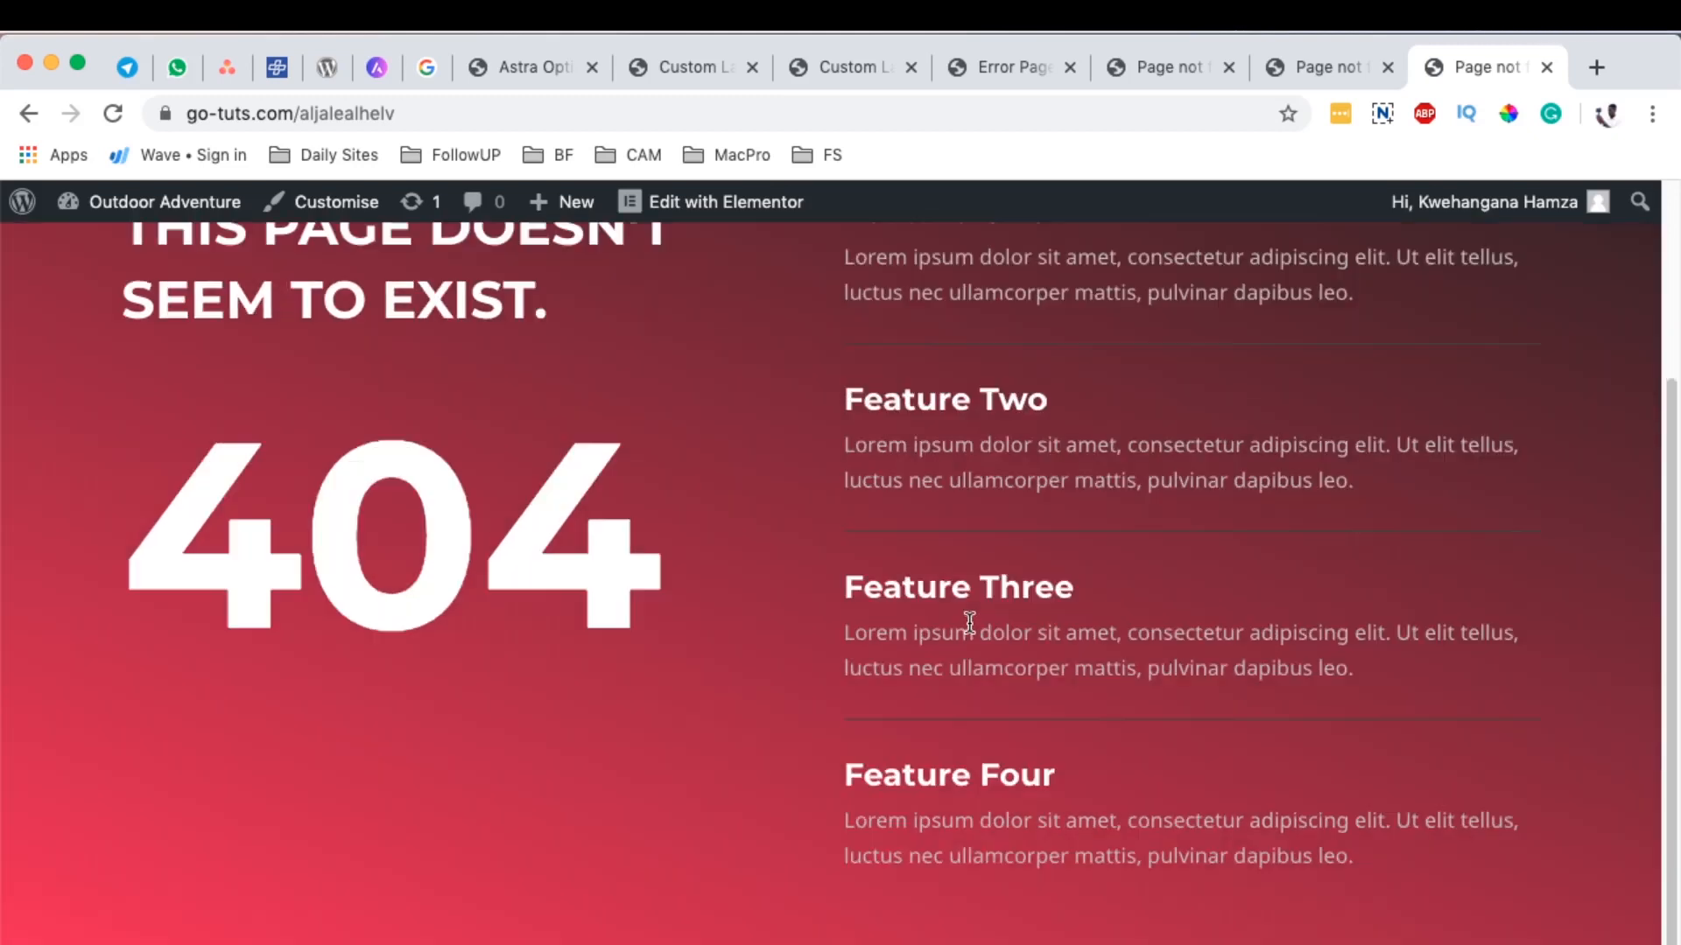
scroll("down", 3)
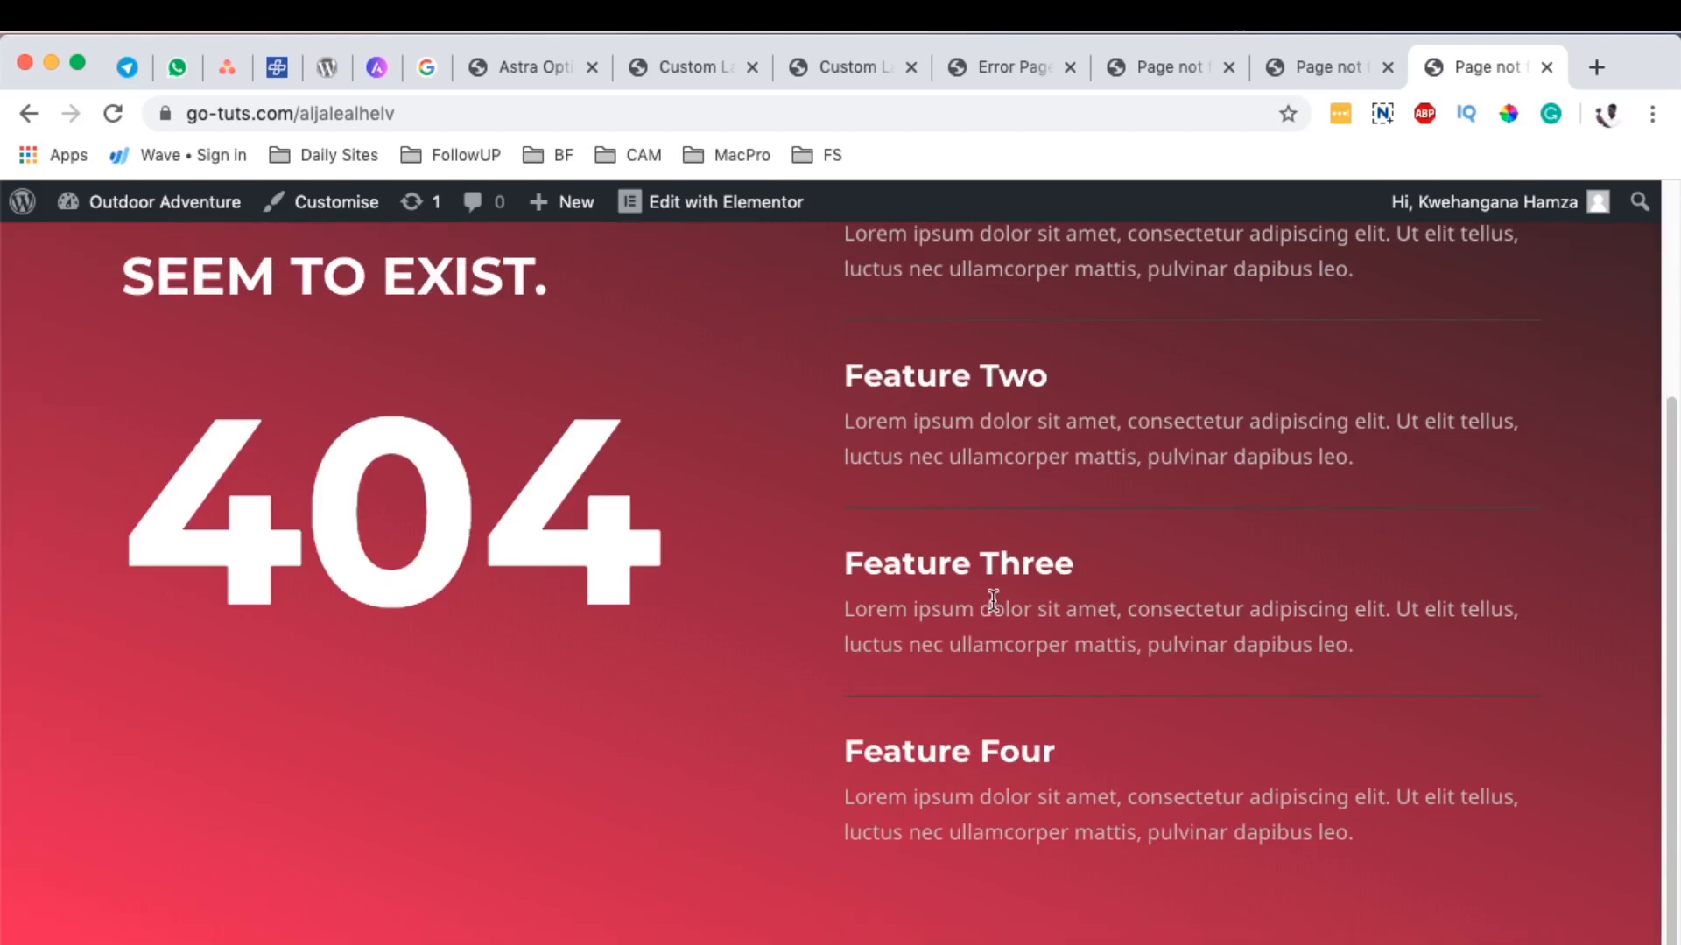
mouse_move(990, 600)
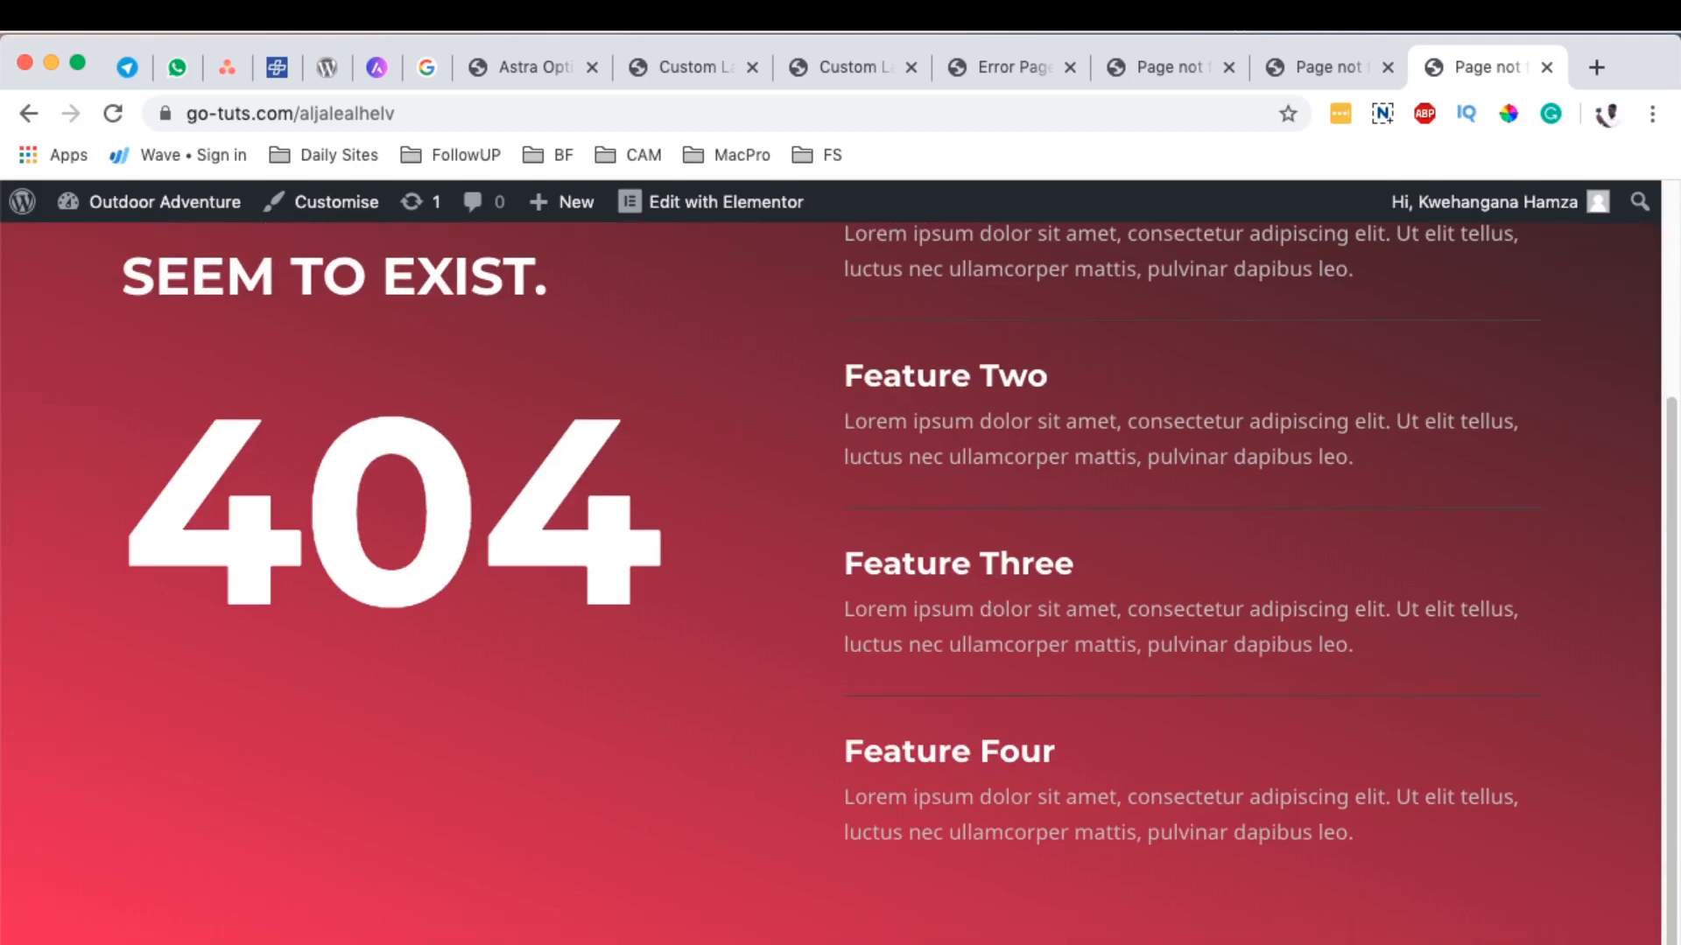
left_click(691, 66)
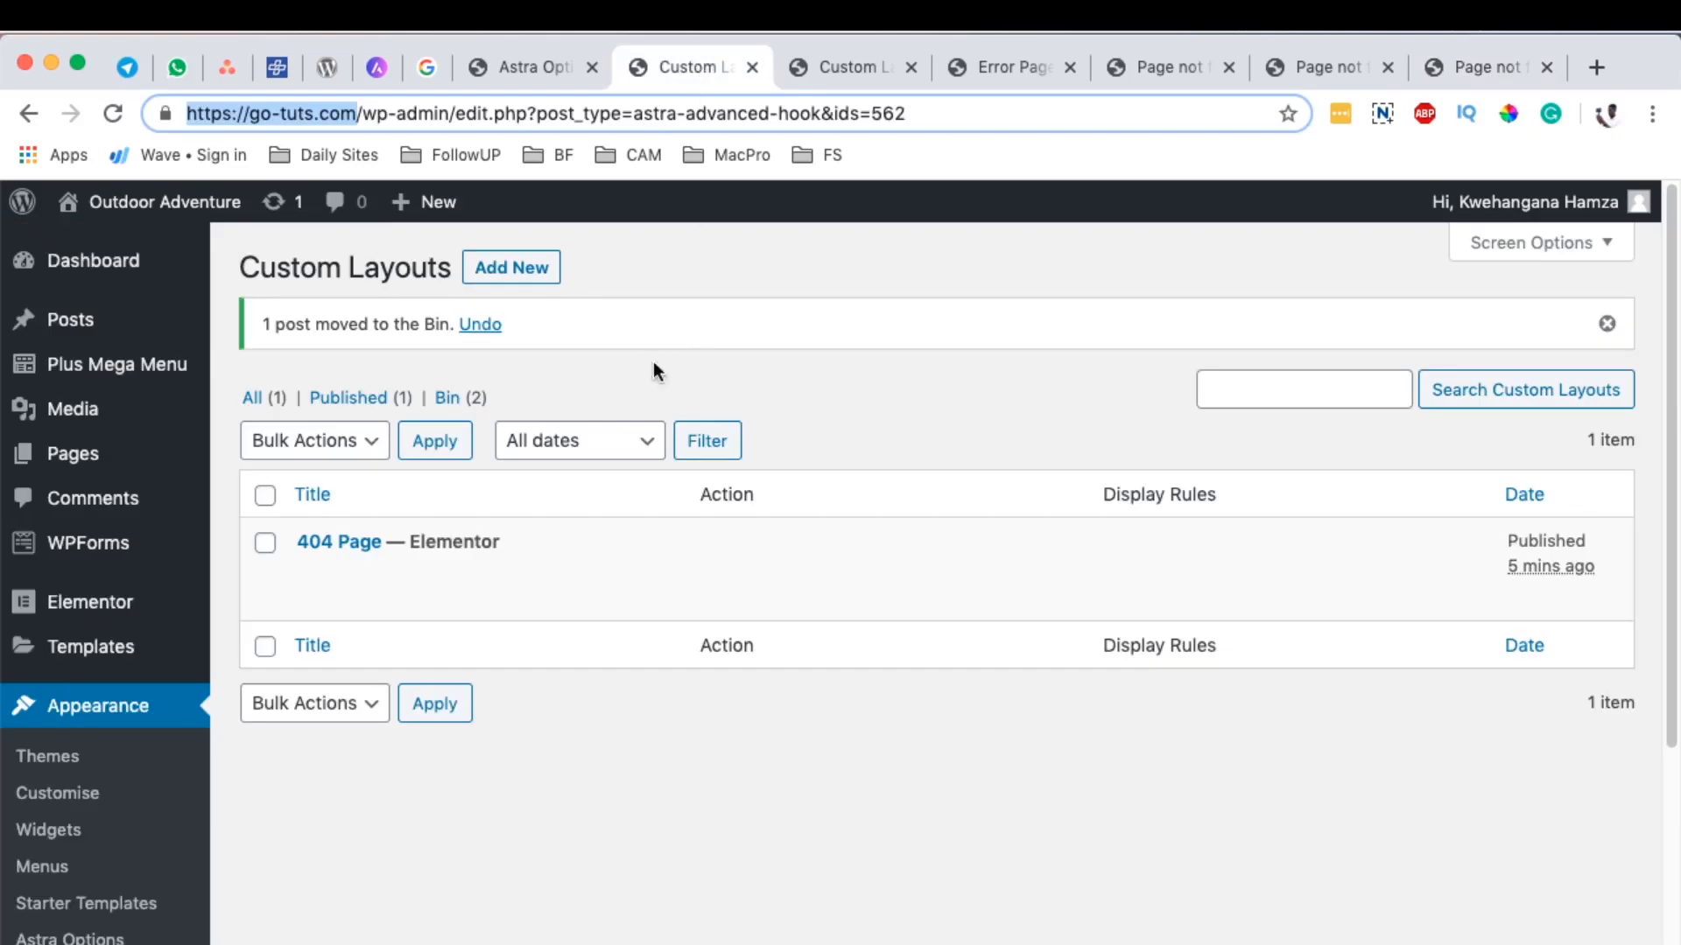
Step: Open the 404 Page layout for editing and uncheck Disable Footer Bar
left_click(852, 67)
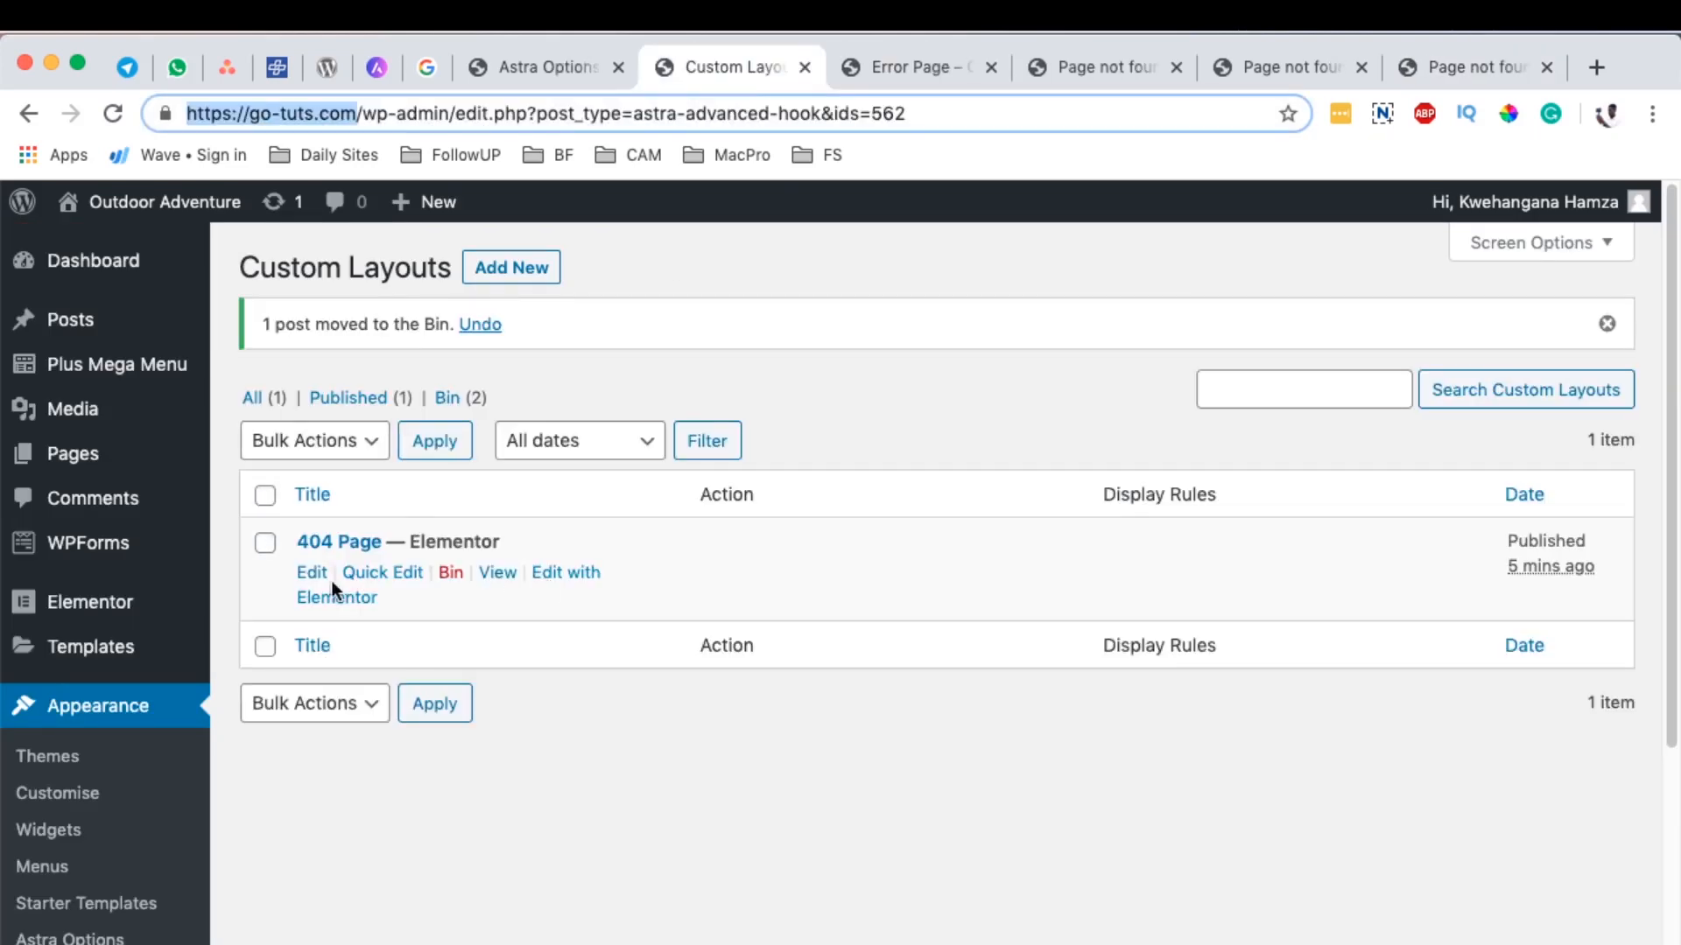
left_click(310, 572)
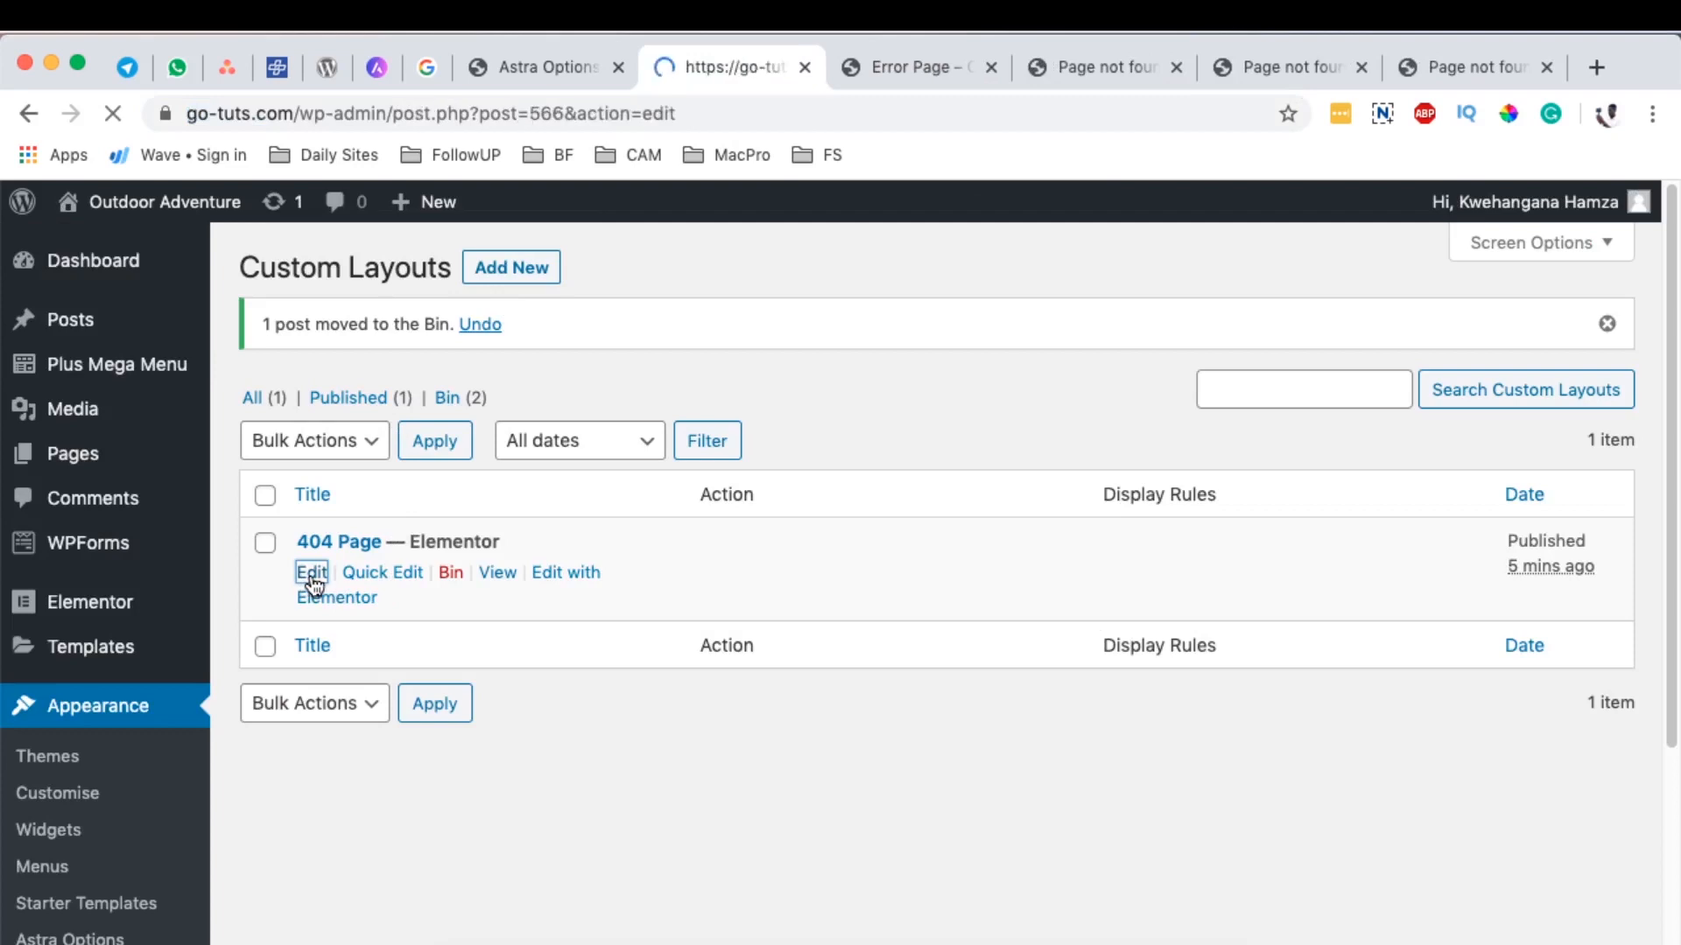
left_click(311, 571)
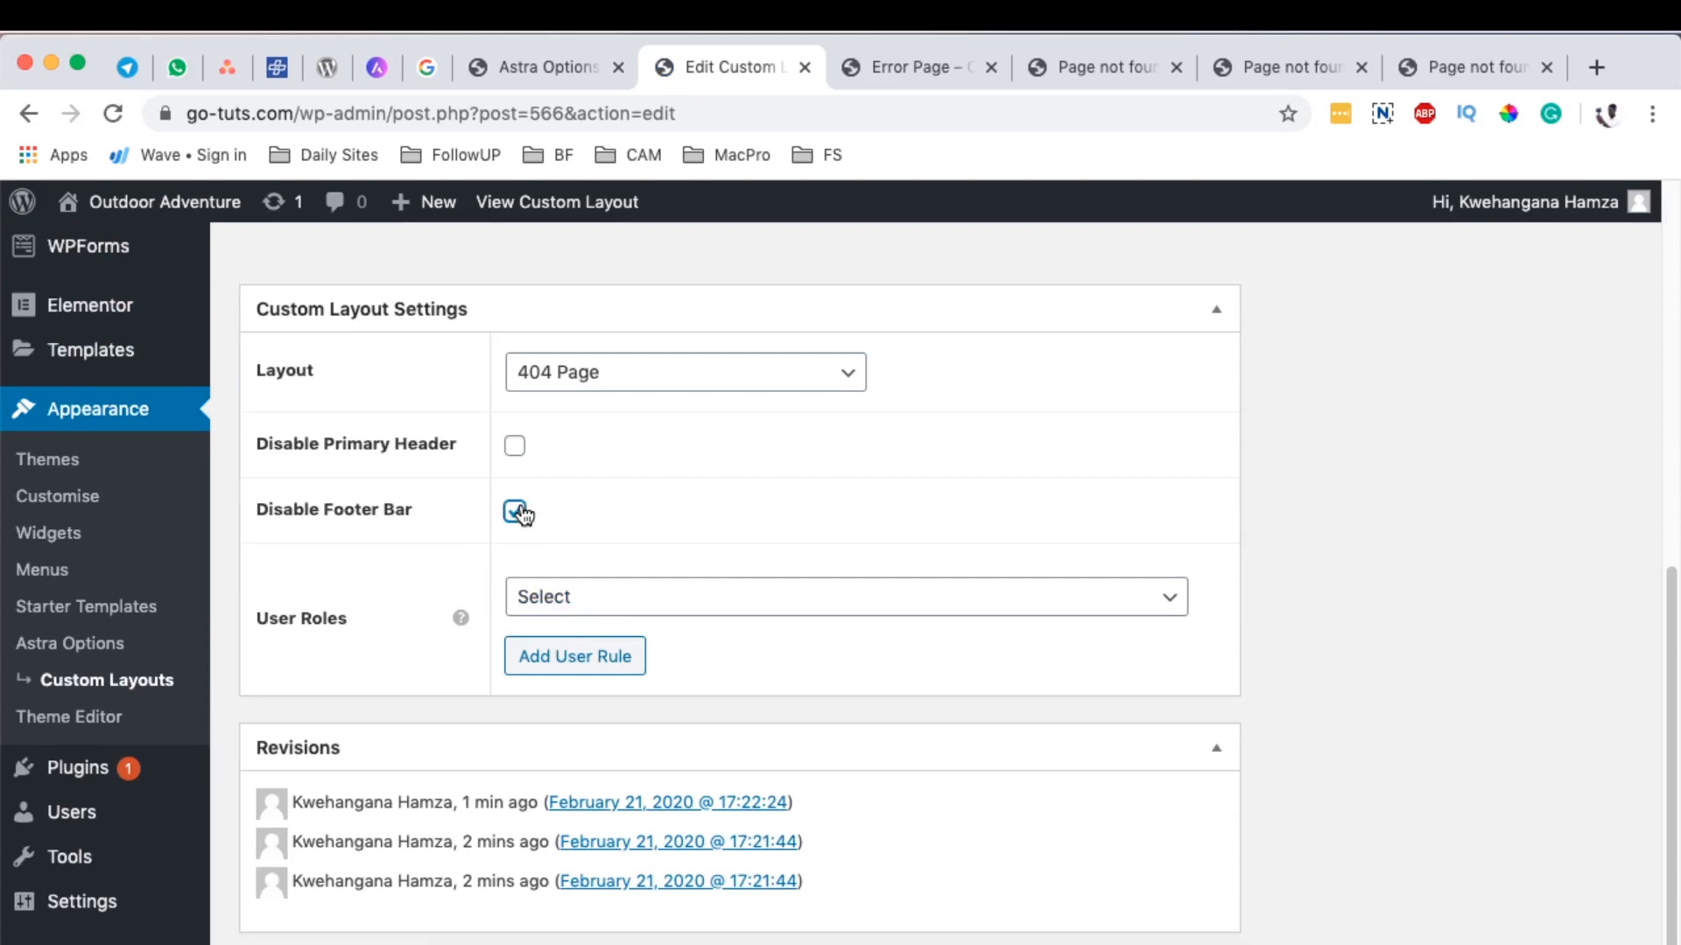
left_click(515, 511)
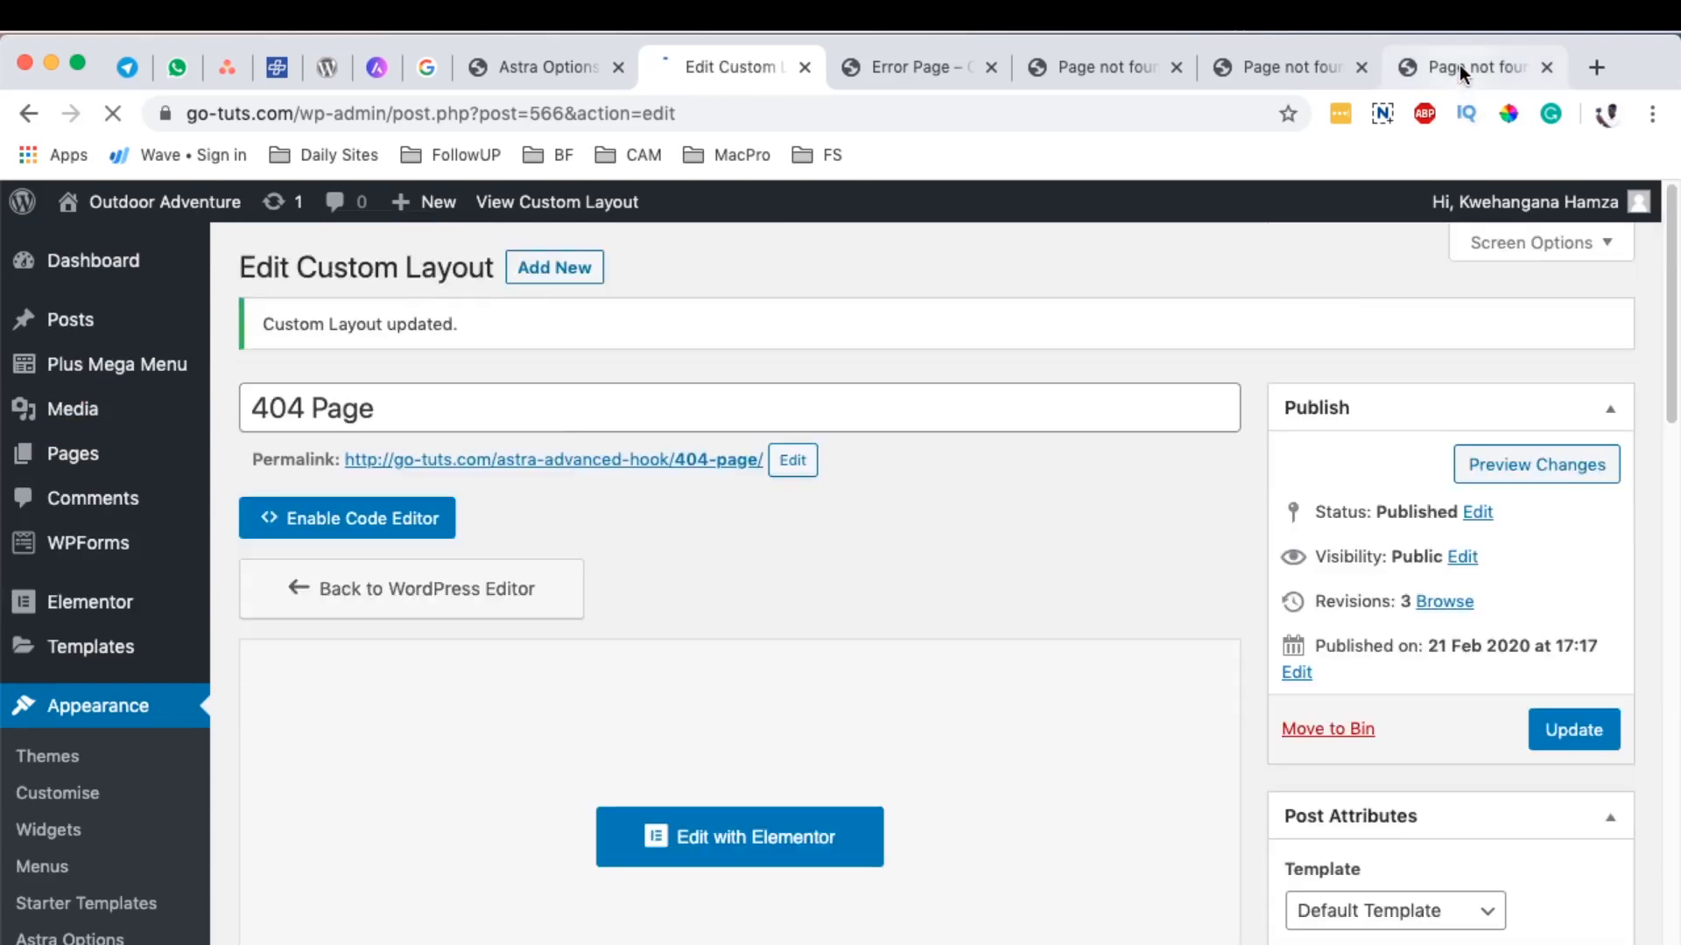
Step: Reload the missing-address page and scroll to confirm the site footer now appears
left_click(1469, 67)
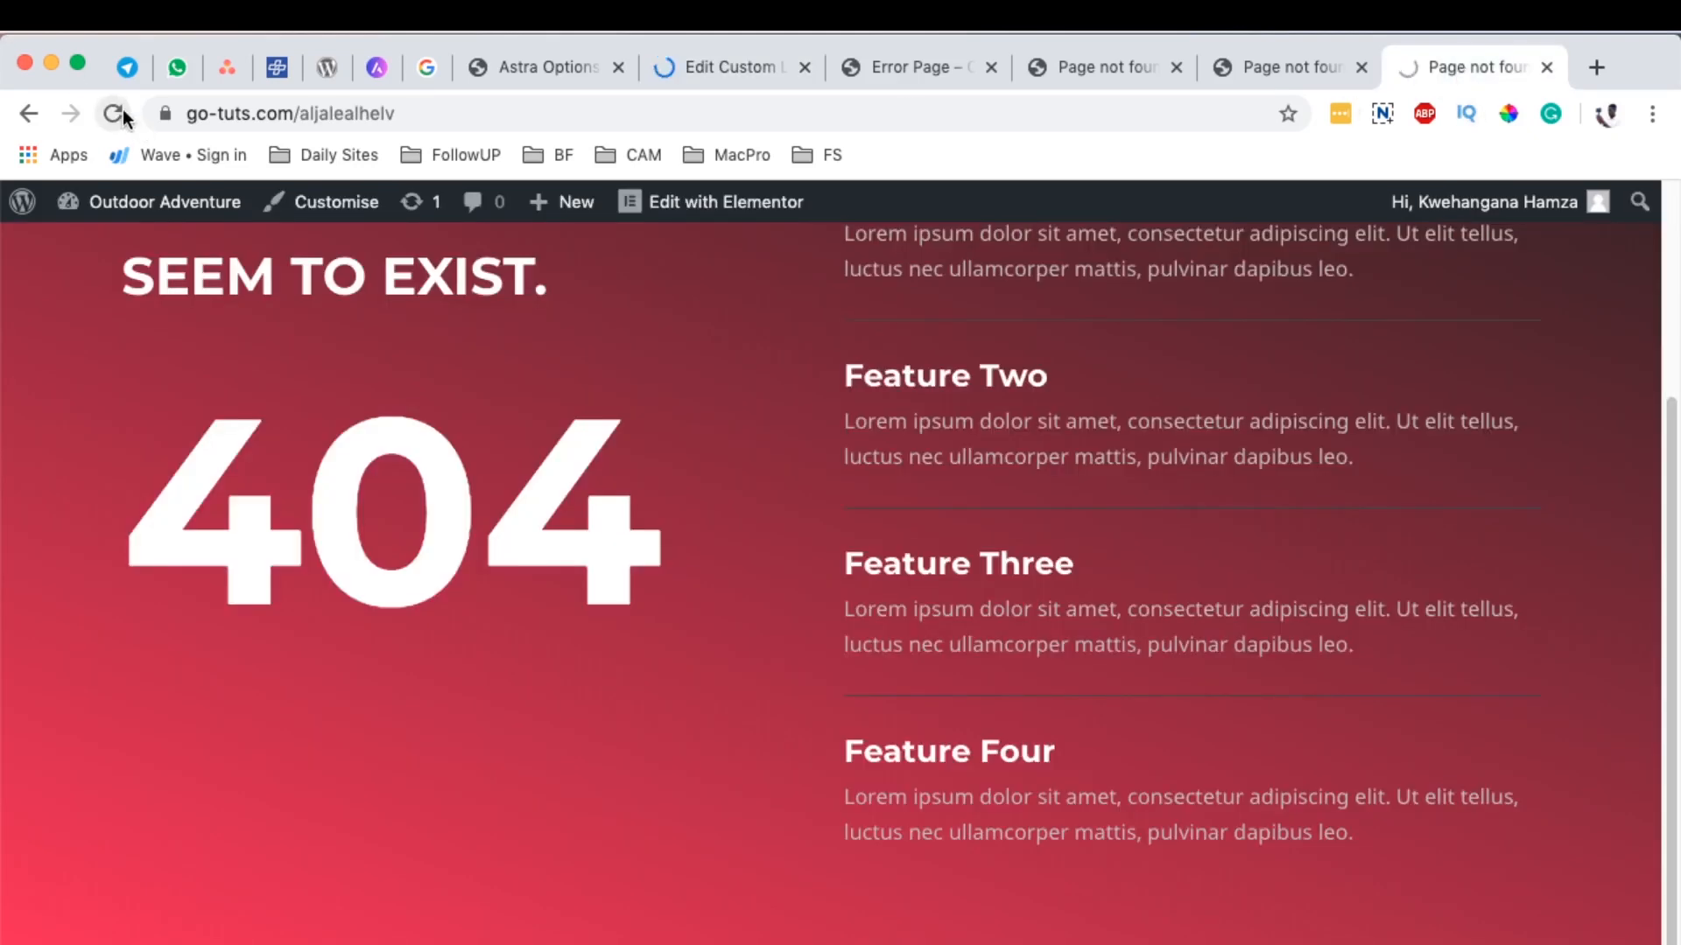
left_click(115, 114)
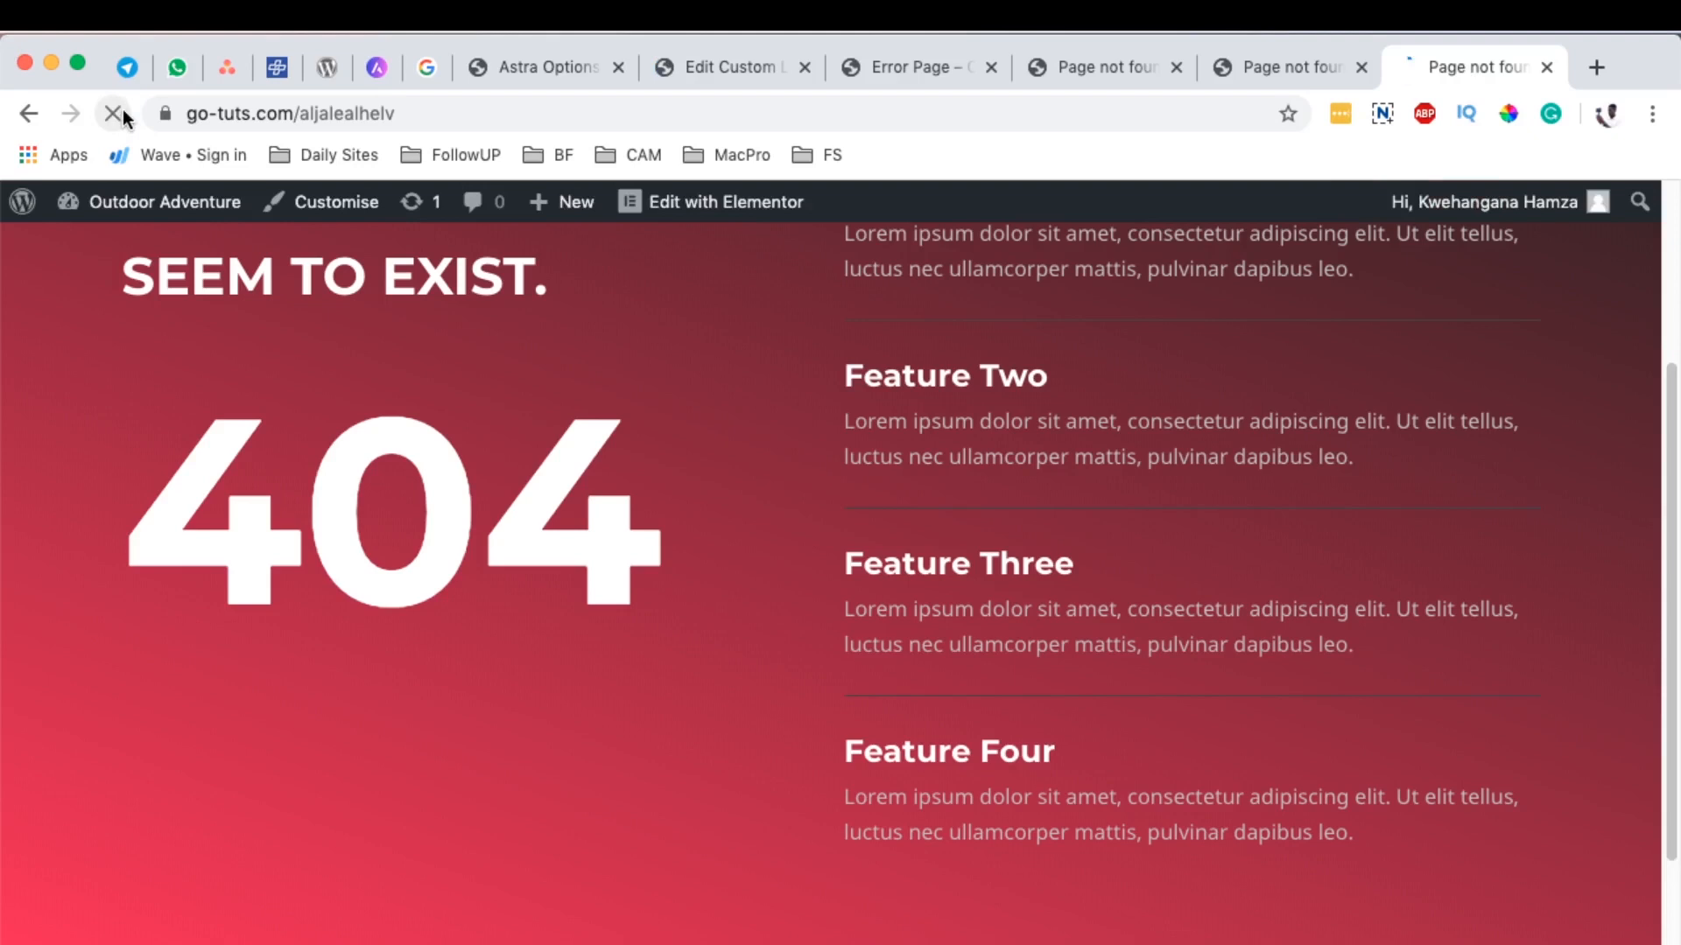
scroll("down", 3)
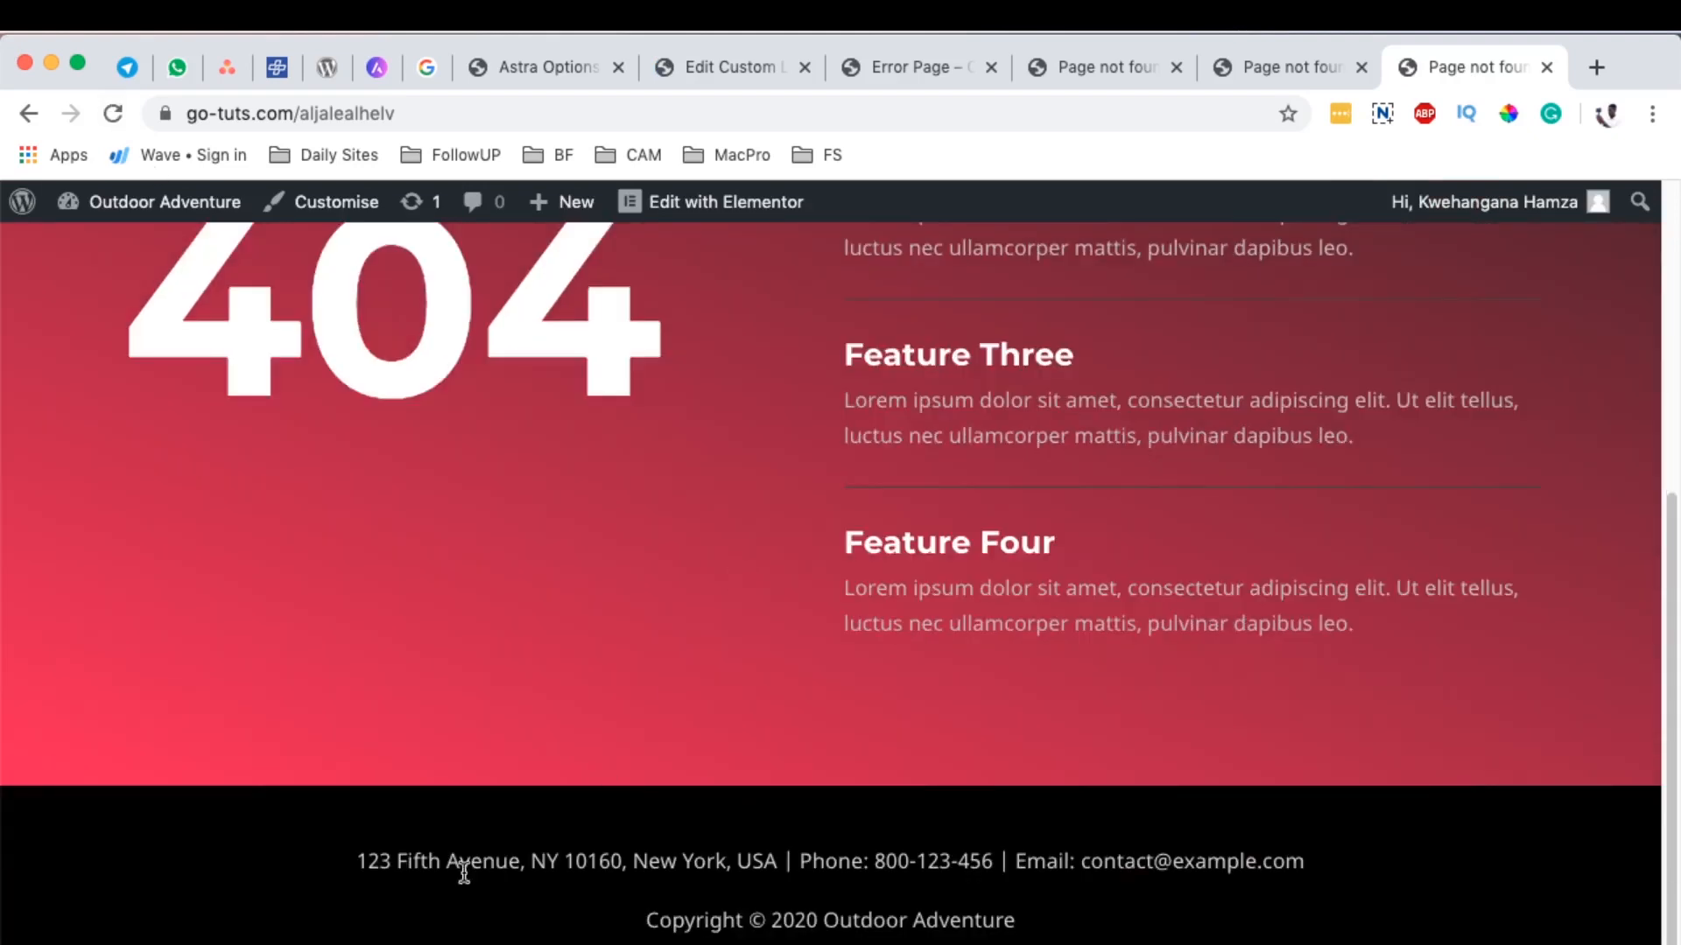
scroll("up", 3)
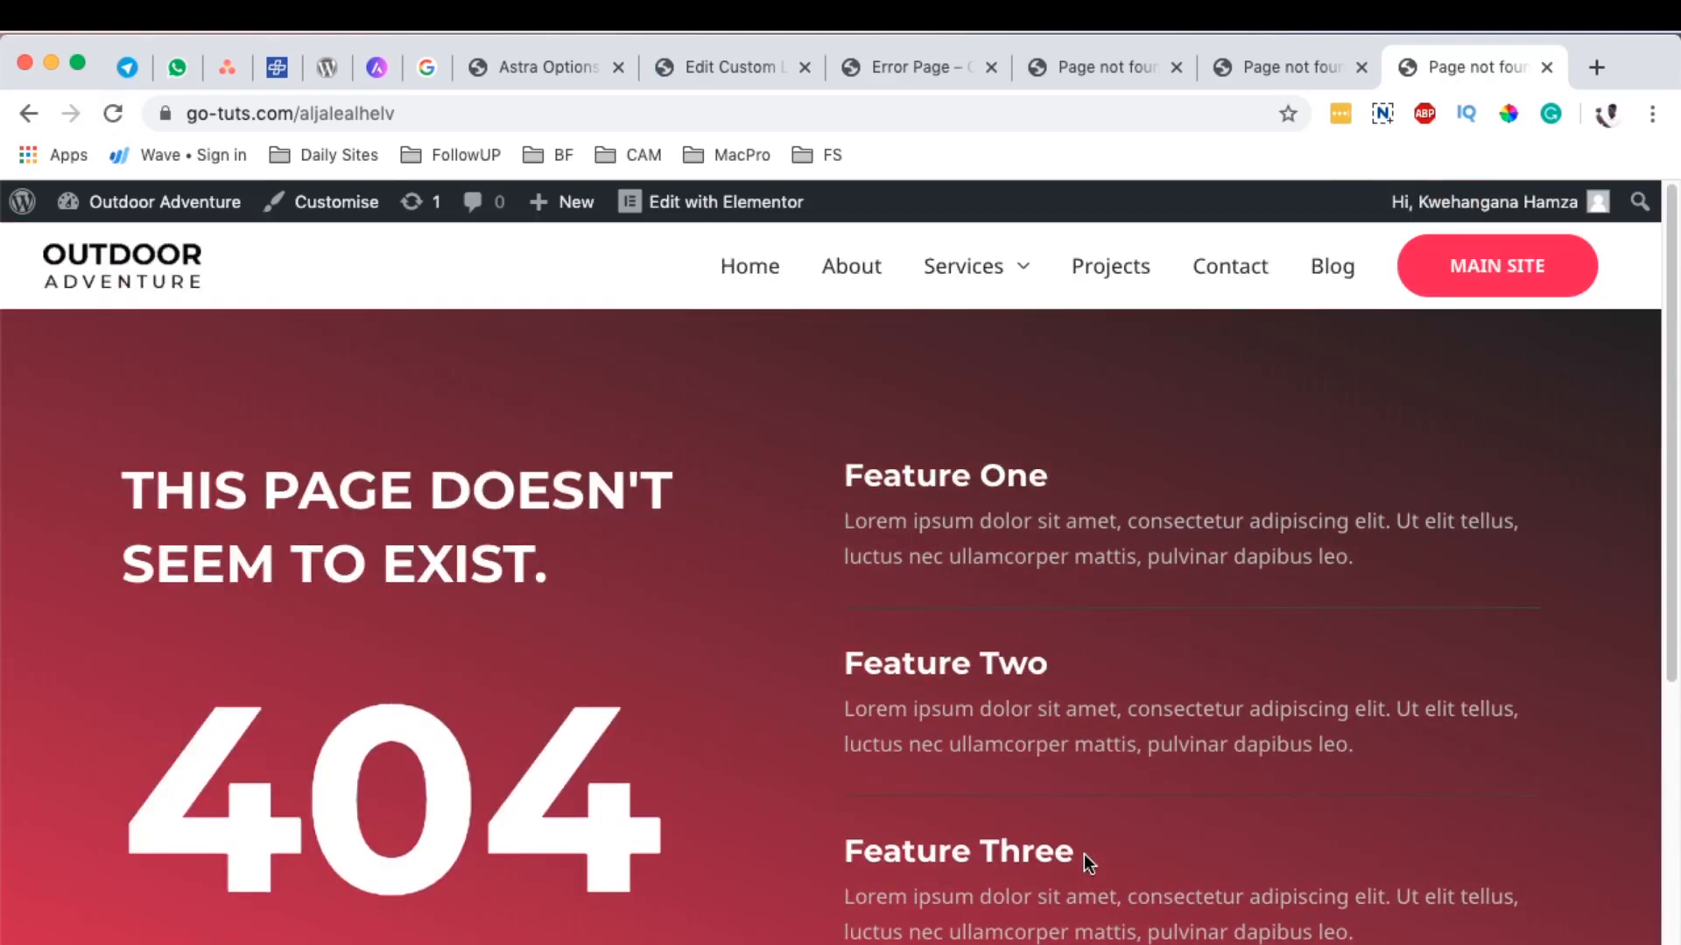
mouse_move(965, 707)
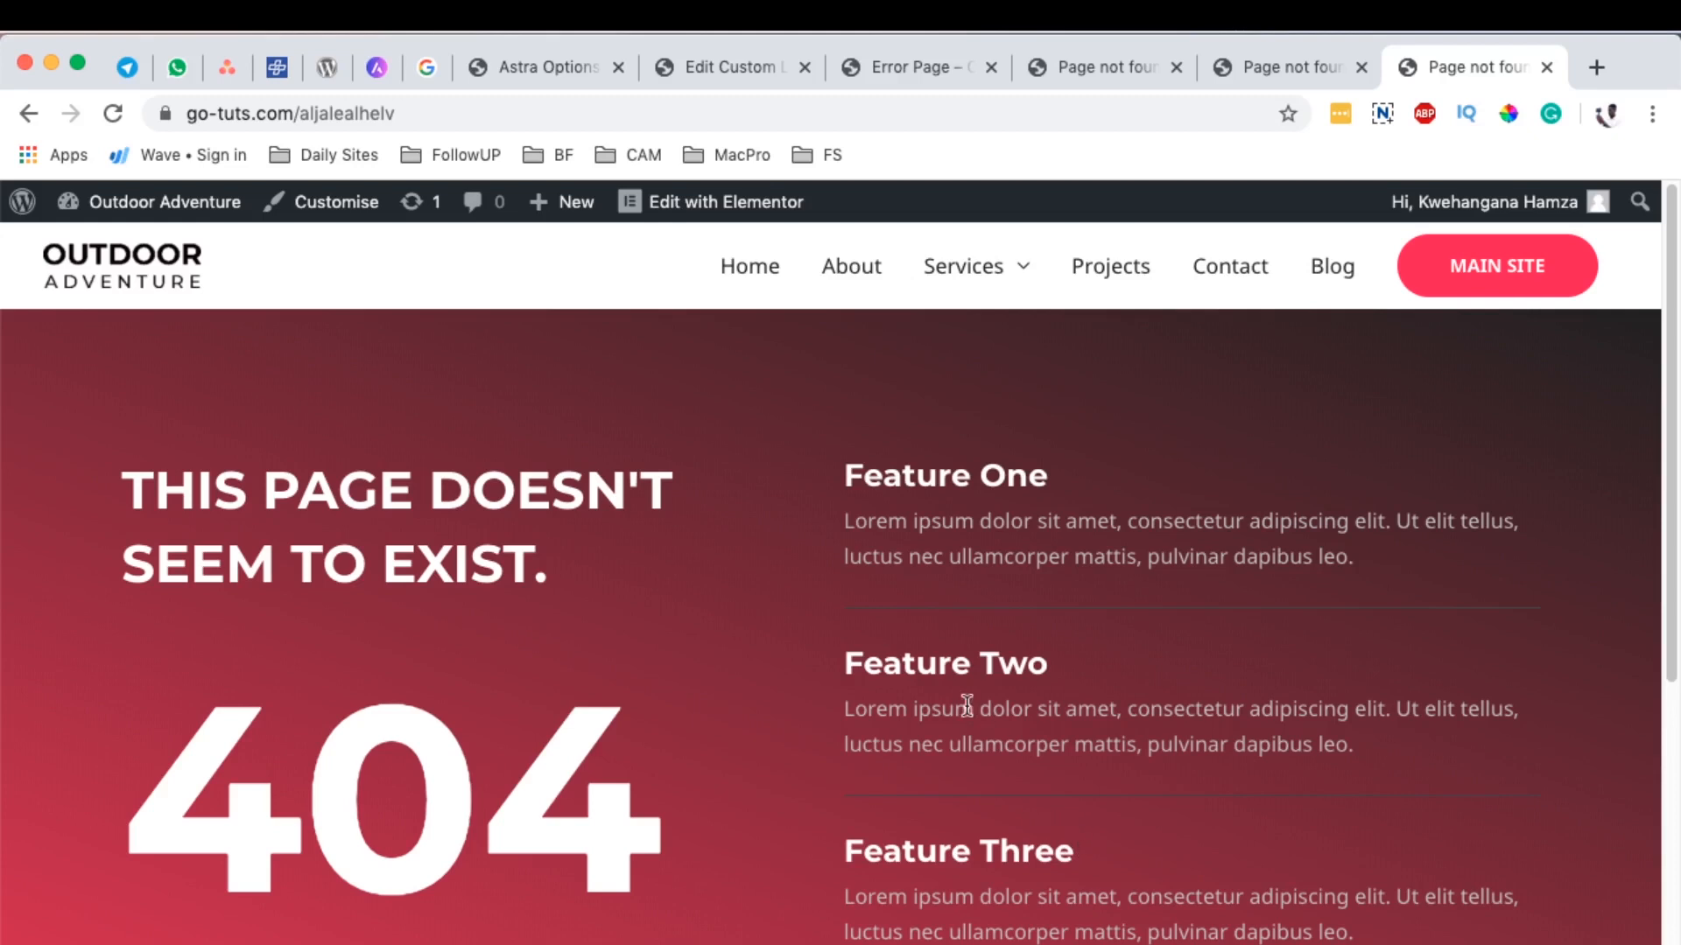
mouse_move(941, 704)
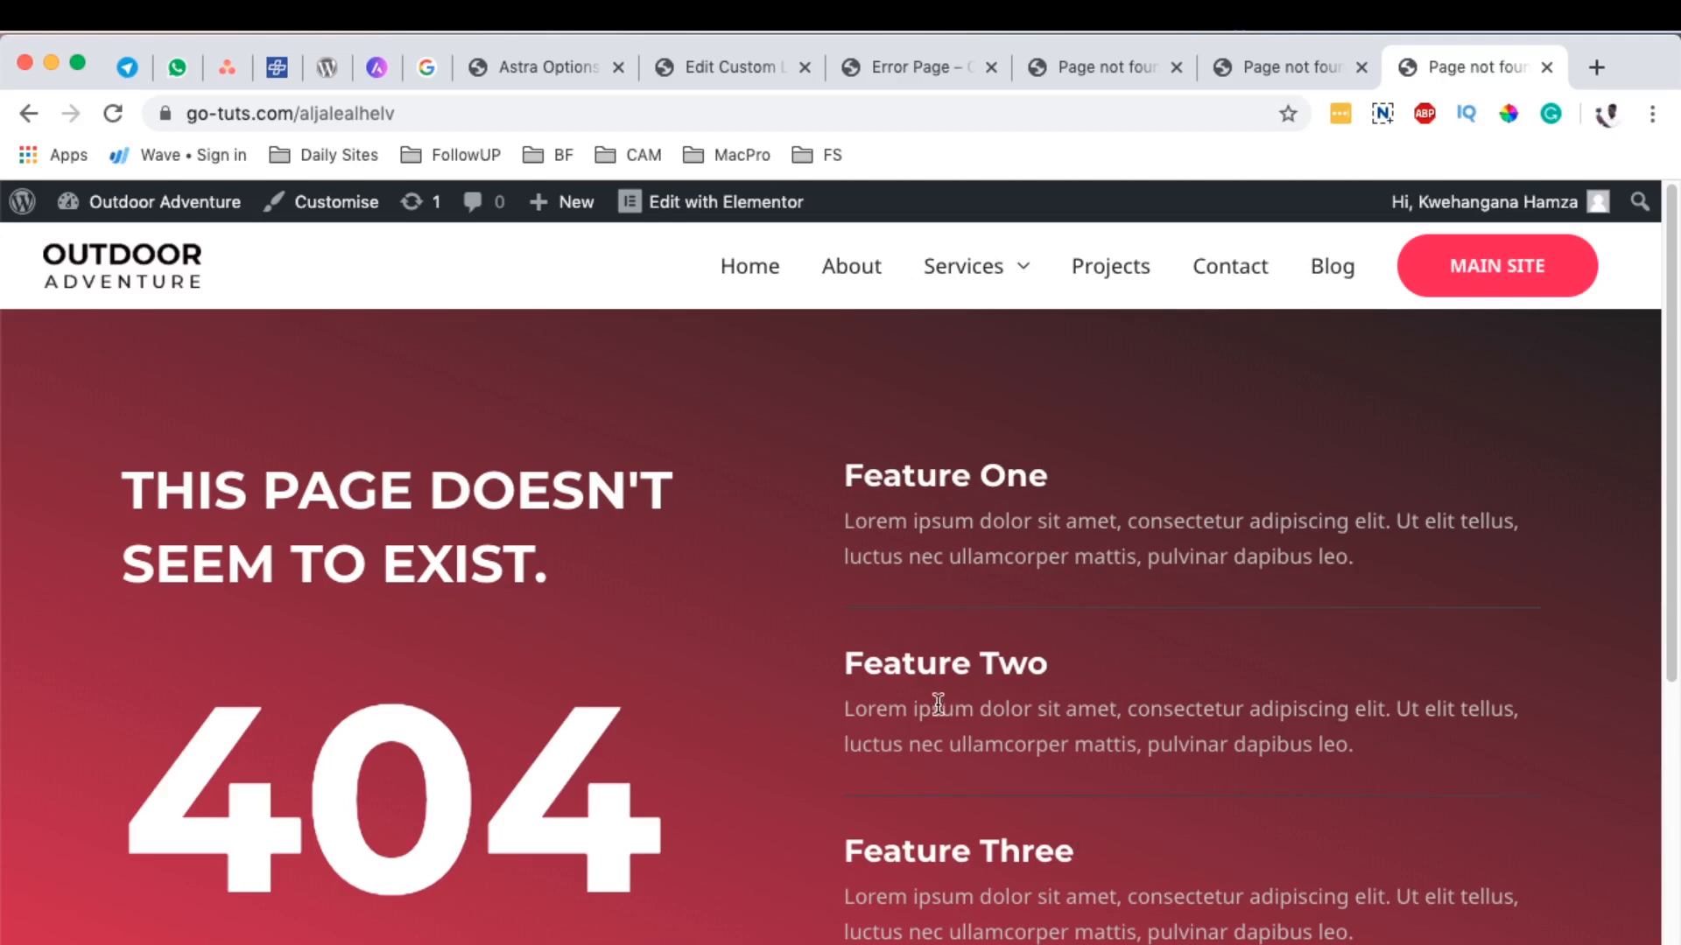
mouse_move(951, 694)
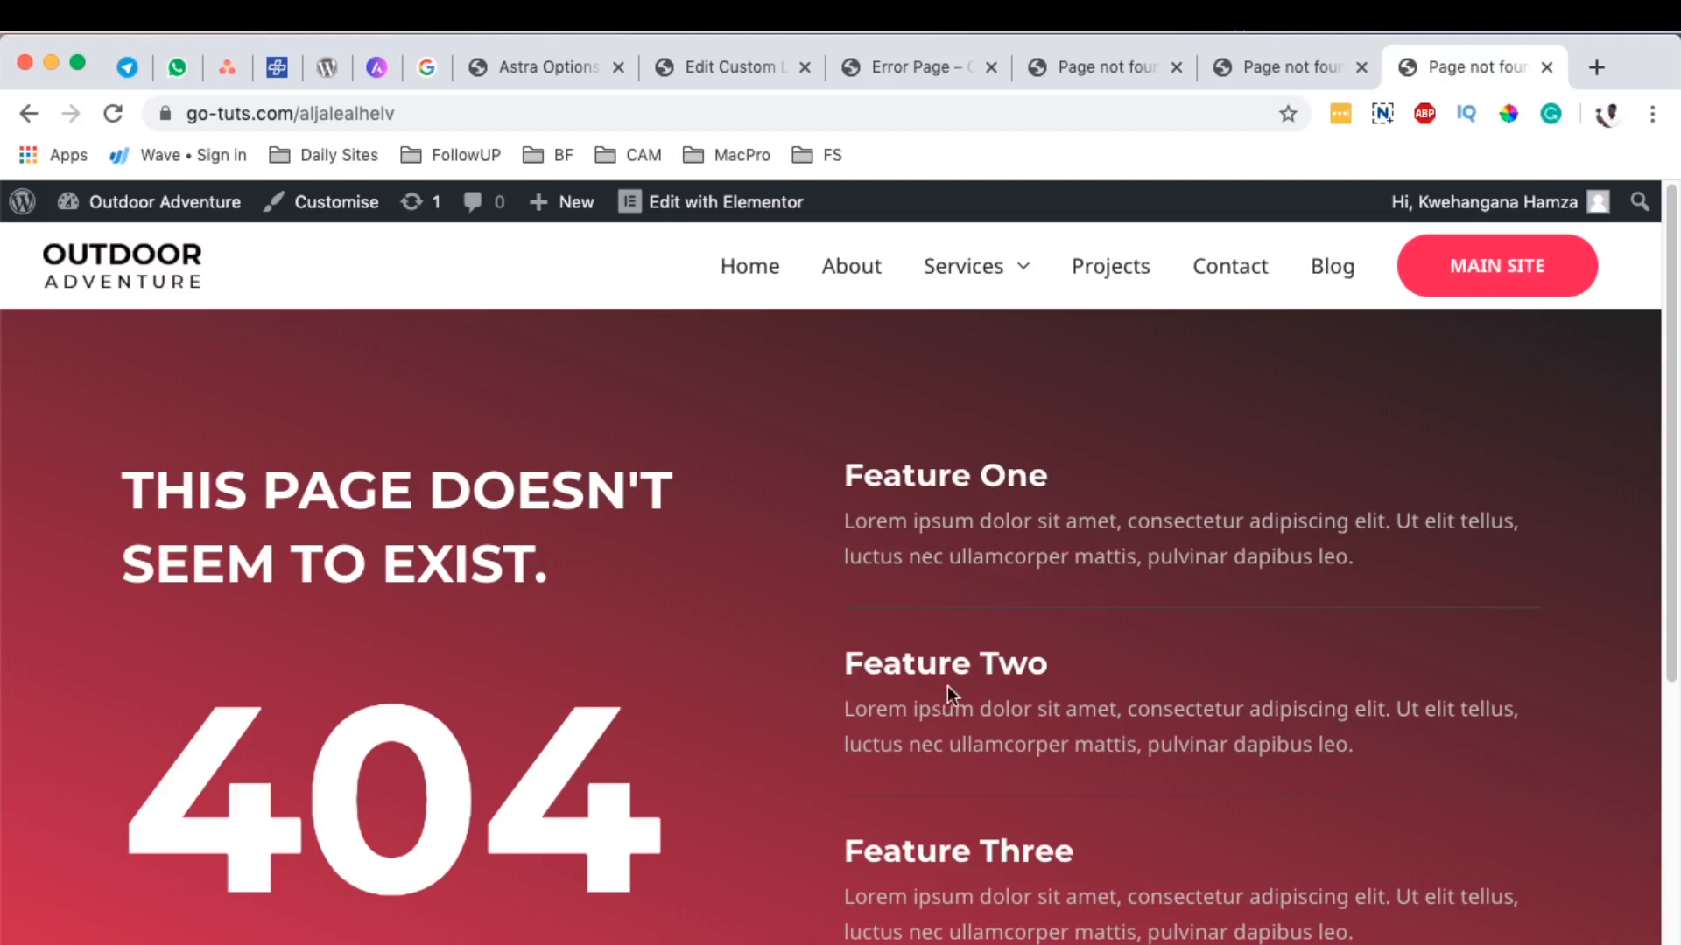
mouse_move(946, 681)
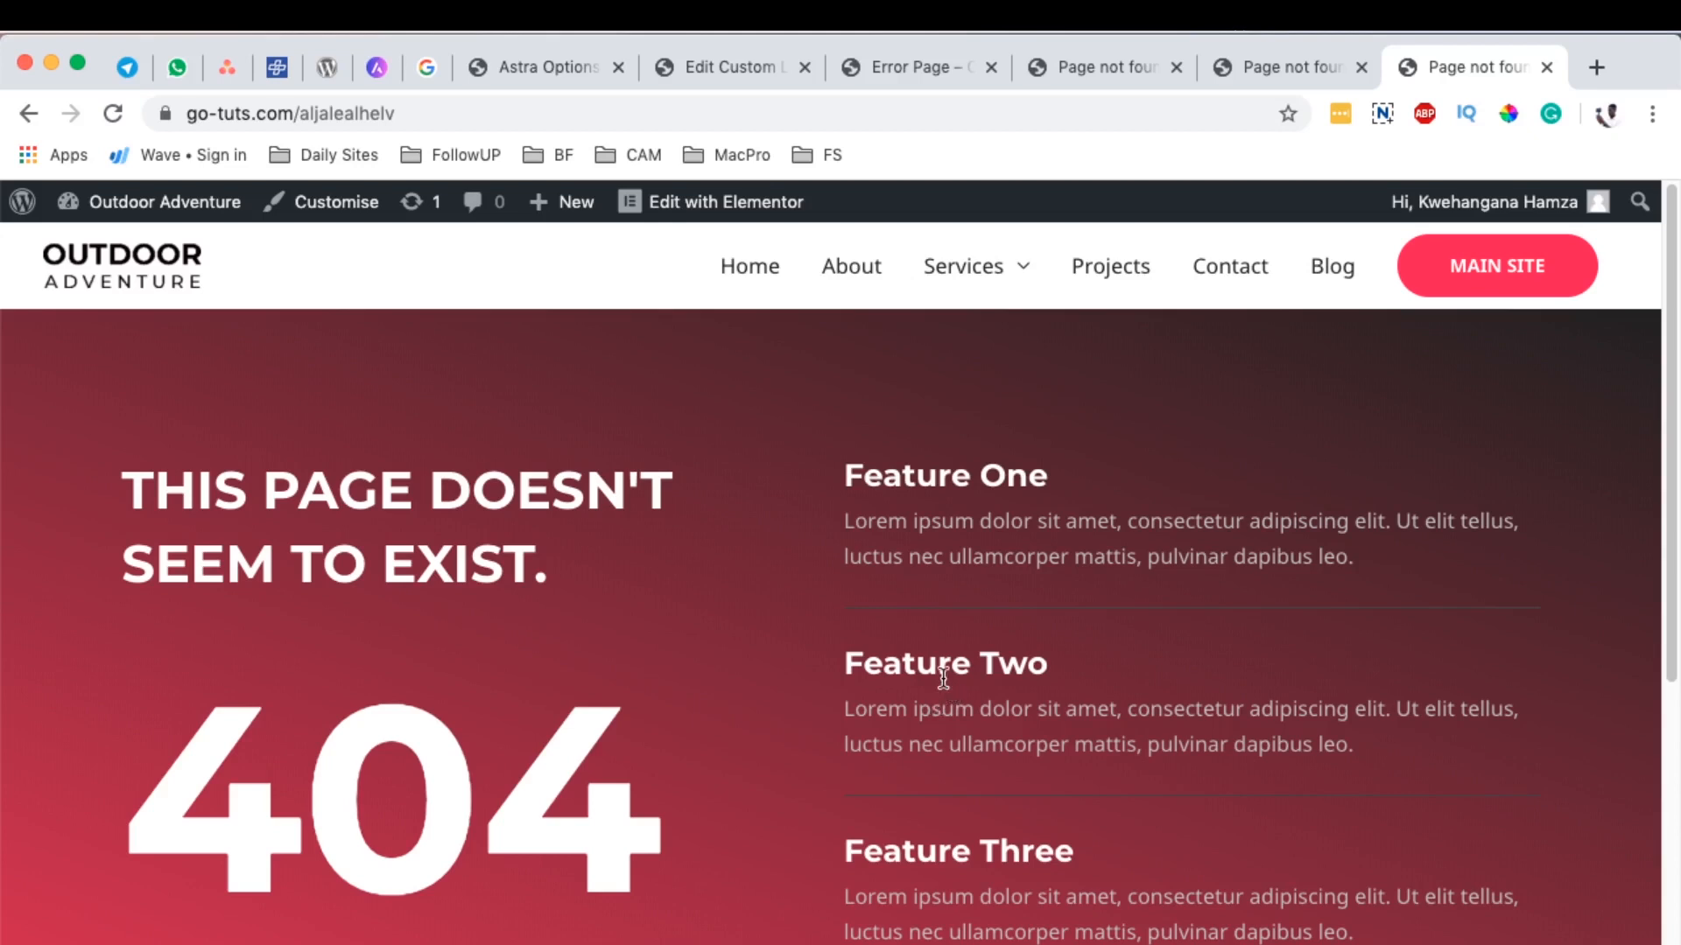
scroll("down", 3)
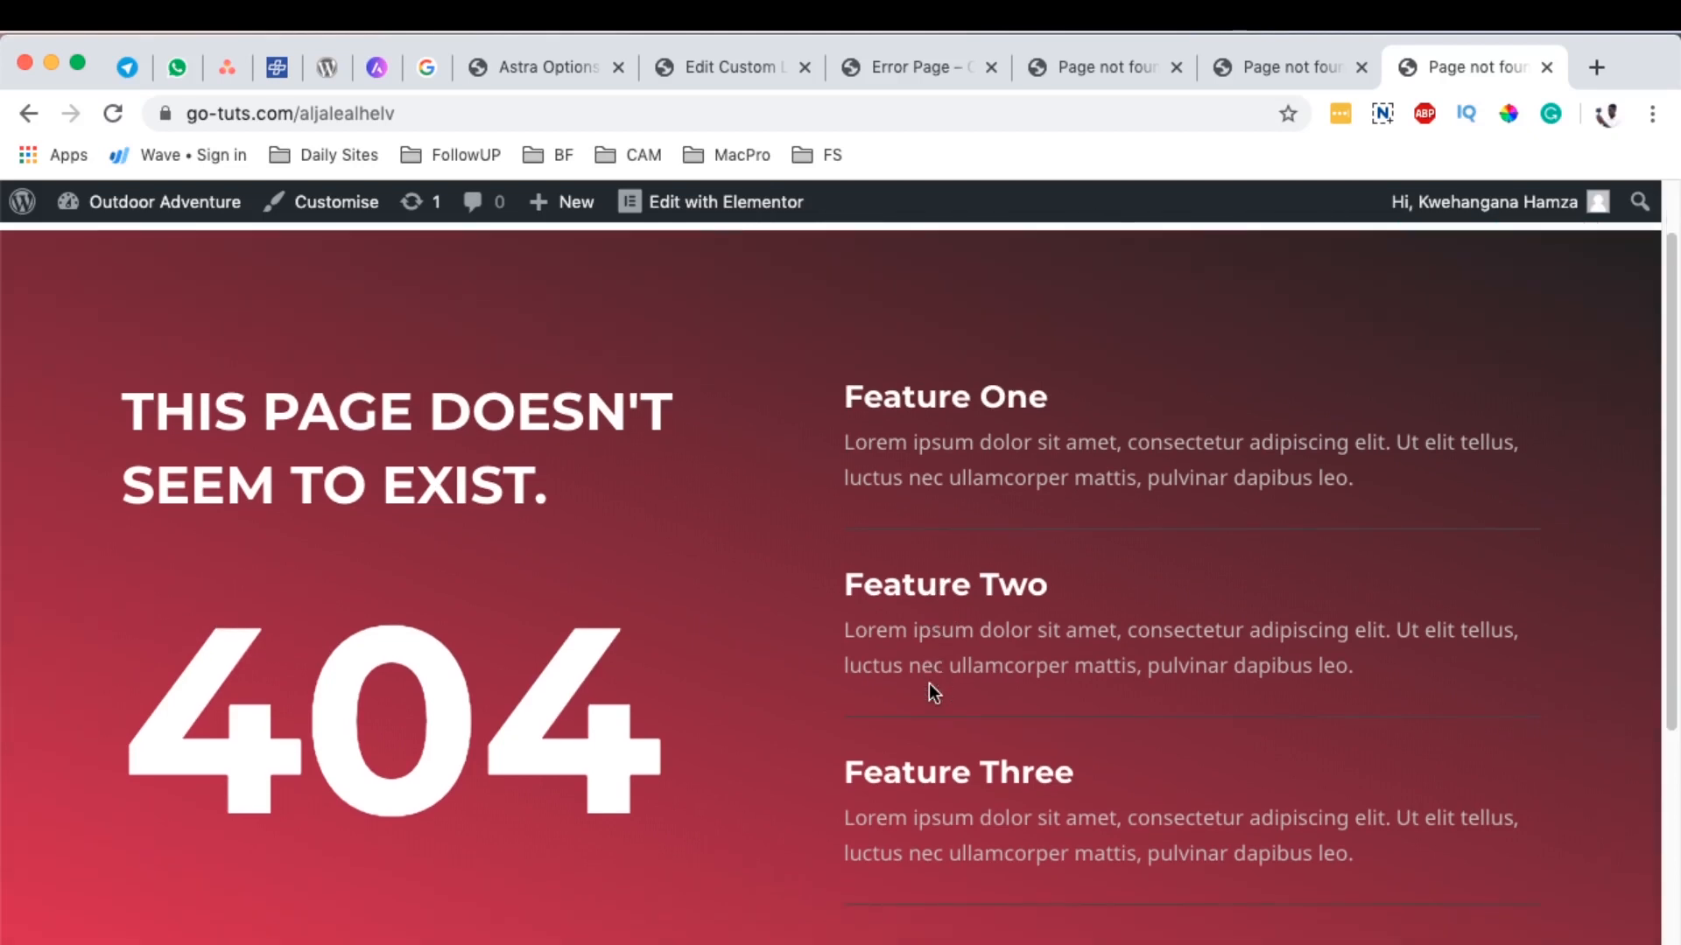
scroll("down", 3)
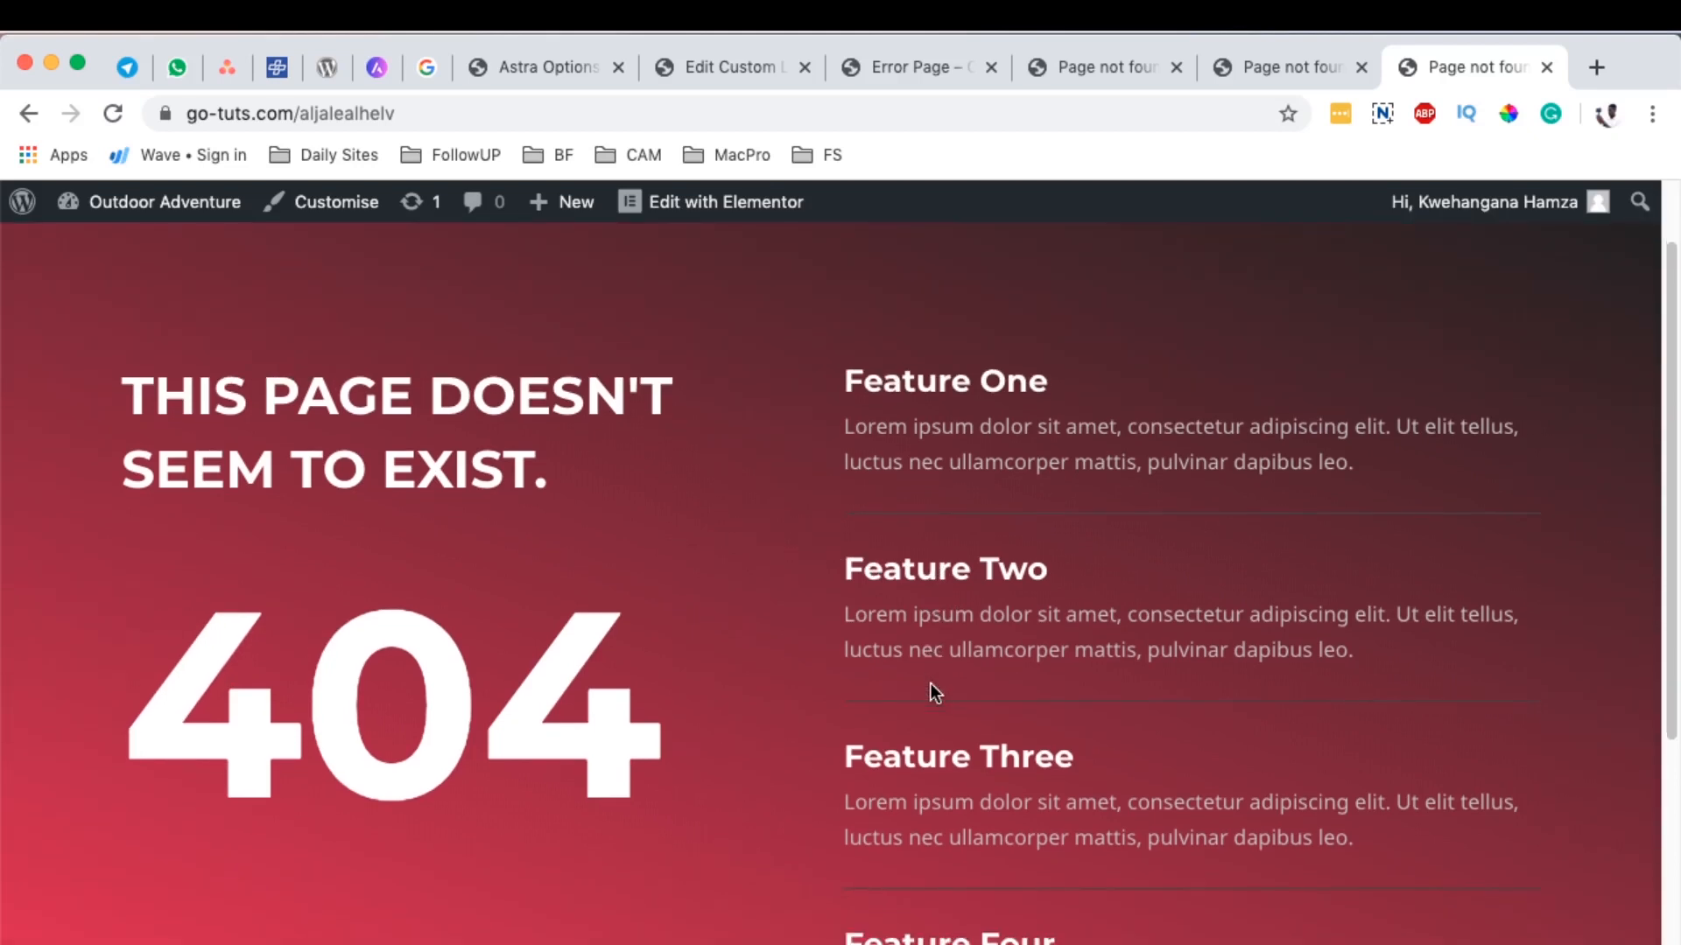